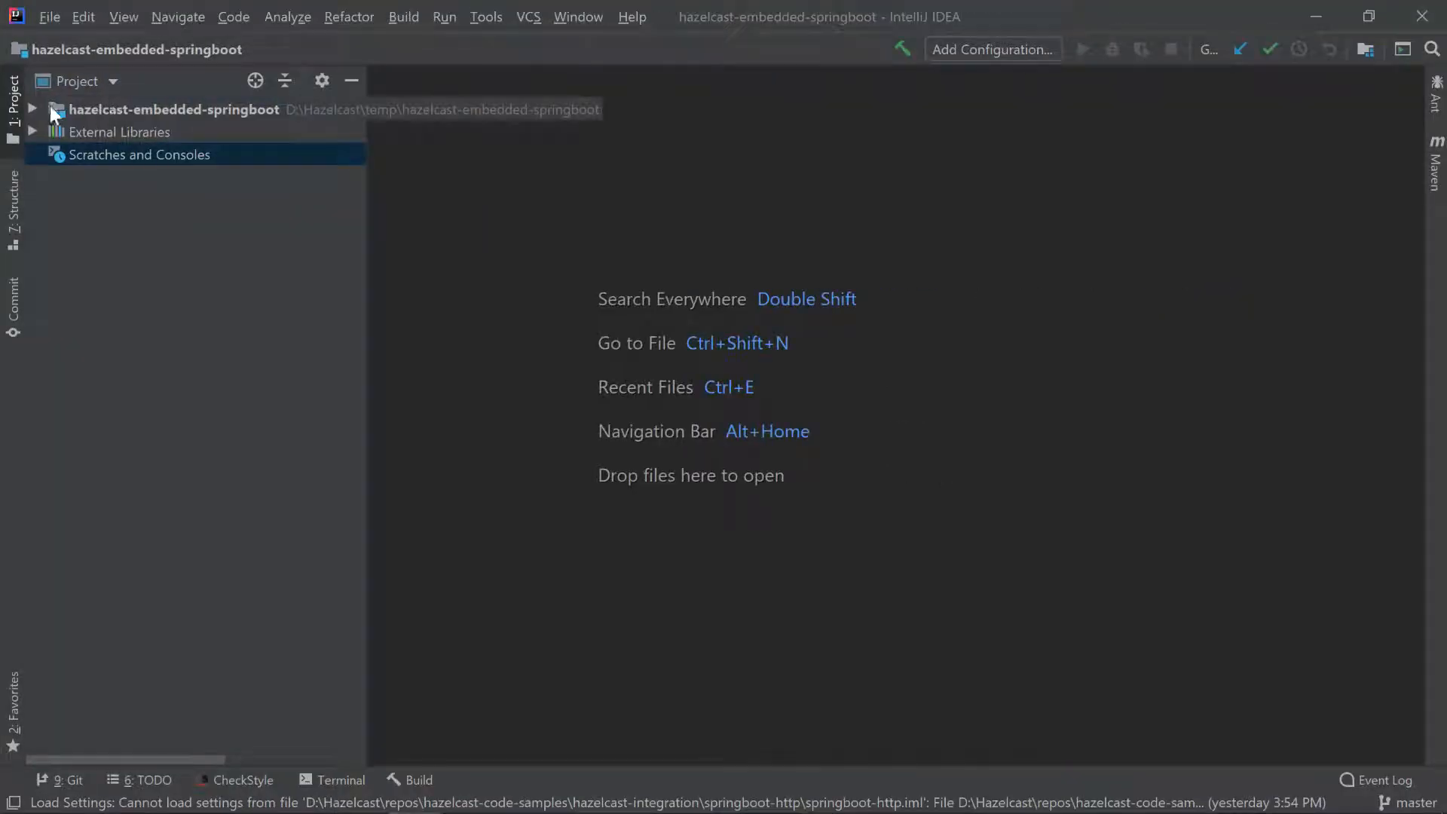
Expand the project tree and open HazelcastApplication and resources/hazelcast.yaml.
{"action": "left_click", "coordinate": [32, 108]}
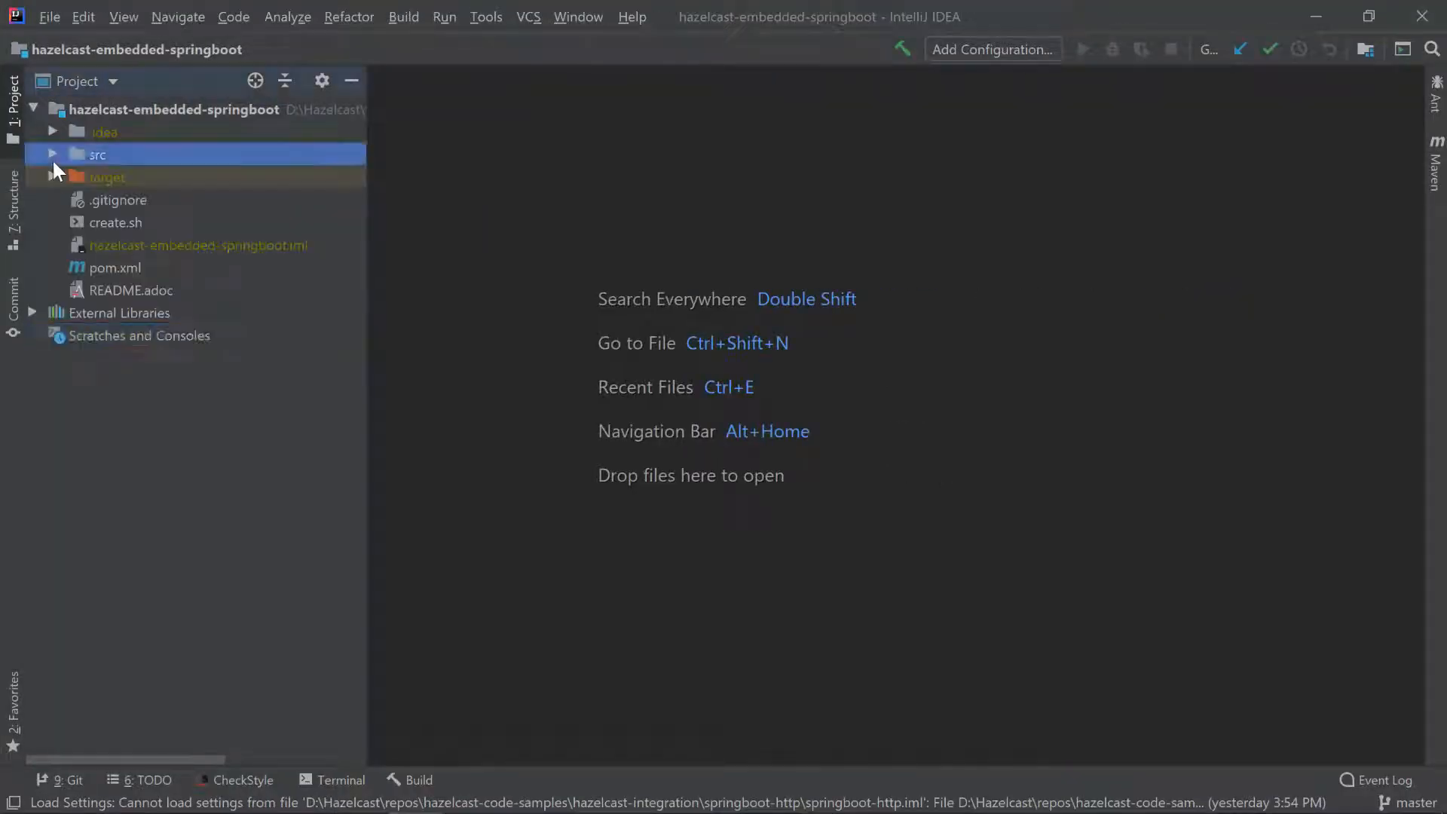
{"action": "left_click", "coordinate": [52, 154]}
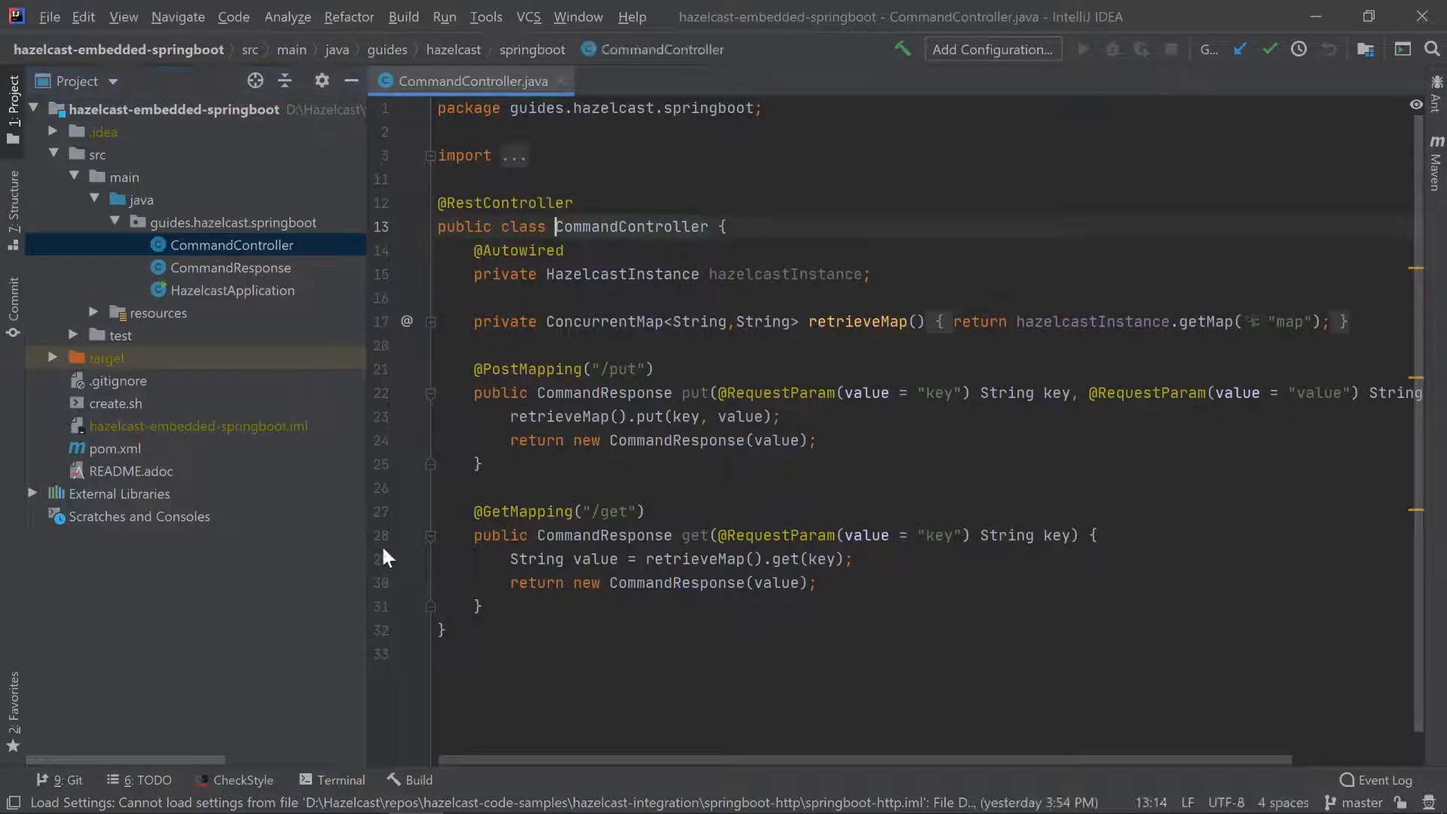
{"action": "left_click", "coordinate": [234, 290]}
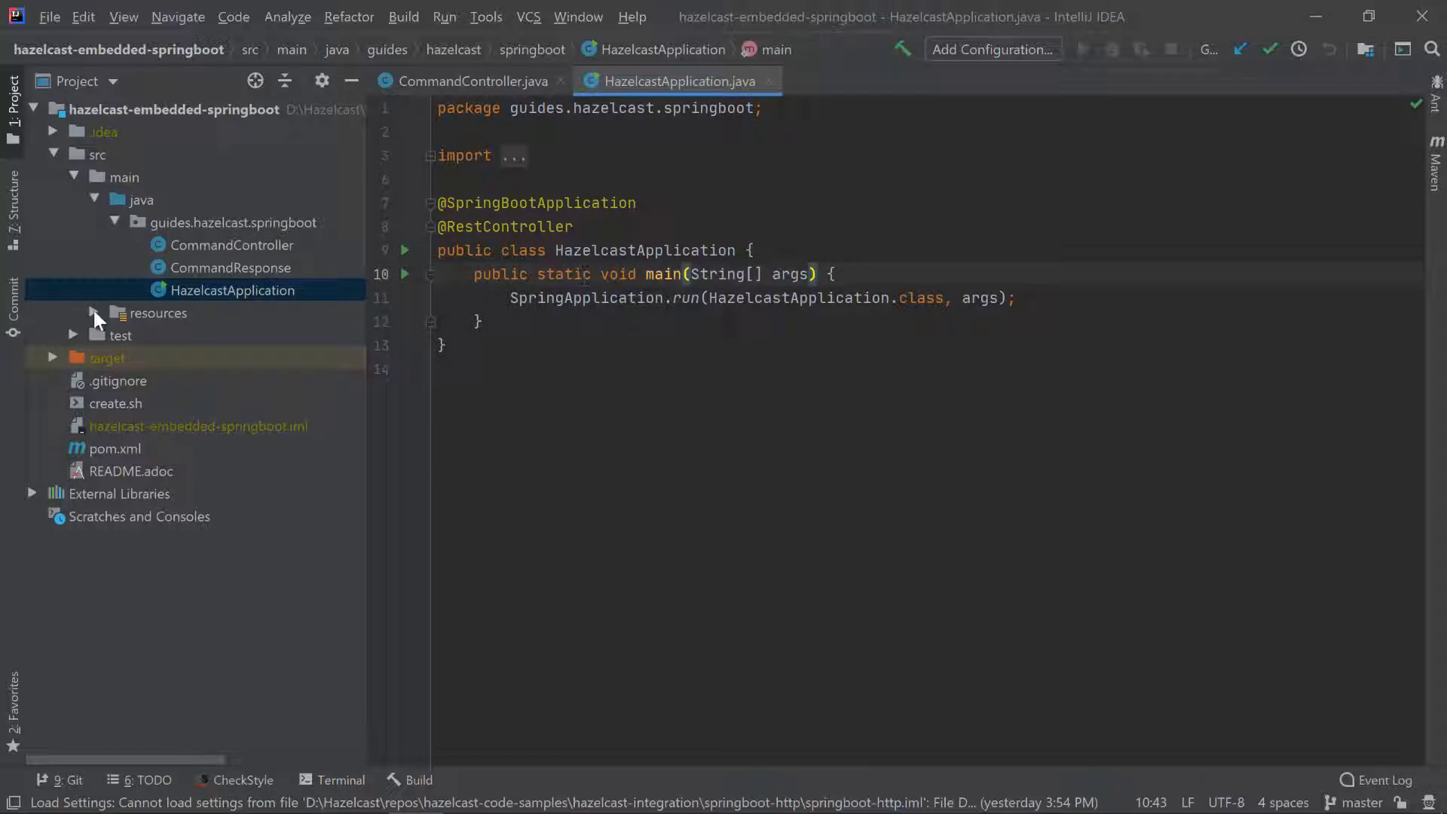
{"action": "left_click", "coordinate": [73, 313]}
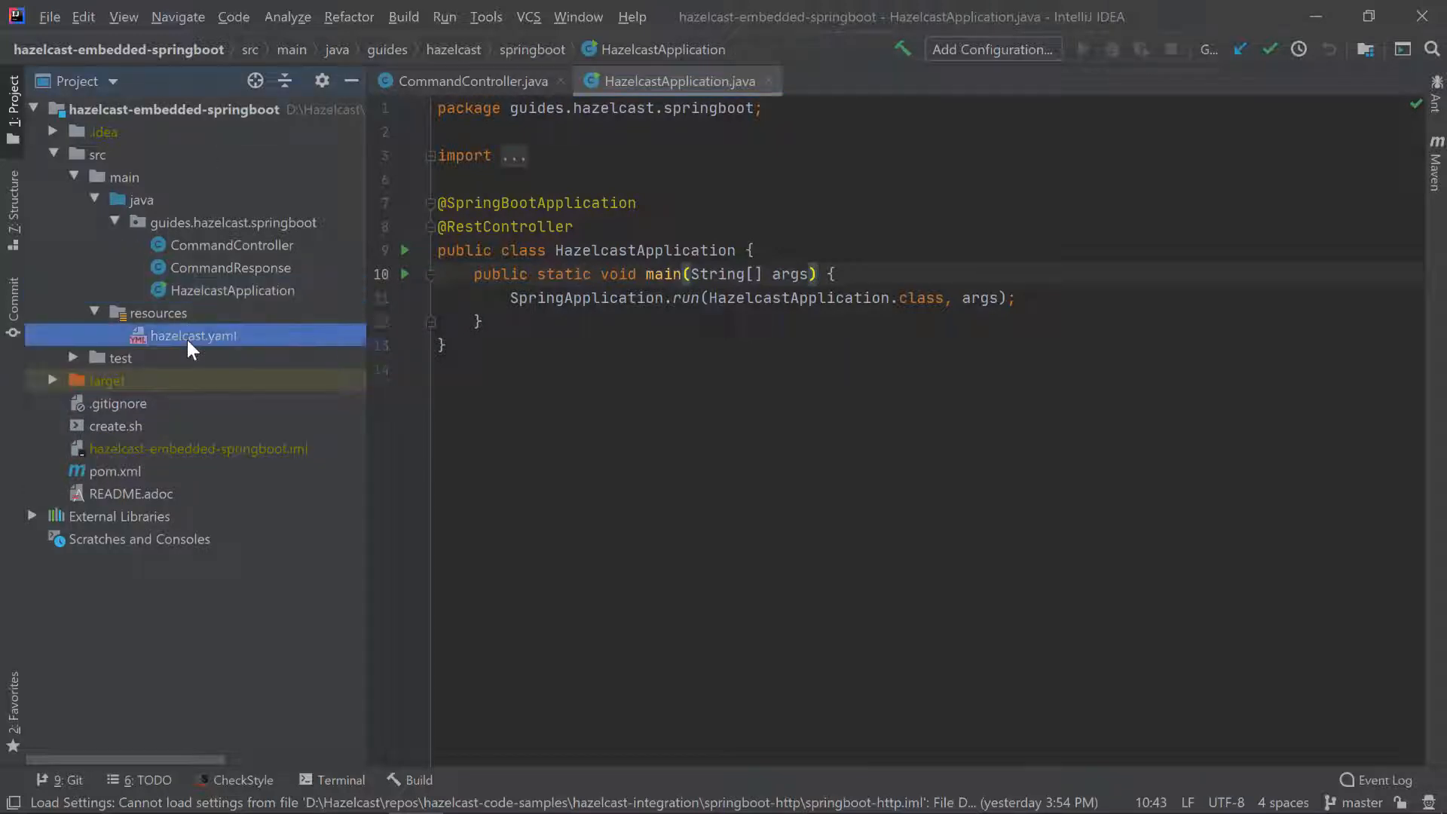
{"action": "double_click", "coordinate": [194, 335]}
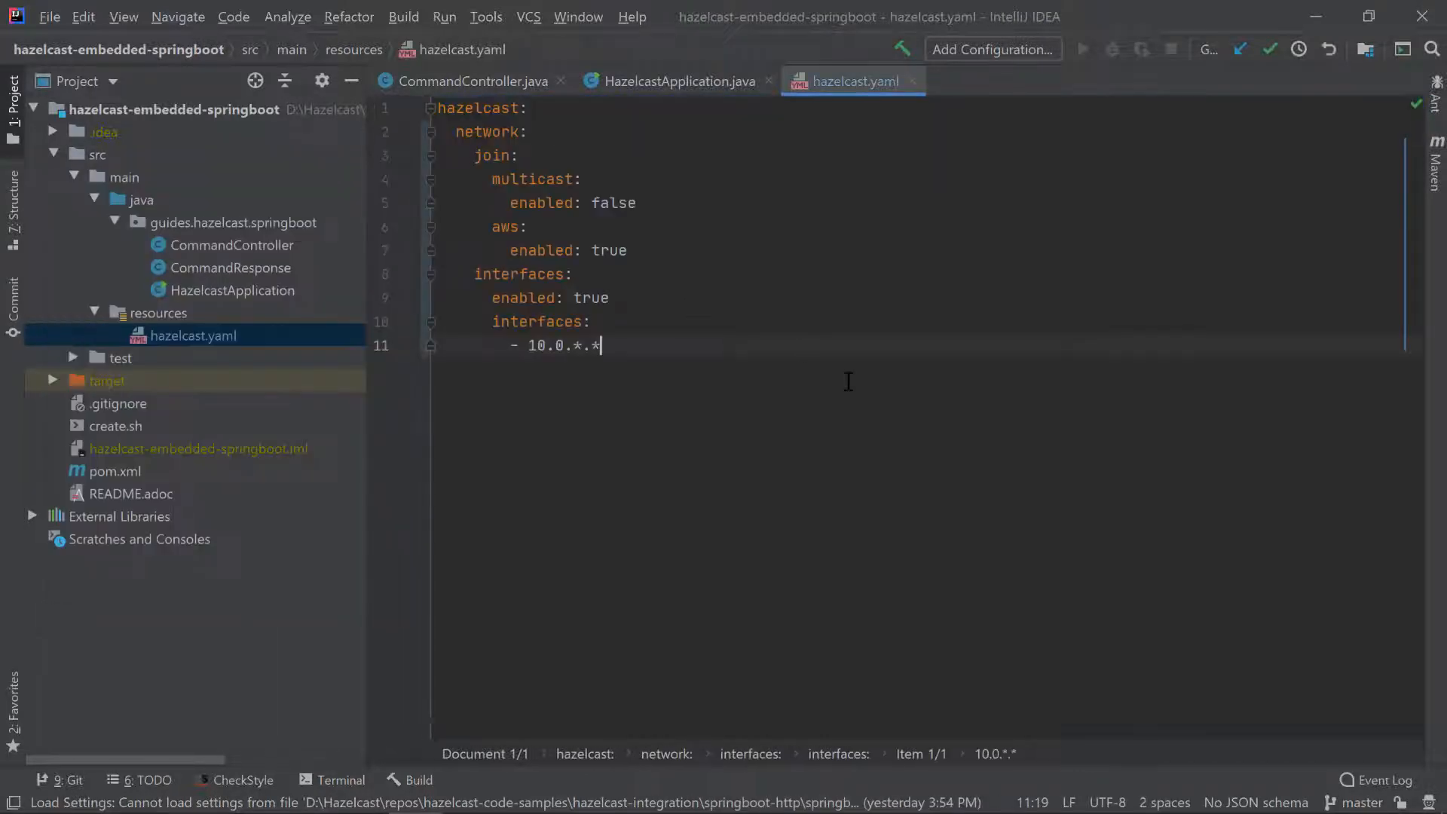
Review hazelcast.yaml: multicast disabled, AWS discovery enabled, interfaces limited to 10.0.*.*.
{"action": "left_click", "coordinate": [637, 202]}
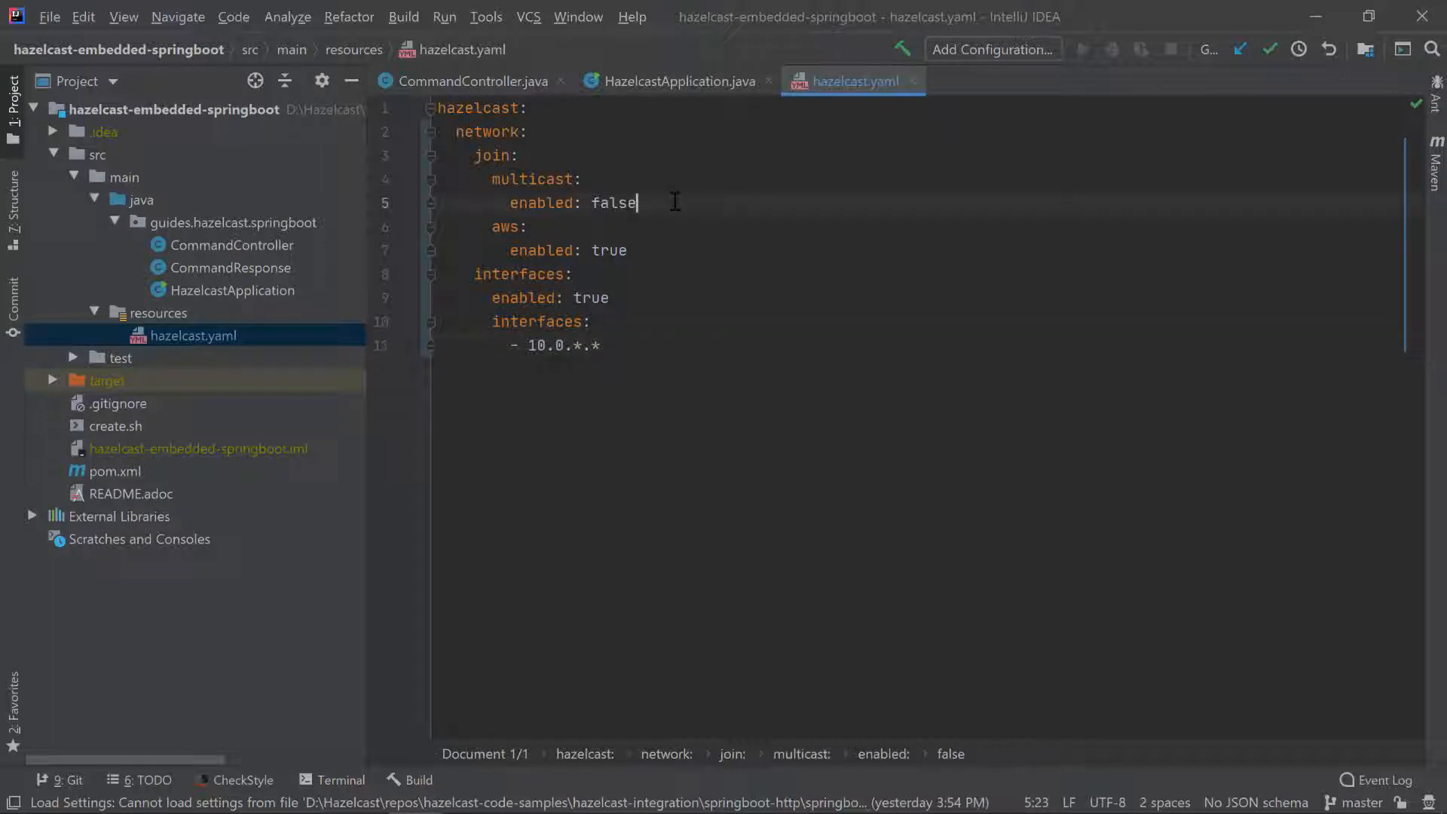
{"action": "left_click", "coordinate": [609, 250]}
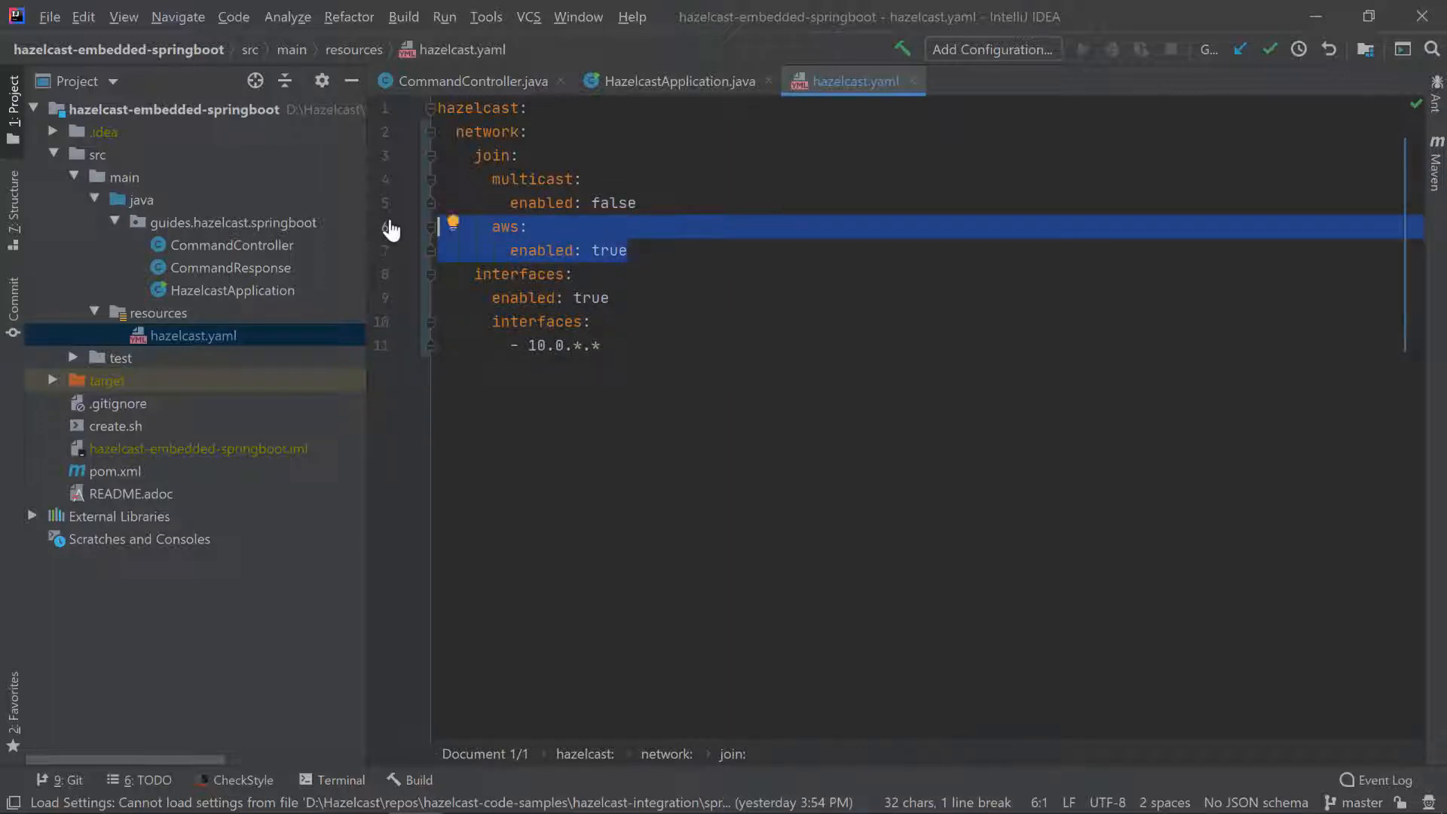
{"action": "left_click", "coordinate": [606, 345]}
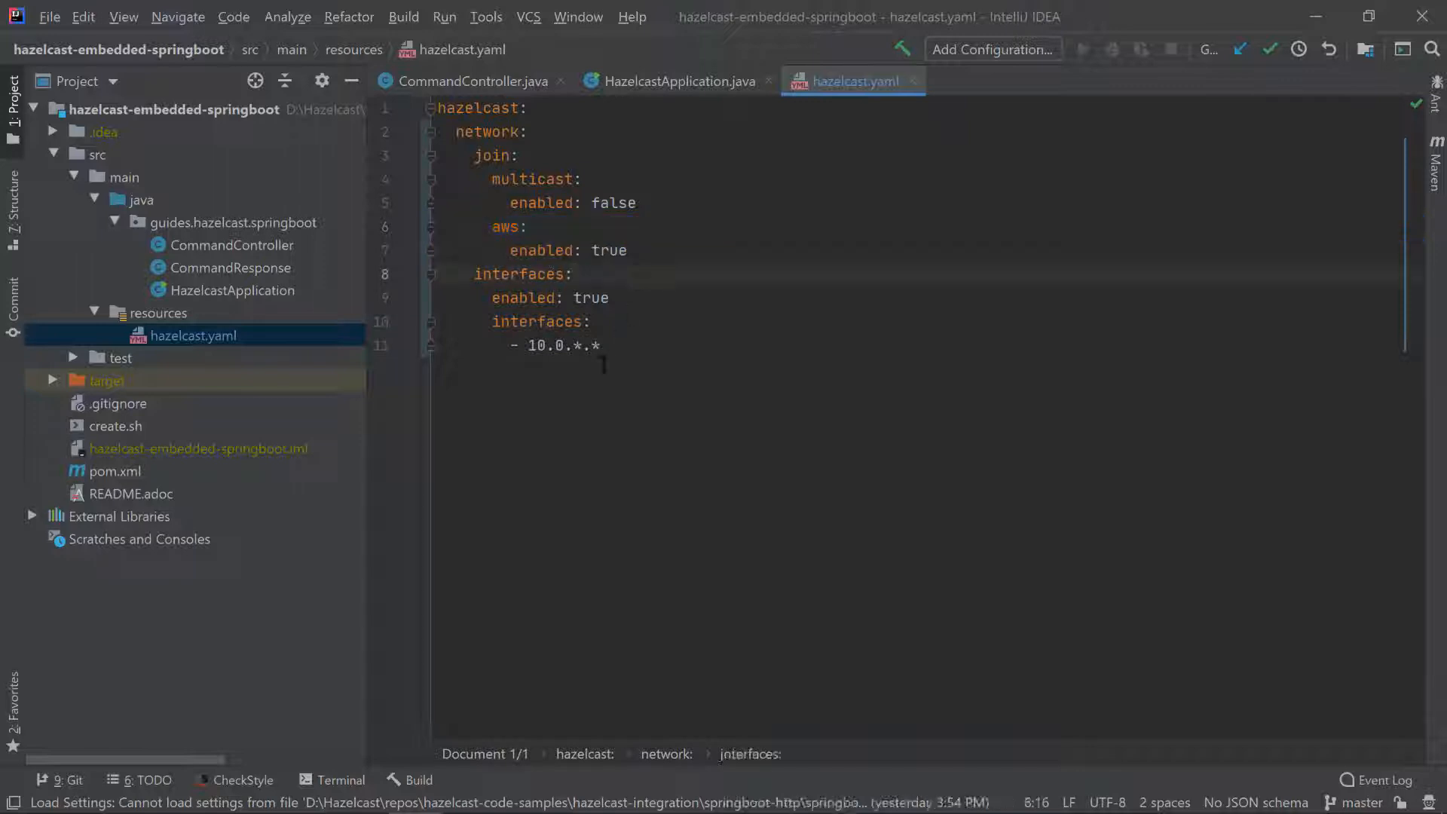
{"action": "double_click", "coordinate": [563, 345]}
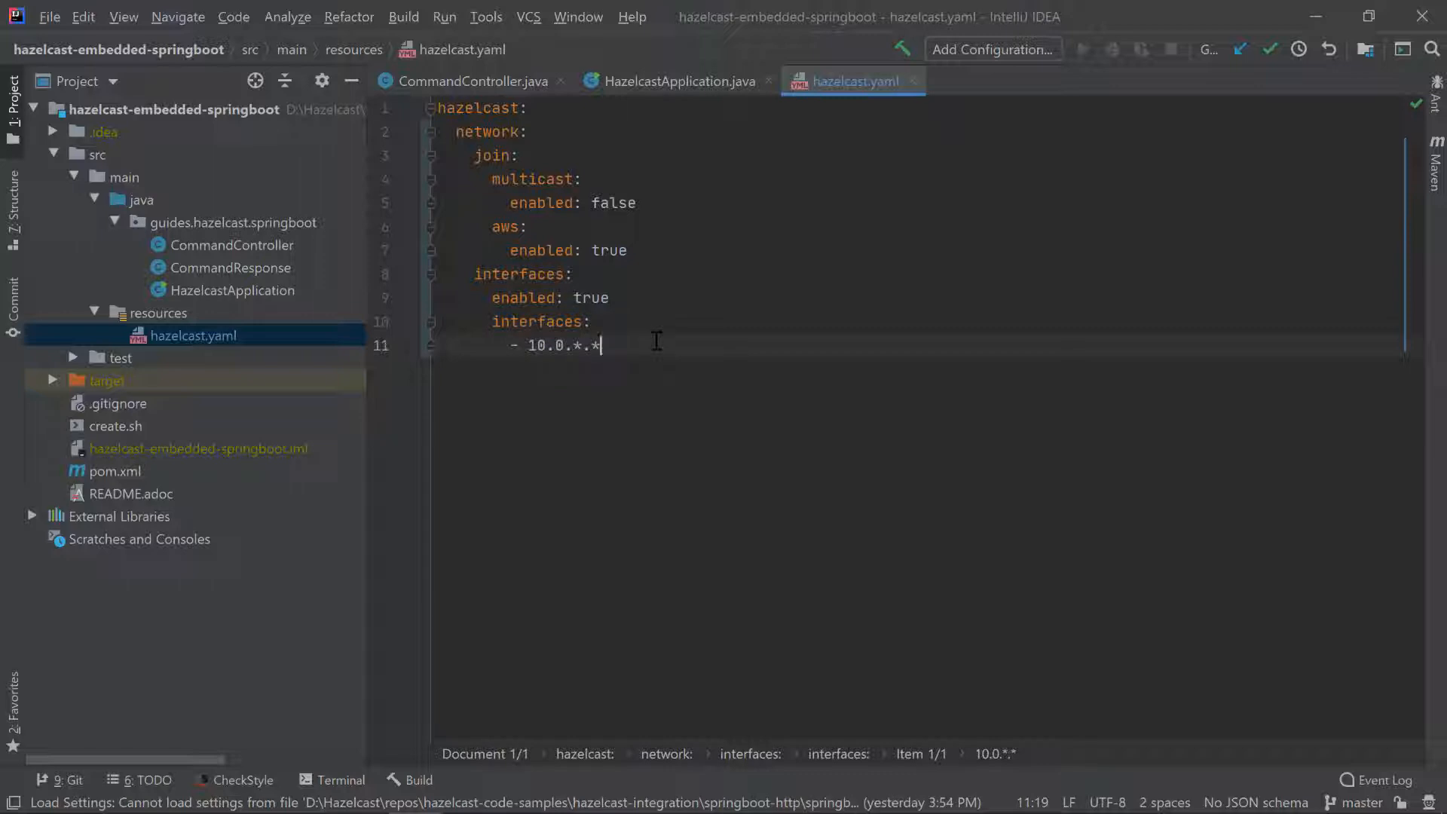
{"action": "key", "text": "alt+tab"}
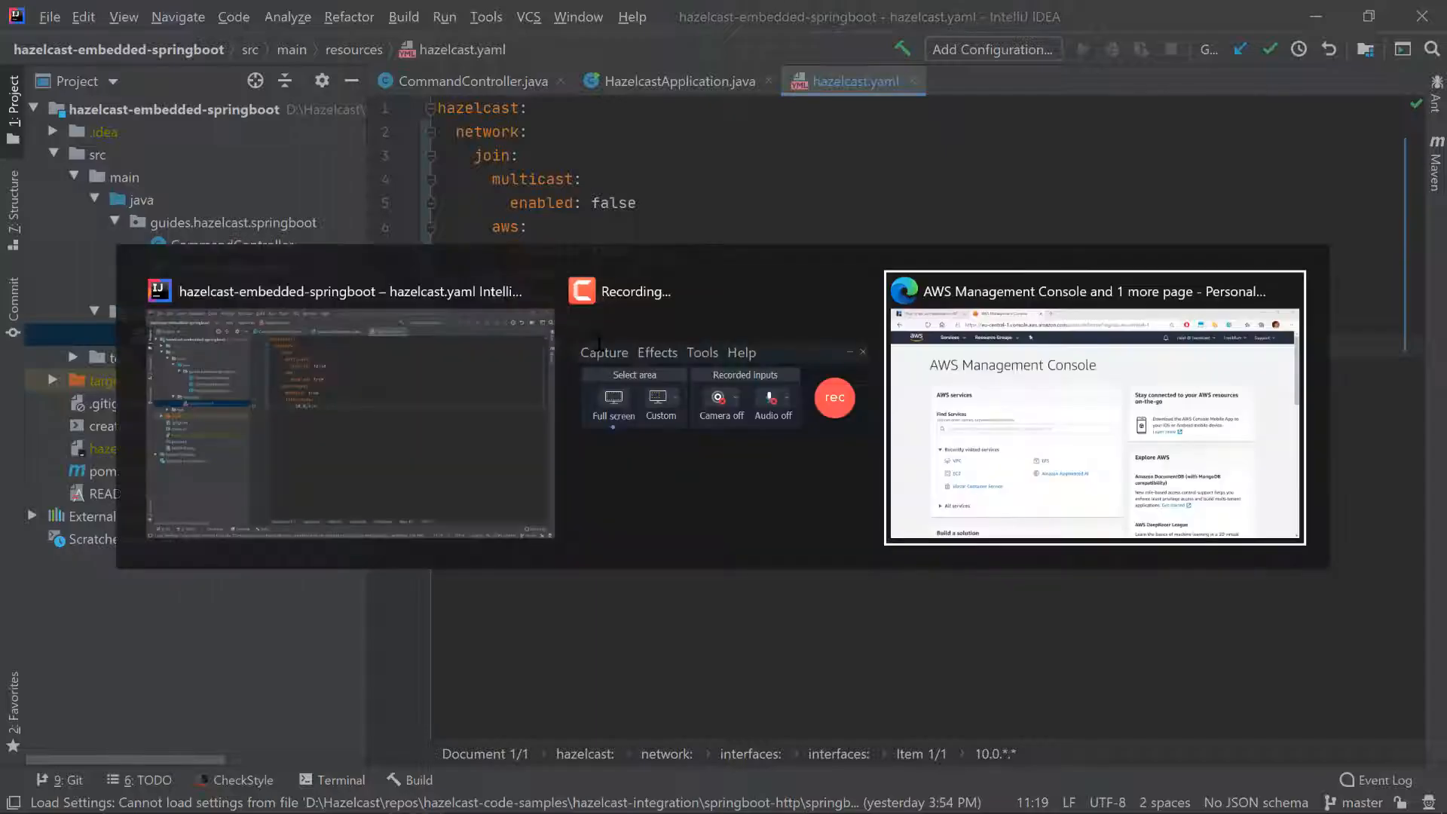
Find 'ECS default - VPC' in Your VPCs and confirm its IPv4 CIDR is 10.0.0.0/16.
{"action": "left_click", "coordinate": [1094, 408]}
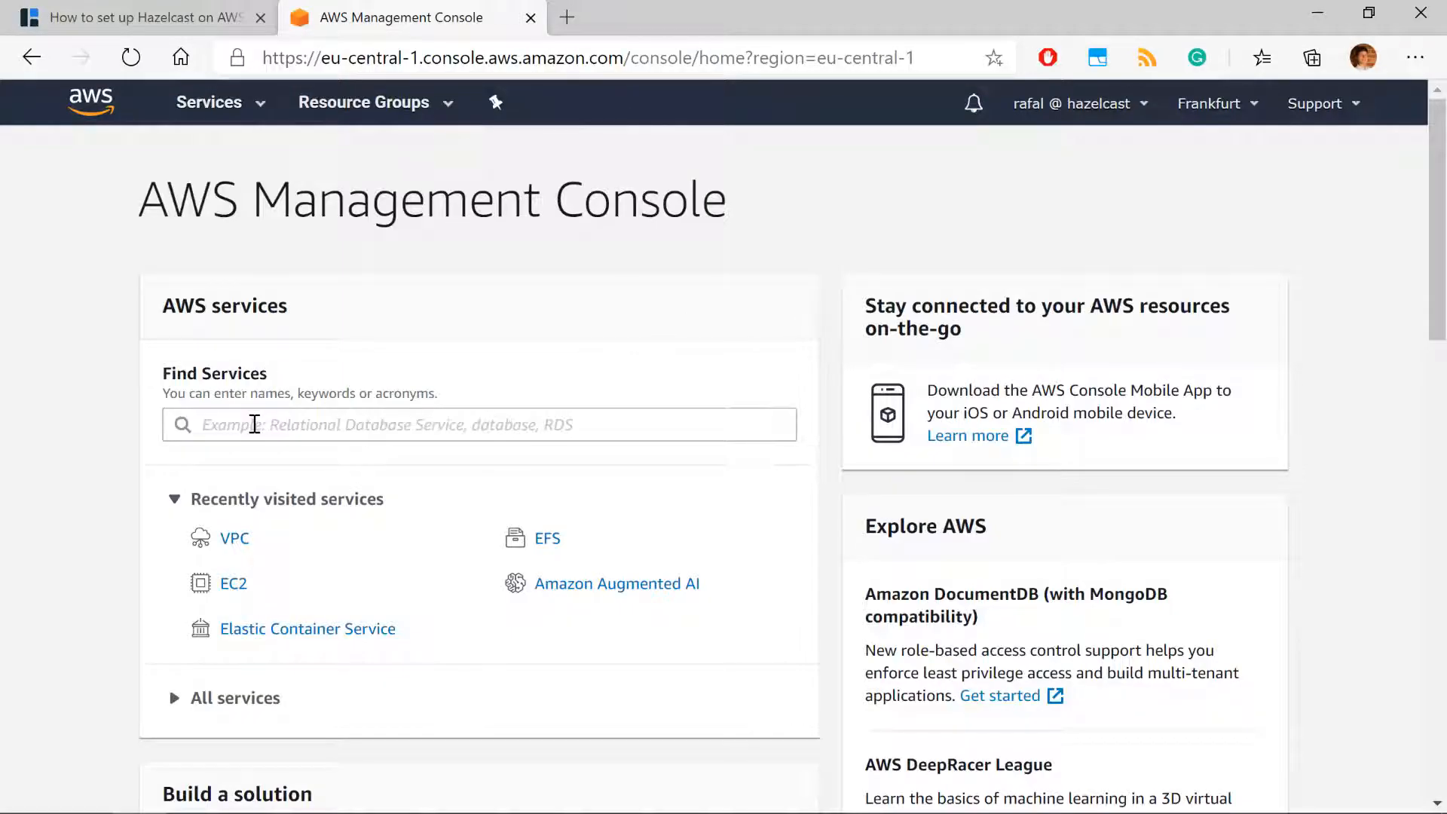
{"action": "type", "text": "vpc"}
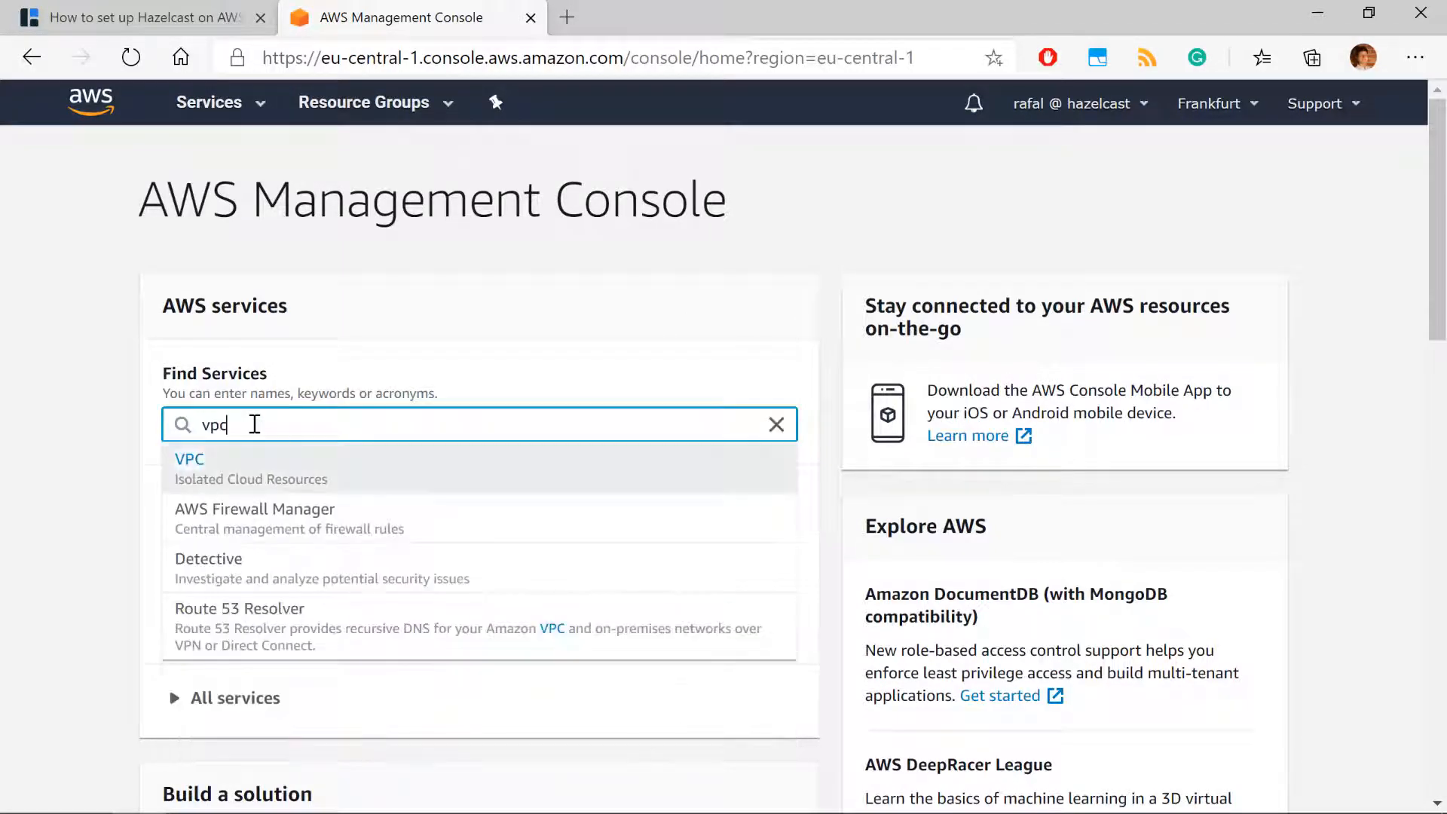
{"action": "left_click", "coordinate": [188, 459]}
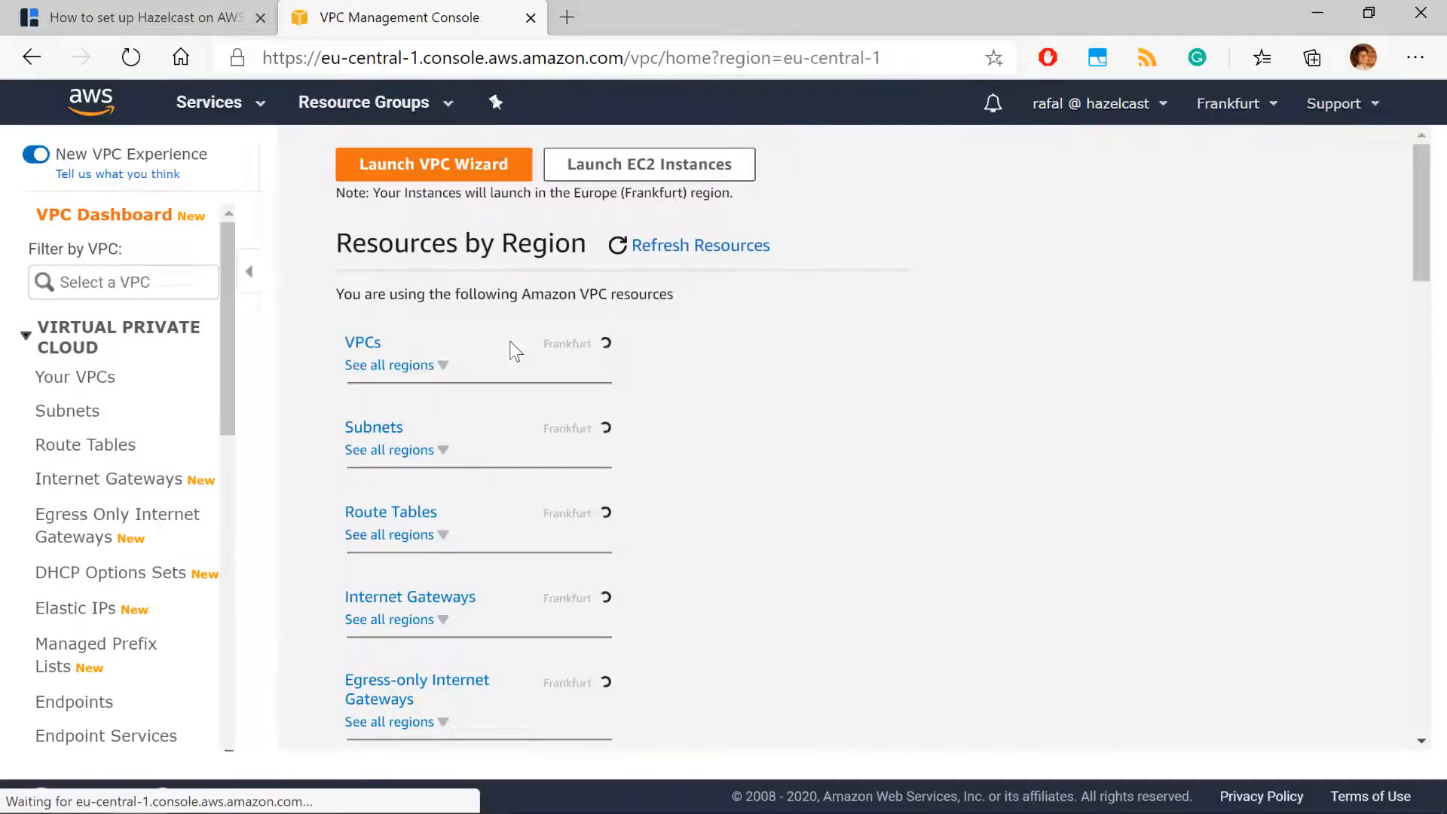
{"action": "left_click", "coordinate": [362, 342]}
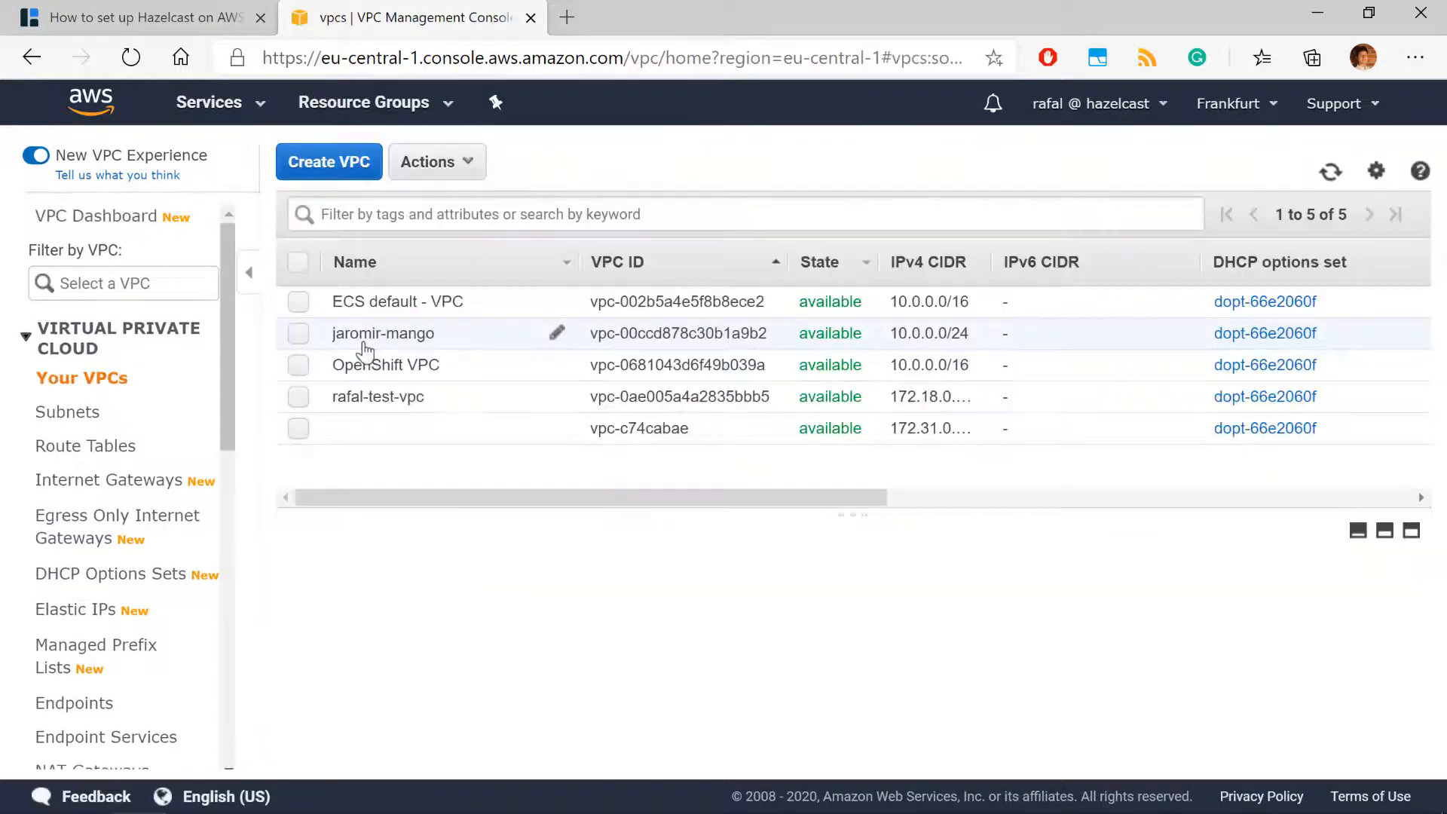
{"action": "mouse_move", "coordinate": [486, 302]}
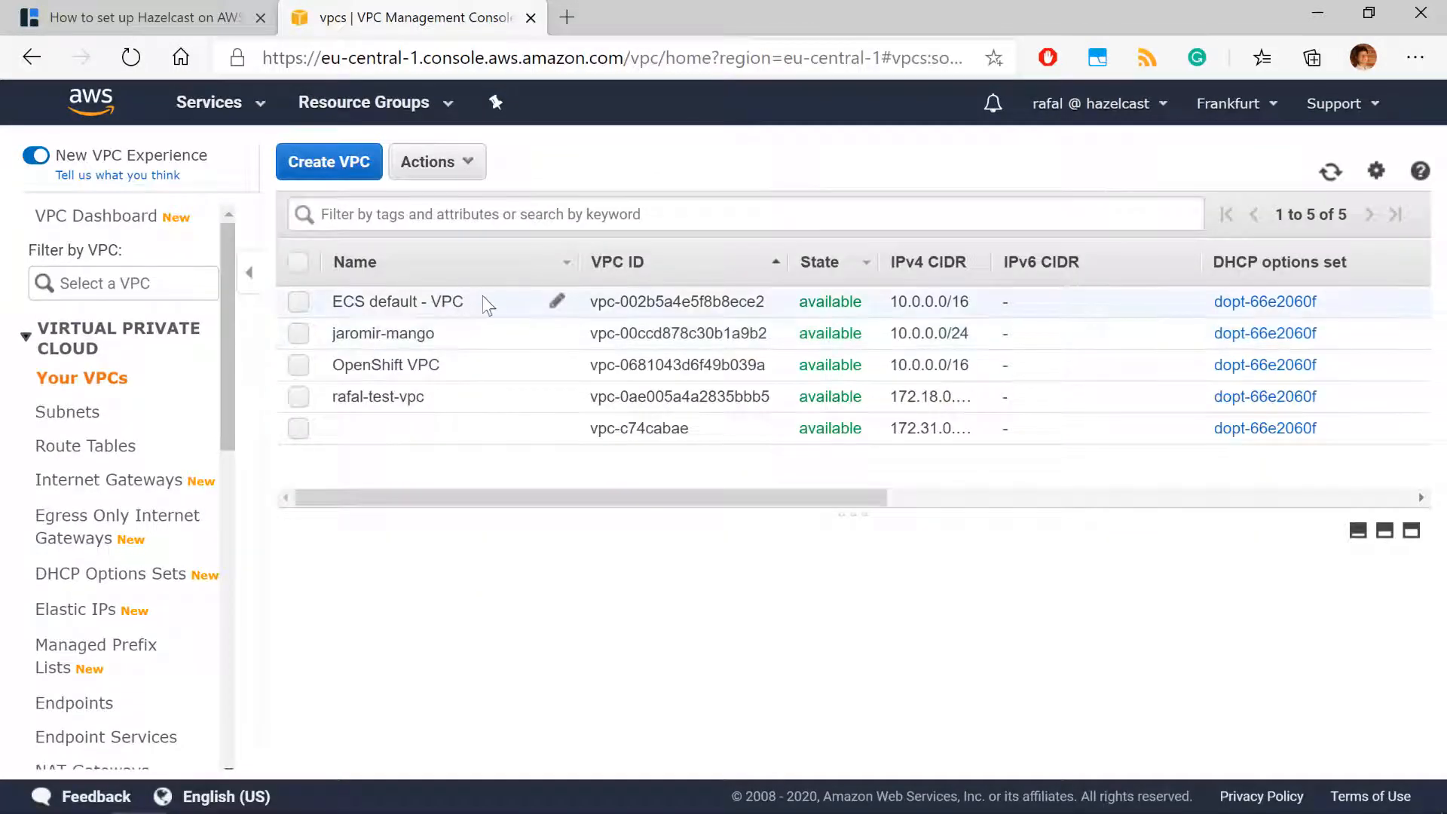
{"action": "left_click", "coordinate": [299, 302]}
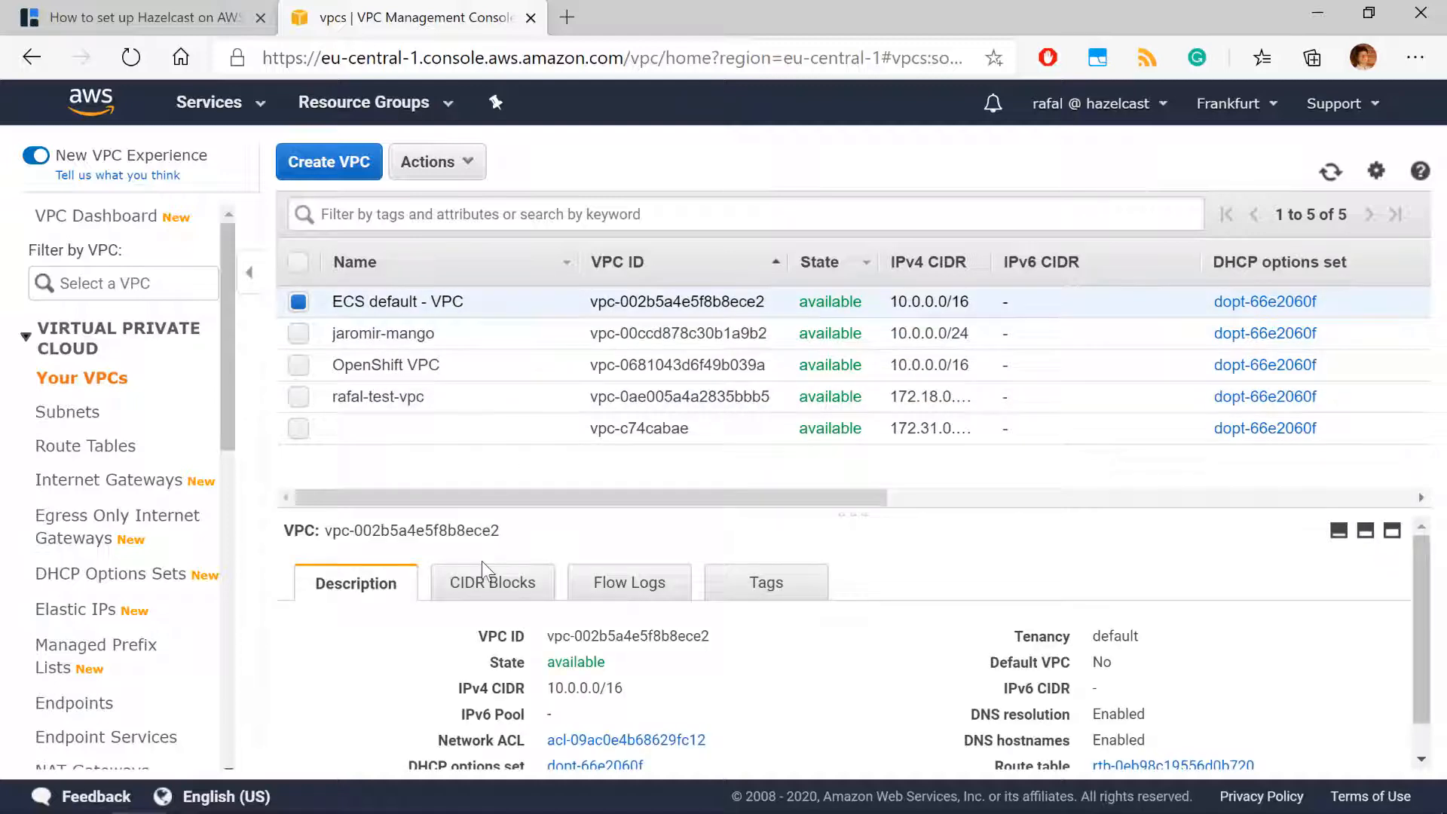
{"action": "double_click", "coordinate": [584, 687]}
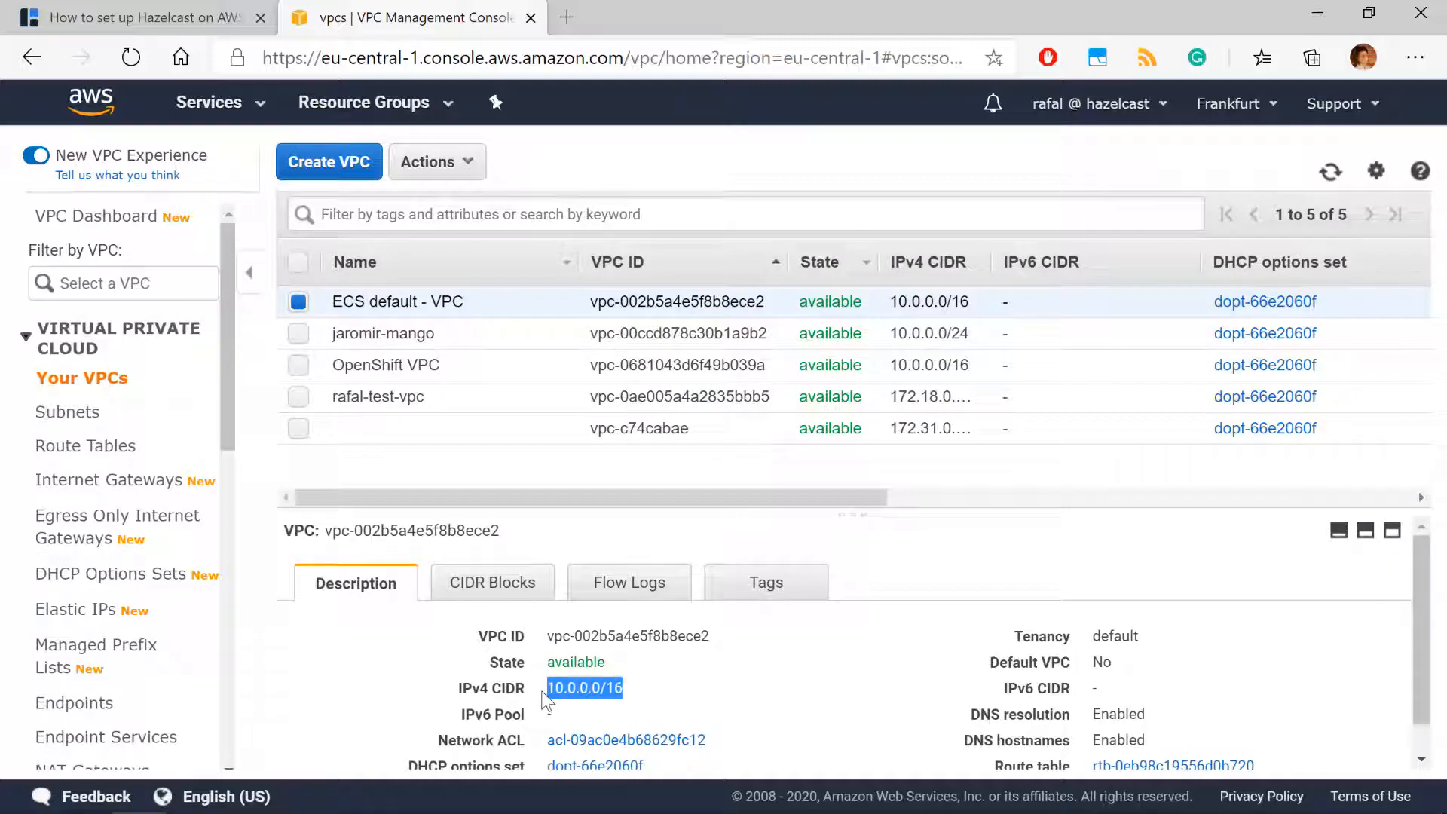
{"action": "mouse_move", "coordinate": [632, 688]}
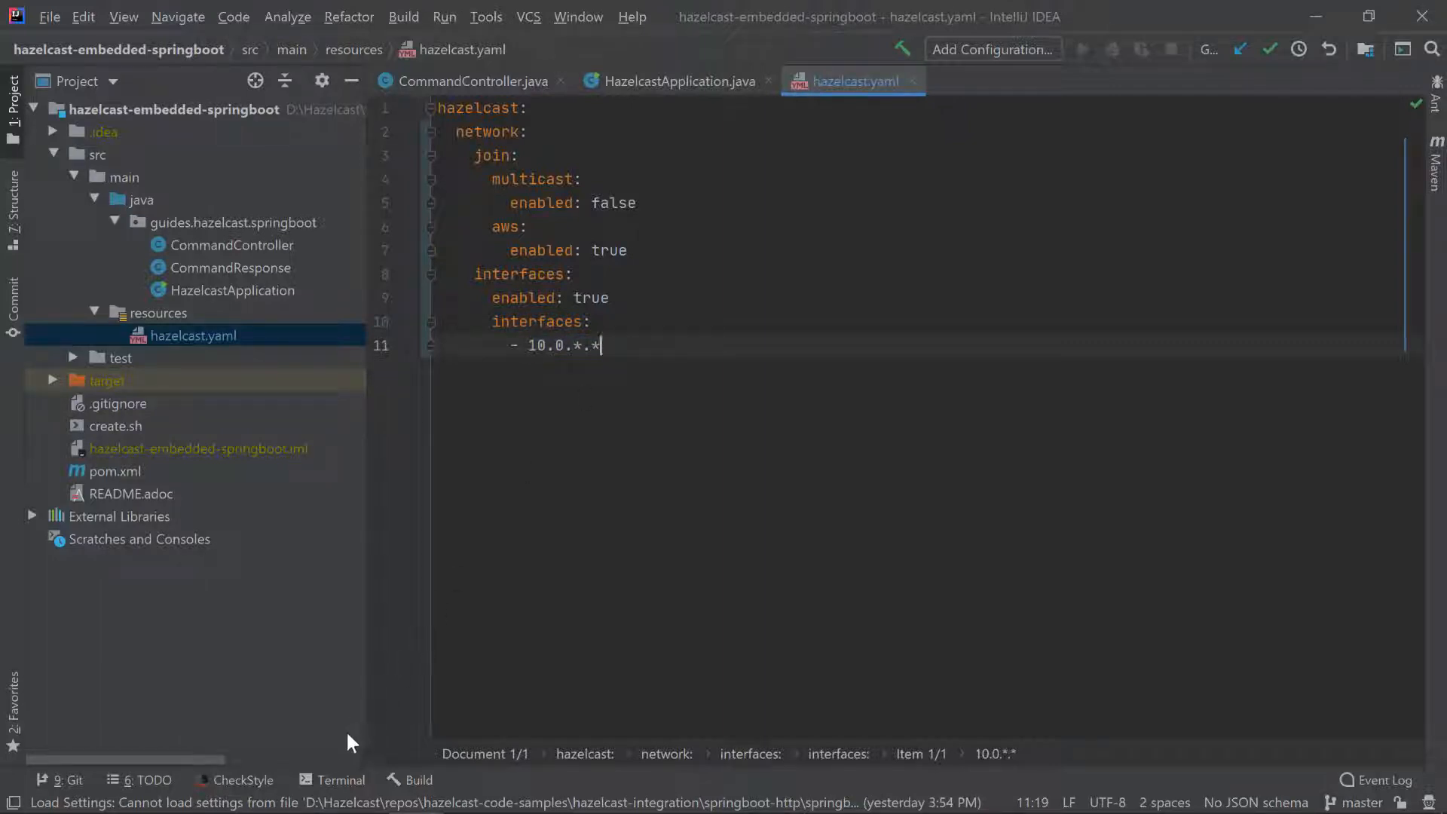
Build the application with 'mvn clean package' in the local terminal.
{"action": "left_click", "coordinate": [338, 780]}
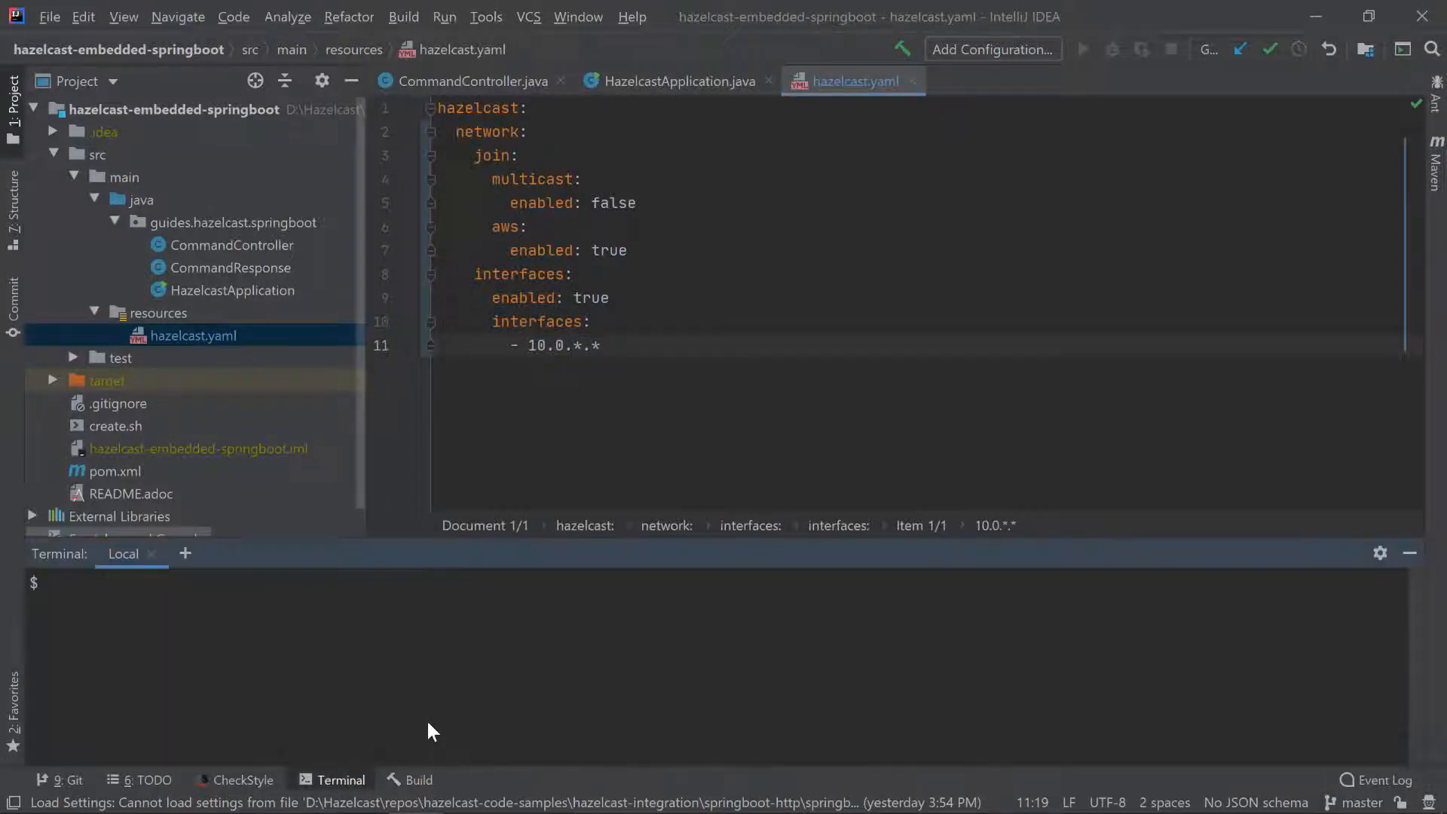
{"action": "type", "text": "mvn"}
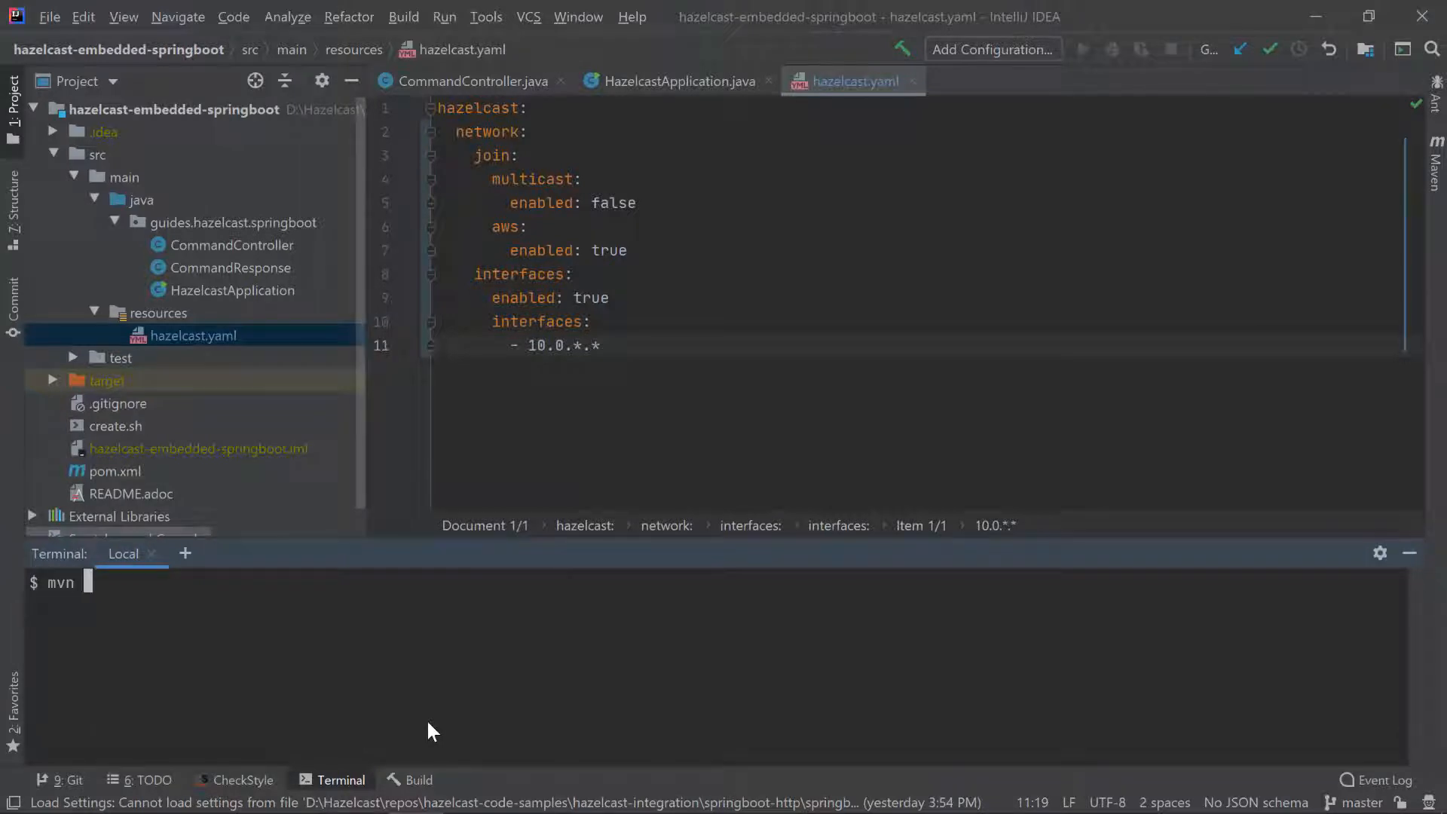
{"action": "type", "text": "clean package"}
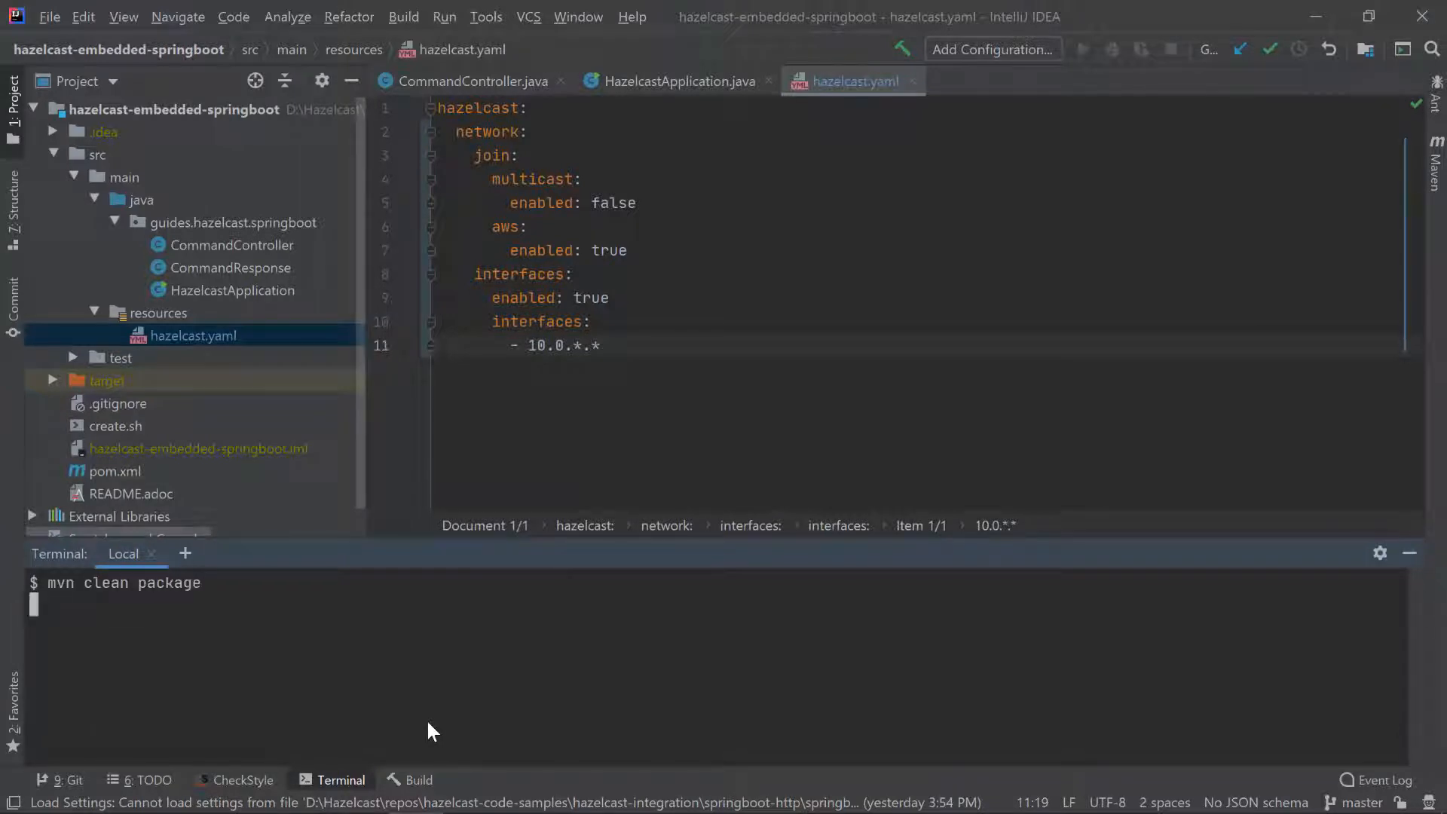
{"action": "key", "text": "Return"}
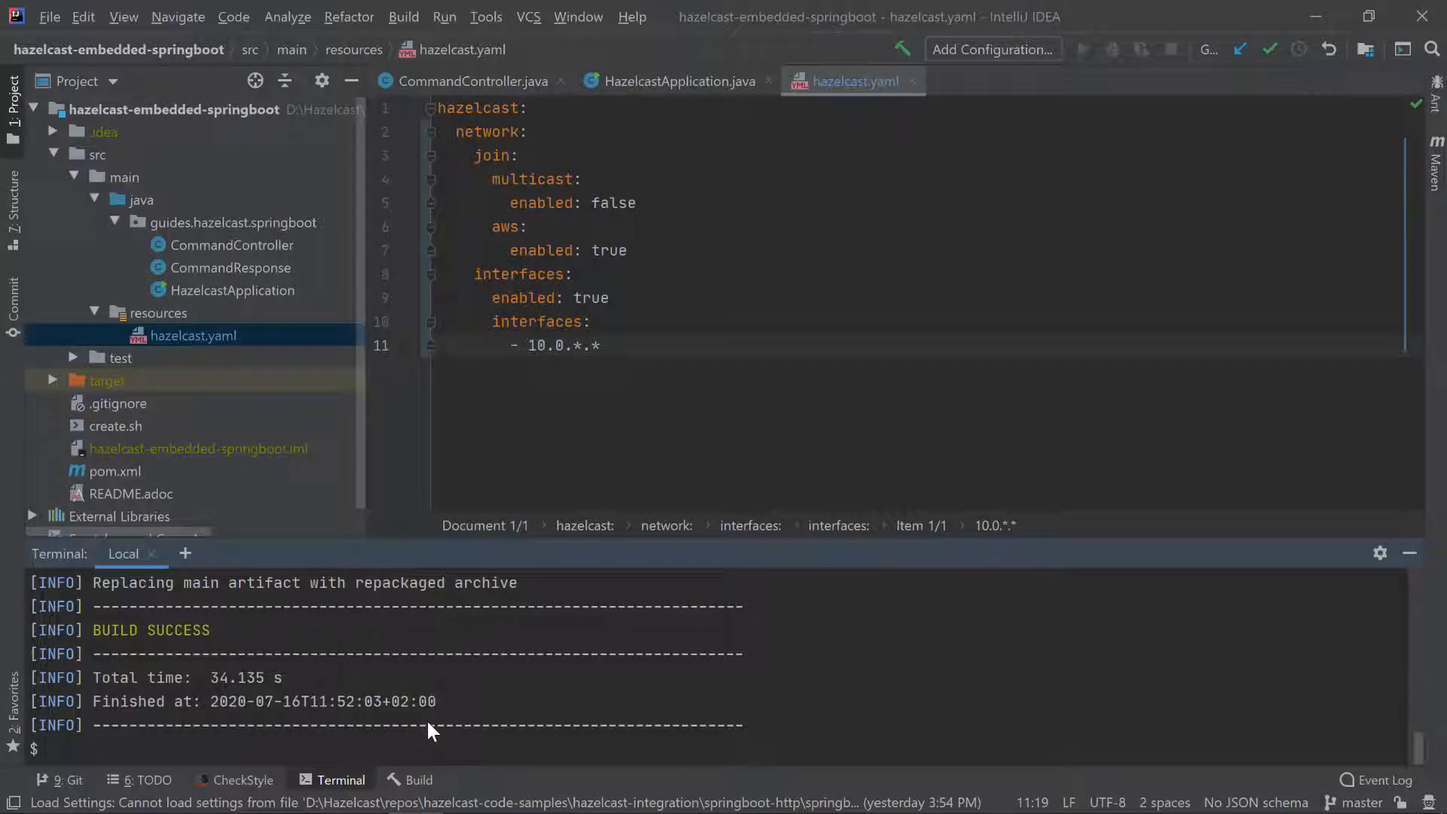
Add an openjdk:8-jre-alpine Dockerfile and build and push hazelcastguides/hazelcast-embedded-ecs.
{"action": "left_click", "coordinate": [172, 108]}
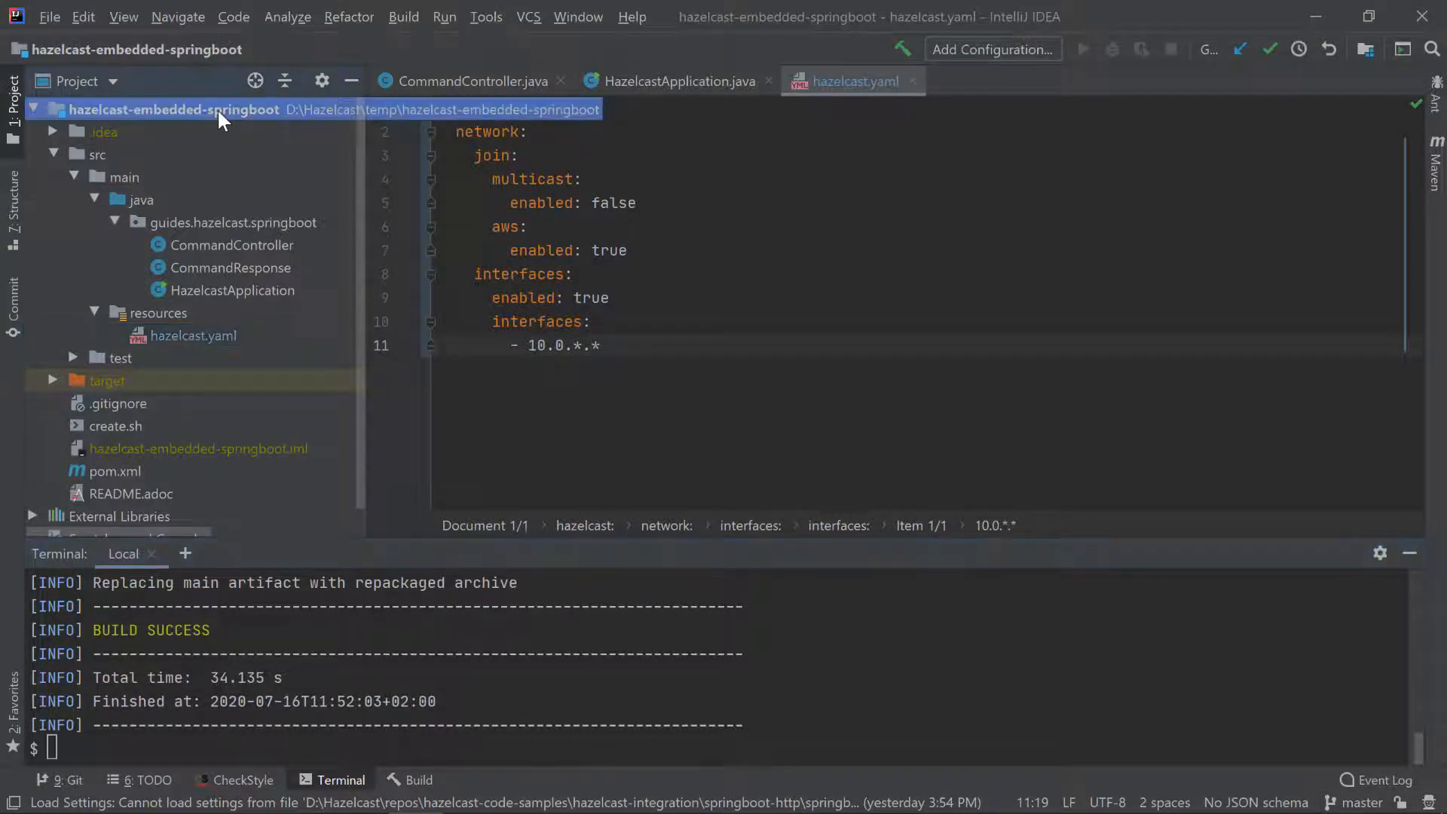
{"action": "right_click", "coordinate": [172, 109]}
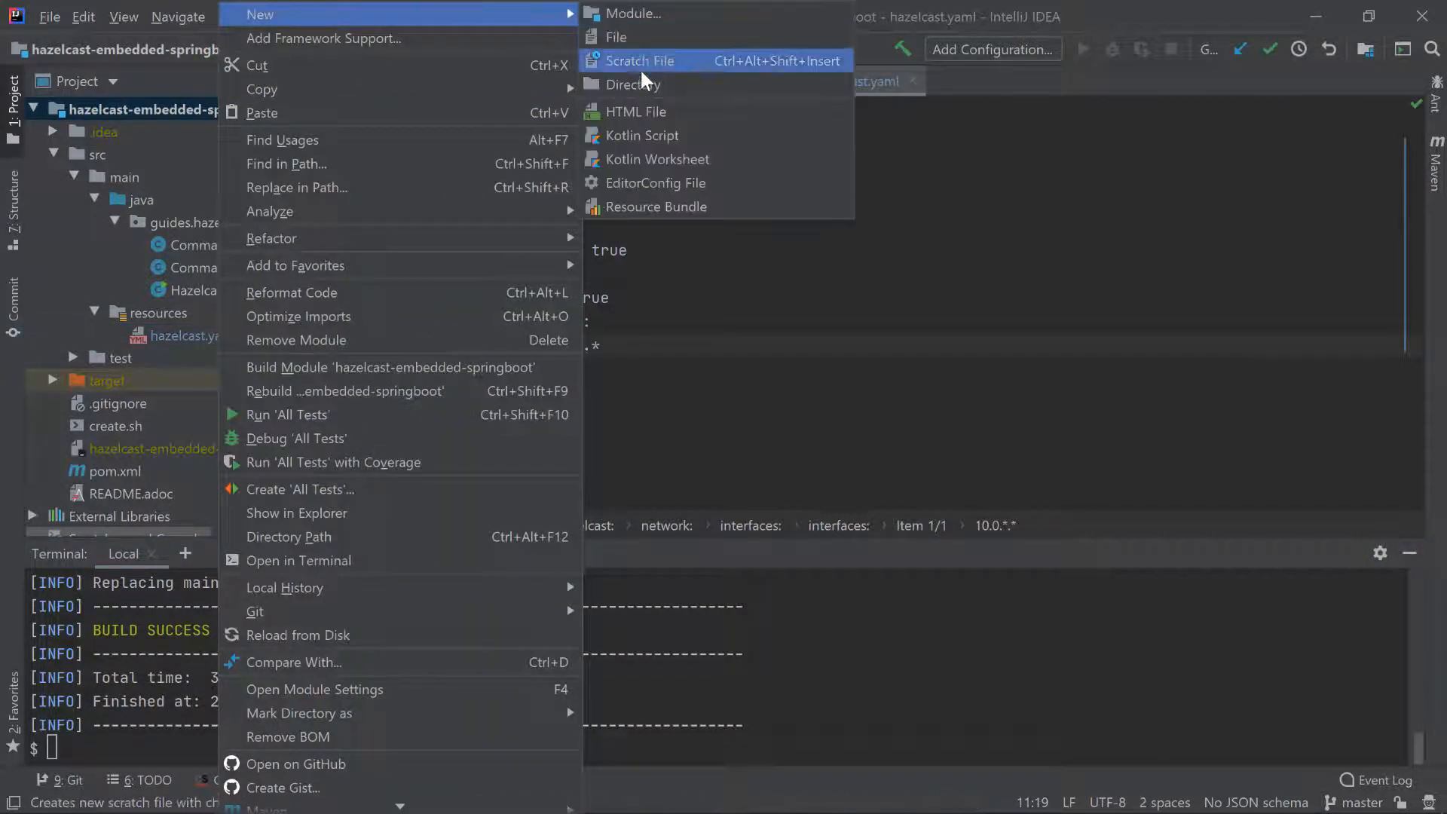
{"action": "left_click", "coordinate": [616, 37]}
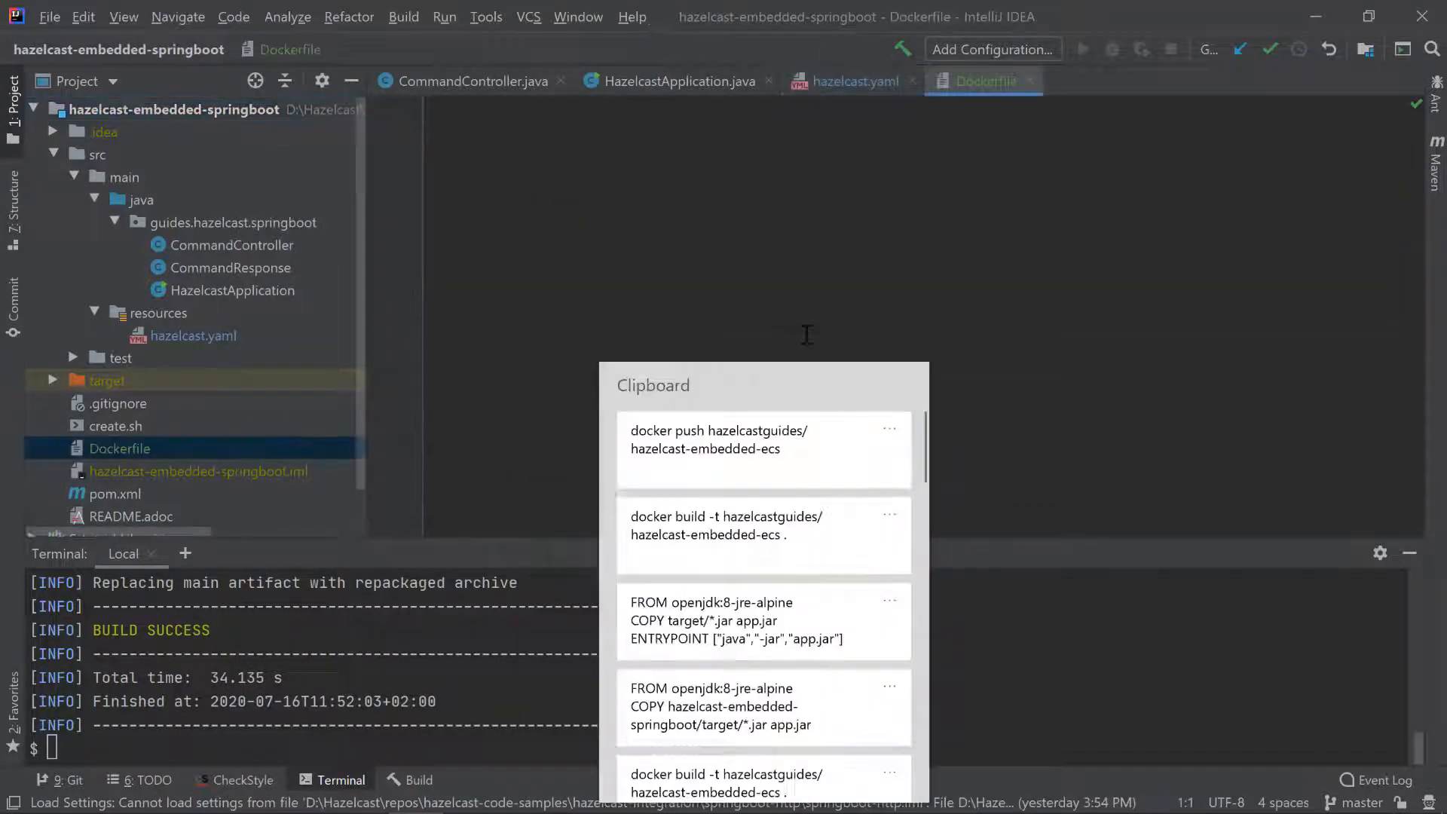
{"action": "left_click", "coordinate": [761, 621]}
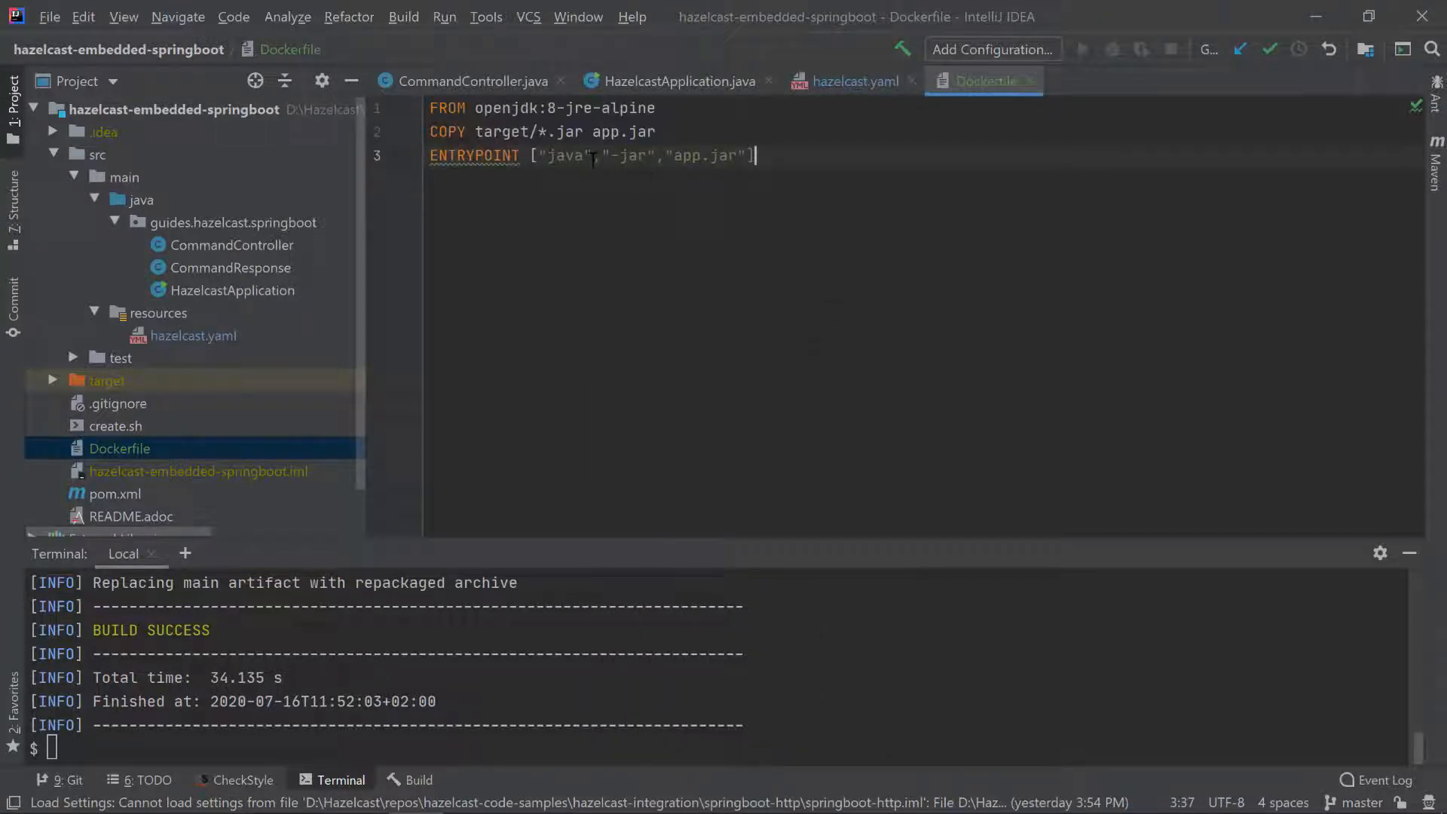
{"action": "mouse_move", "coordinate": [457, 671]}
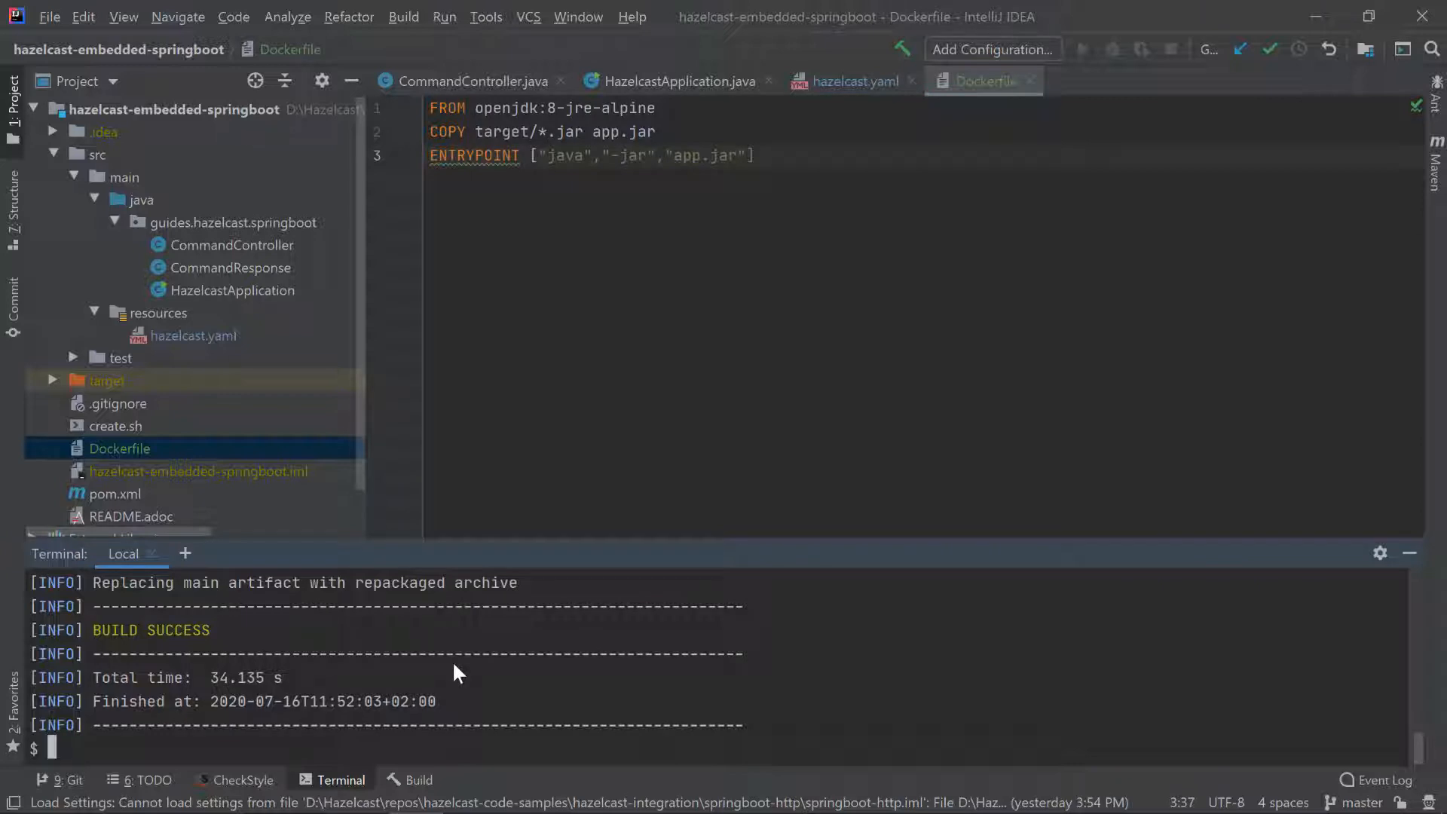
{"action": "key", "text": "Ctrl+r"}
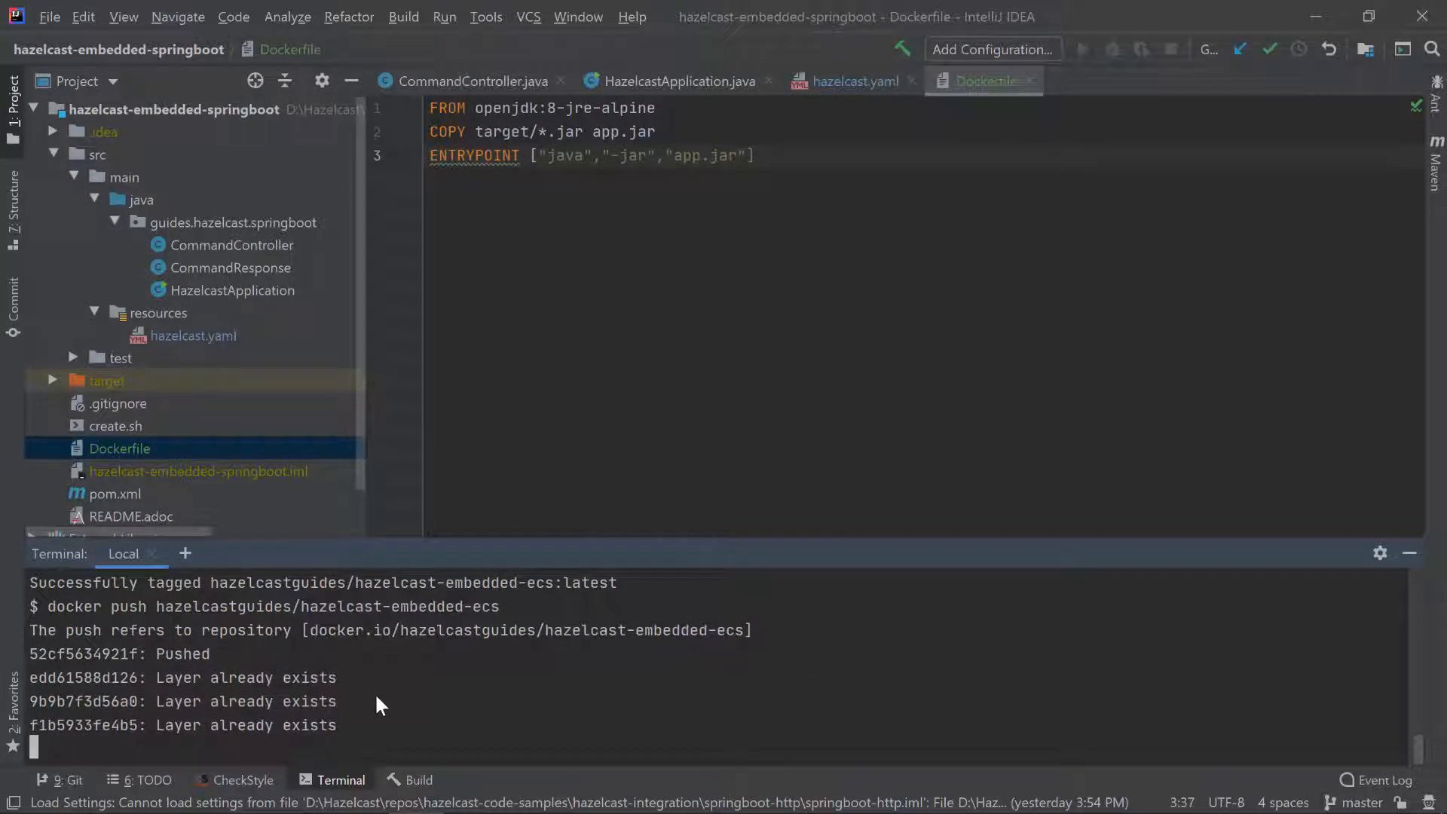
{"action": "key", "text": "alt+tab"}
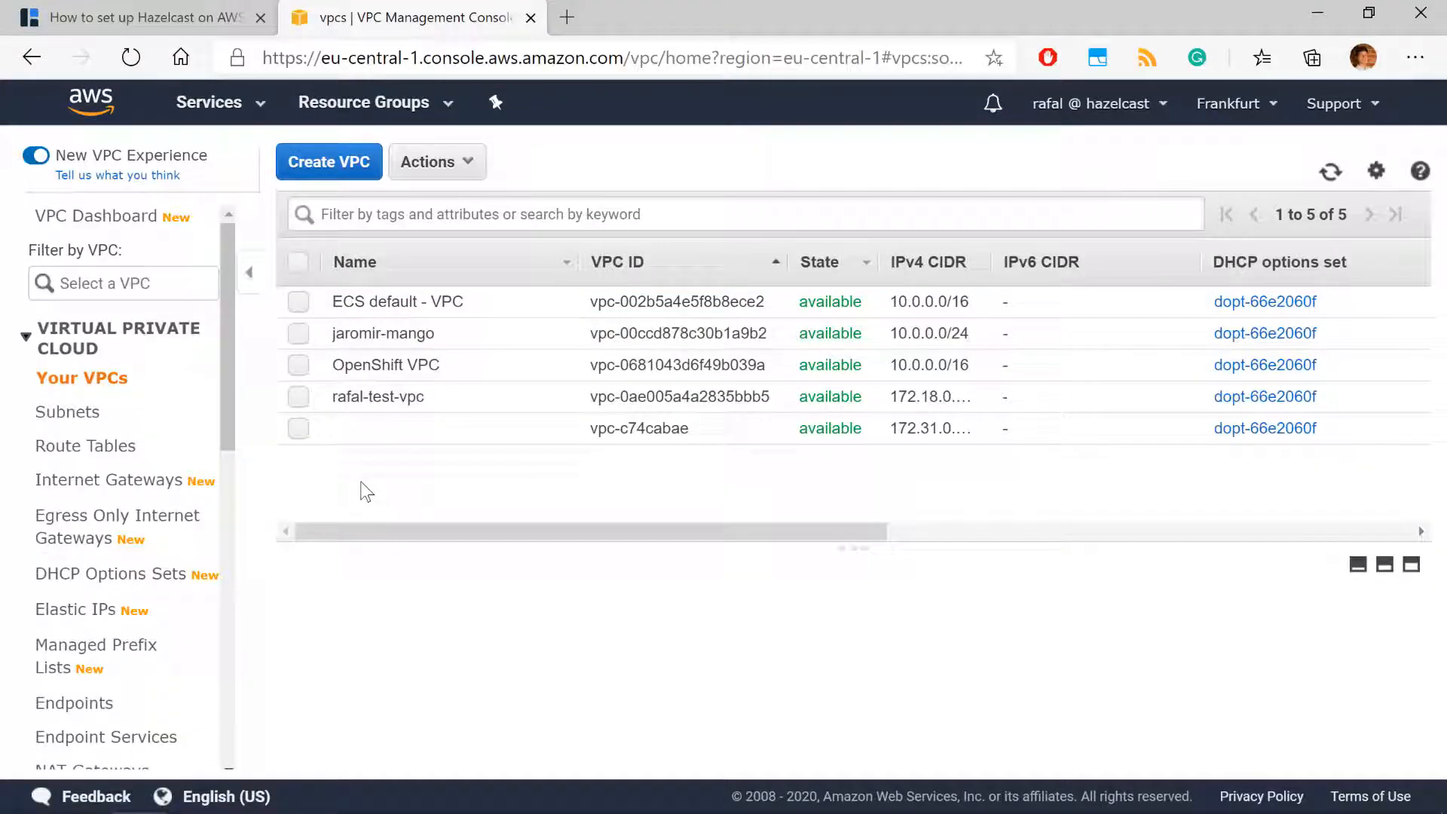
Create a Networking-only ECS cluster named test-cluster and view its details.
{"action": "left_click", "coordinate": [209, 102]}
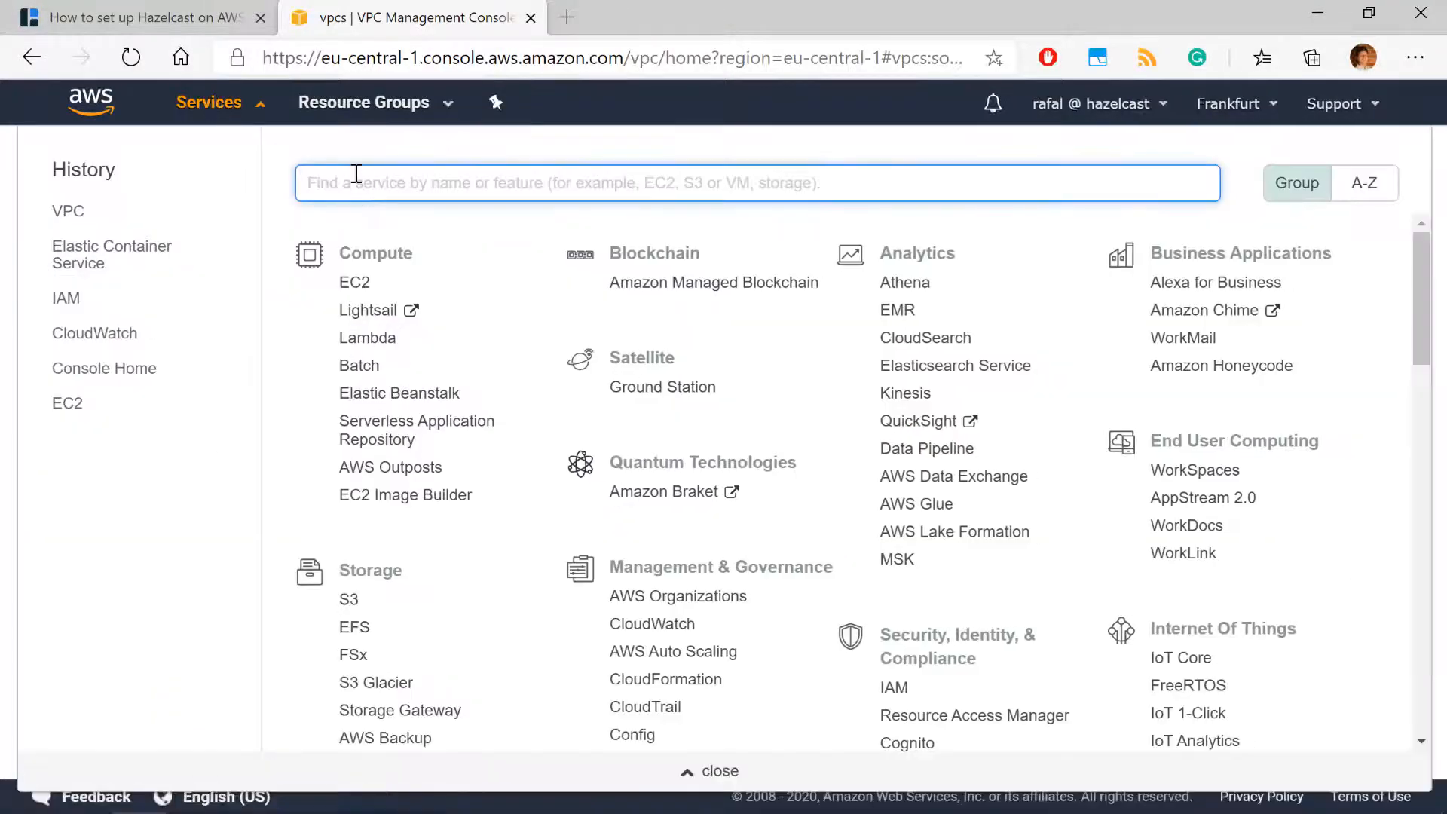
{"action": "type", "text": "ecs"}
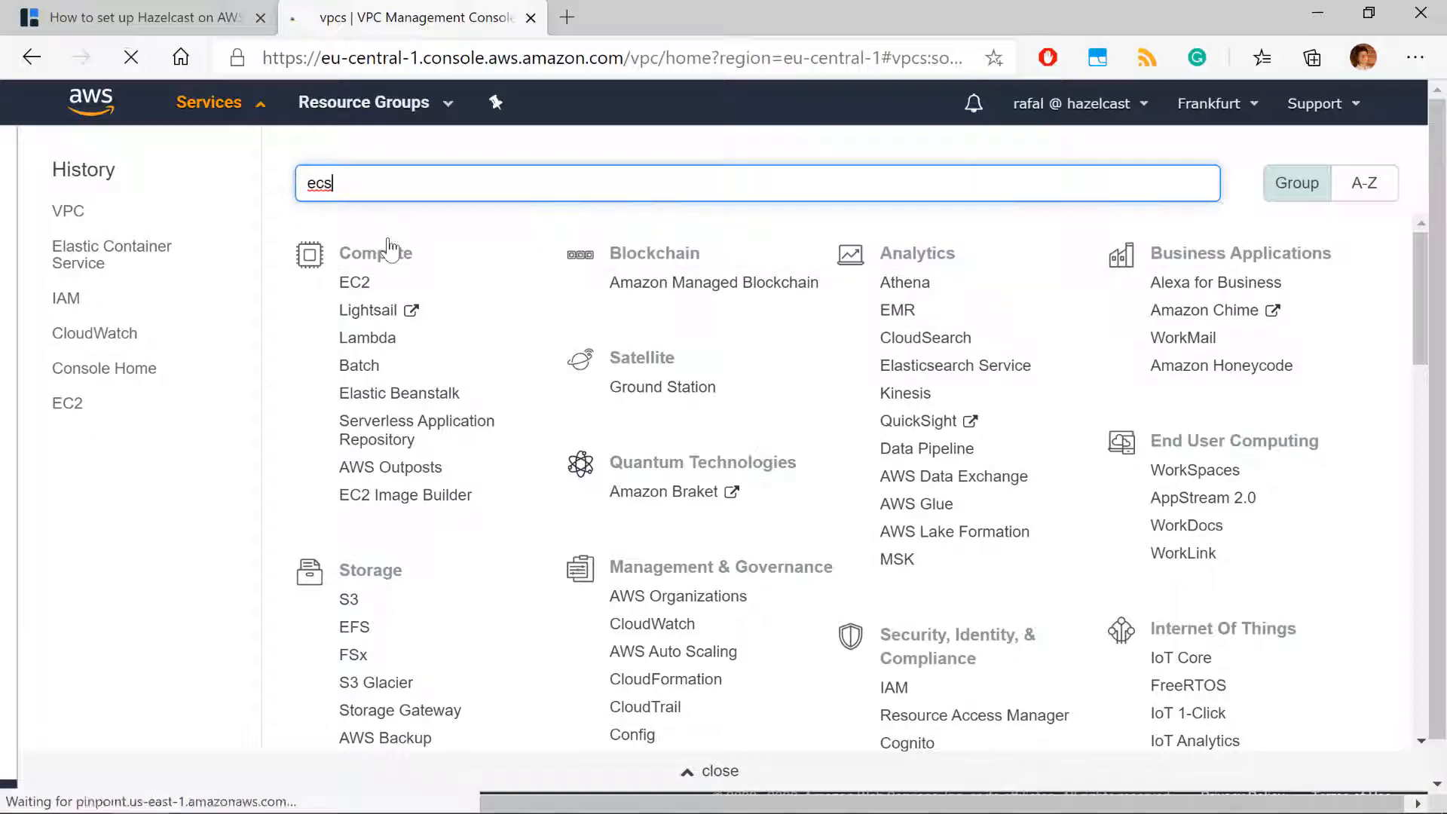
{"action": "left_click", "coordinate": [111, 255]}
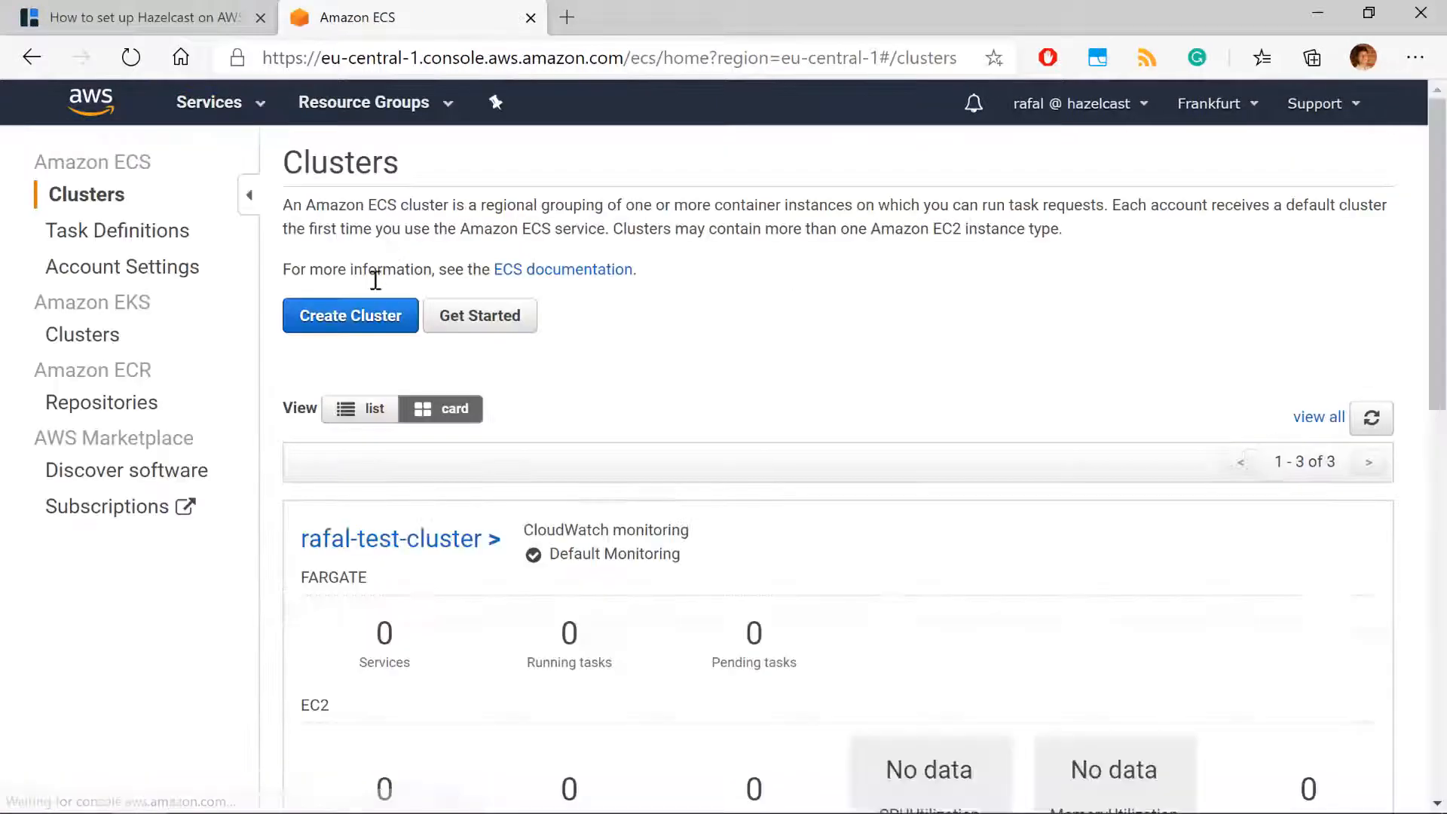
{"action": "left_click", "coordinate": [349, 315]}
{"action": "type", "text": "test-c"}
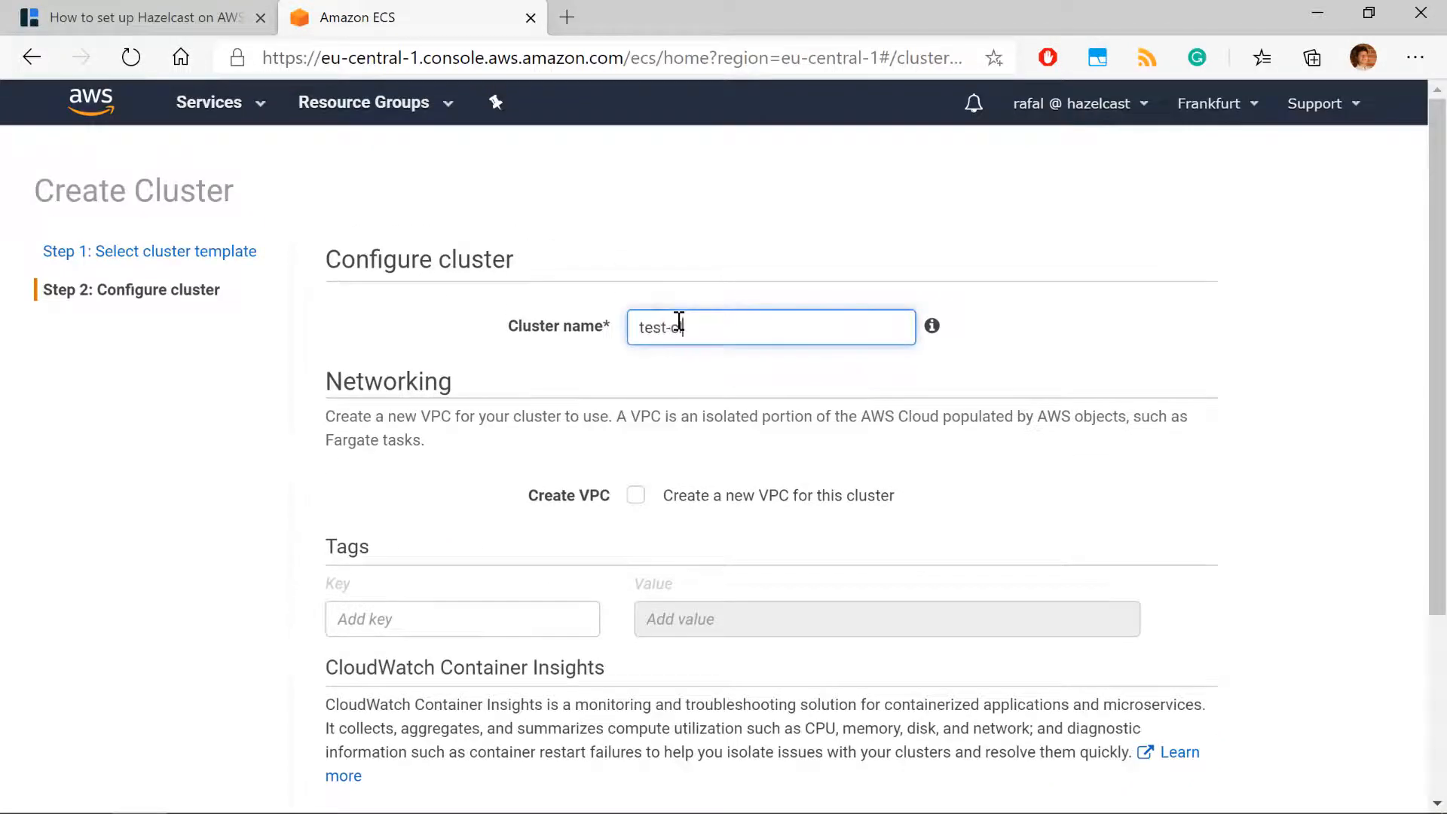
{"action": "scroll", "scroll_direction": "down", "scroll_amount": 3}
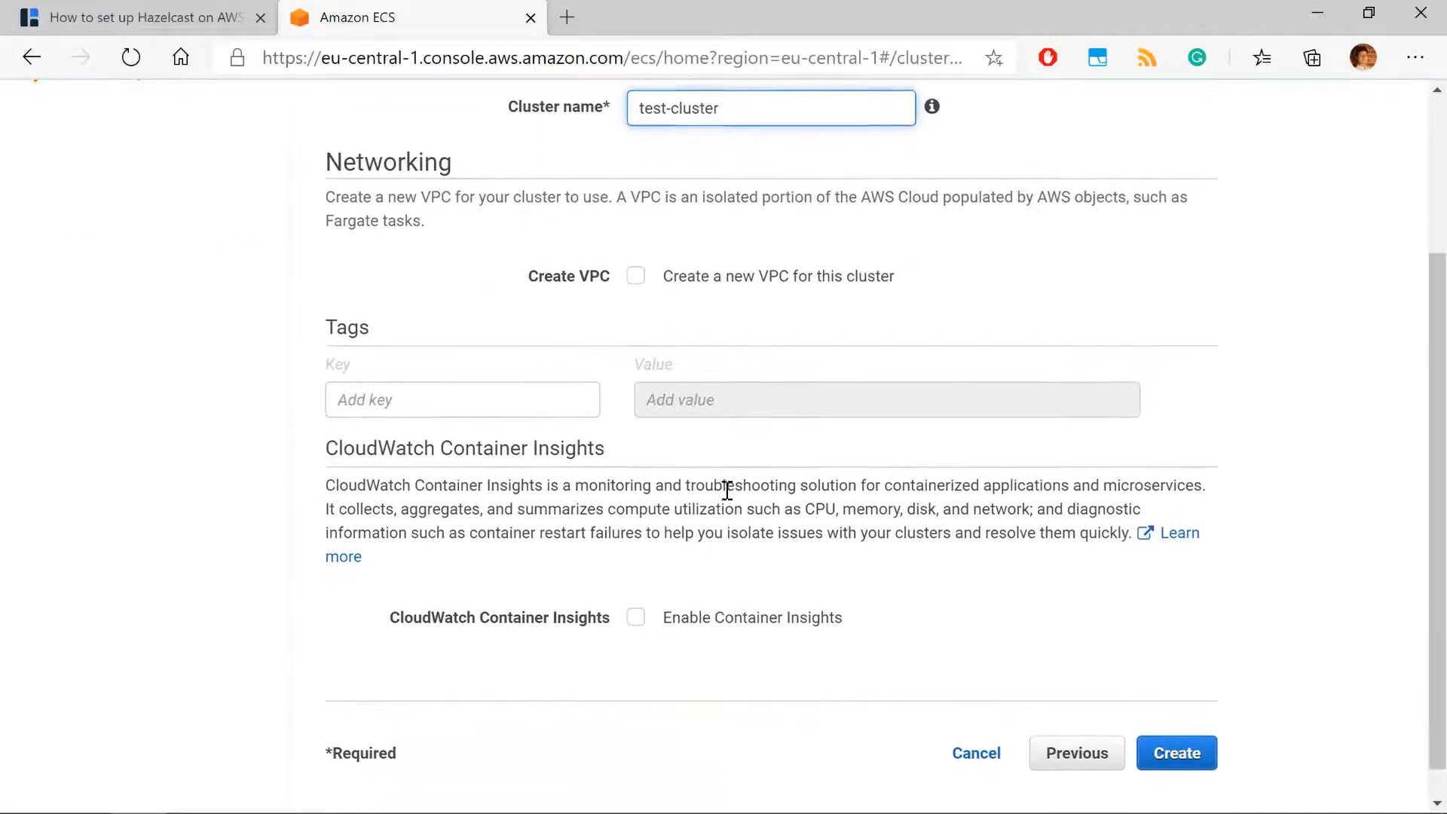
{"action": "left_click", "coordinate": [1176, 752]}
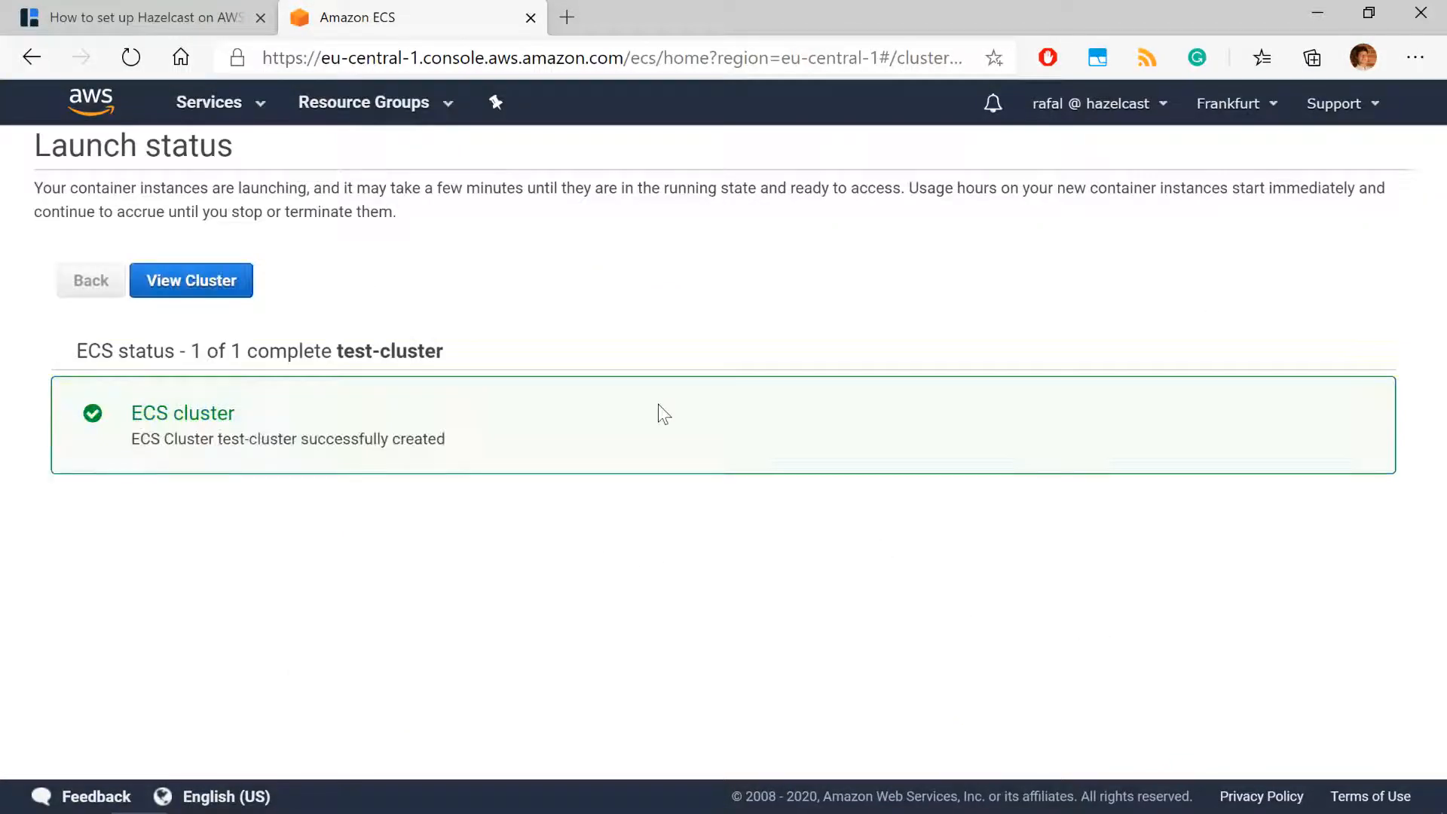
{"action": "left_click", "coordinate": [190, 279]}
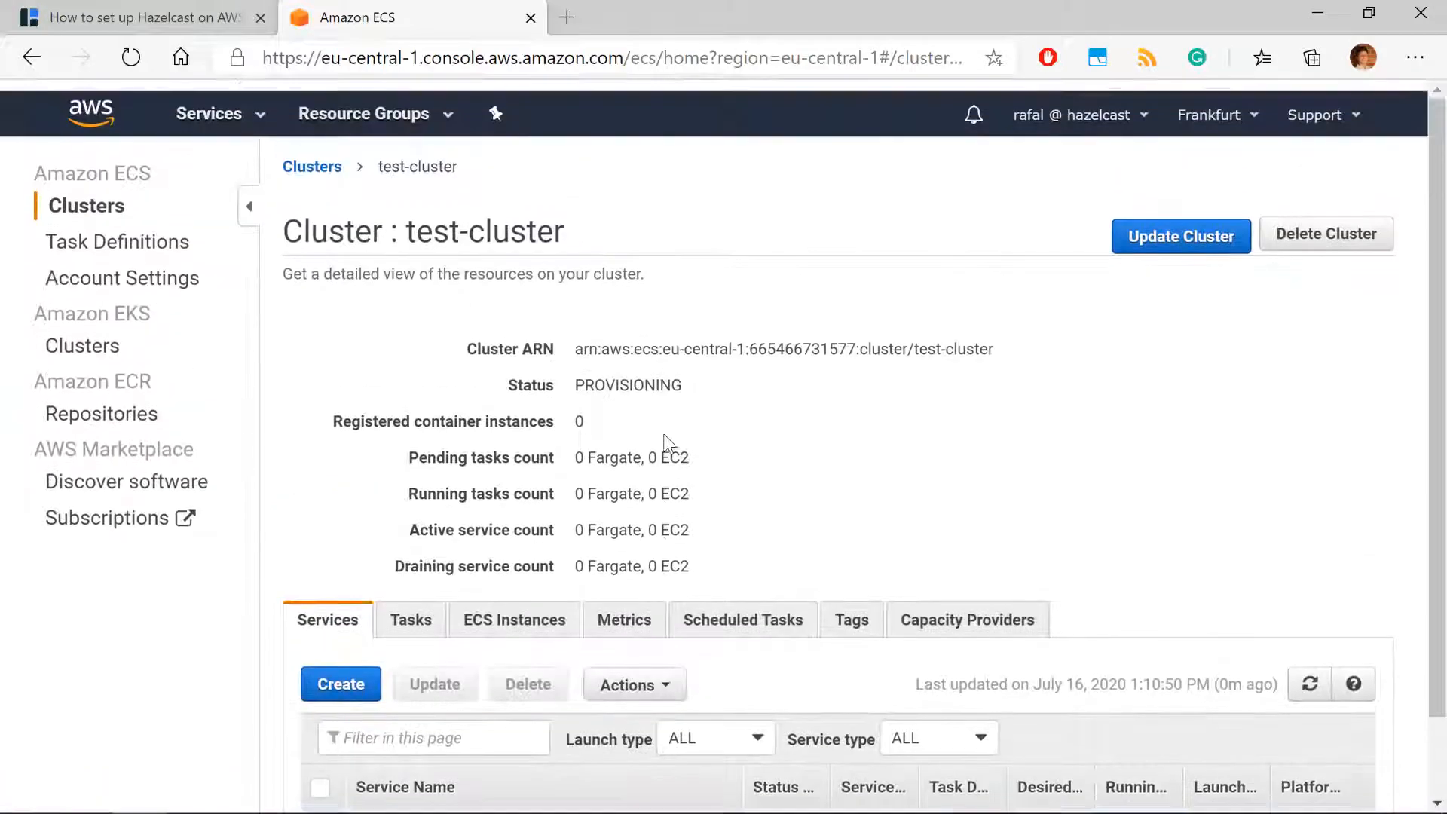
Go to the IAM service's Roles list.
{"action": "left_click", "coordinate": [209, 113]}
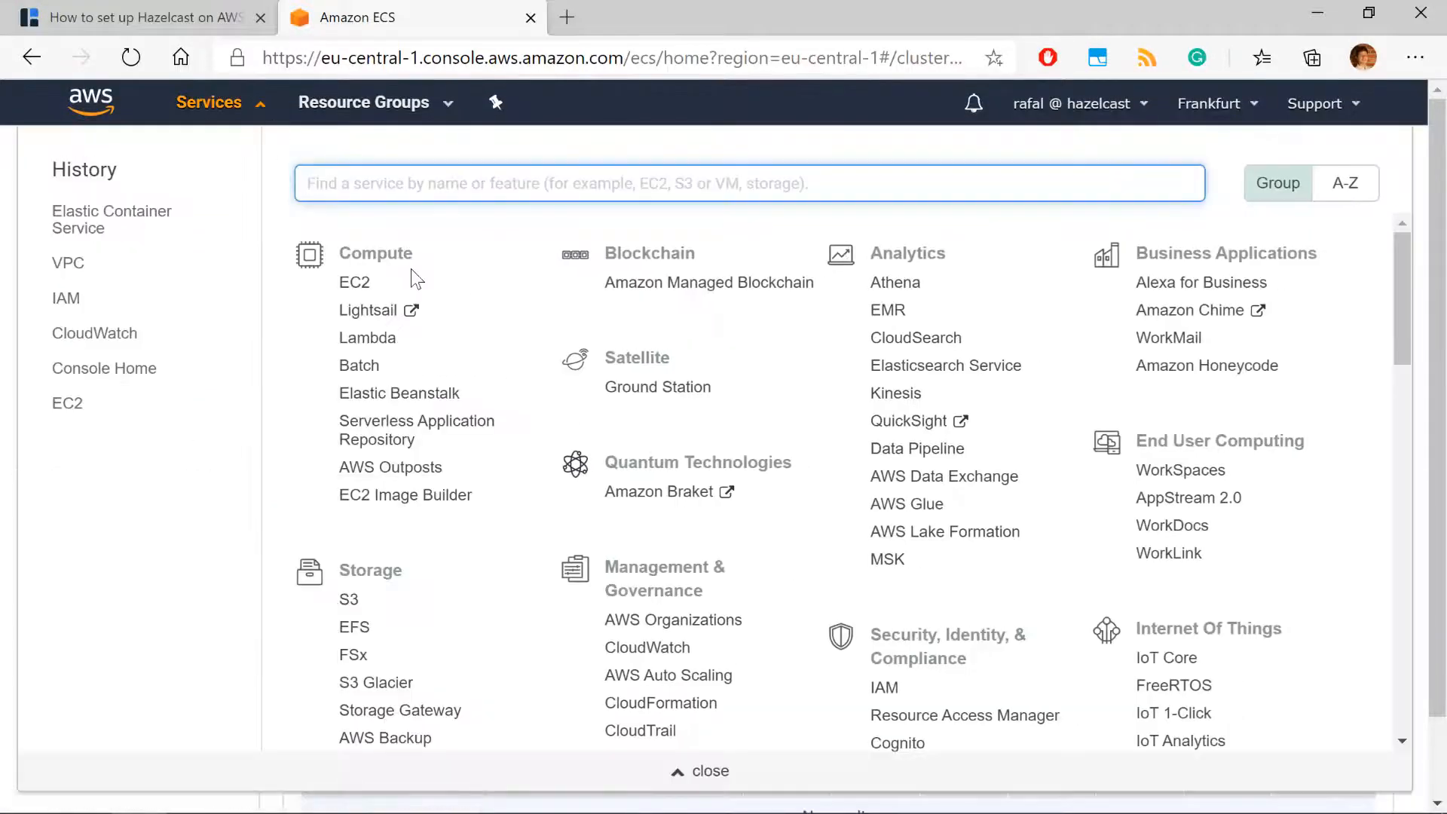
{"action": "type", "text": "iam"}
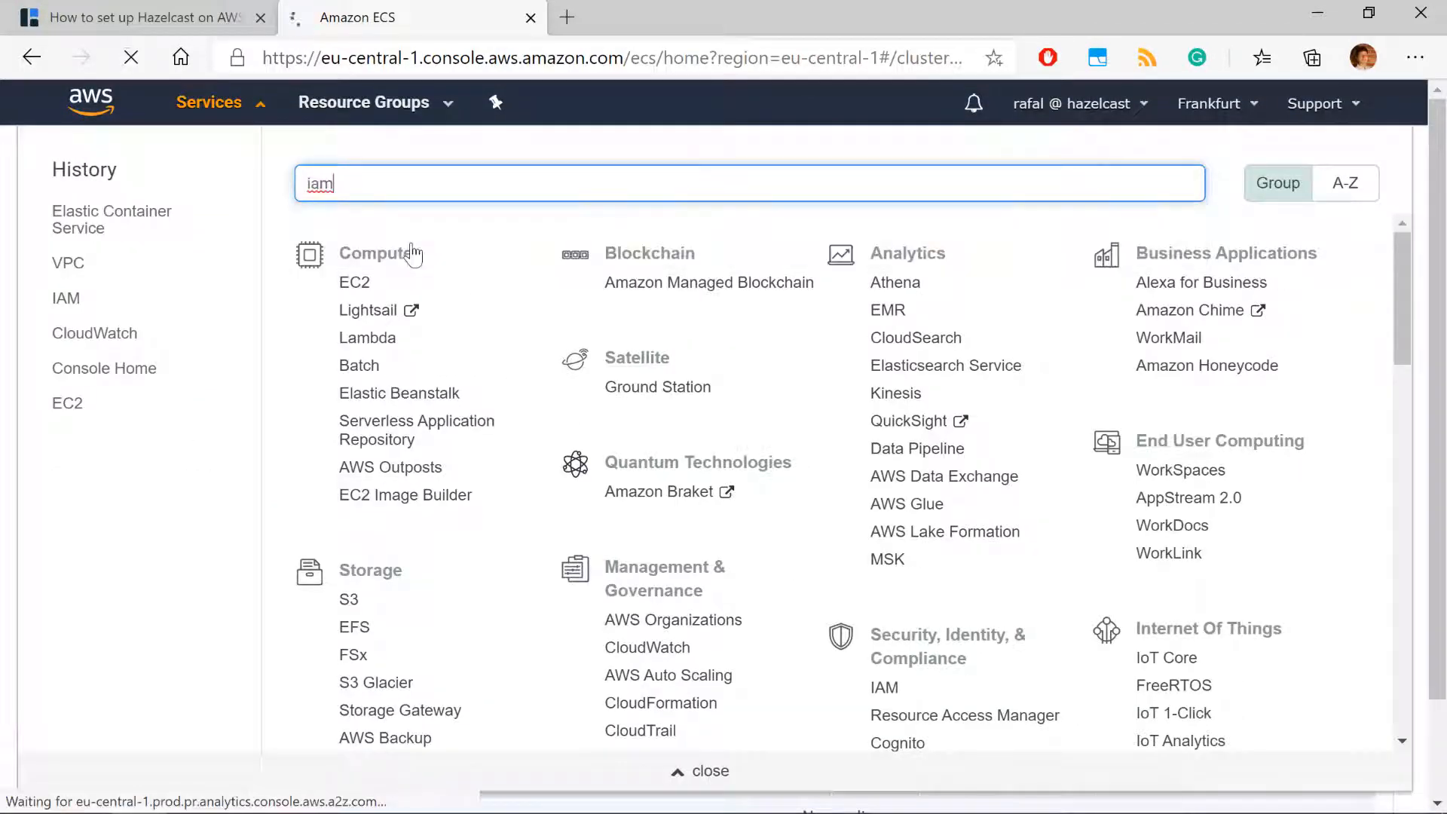
{"action": "left_click", "coordinate": [883, 686]}
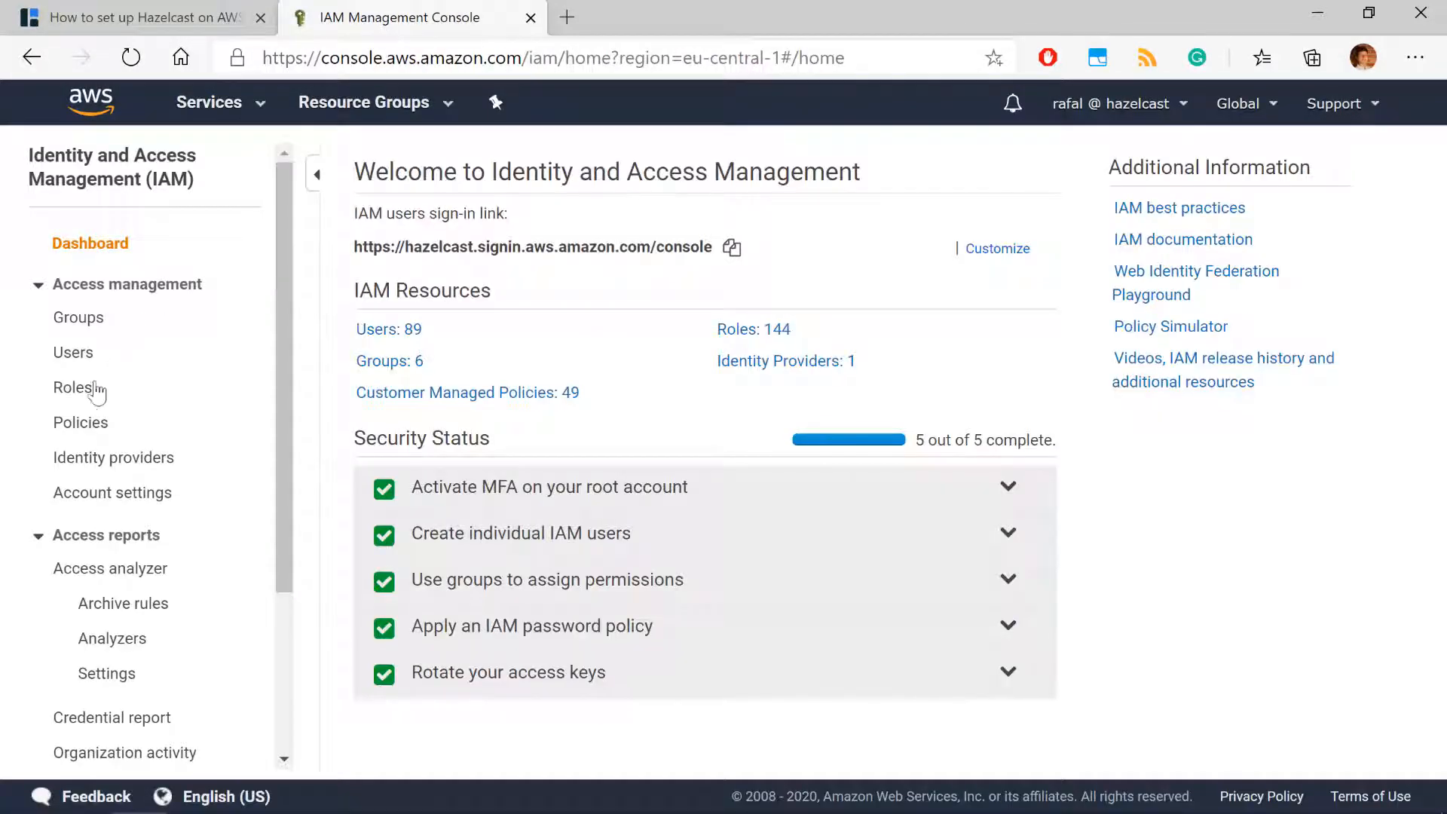
{"action": "left_click", "coordinate": [72, 386]}
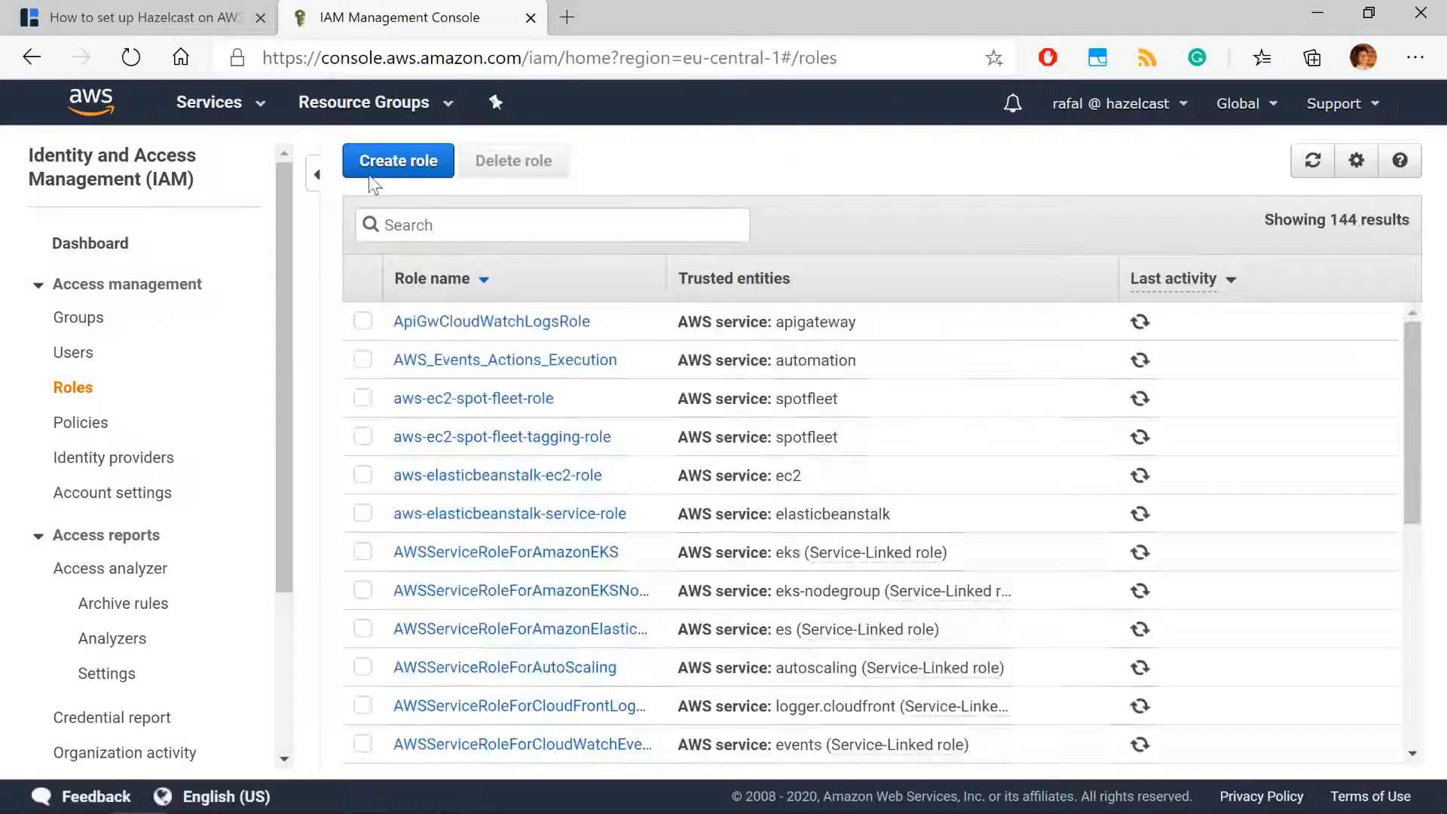
Start an Elastic Container Service Task role and begin a new policy in another tab.
{"action": "left_click", "coordinate": [397, 159]}
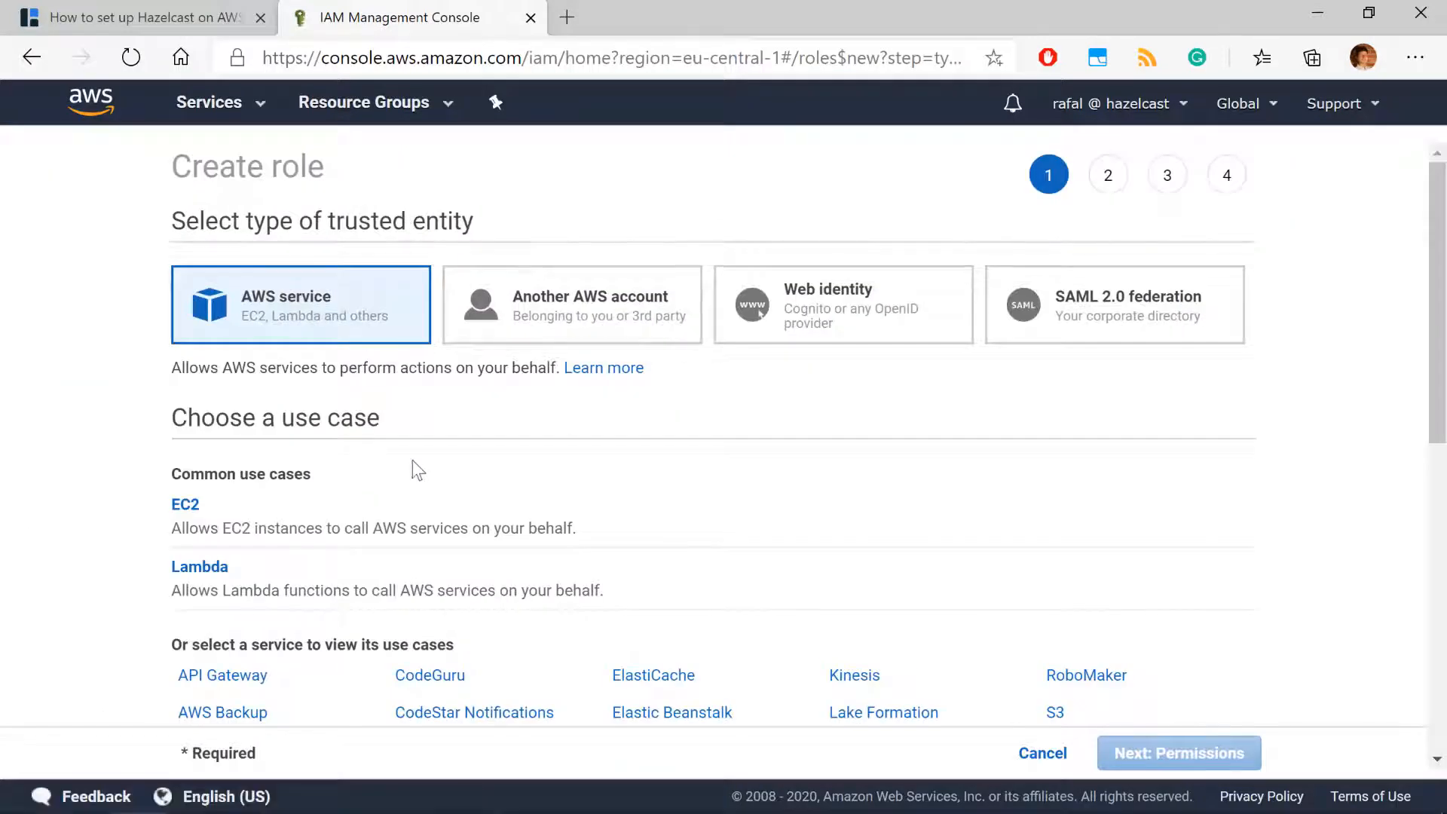
{"action": "scroll", "scroll_direction": "down", "scroll_amount": 3}
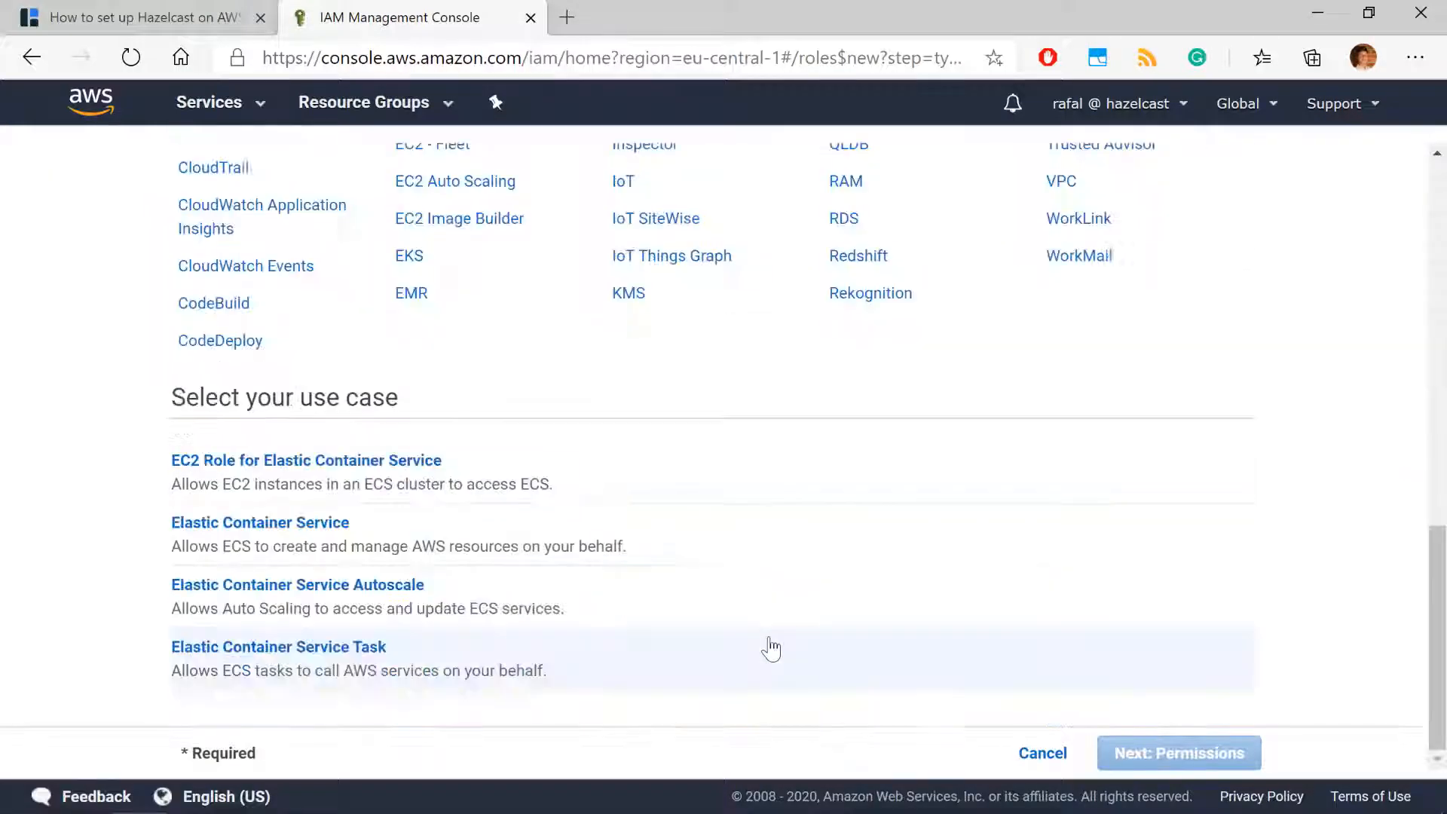
{"action": "left_click", "coordinate": [278, 646]}
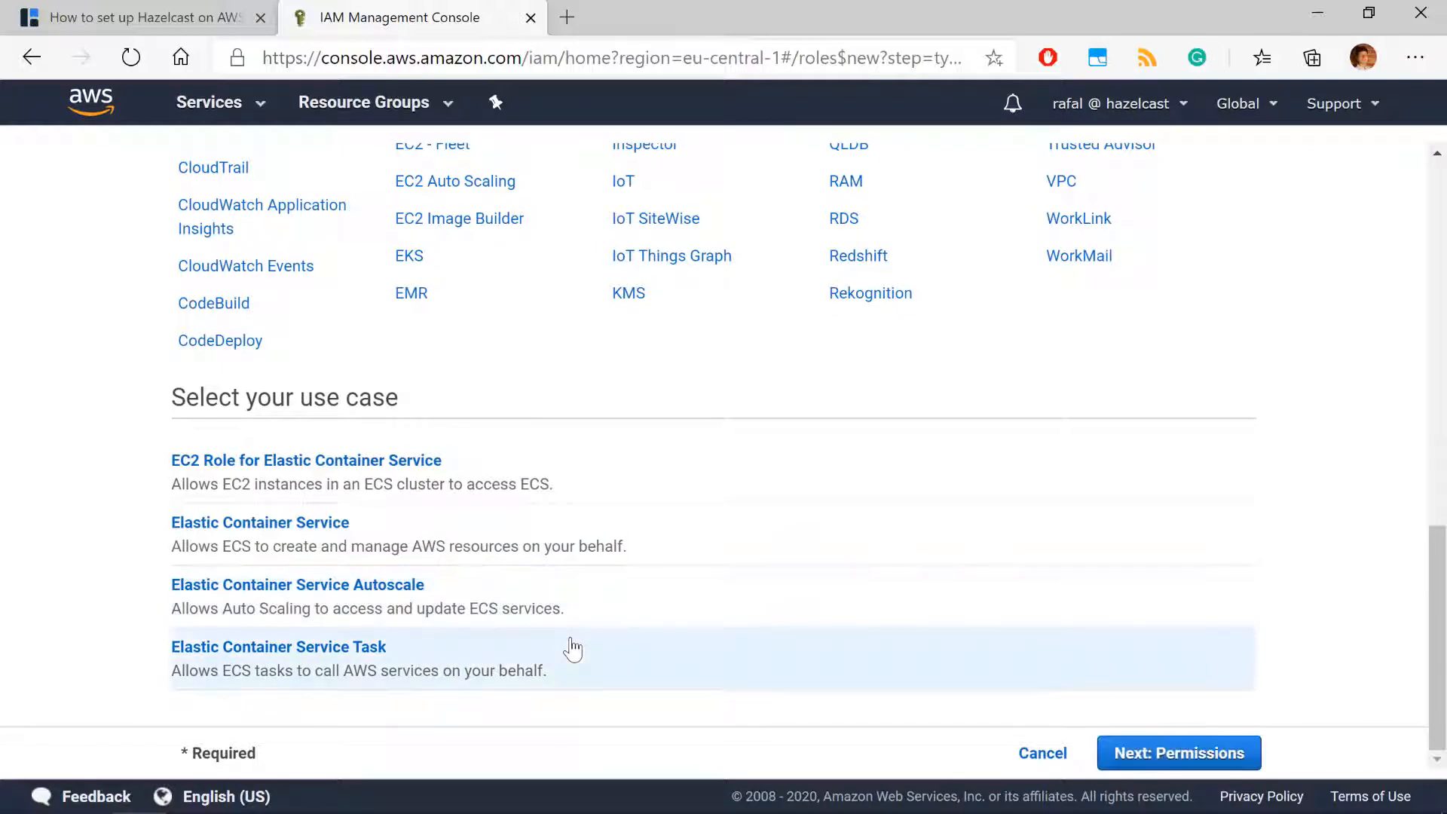
{"action": "left_click", "coordinate": [1177, 752]}
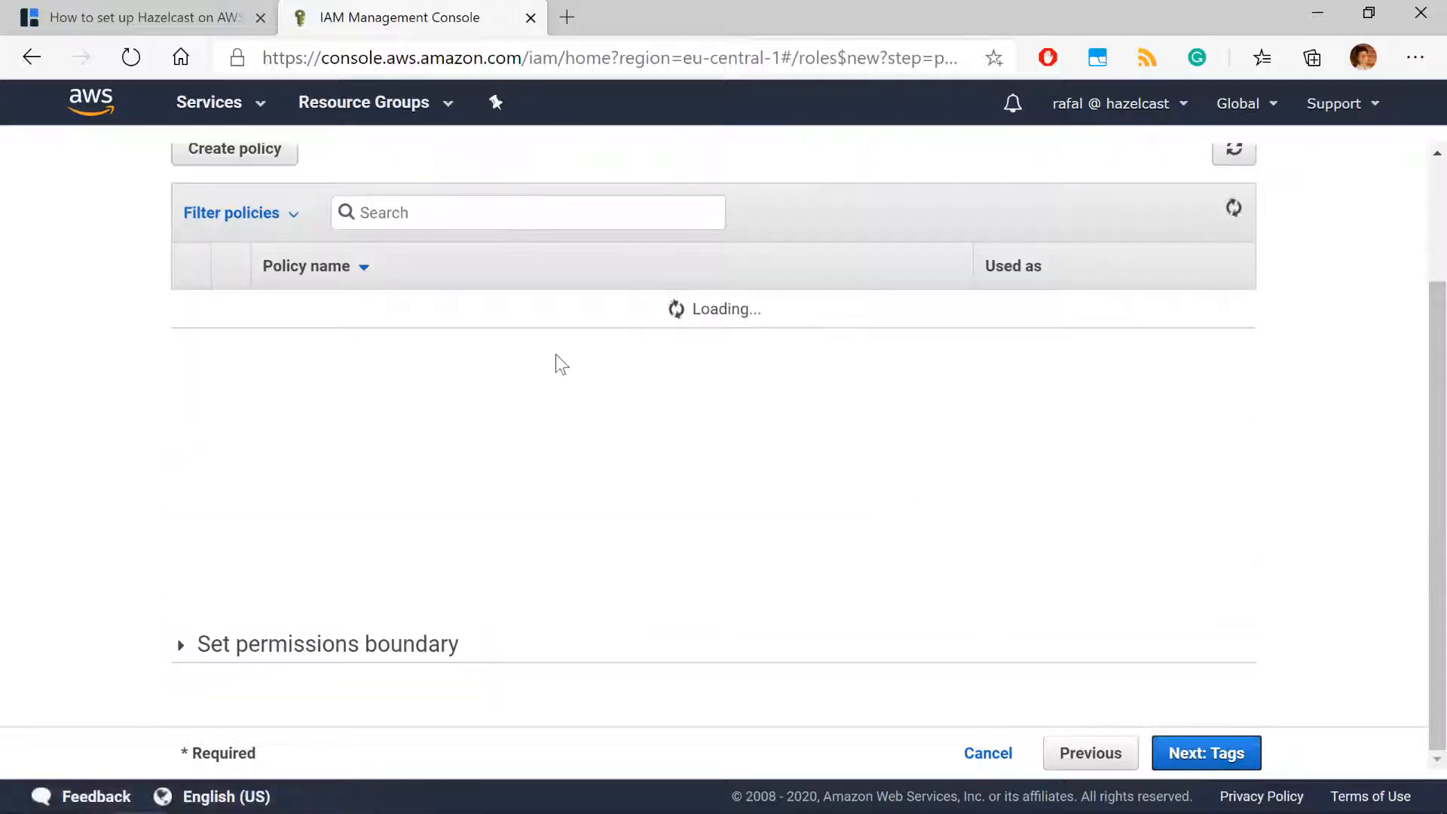
{"action": "left_click", "coordinate": [234, 148]}
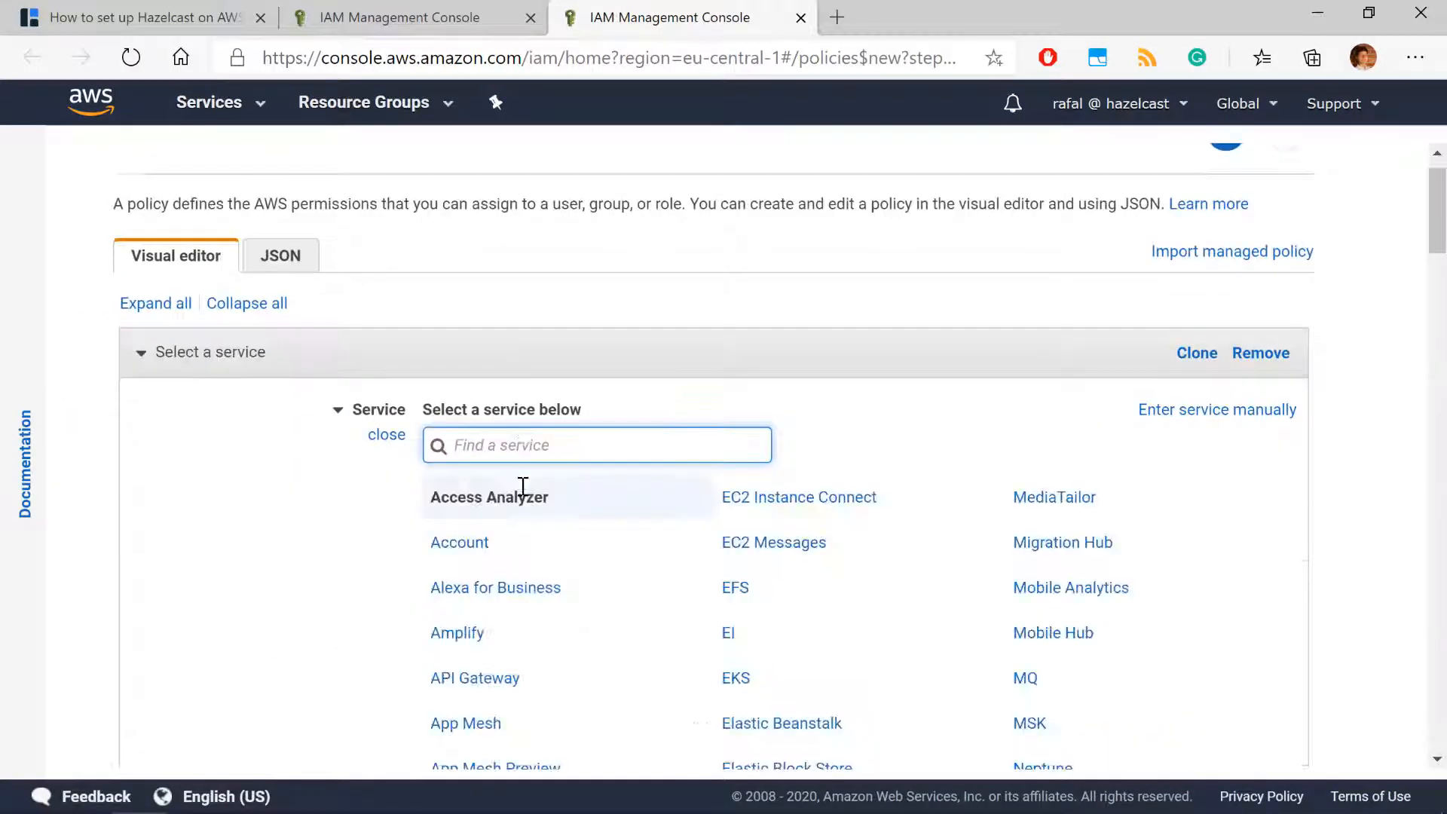
Choose Elastic Container Service and allow the DescribeTasks and ListTasks actions.
{"action": "scroll", "scroll_direction": "down", "scroll_amount": 3}
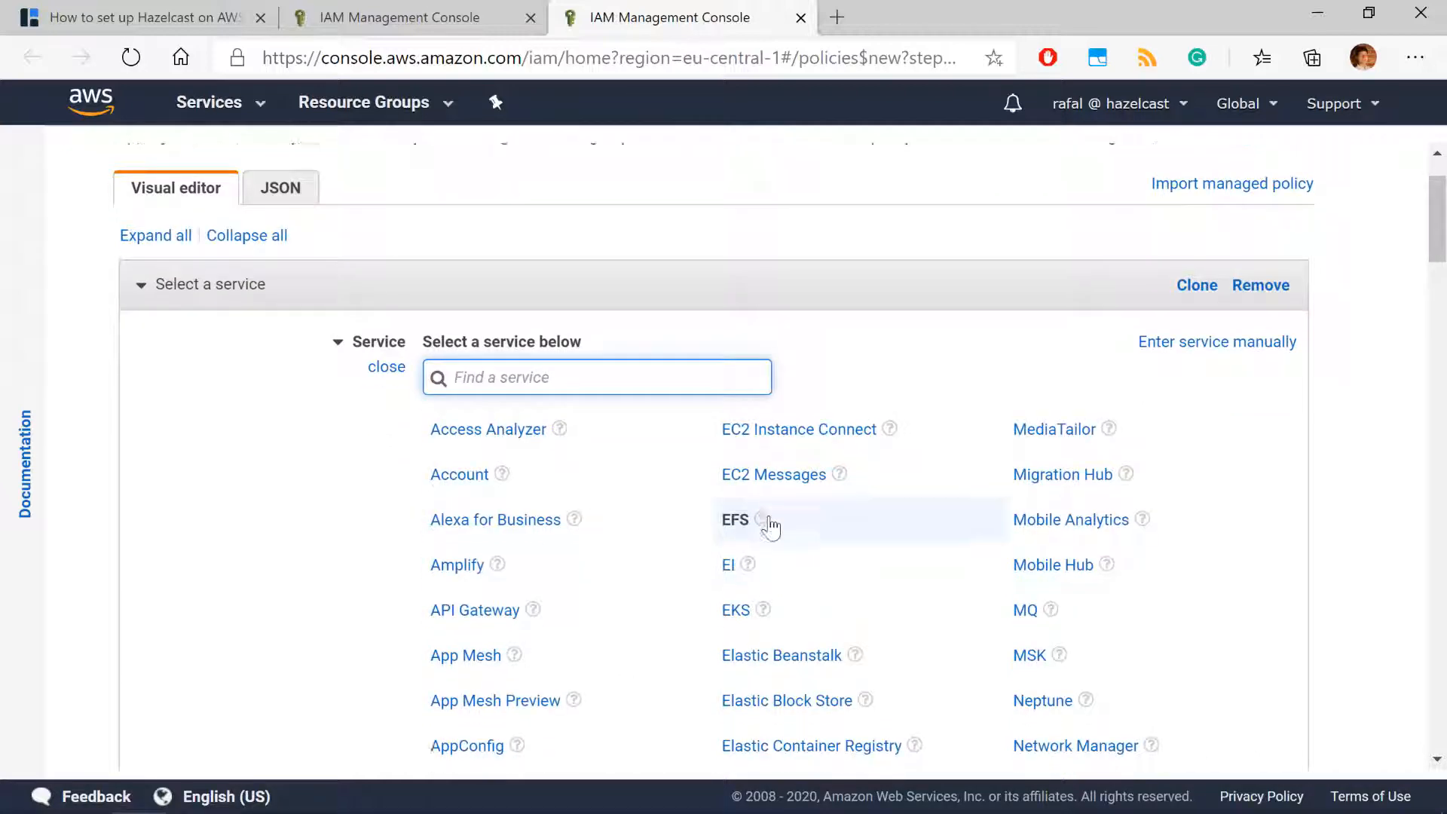
{"action": "scroll", "scroll_direction": "down", "scroll_amount": 3}
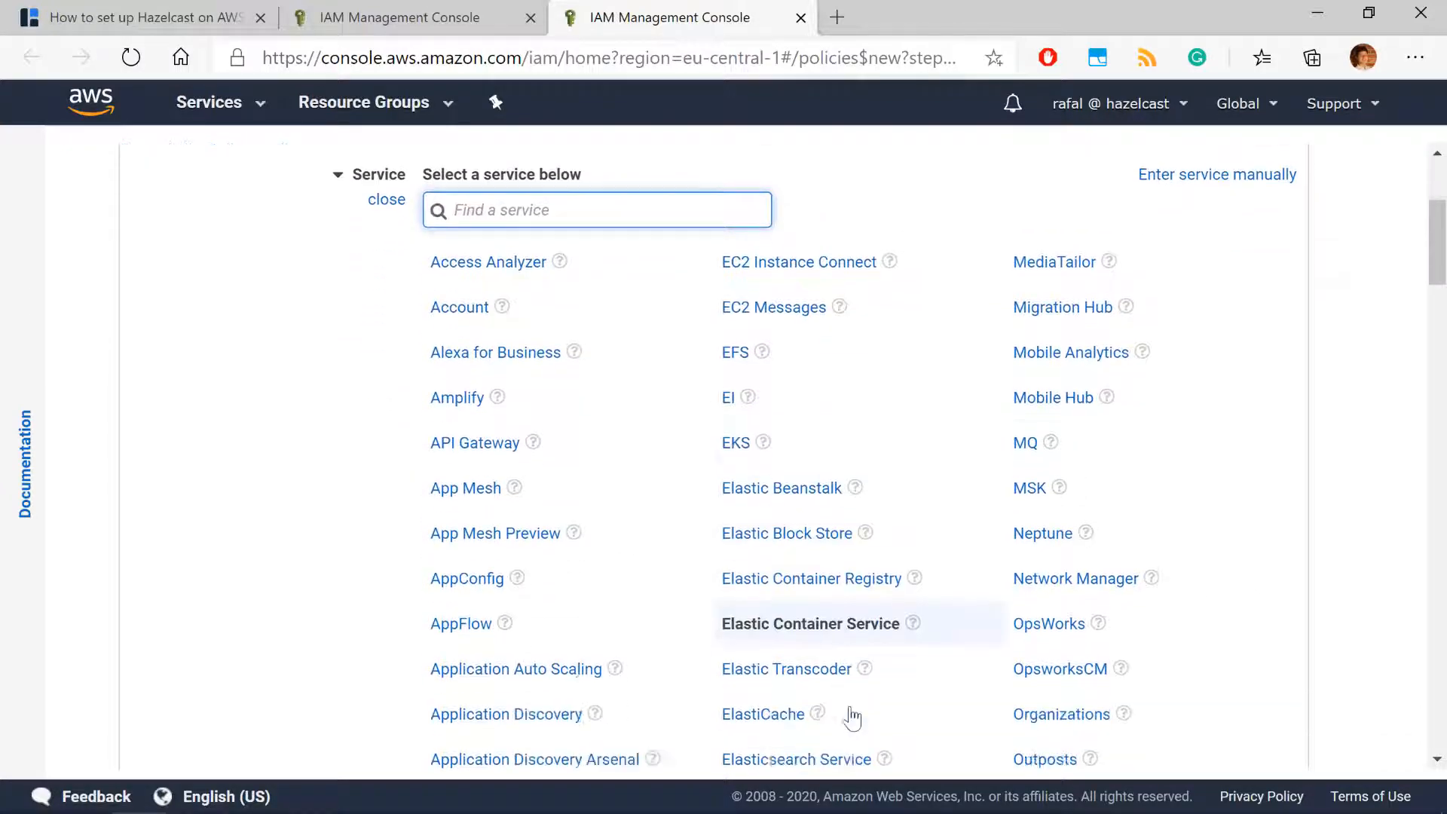
{"action": "left_click", "coordinate": [809, 623]}
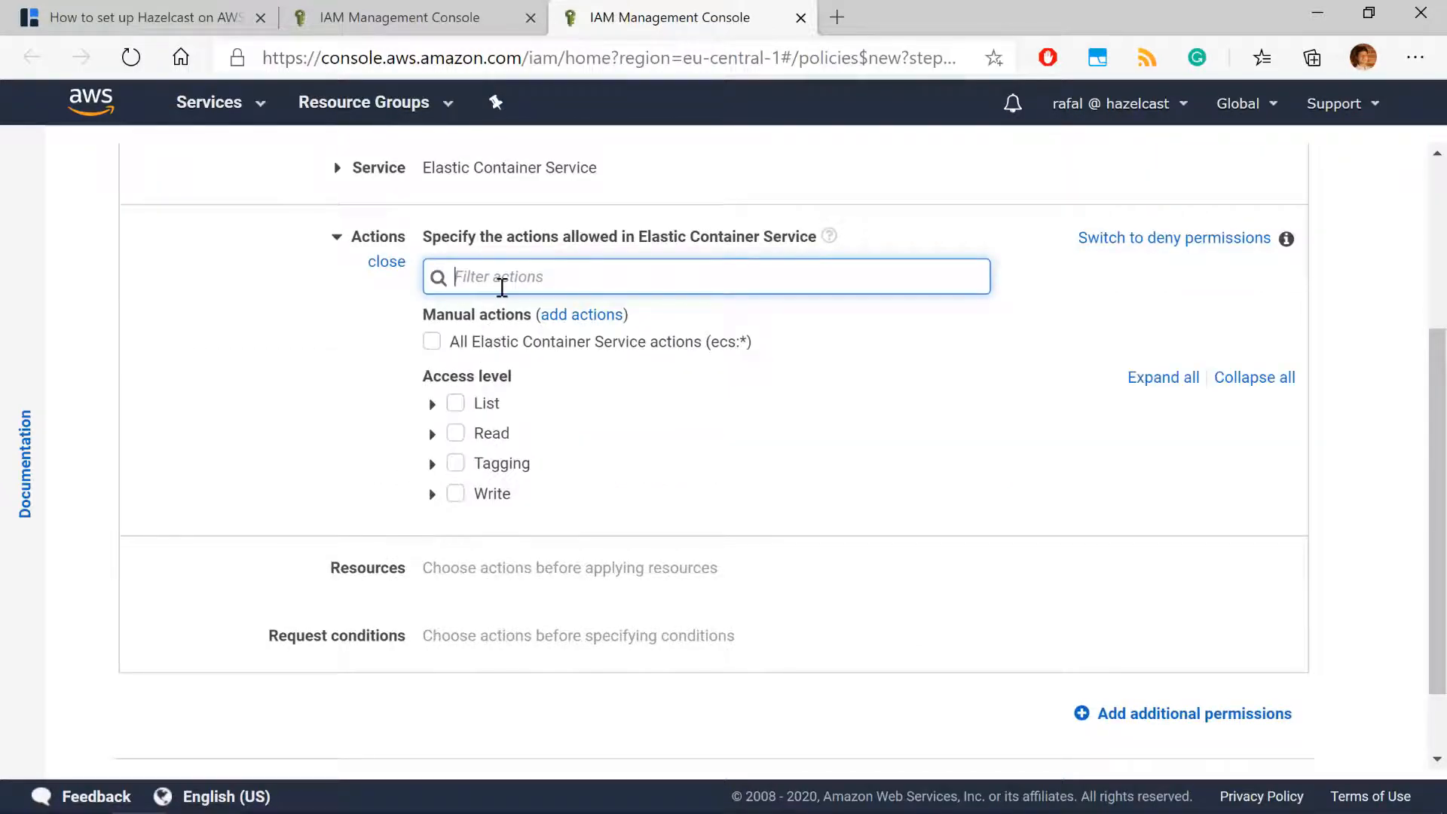
{"action": "type", "text": "describetas"}
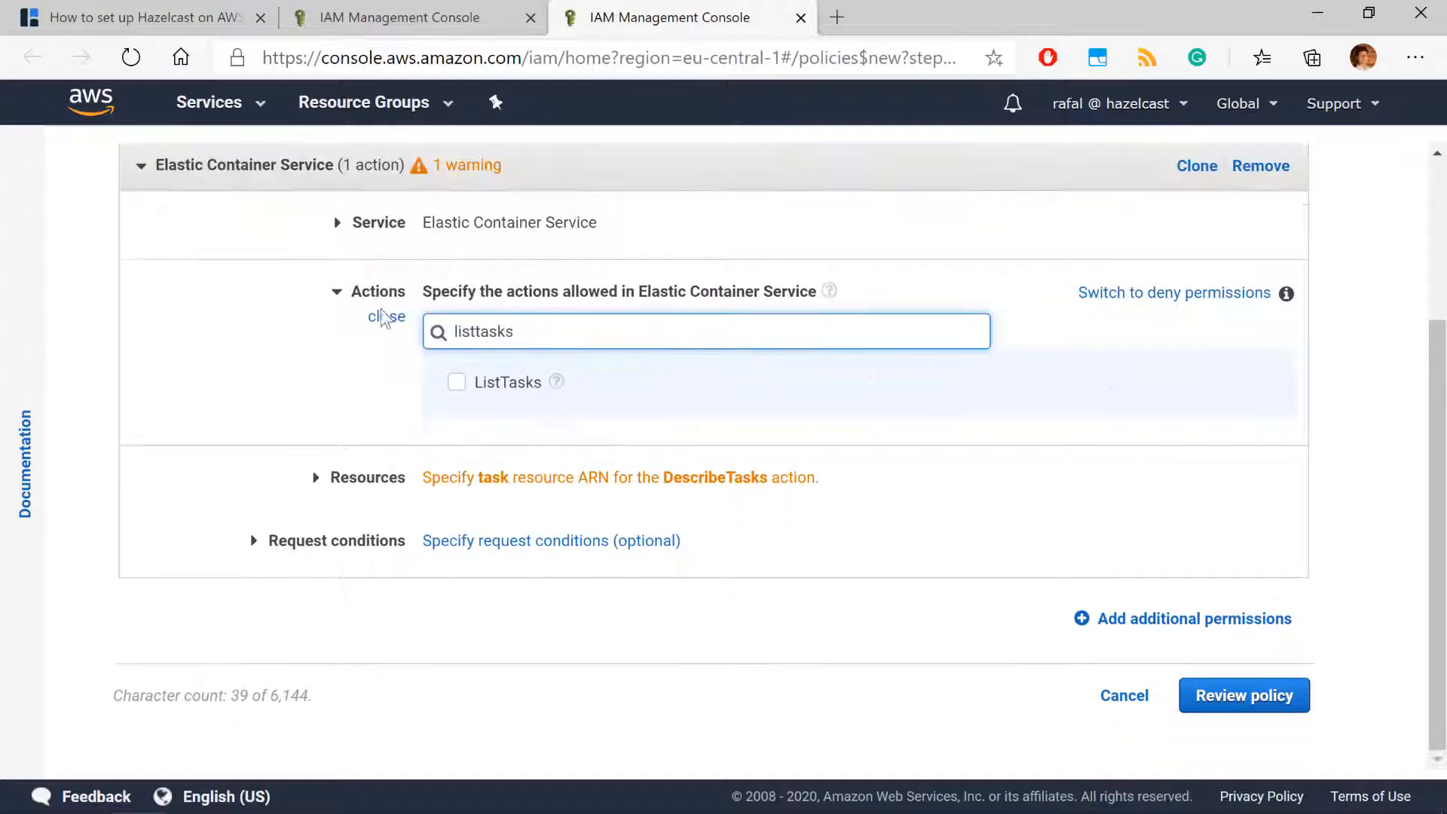
{"action": "left_click", "coordinate": [456, 381]}
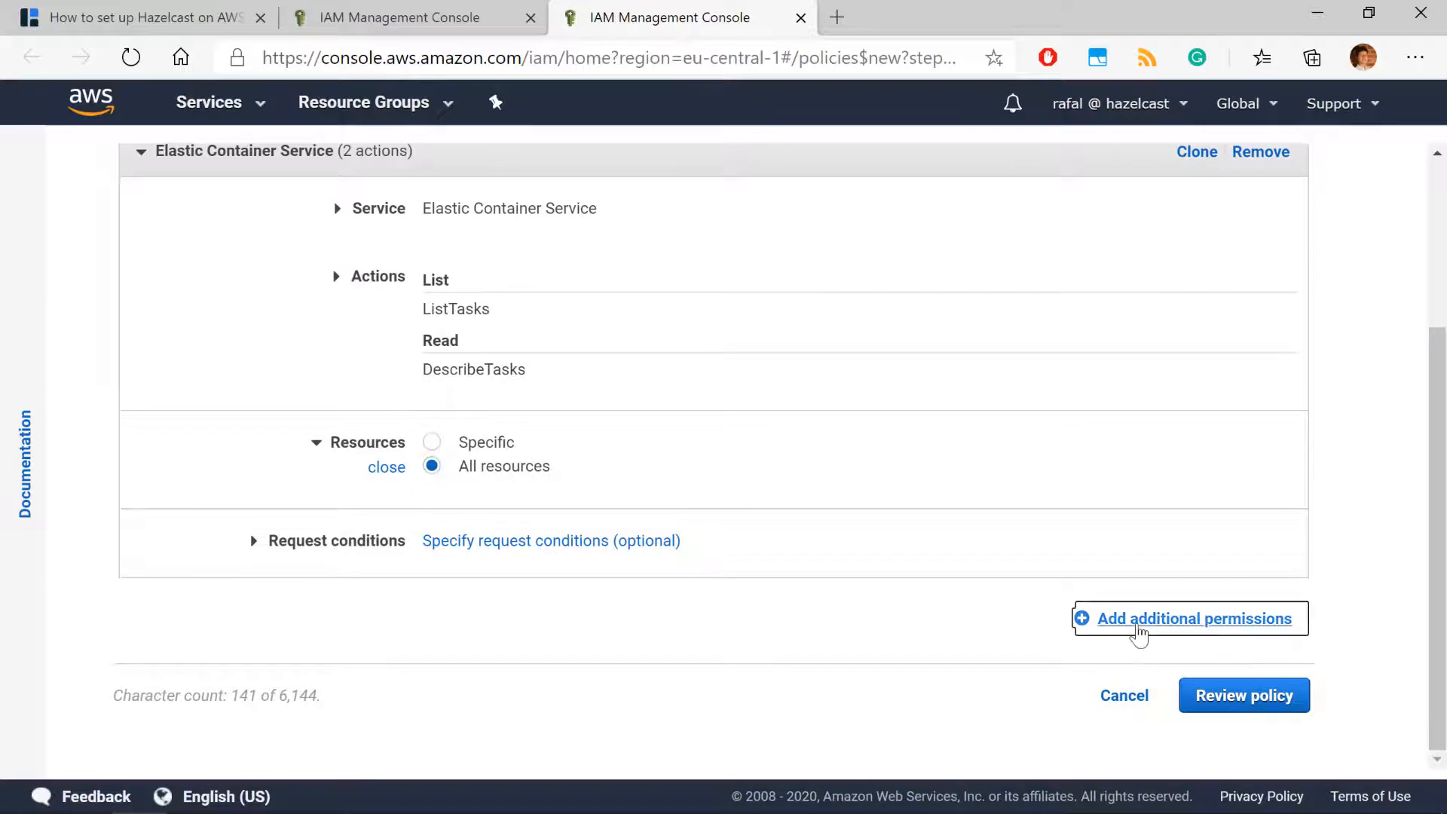
Add an EC2 permissions block allowing DescribeNetworkInterfaces.
{"action": "left_click", "coordinate": [1190, 617]}
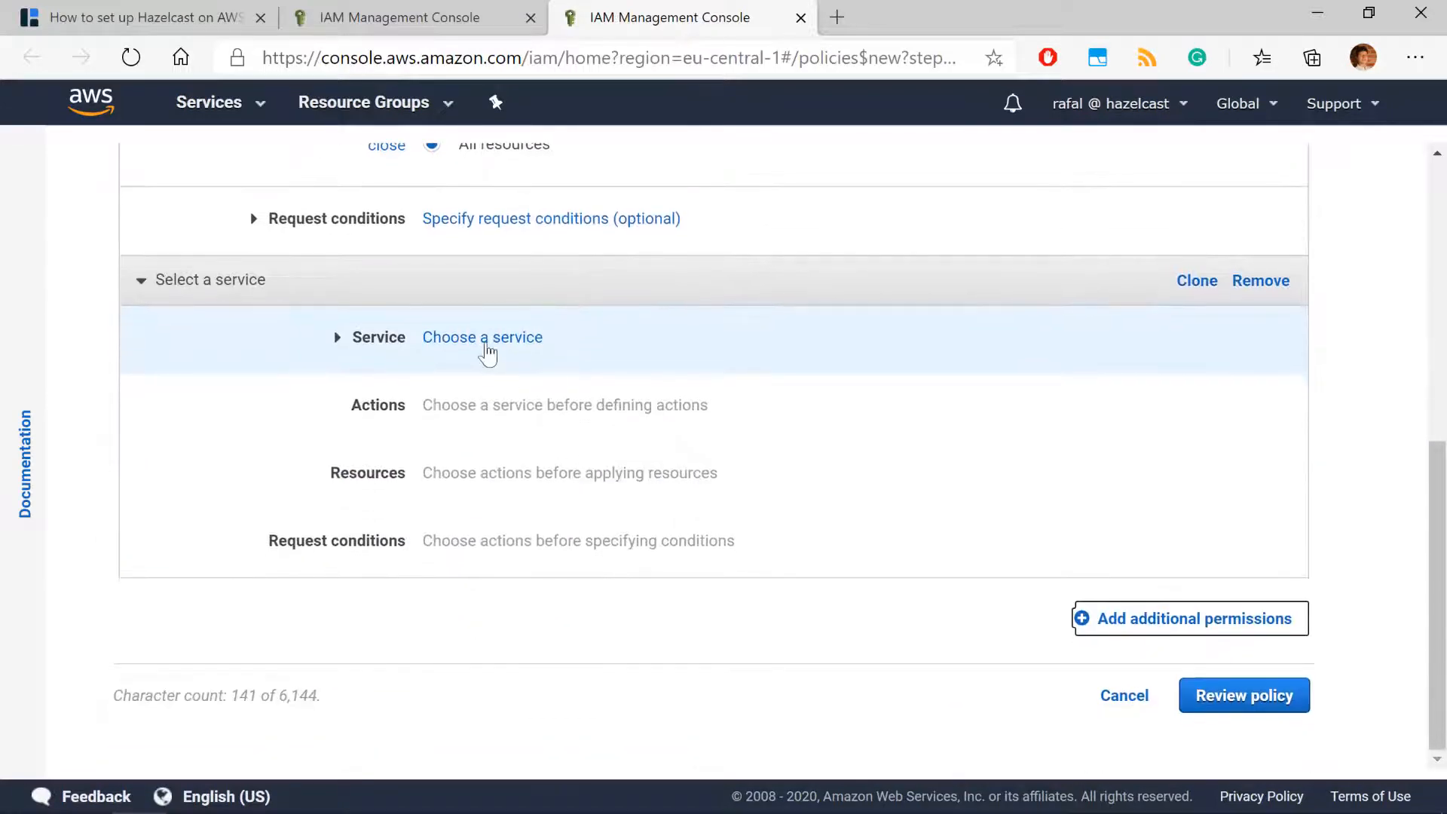
{"action": "left_click", "coordinate": [482, 337]}
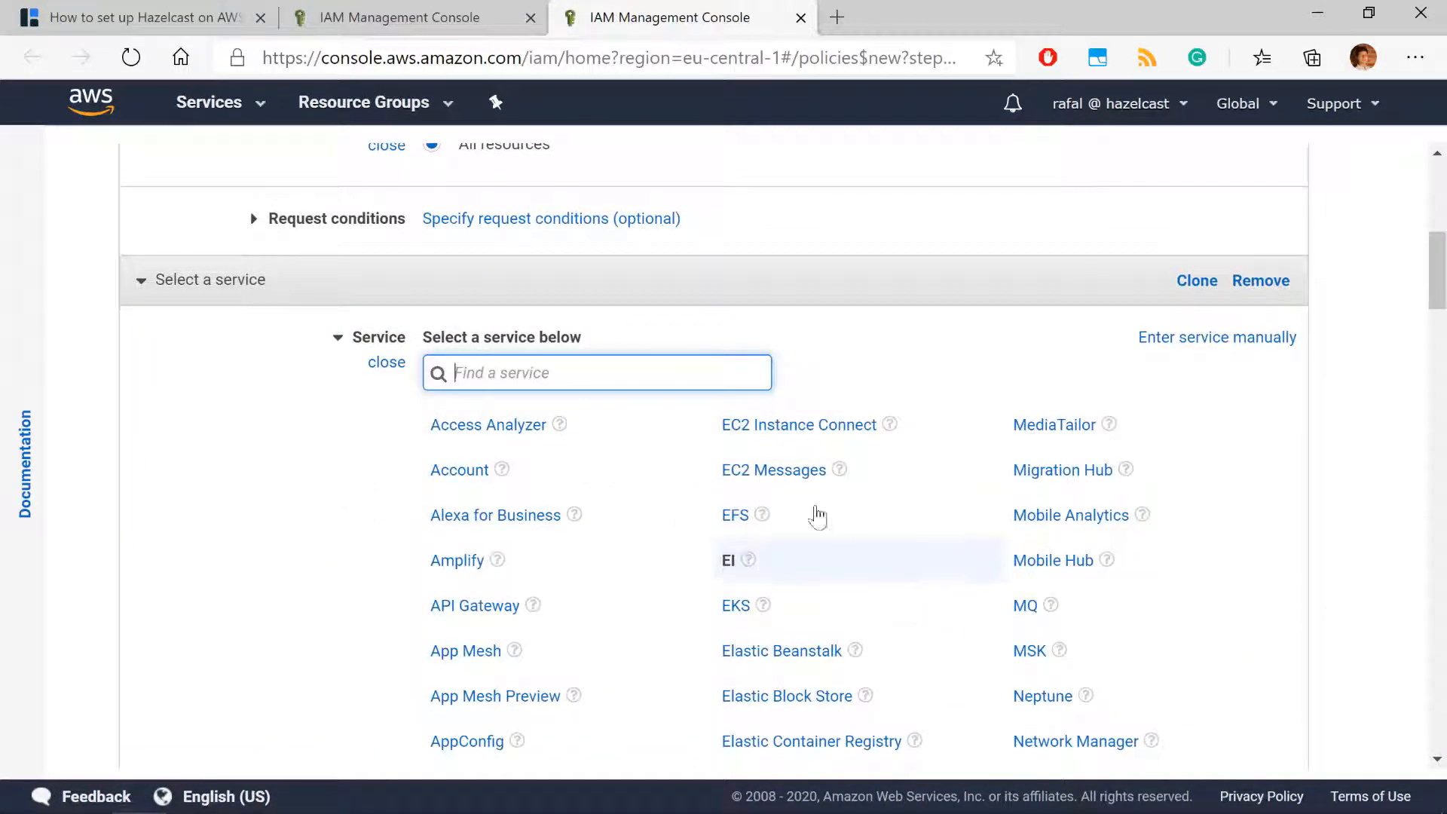
{"action": "type", "text": "ec2"}
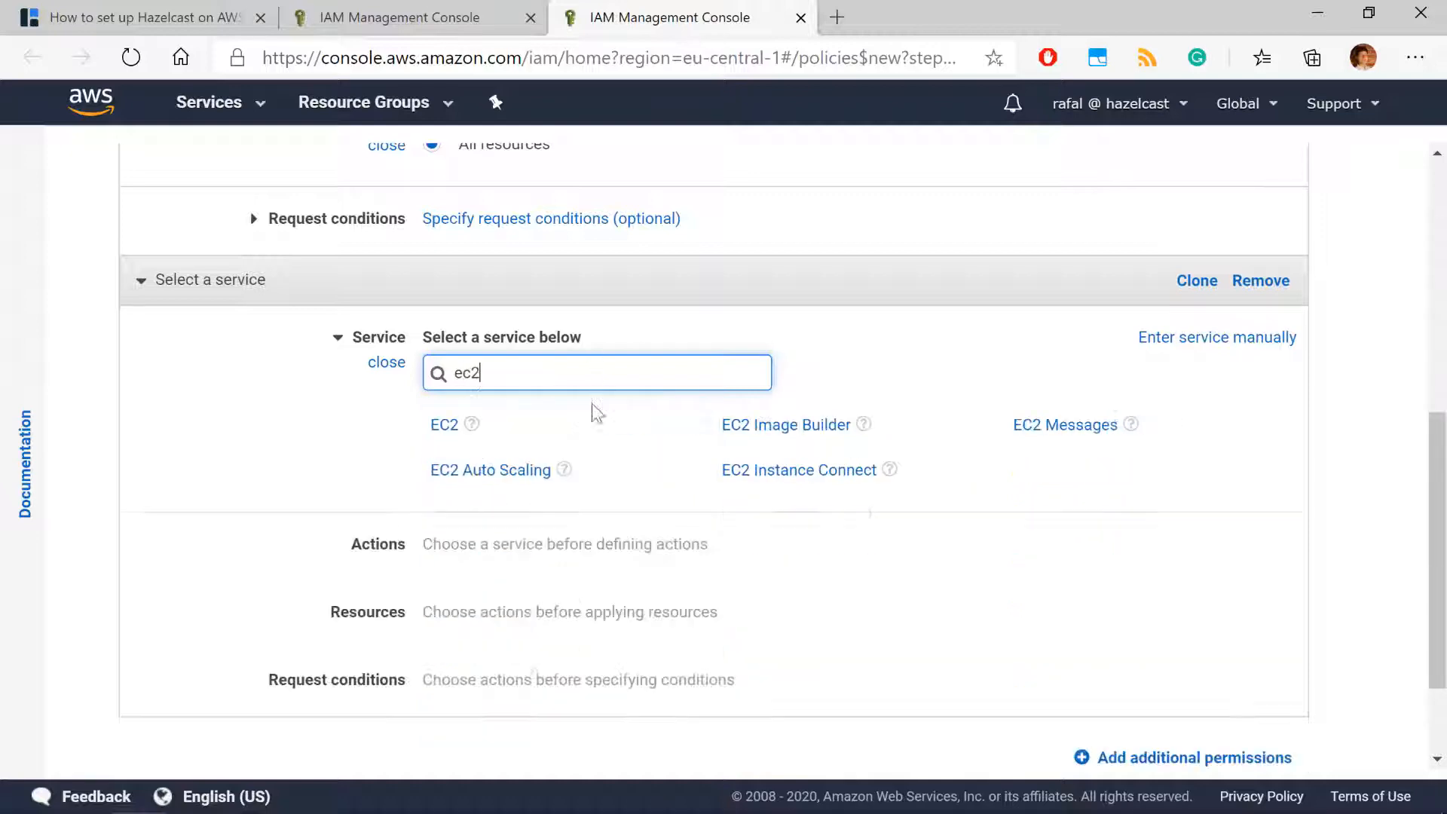
{"action": "left_click", "coordinate": [443, 425]}
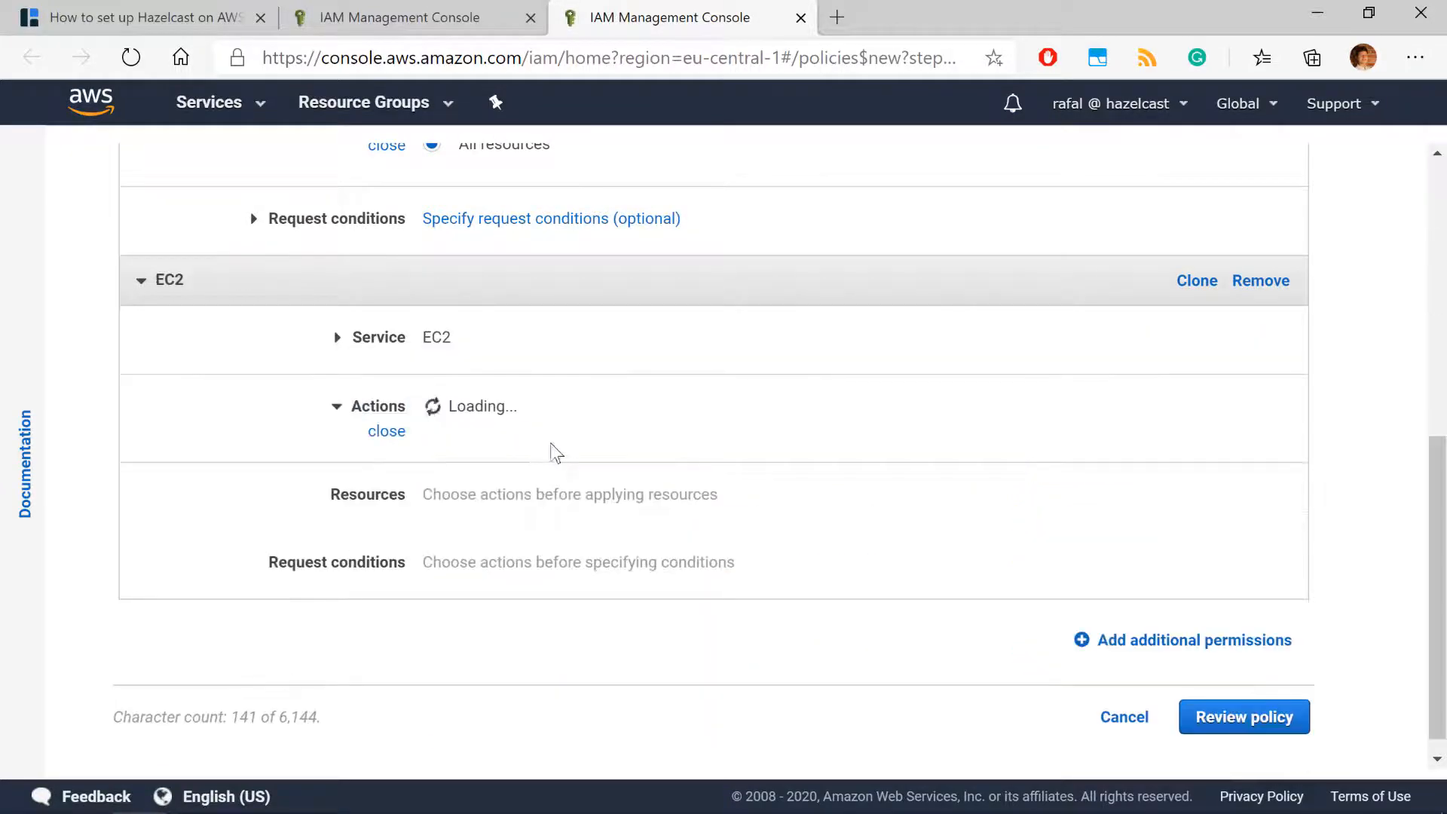
{"action": "type", "text": "desc"}
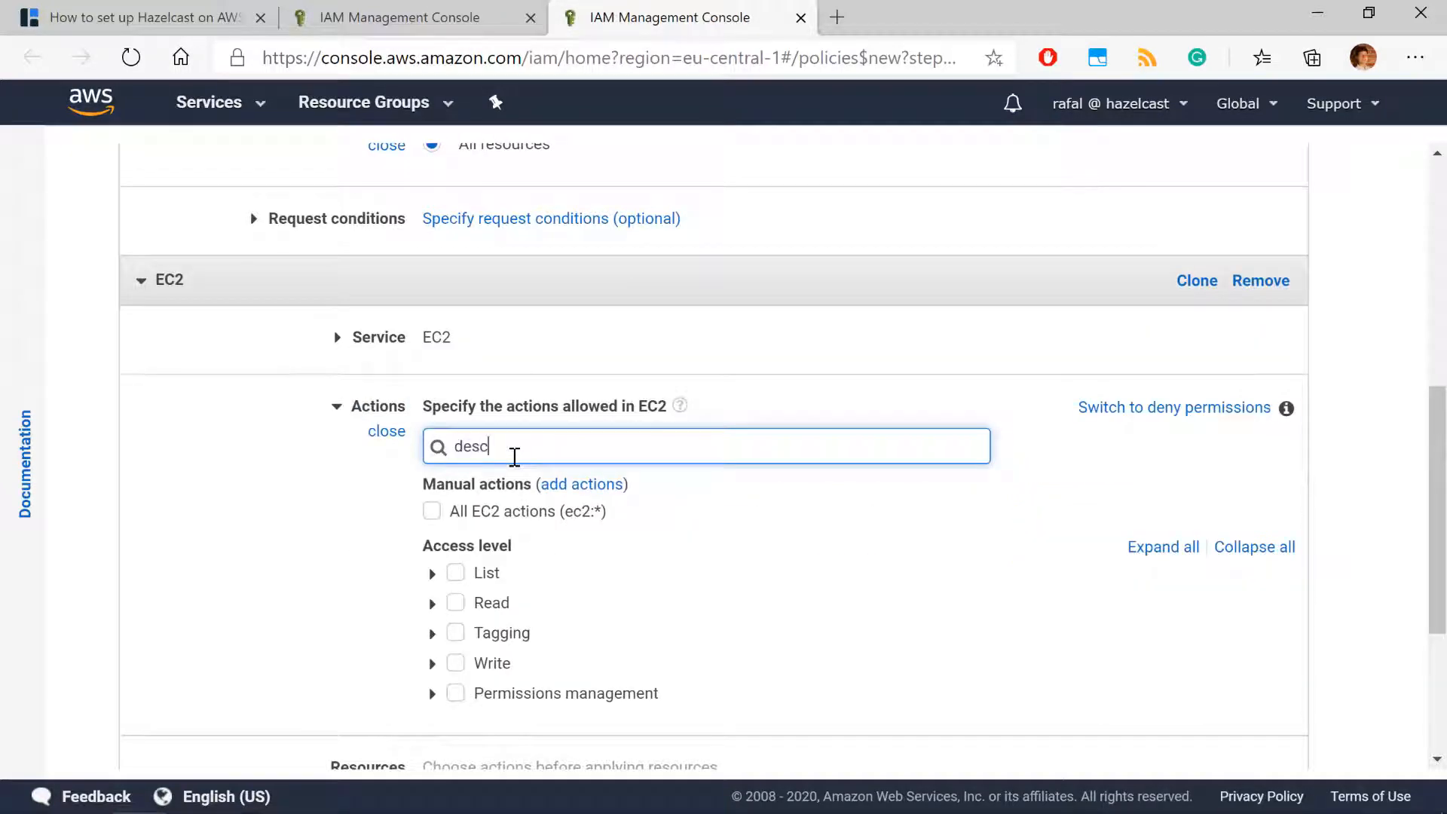
{"action": "type", "text": "ribenet"}
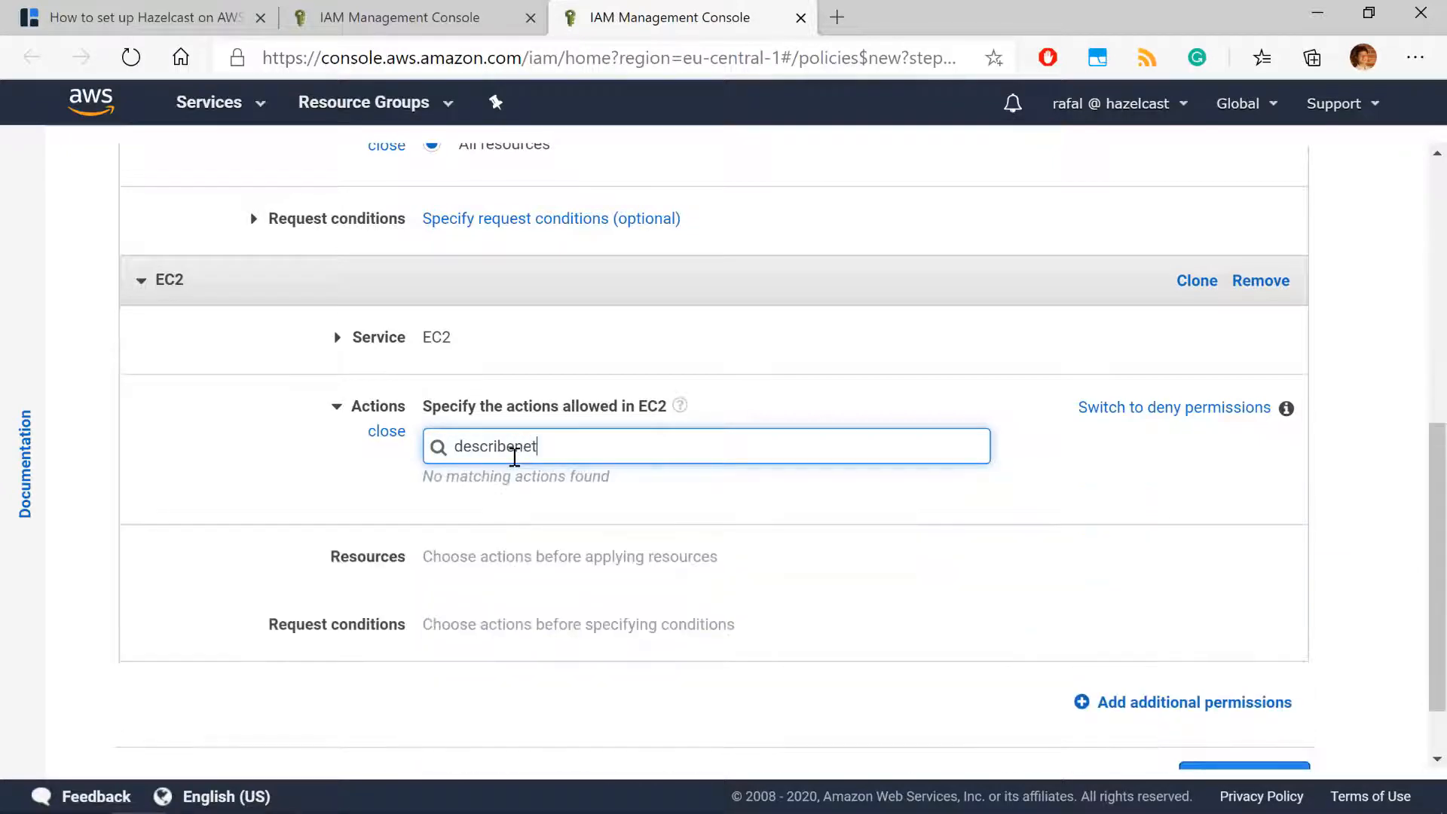
{"action": "type", "text": "work"}
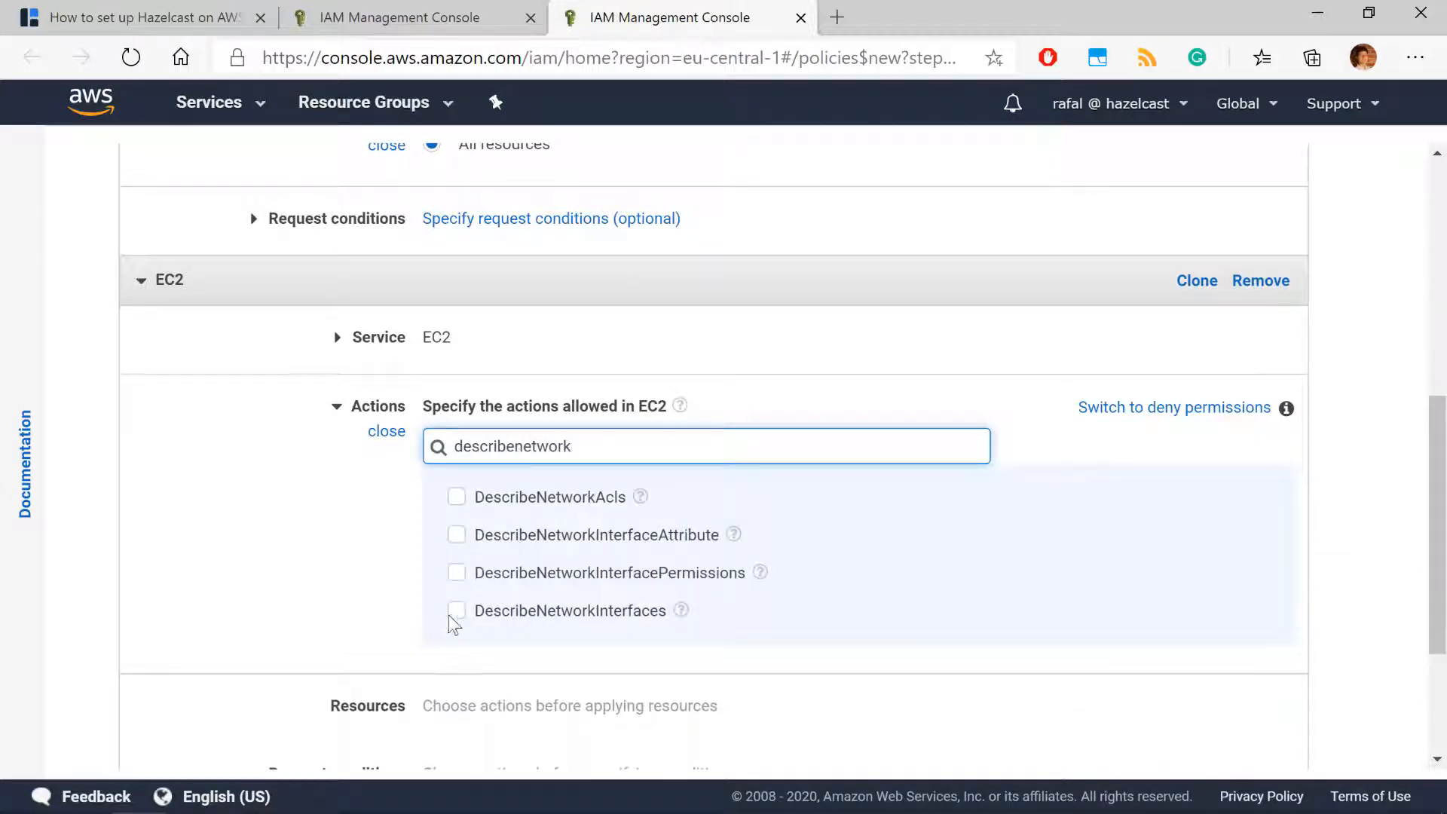
{"action": "left_click", "coordinate": [456, 610]}
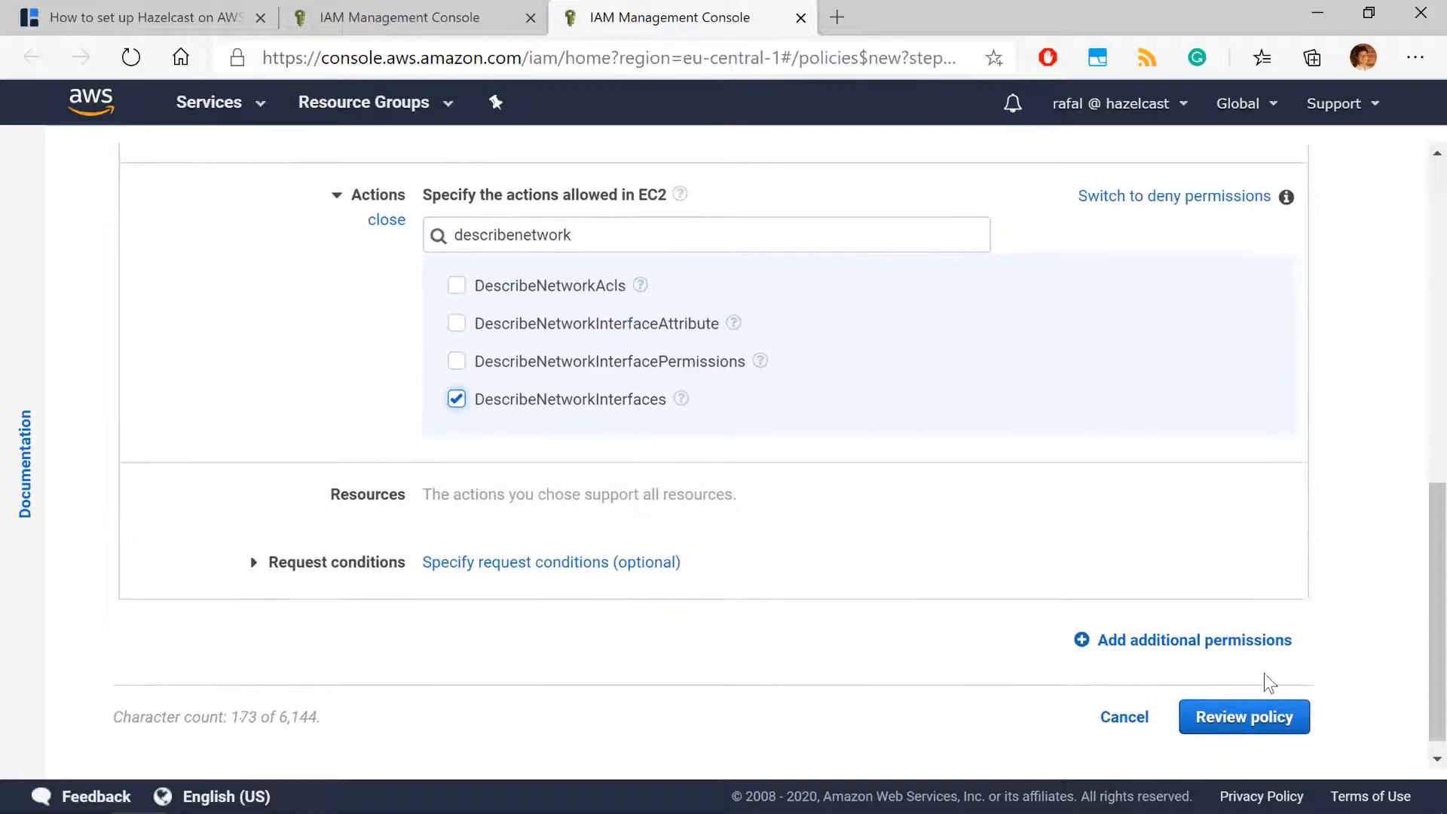
Review the policy and create it as hazelcast-policy.
{"action": "left_click", "coordinate": [1242, 716]}
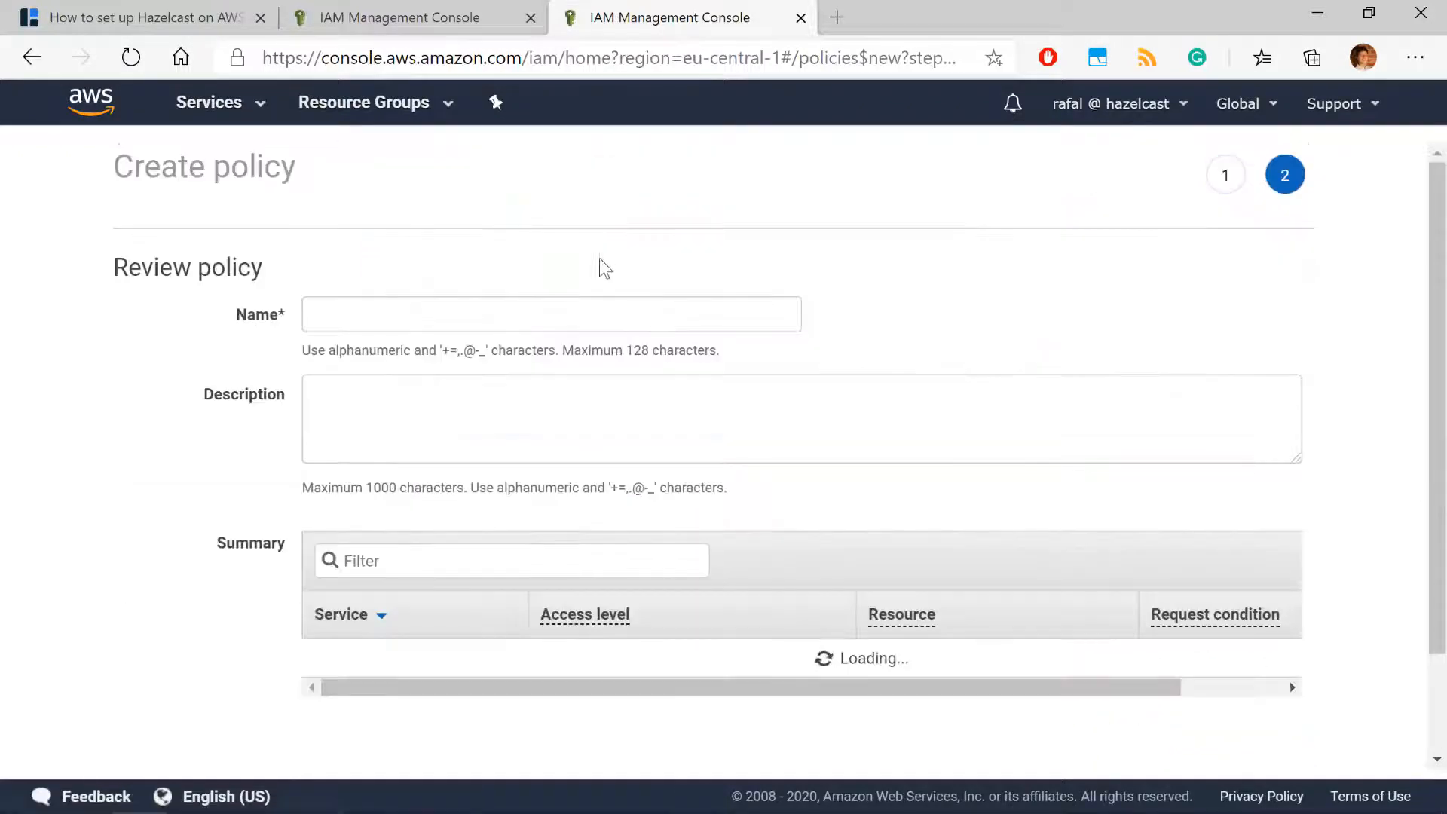
{"action": "type", "text": "hazelcast-po"}
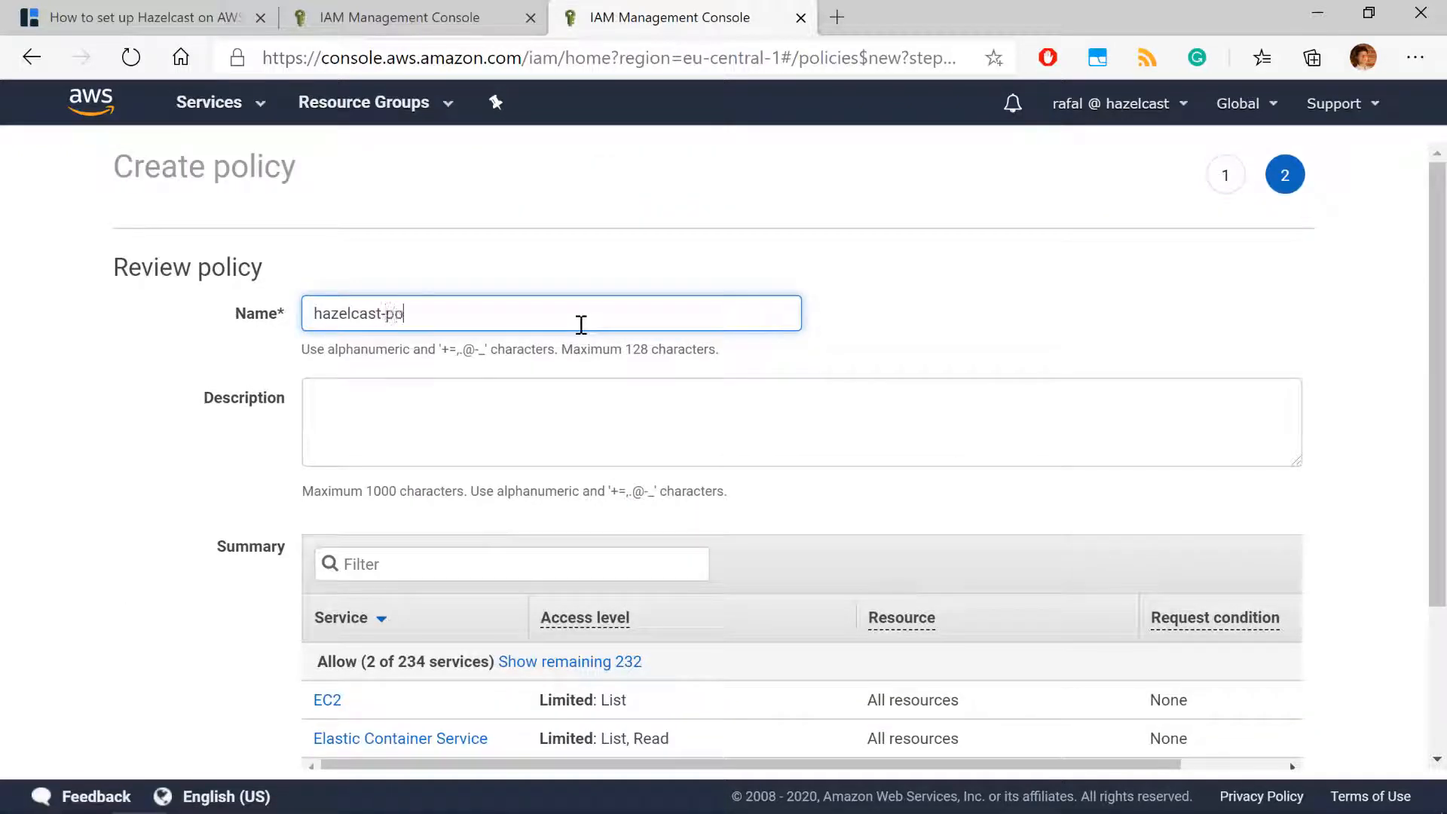
{"action": "scroll", "scroll_direction": "down", "scroll_amount": 3}
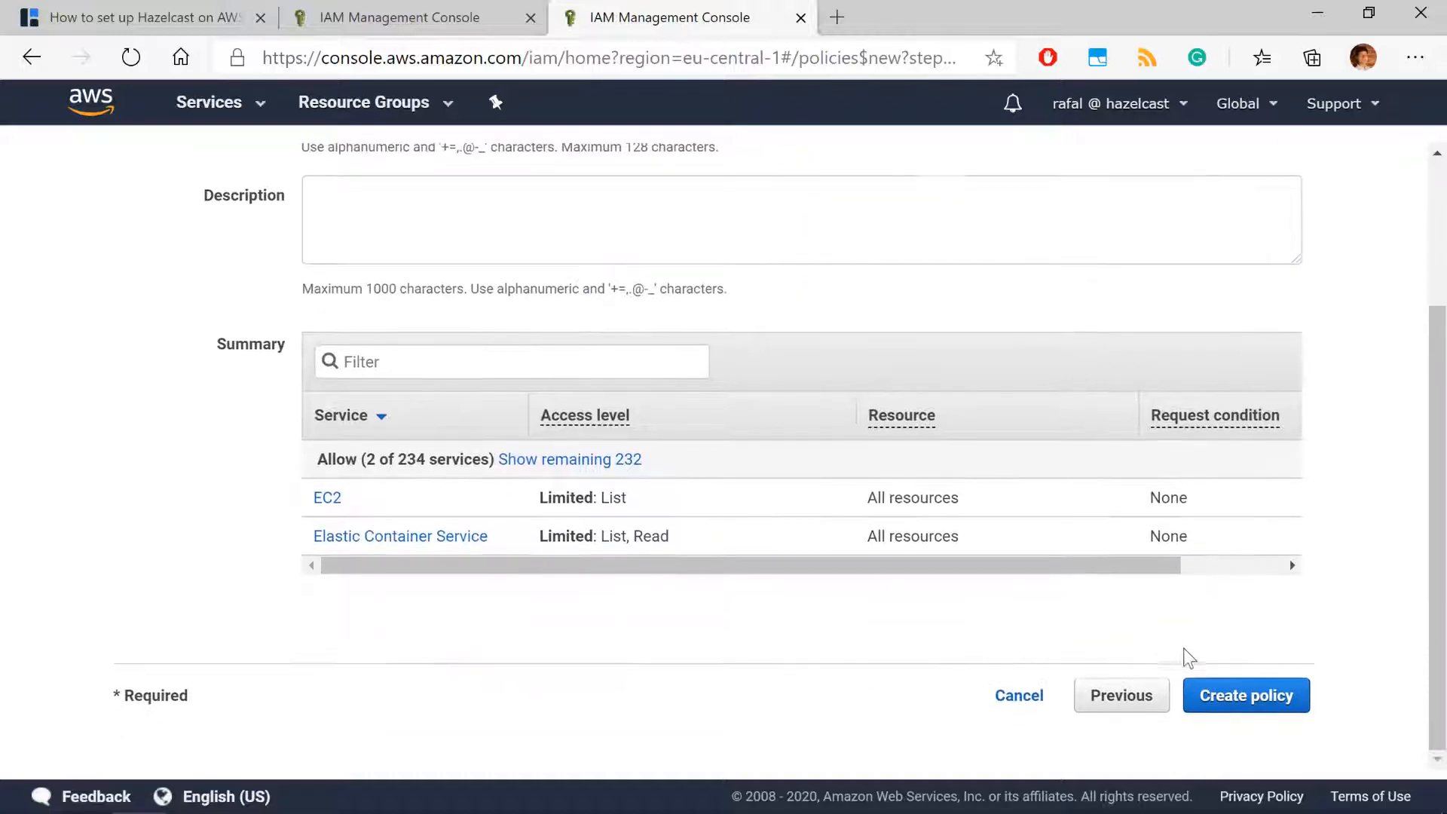
{"action": "left_click", "coordinate": [1245, 695]}
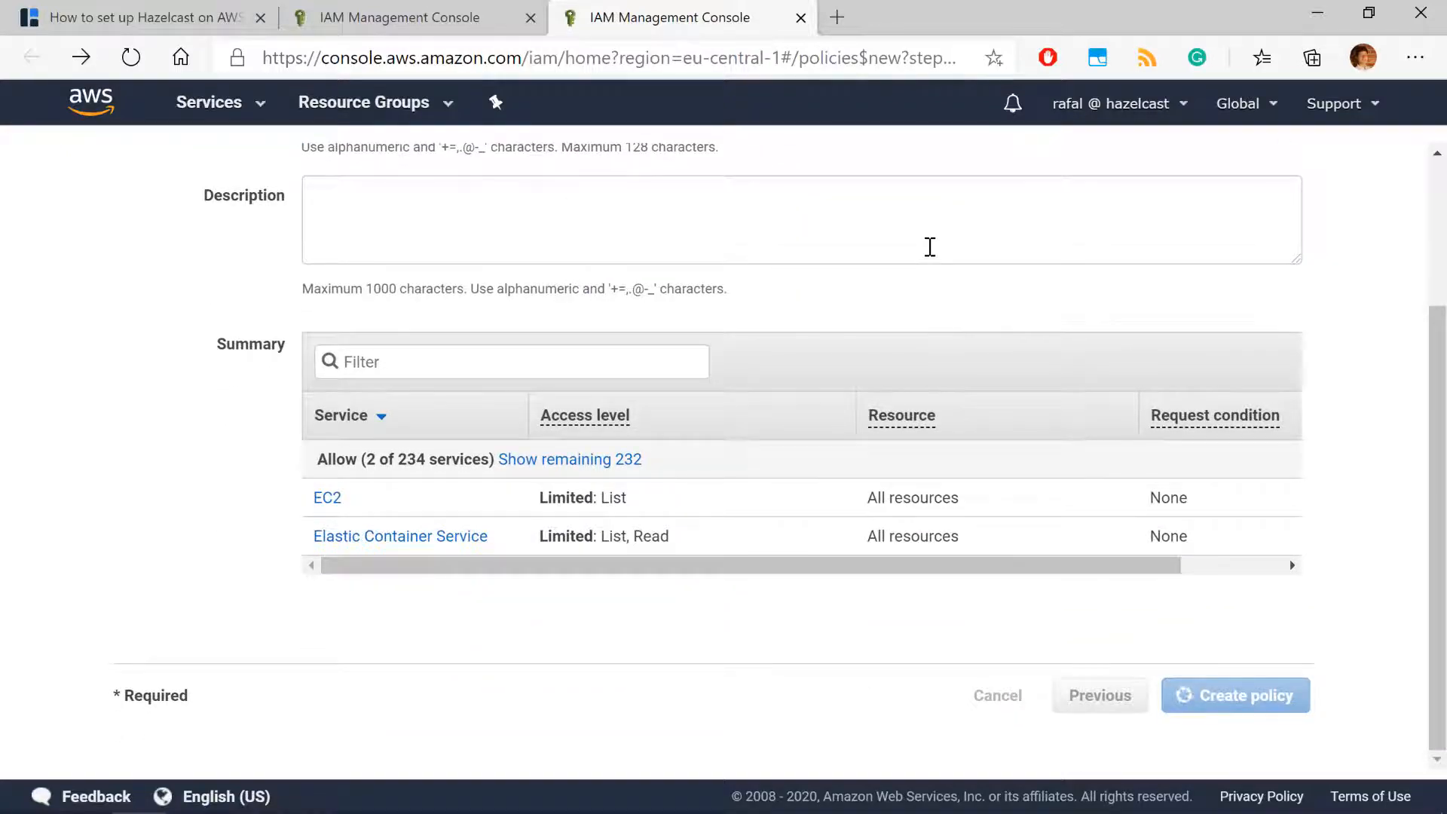
{"action": "left_click", "coordinate": [1233, 695]}
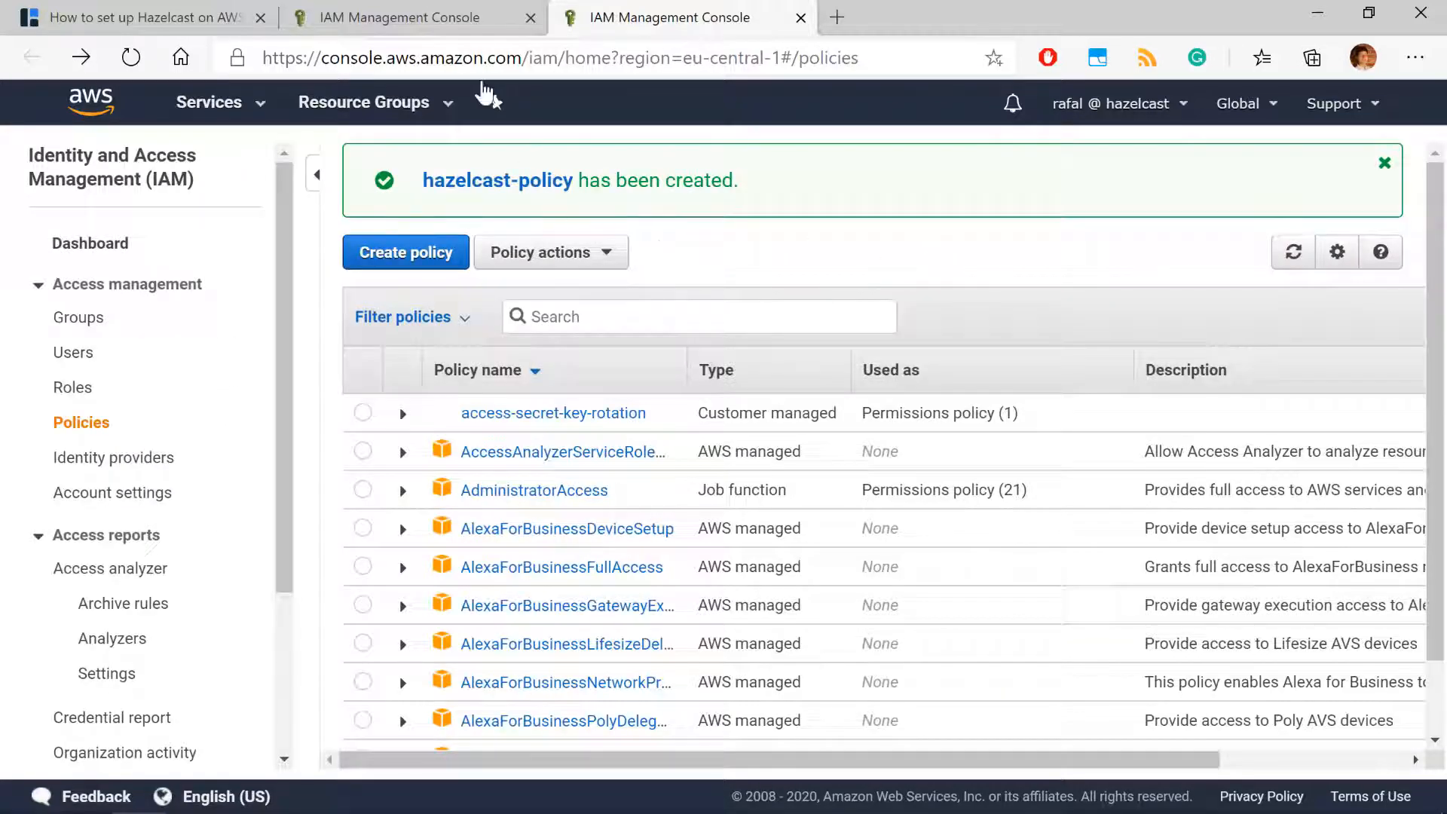
Attach hazelcast-policy and create the role named hazelcast-ecs-role.
{"action": "left_click", "coordinate": [410, 16]}
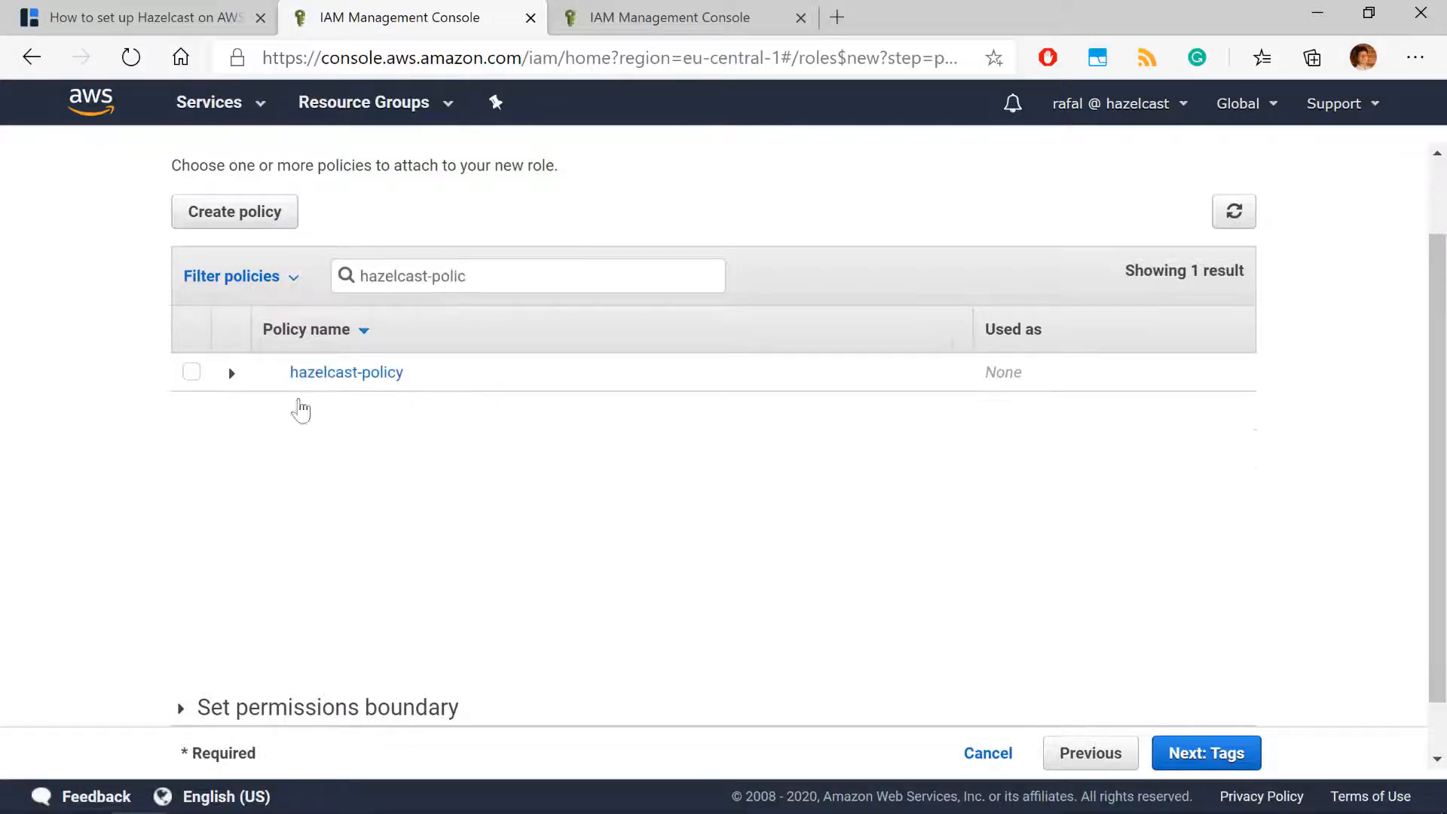
{"action": "left_click", "coordinate": [191, 371]}
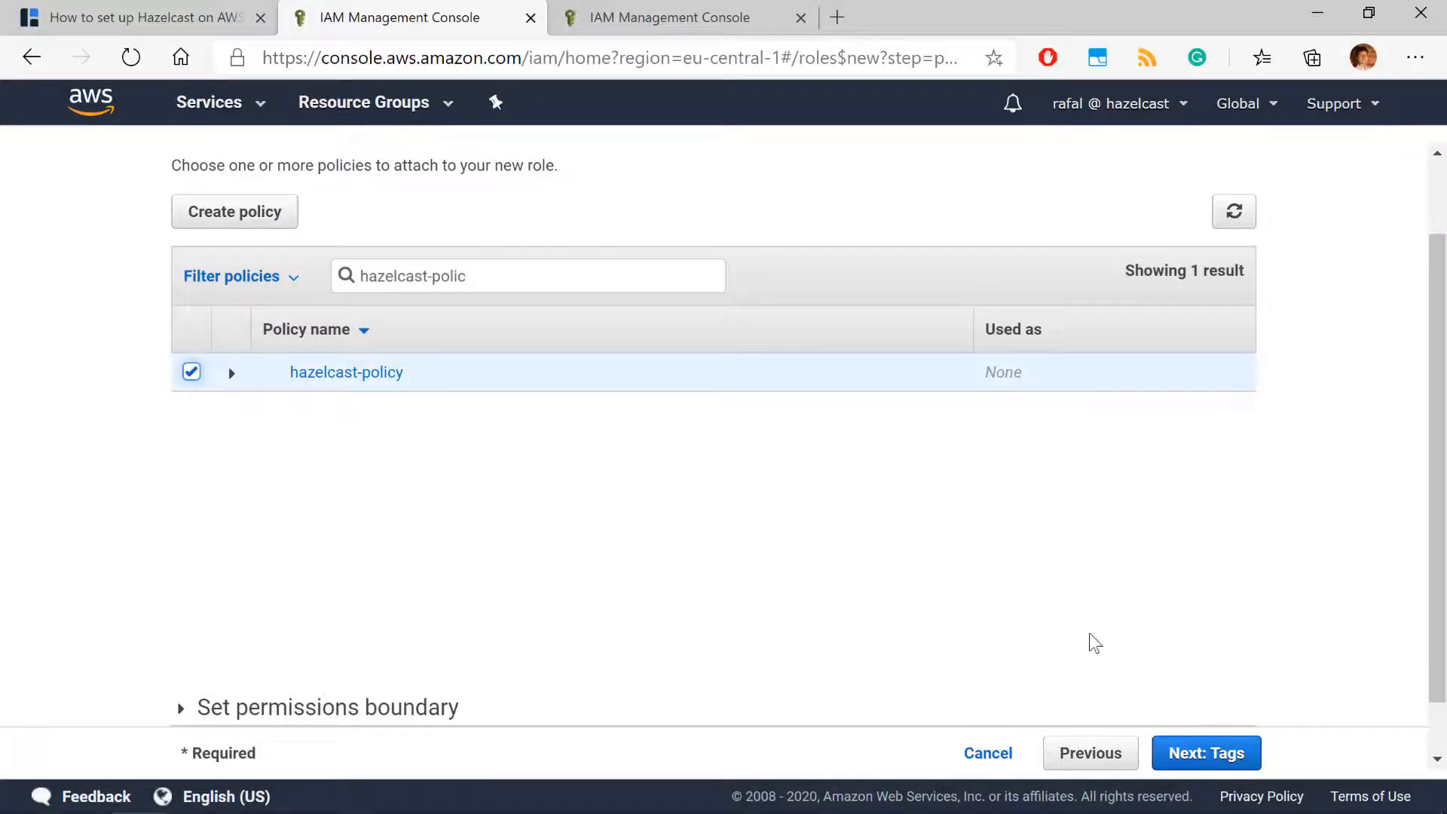
{"action": "left_click", "coordinate": [1205, 752]}
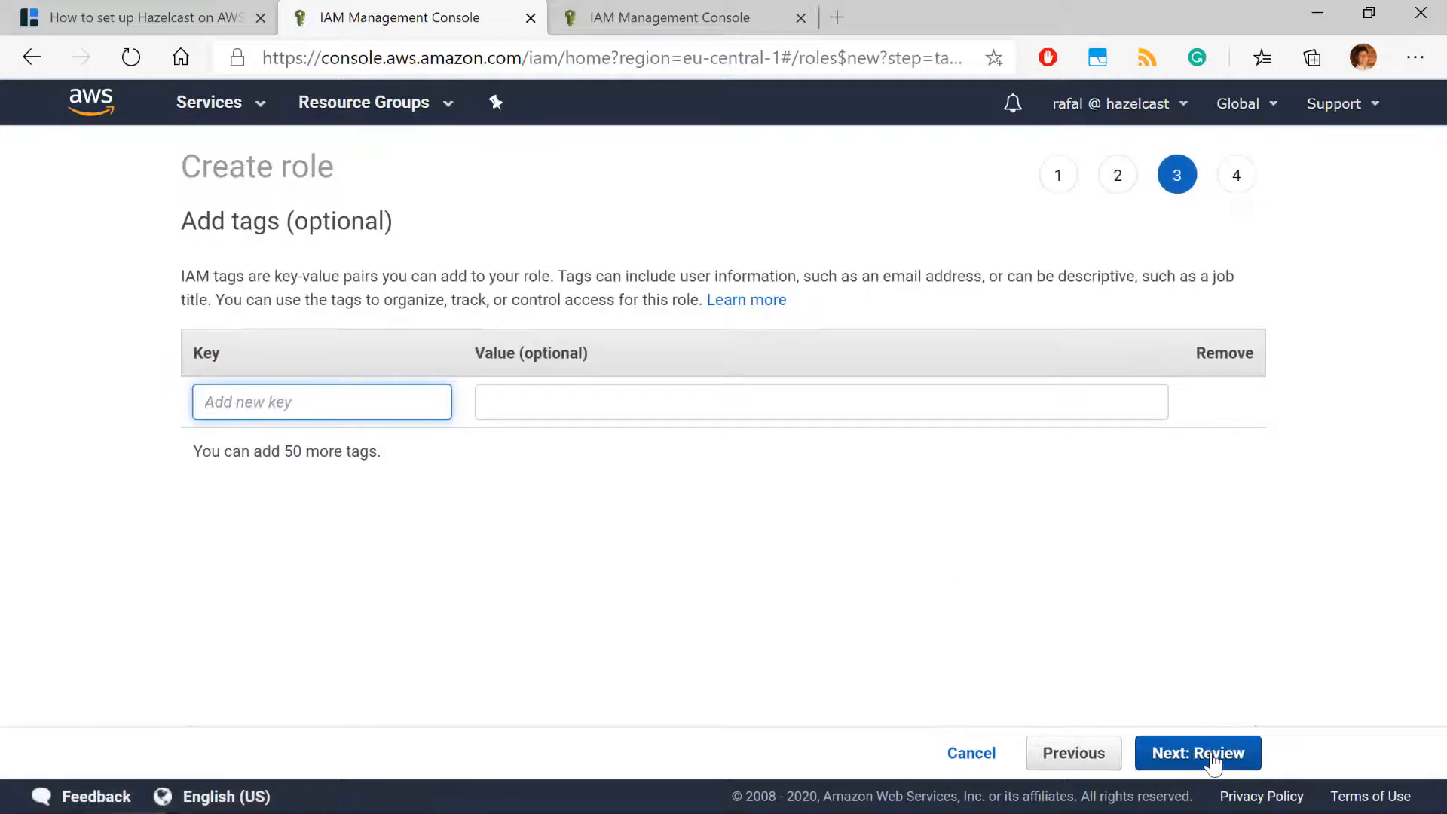
{"action": "left_click", "coordinate": [1197, 752]}
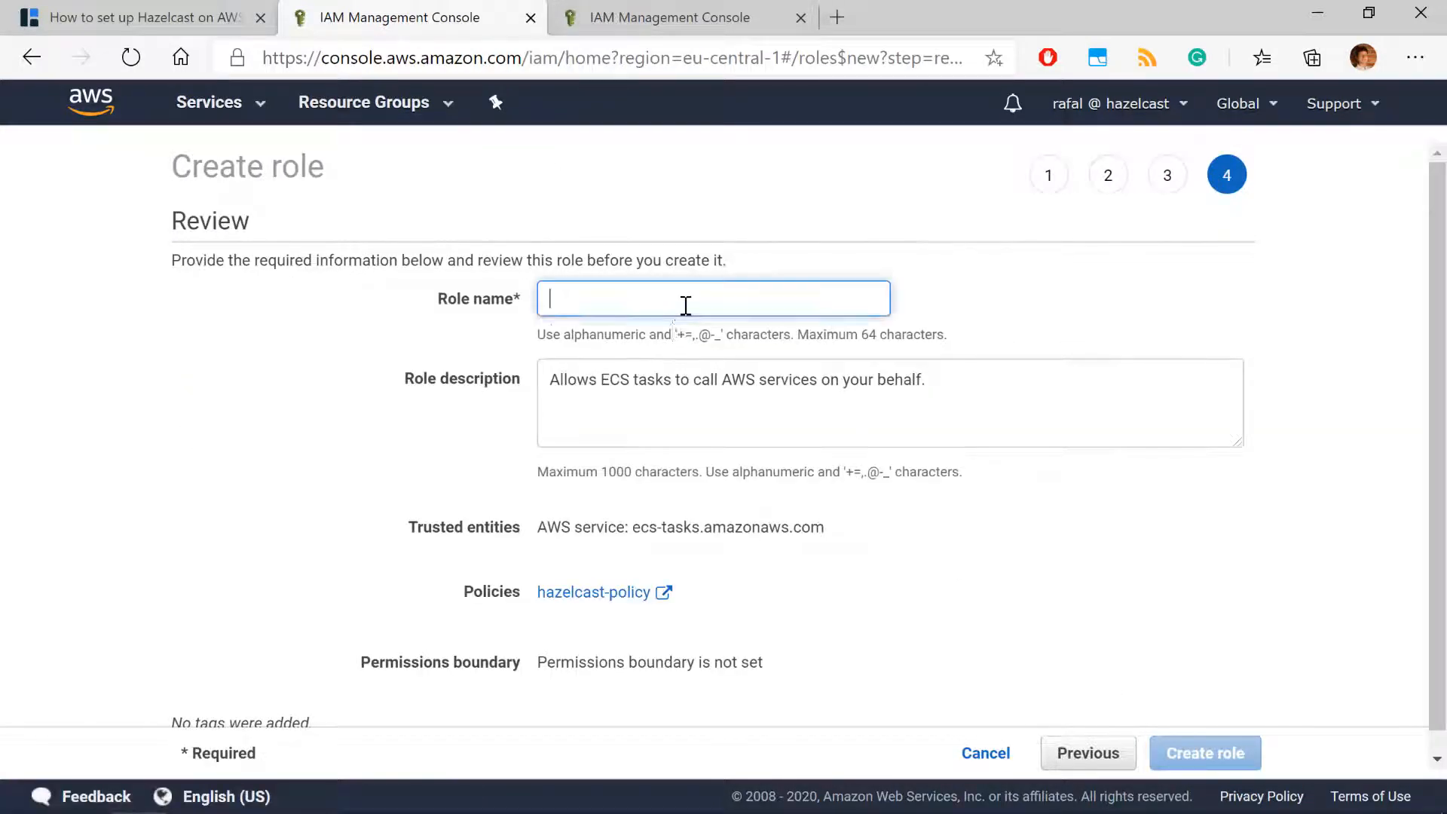
{"action": "type", "text": "hazelcast-ecs"}
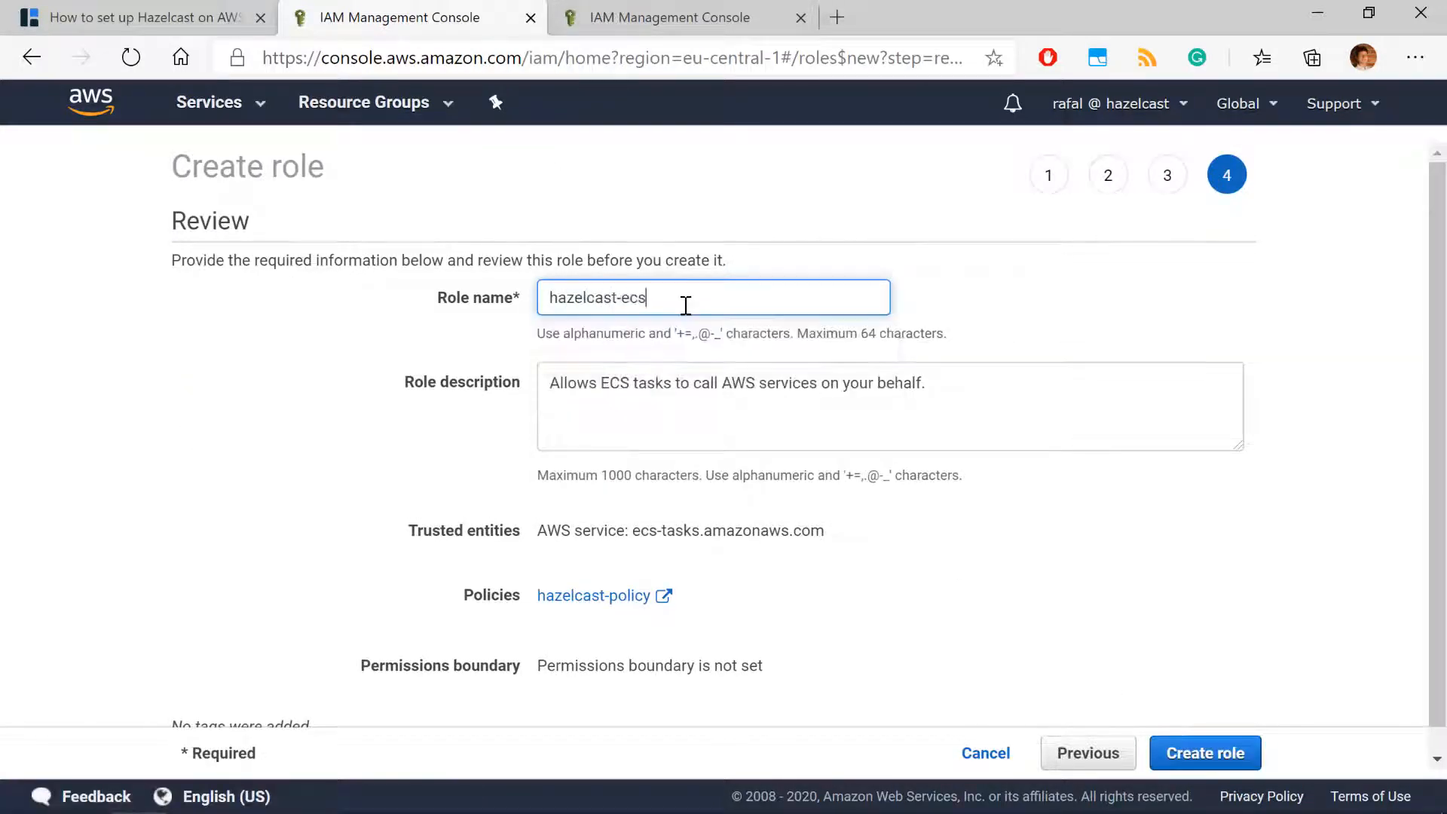
{"action": "type", "text": "-role"}
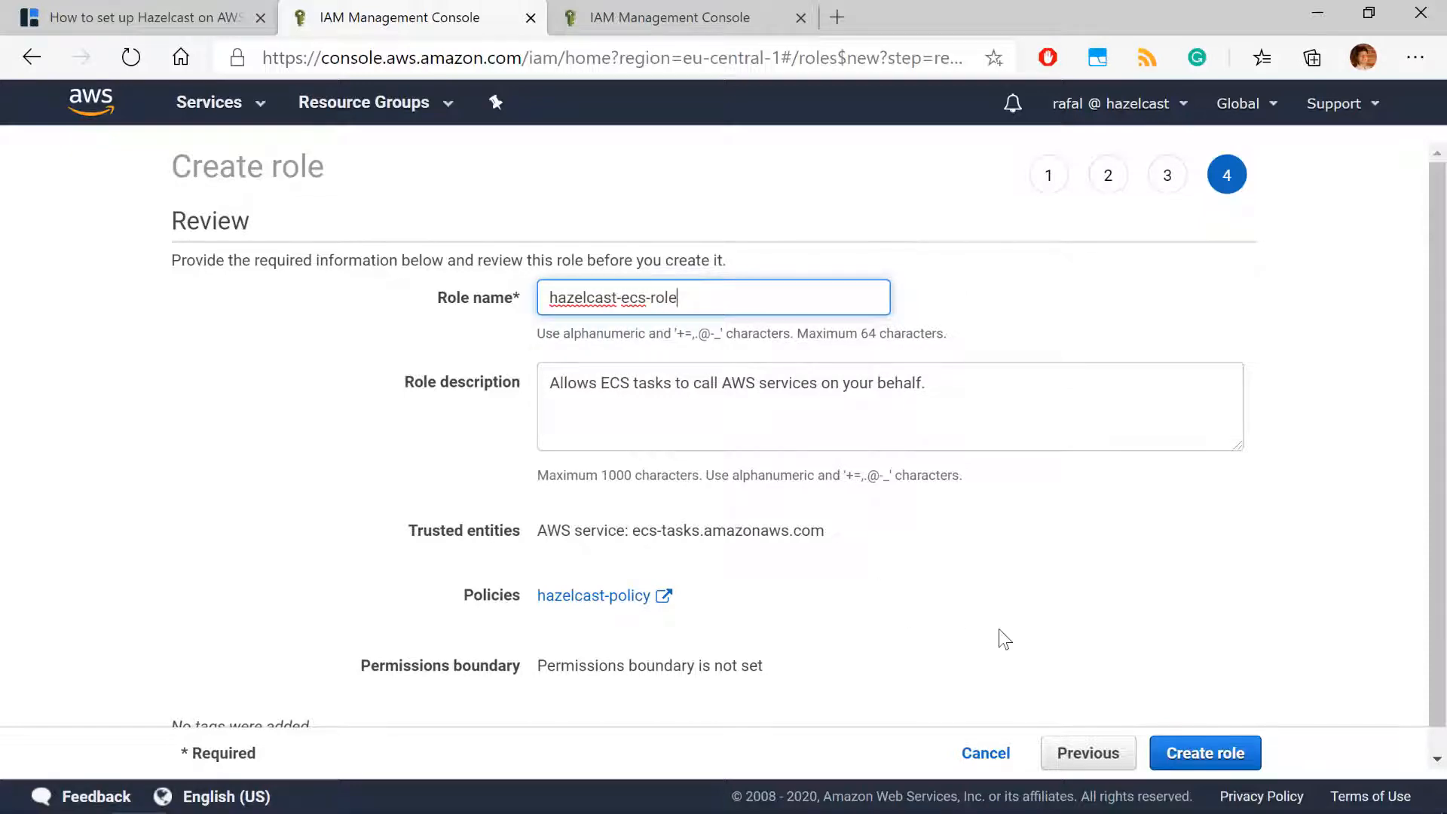
{"action": "left_click", "coordinate": [1204, 752]}
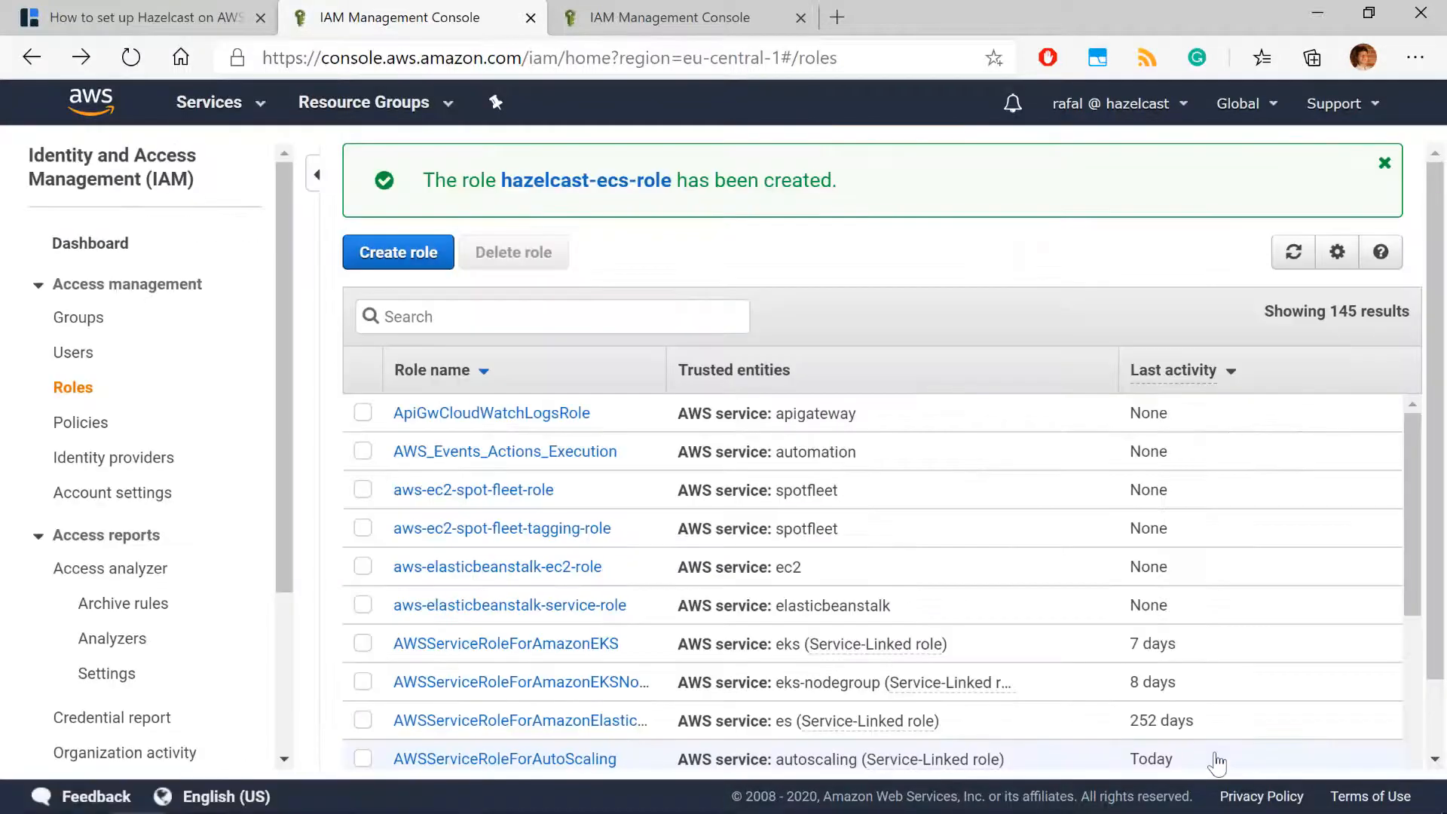
{"action": "mouse_move", "coordinate": [259, 120]}
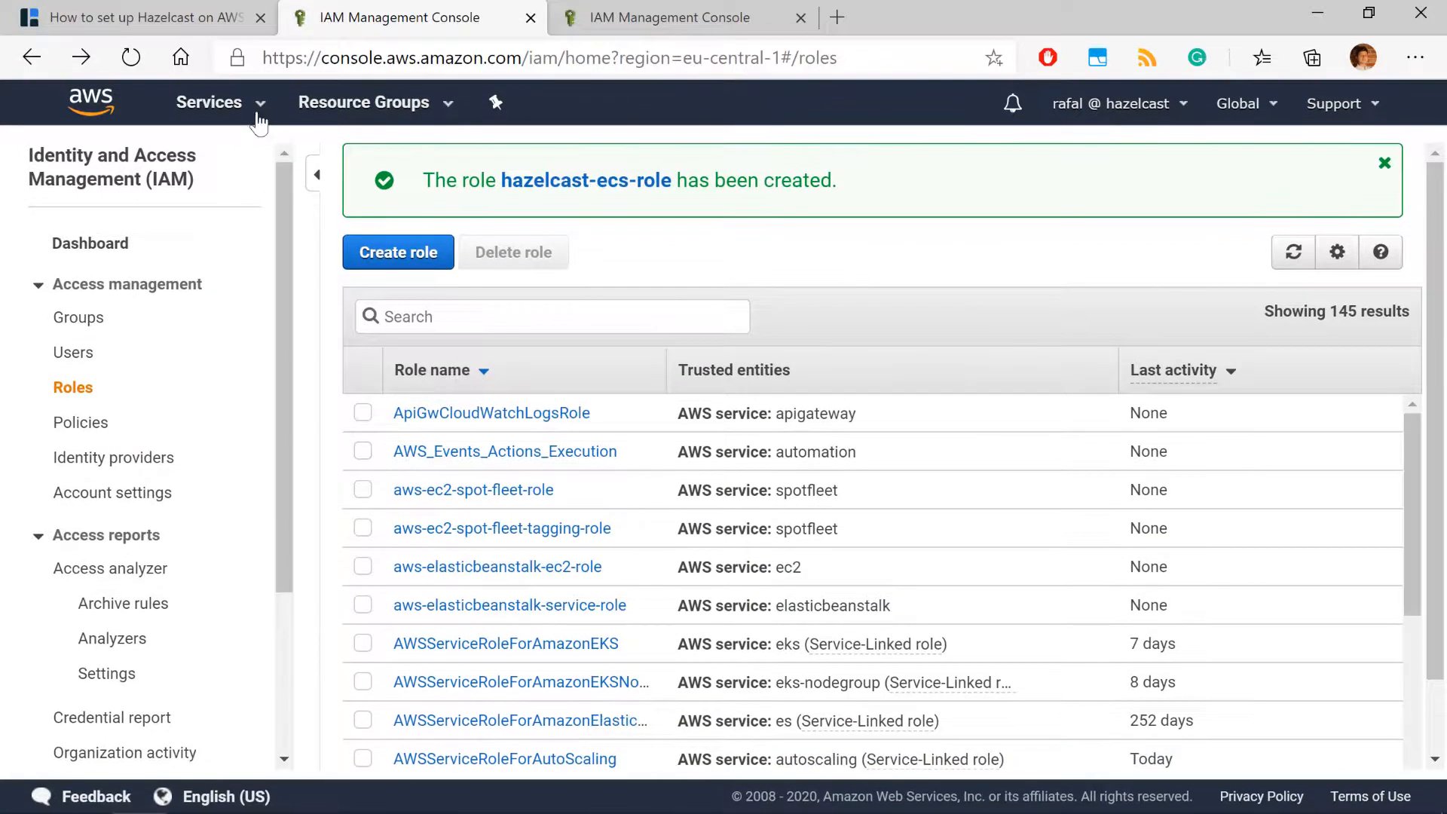
From ECS Task Definitions, start a new FARGATE task definition.
{"action": "type", "text": "ecs"}
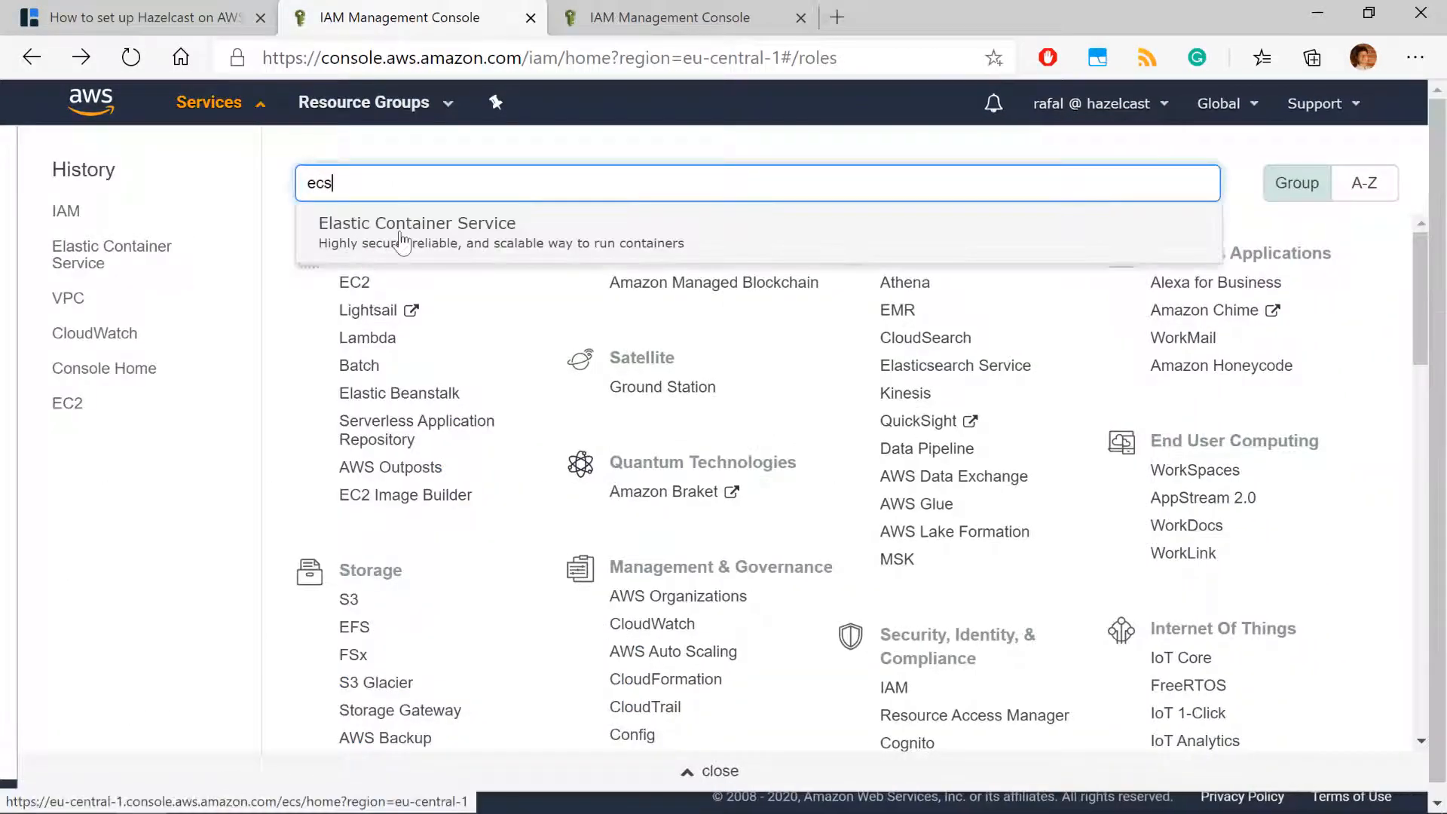
{"action": "left_click", "coordinate": [416, 222]}
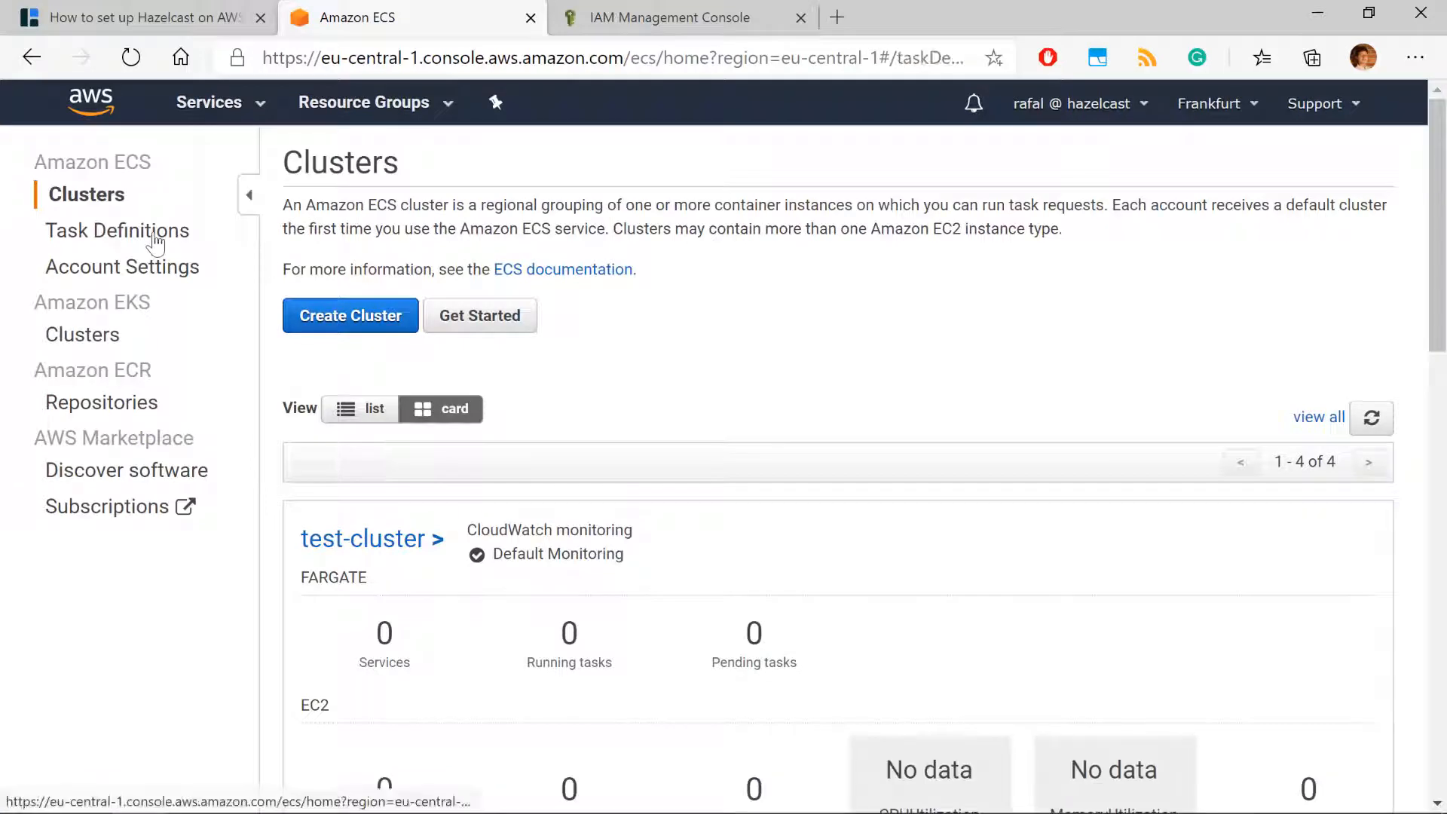
{"action": "left_click", "coordinate": [115, 230]}
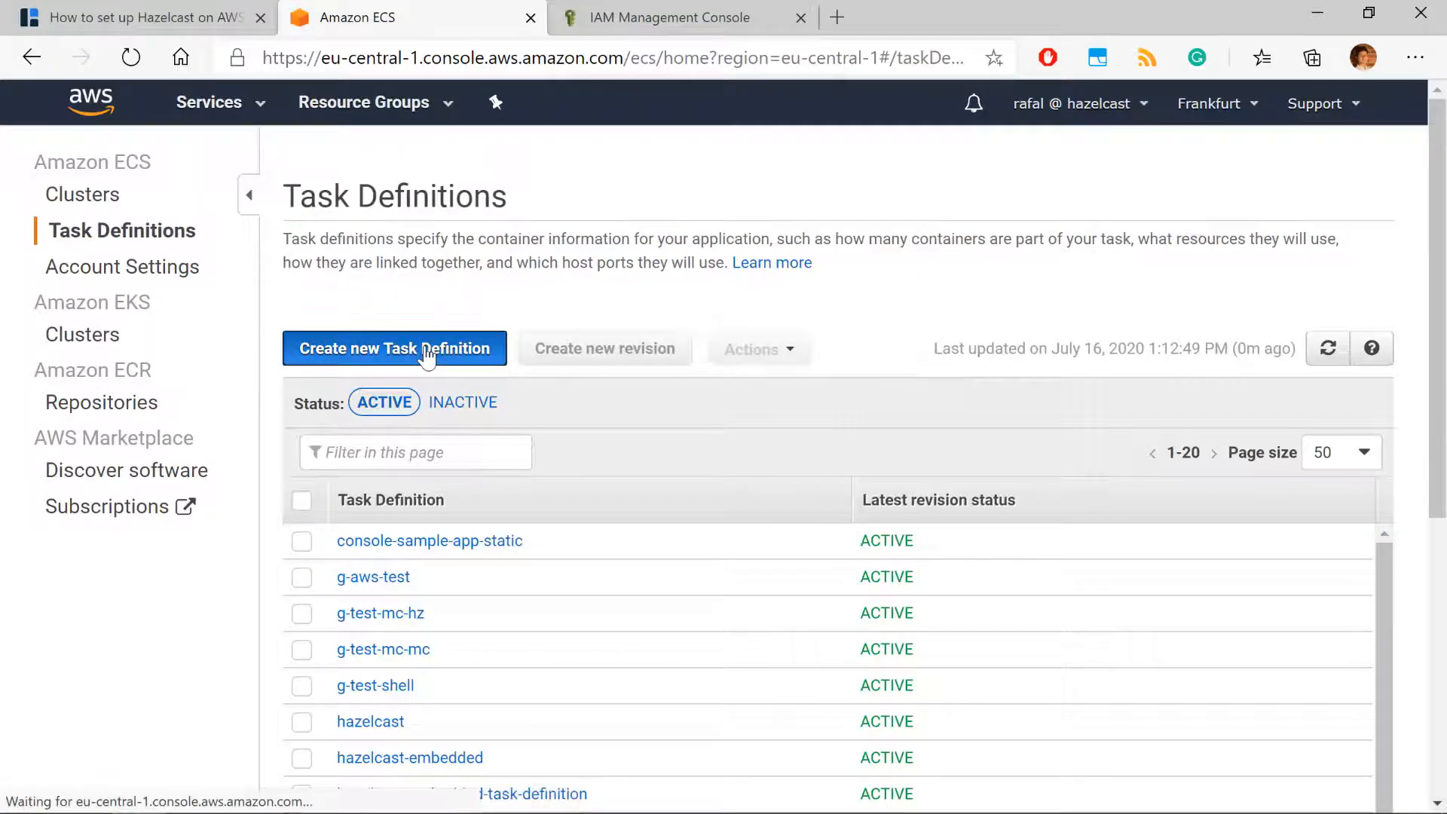
{"action": "left_click", "coordinate": [395, 348]}
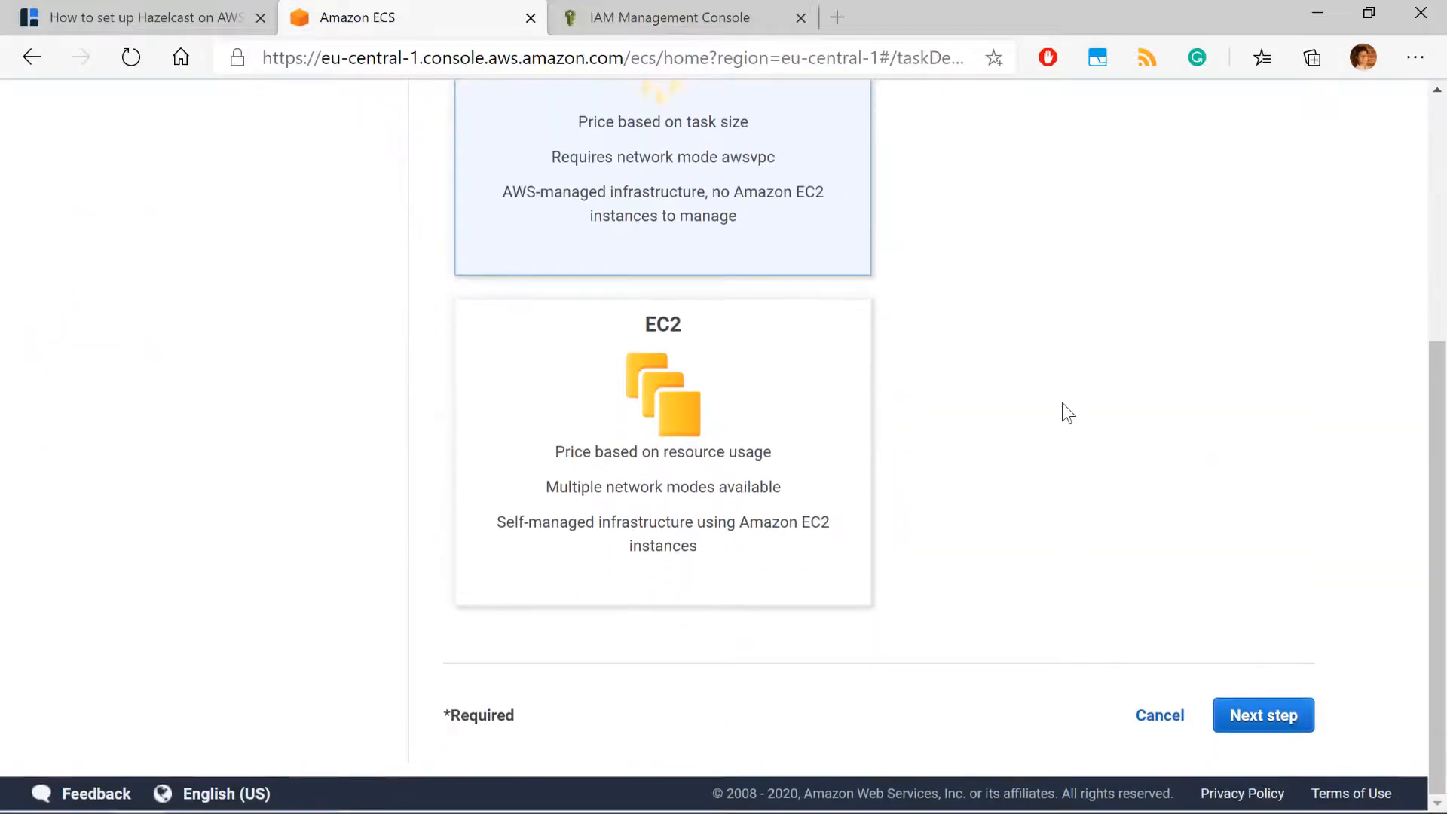
{"action": "scroll", "scroll_direction": "up", "scroll_amount": 3}
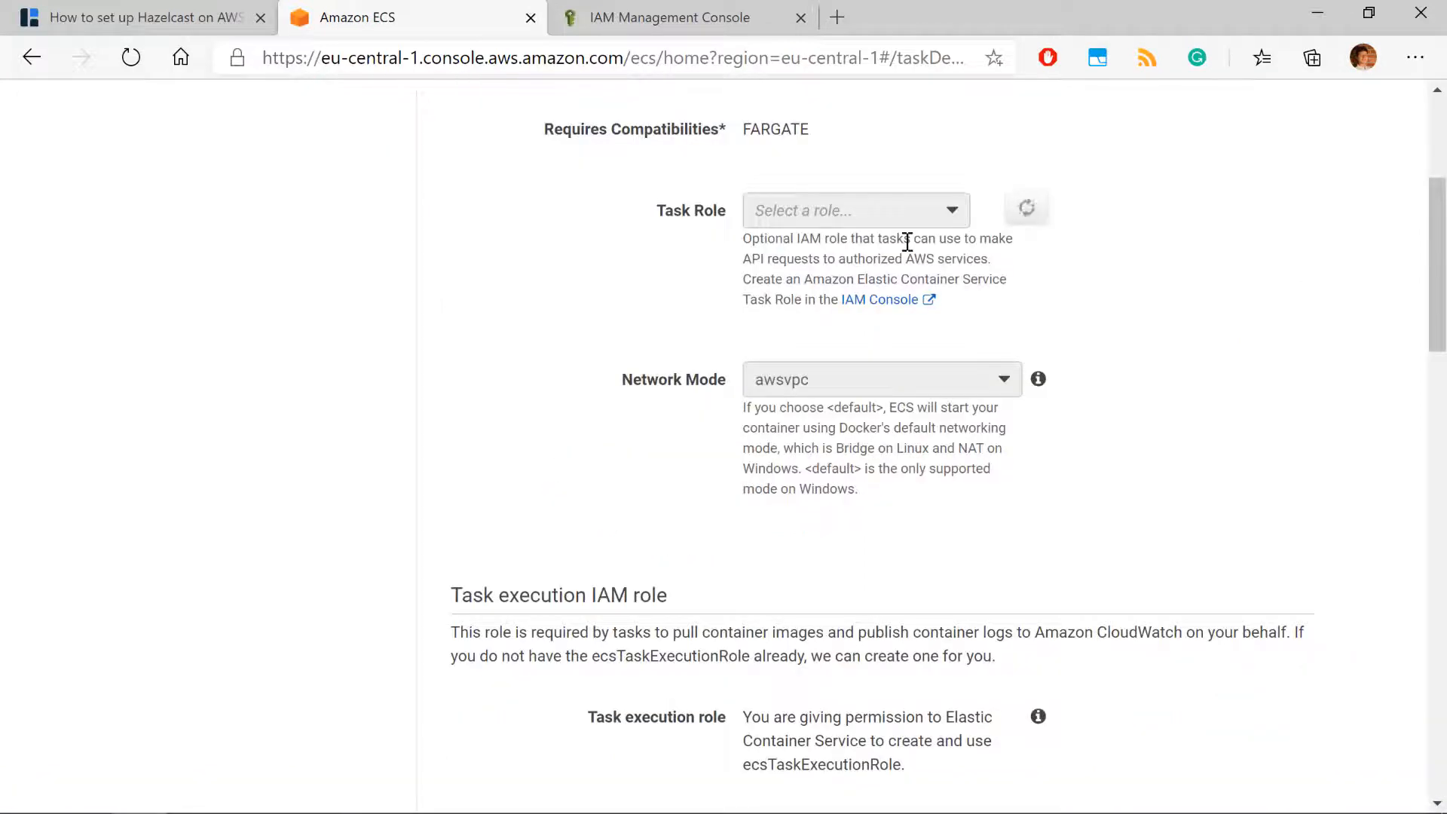
Name it hazelcast-definition with task role hazelcast-ecs-role and execution role ecsTaskExecutionRole.
{"action": "left_click", "coordinate": [880, 239]}
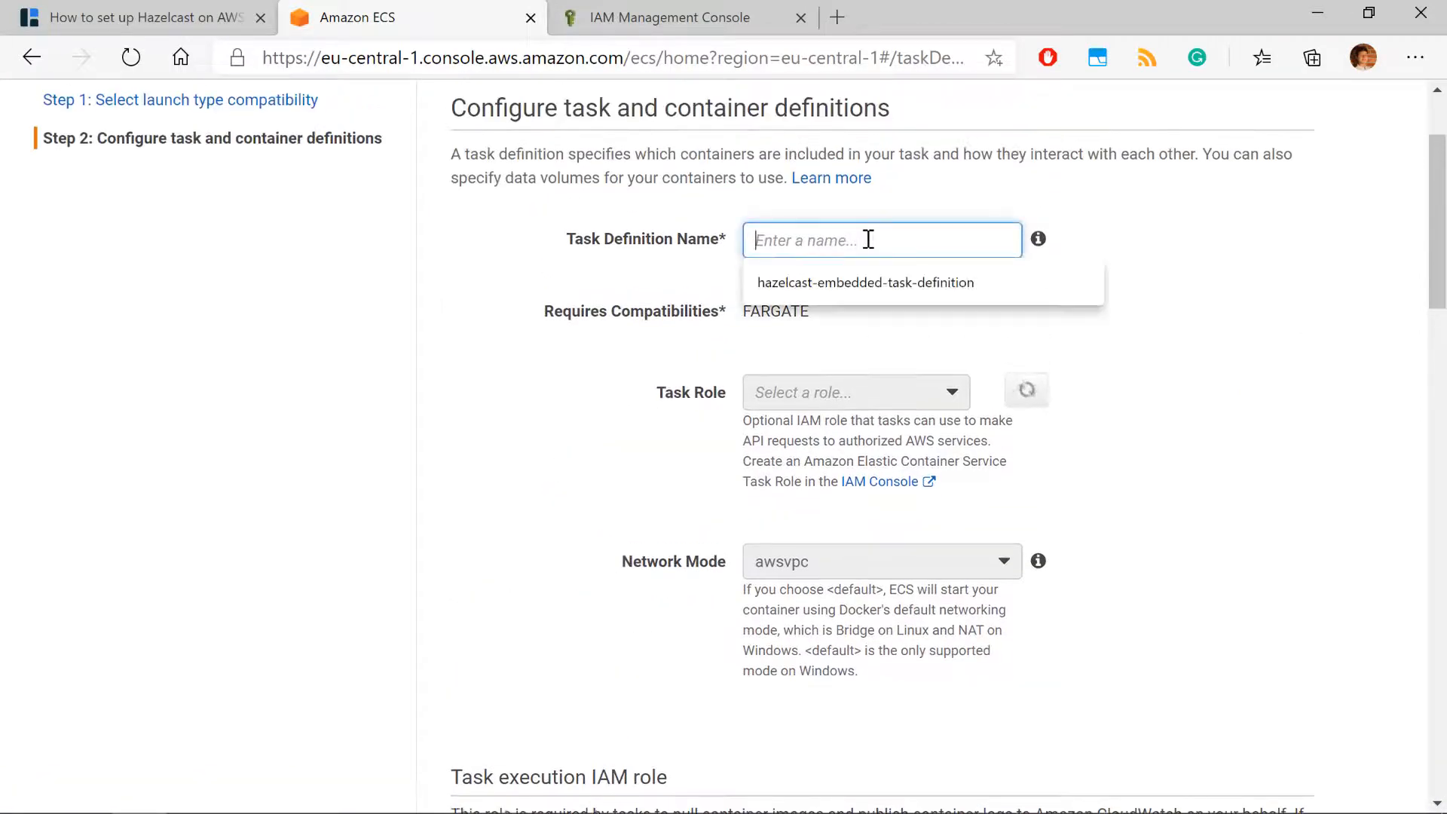
{"action": "type", "text": "hazelcast-definition"}
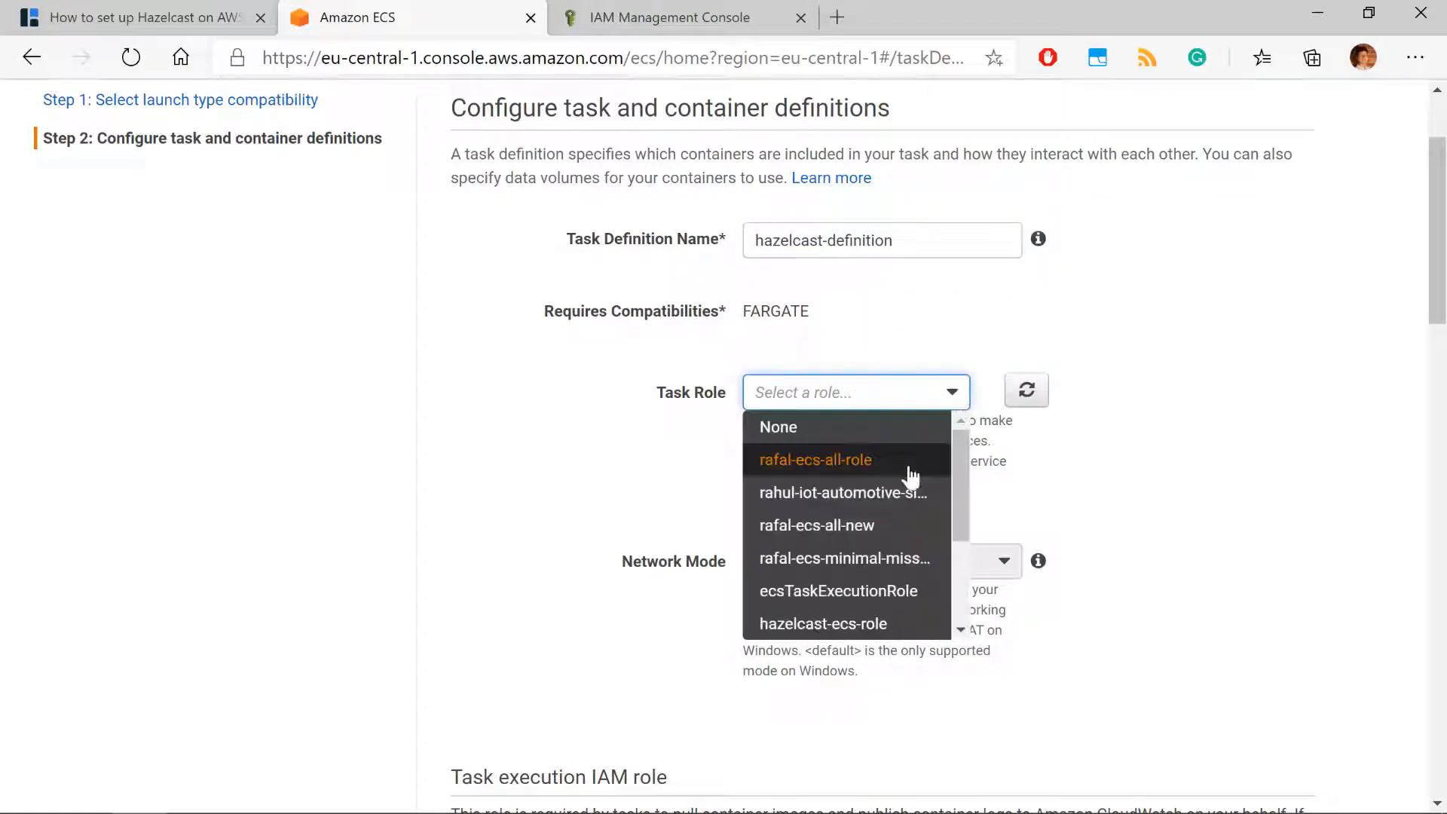
{"action": "mouse_move", "coordinate": [835, 589]}
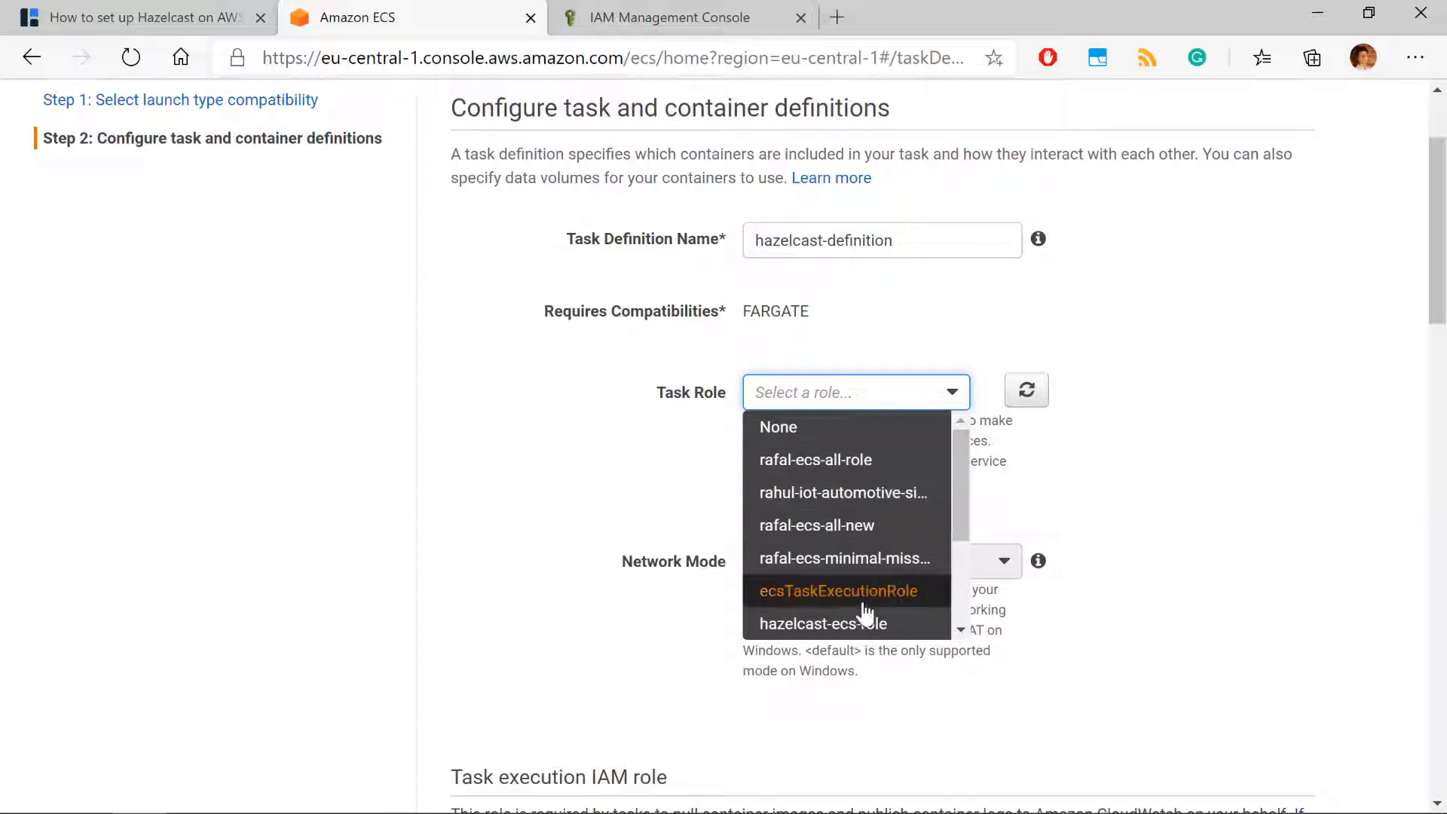
{"action": "left_click", "coordinate": [822, 623]}
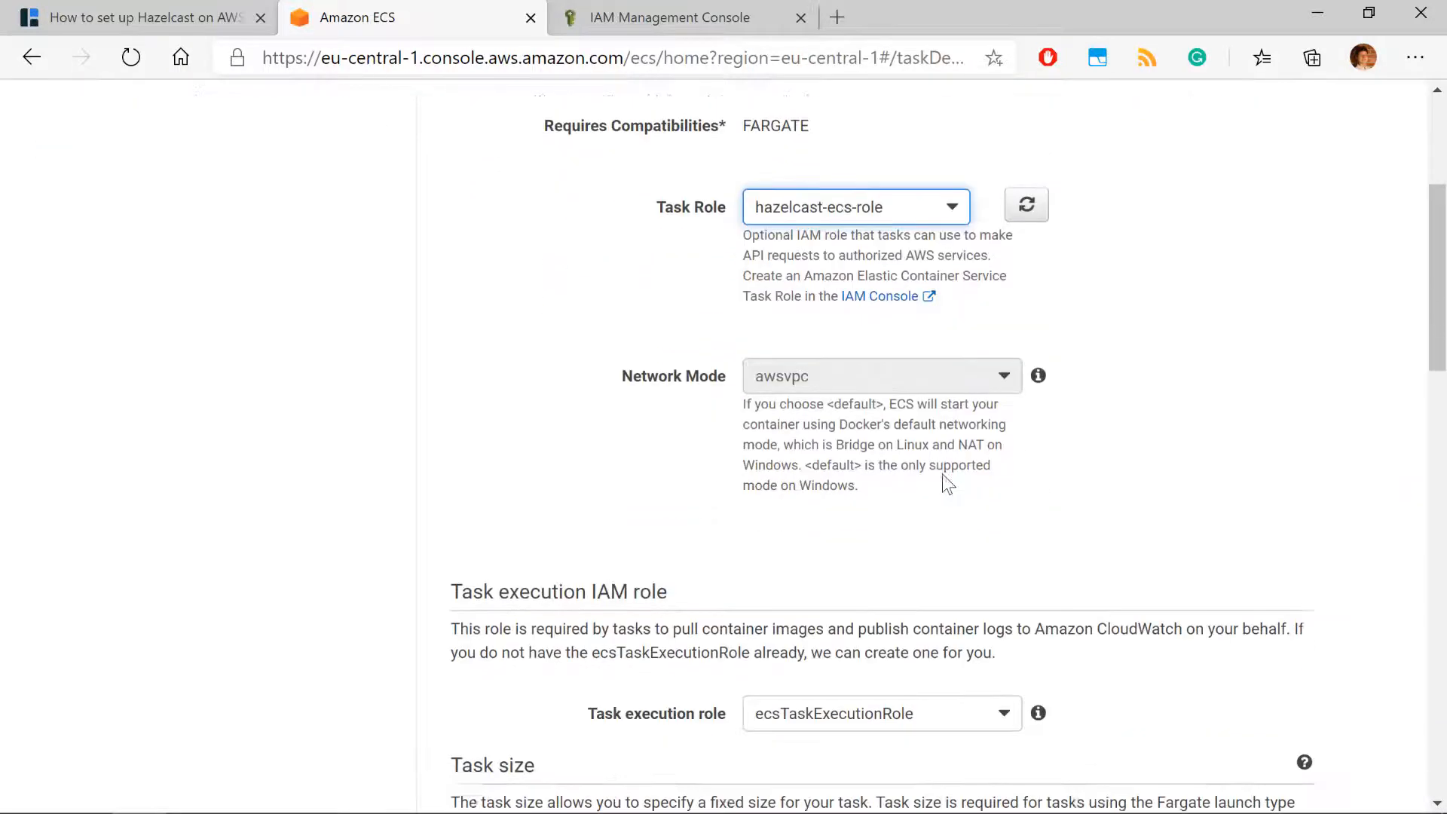
{"action": "scroll", "scroll_direction": "down", "scroll_amount": 3}
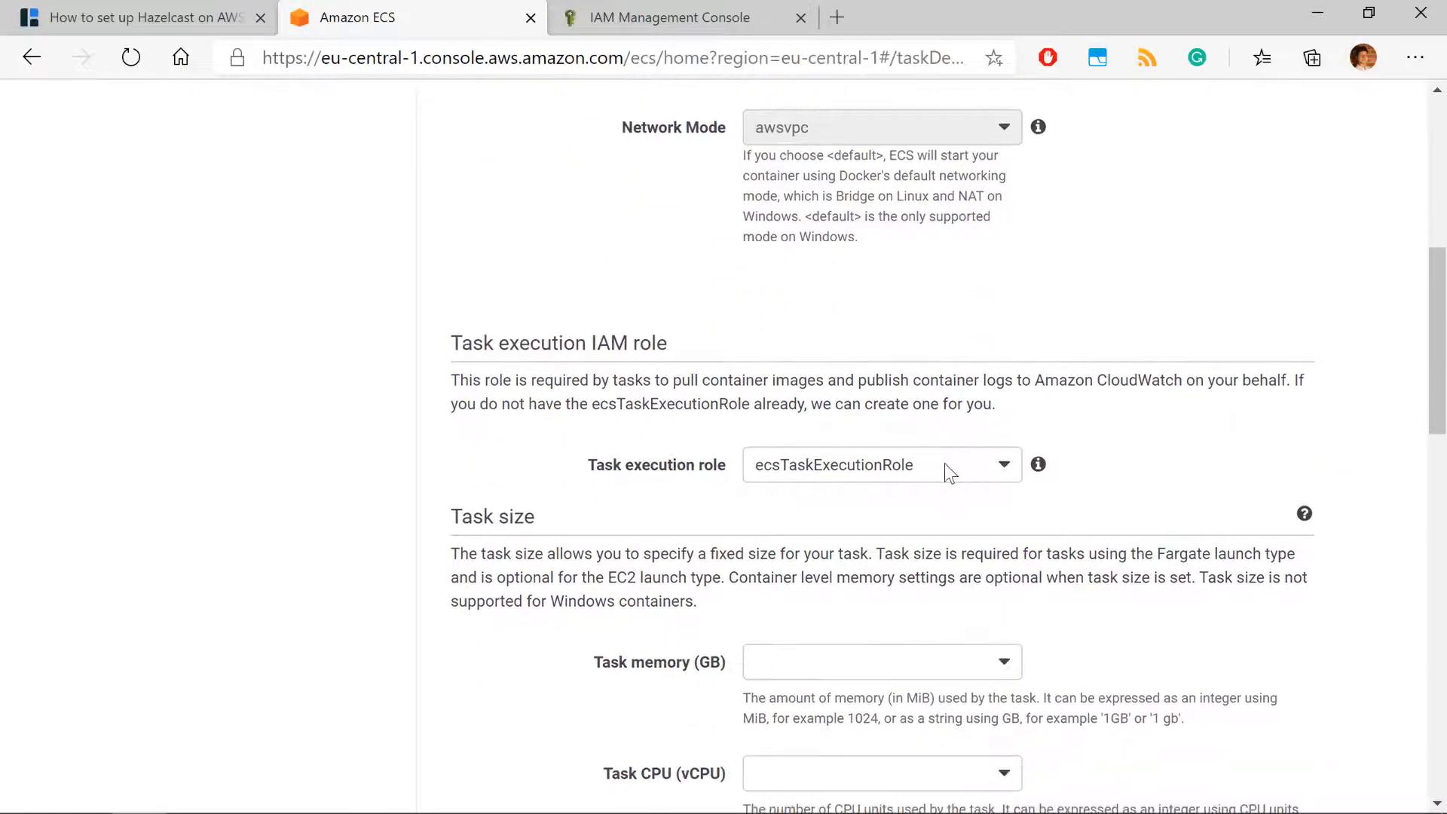
{"action": "left_click", "coordinate": [879, 464]}
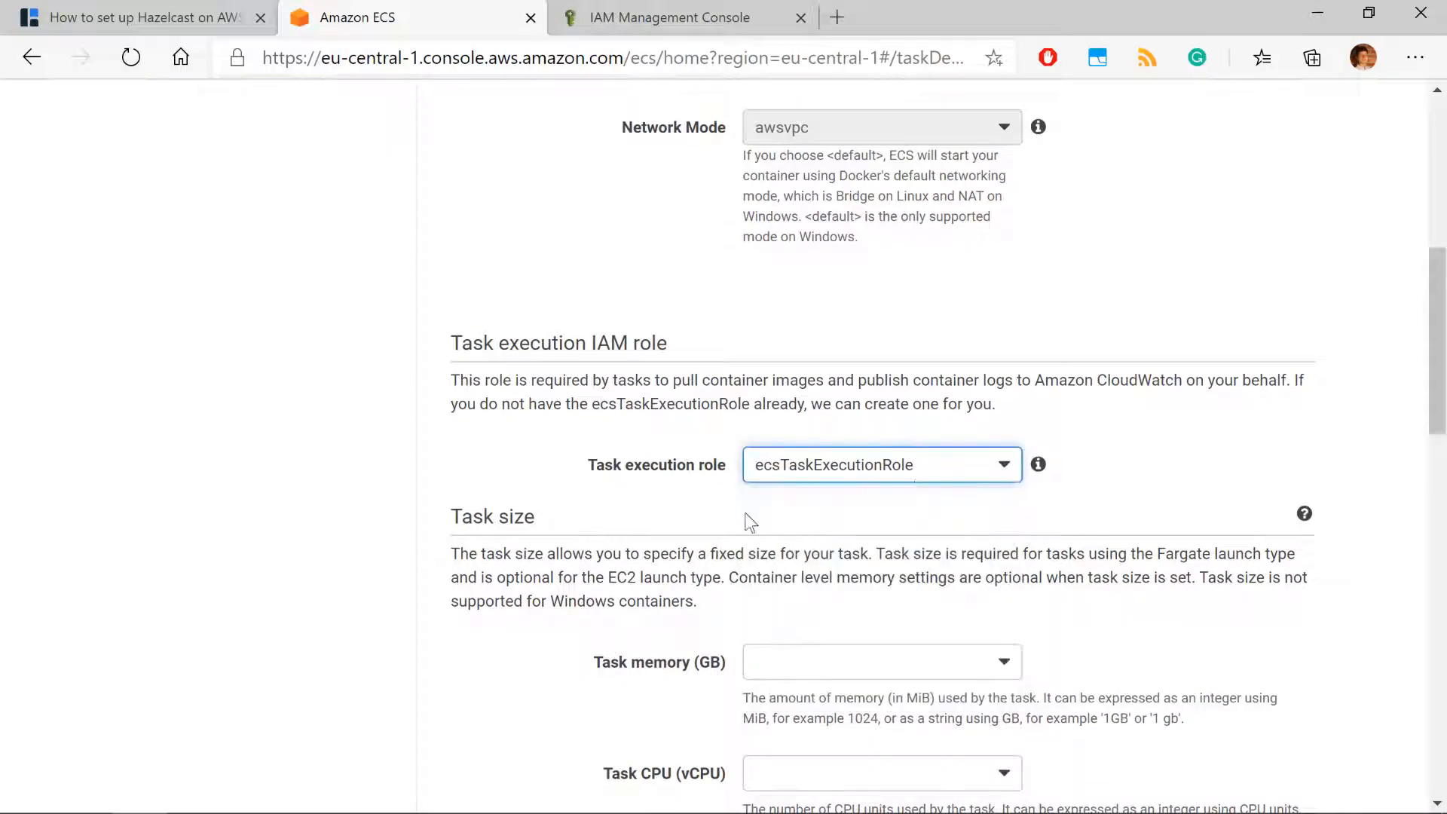
{"action": "mouse_move", "coordinate": [766, 497]}
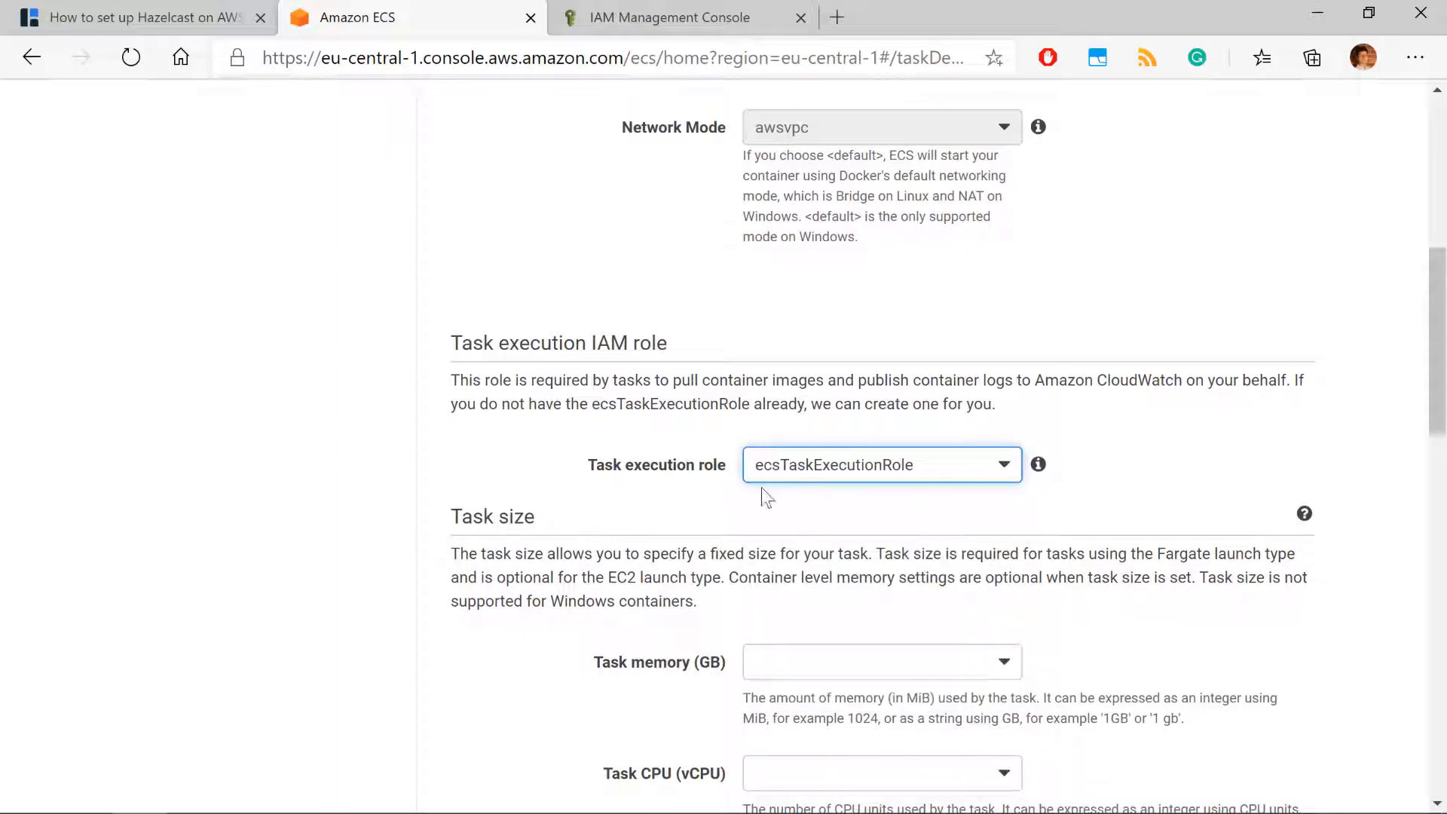
{"action": "scroll", "scroll_direction": "down", "scroll_amount": 3}
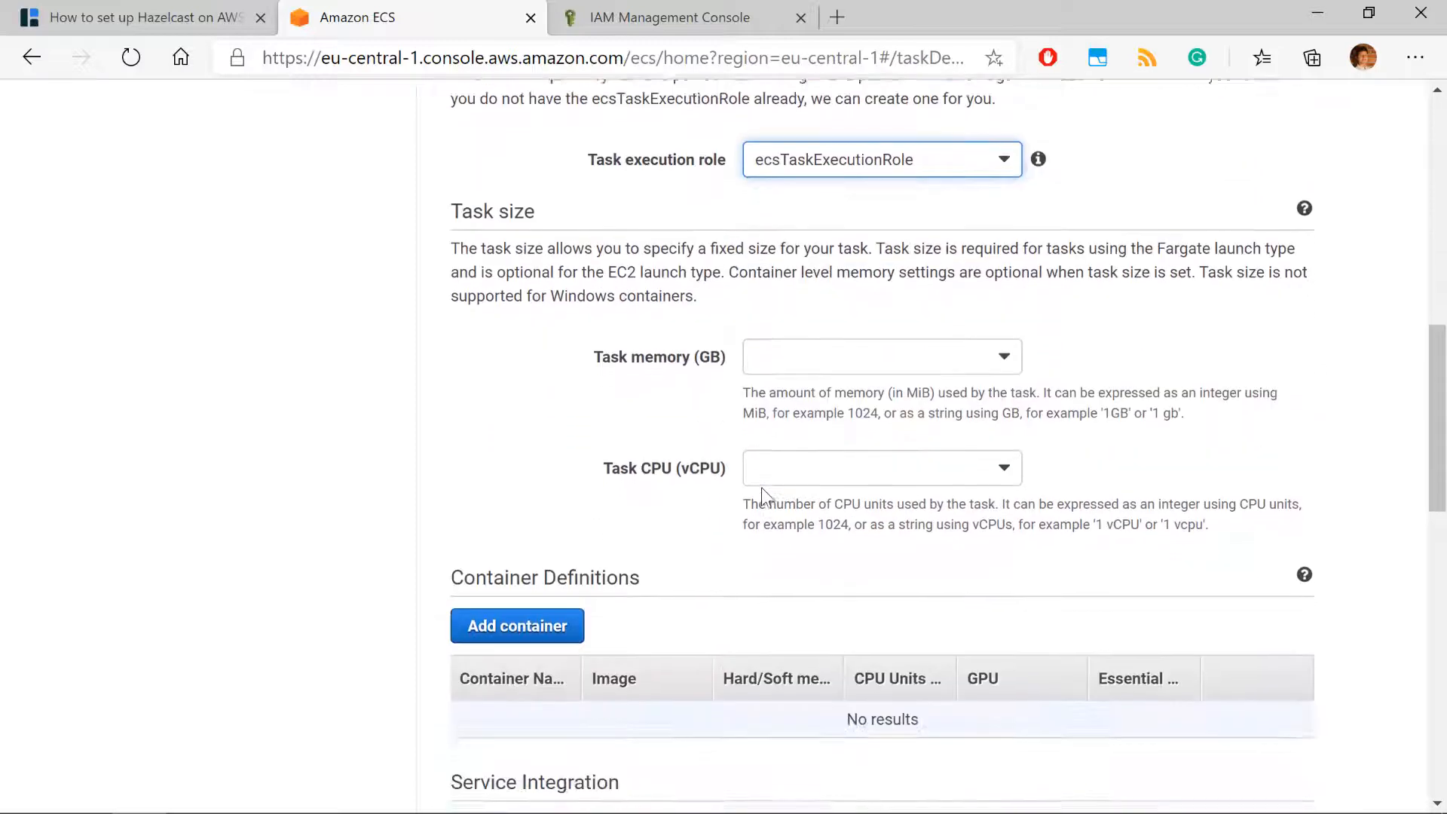
{"action": "scroll", "scroll_direction": "down", "scroll_amount": 3}
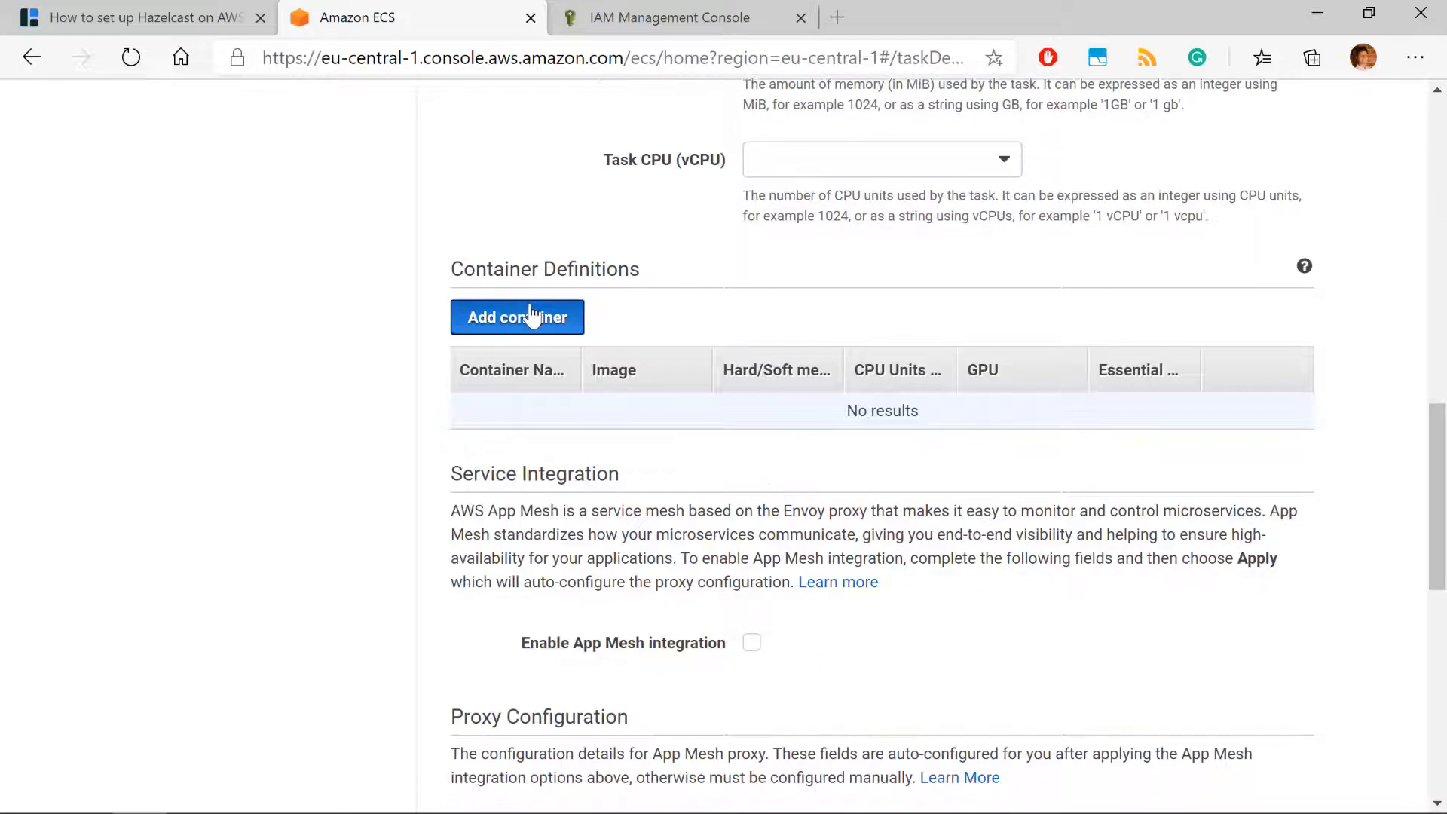
Add a container named hazelcast-embedded to the task definition.
{"action": "left_click", "coordinate": [517, 317]}
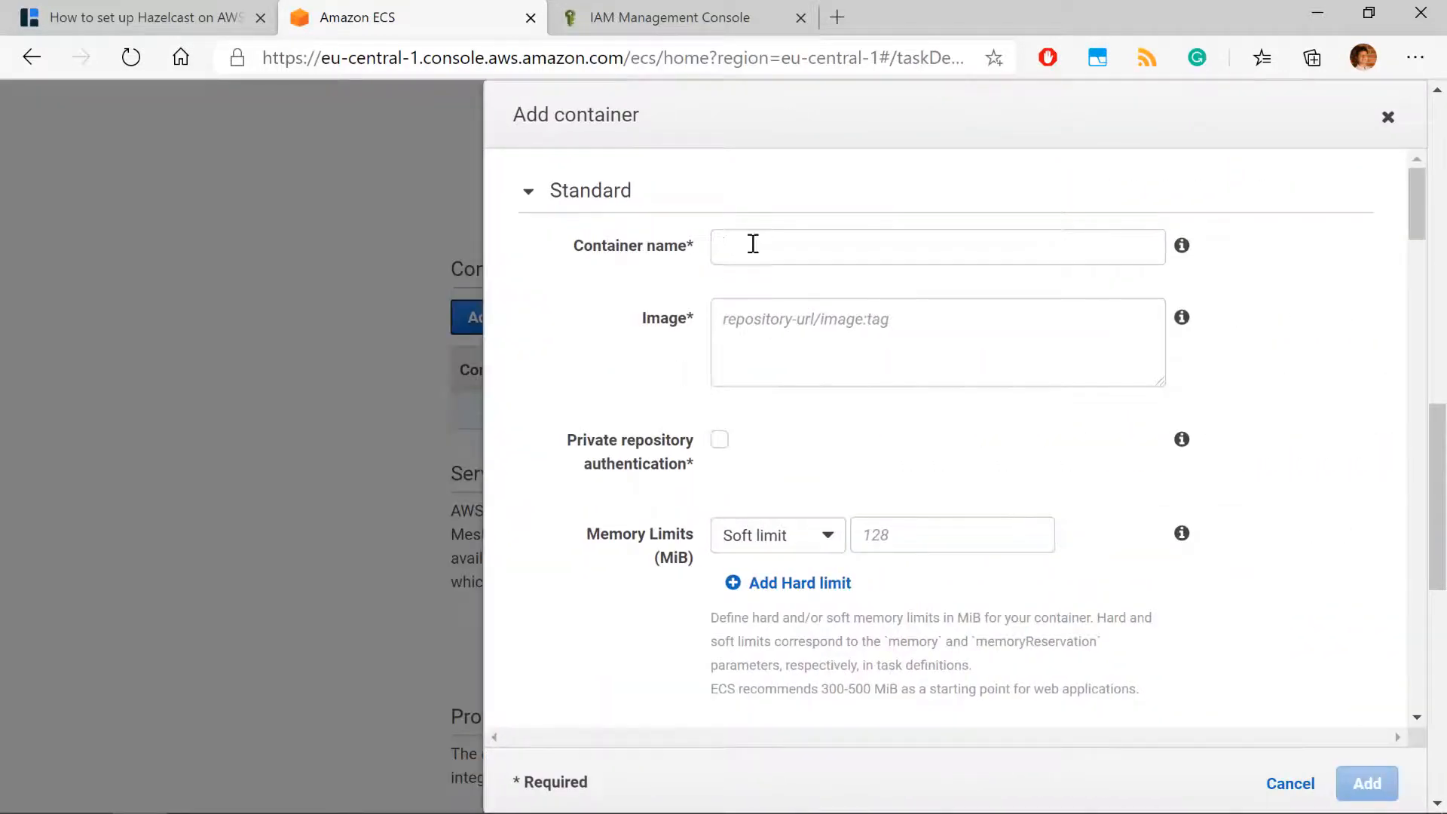
{"action": "type", "text": "ha"}
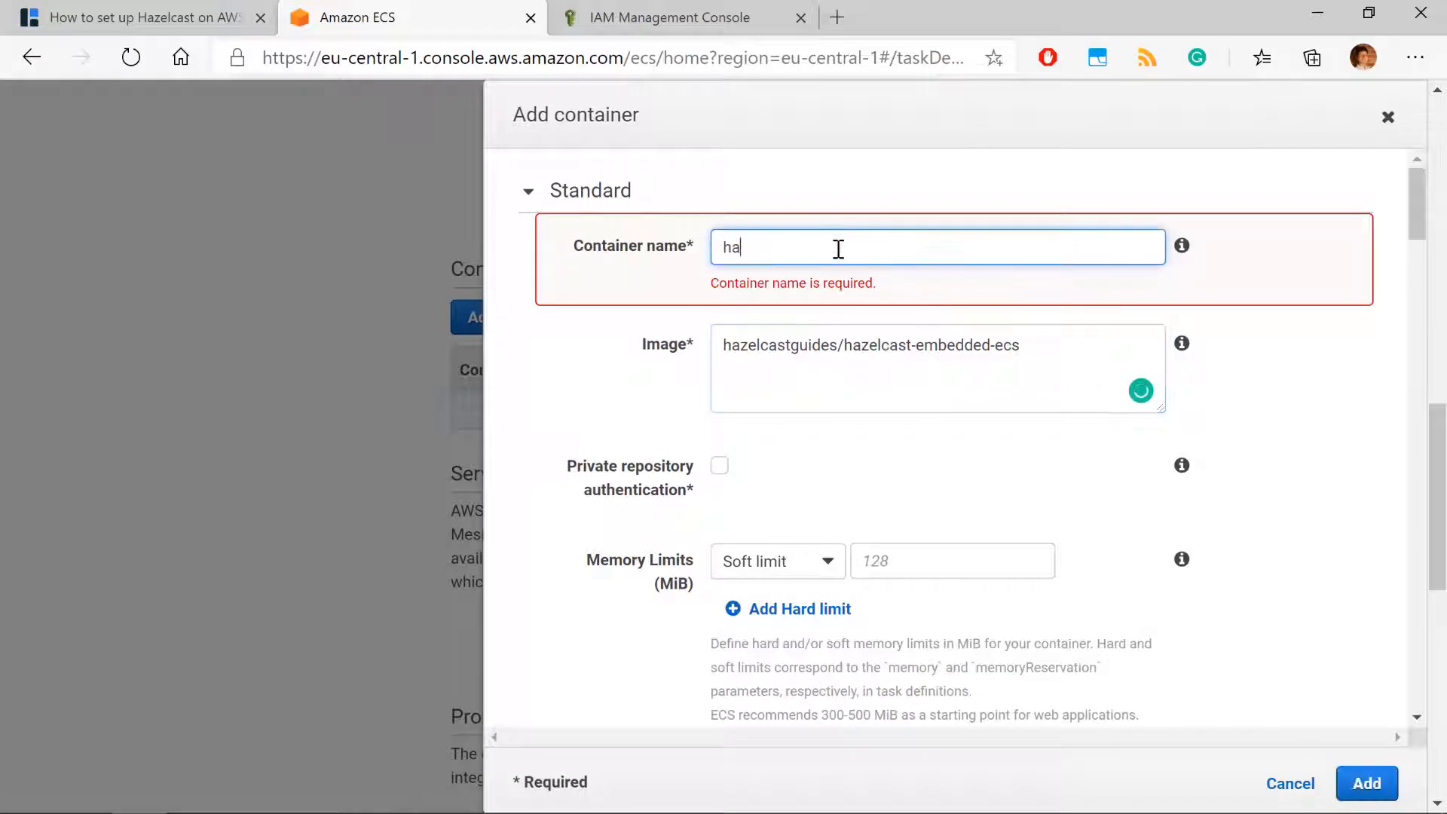
{"action": "type", "text": "zelcast"}
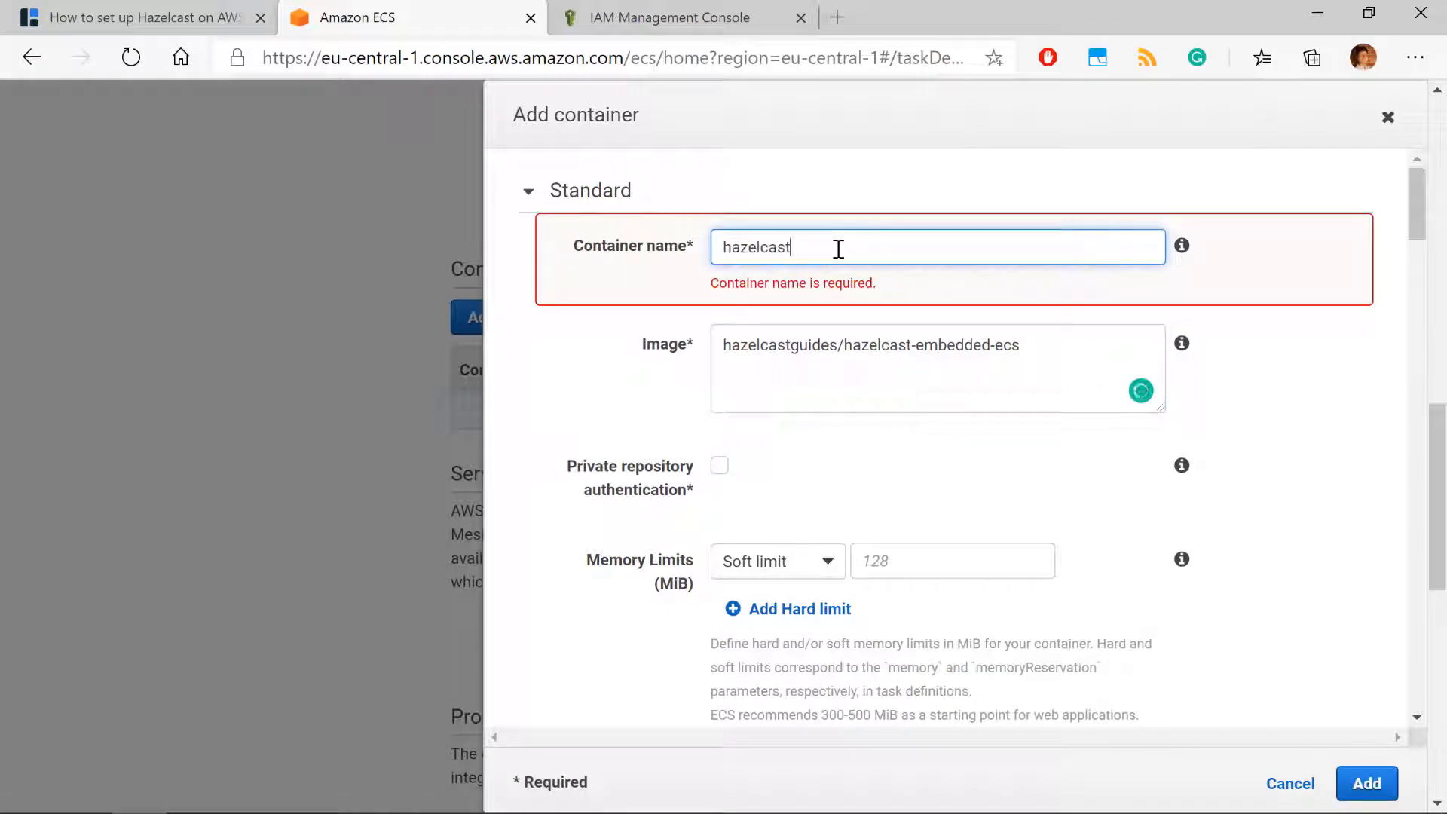
{"action": "type", "text": "-eme"}
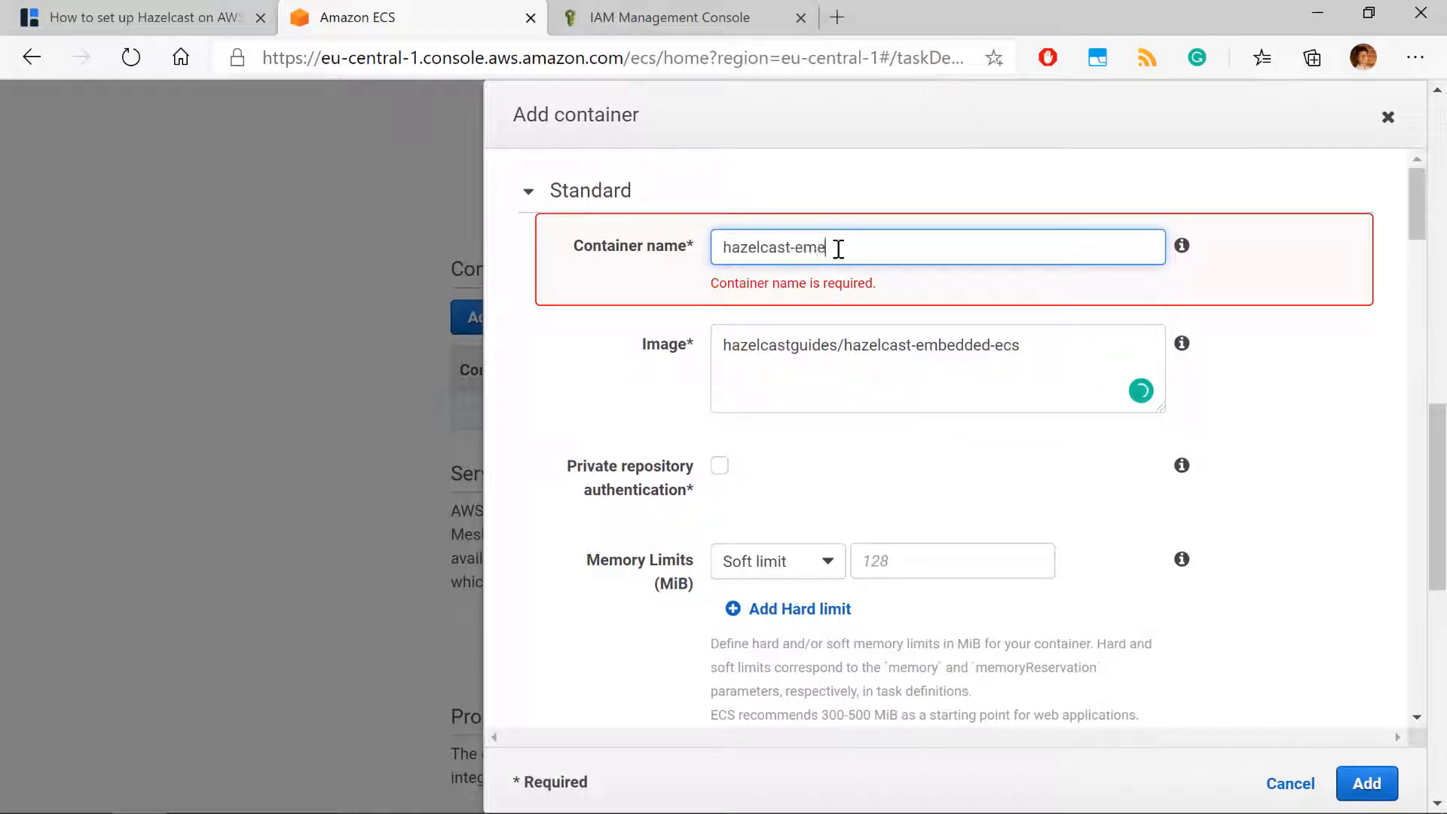
{"action": "type", "text": "dded"}
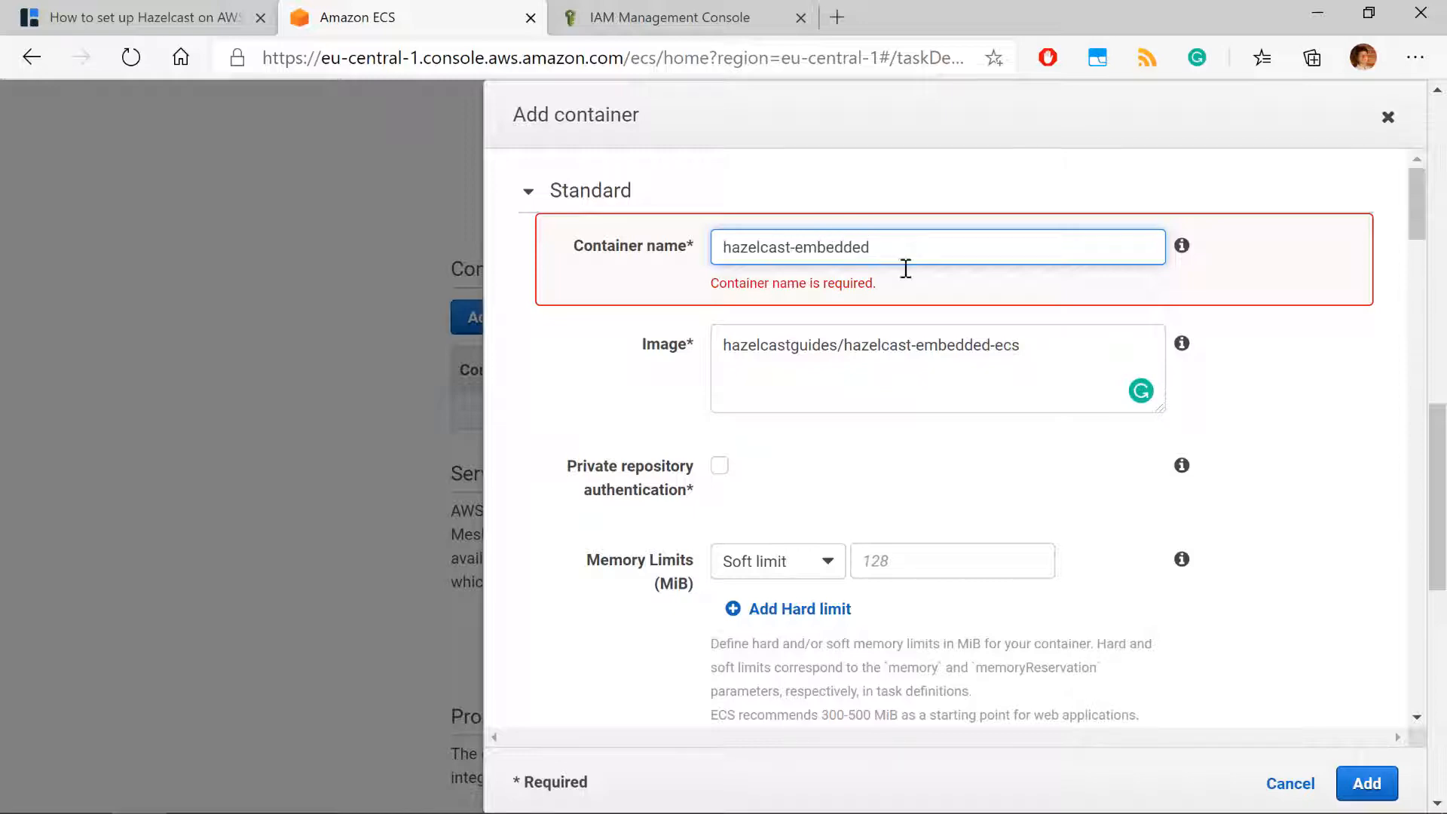
{"action": "scroll", "scroll_direction": "down", "scroll_amount": 3}
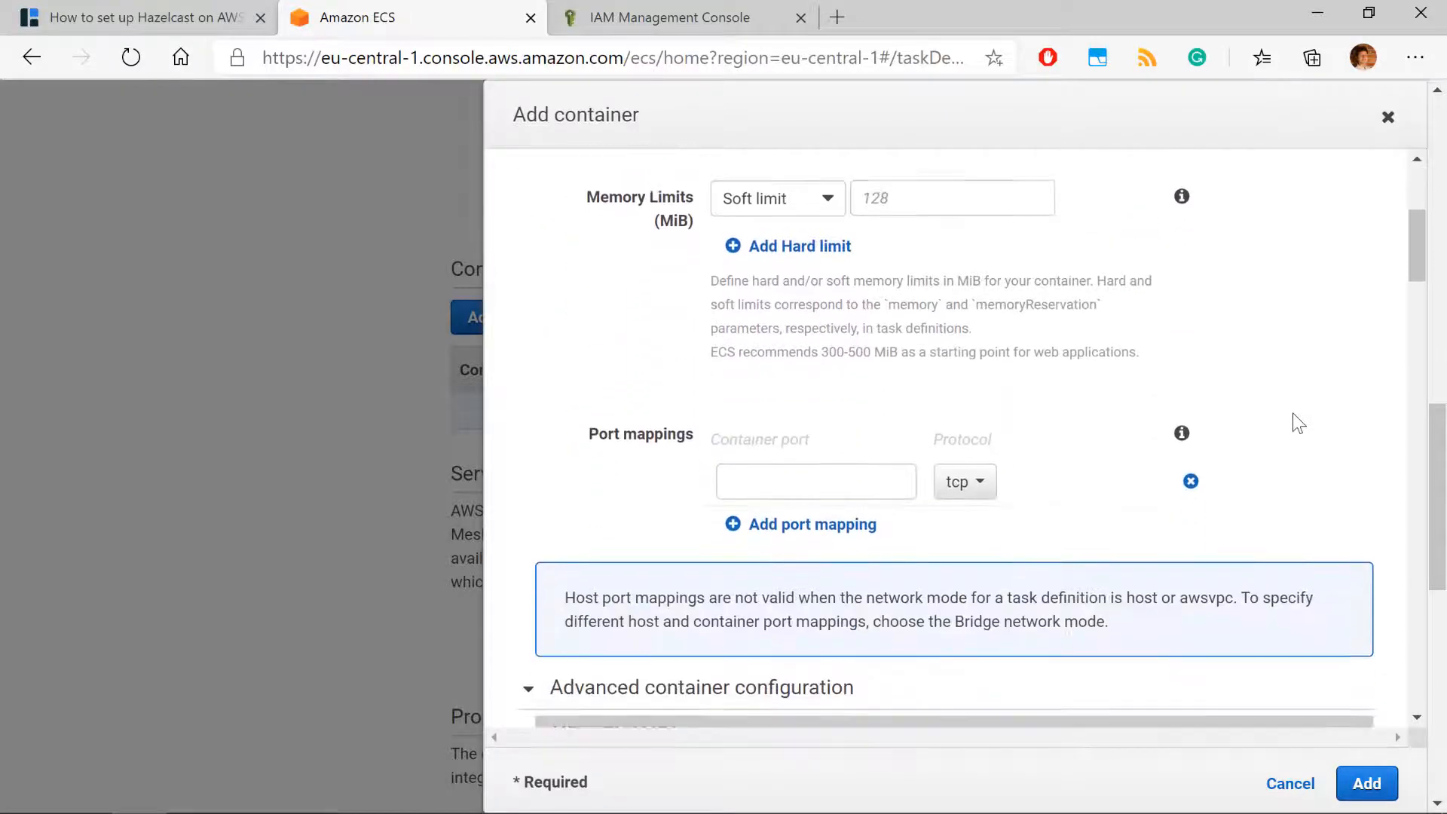
{"action": "scroll", "scroll_direction": "down", "scroll_amount": 3}
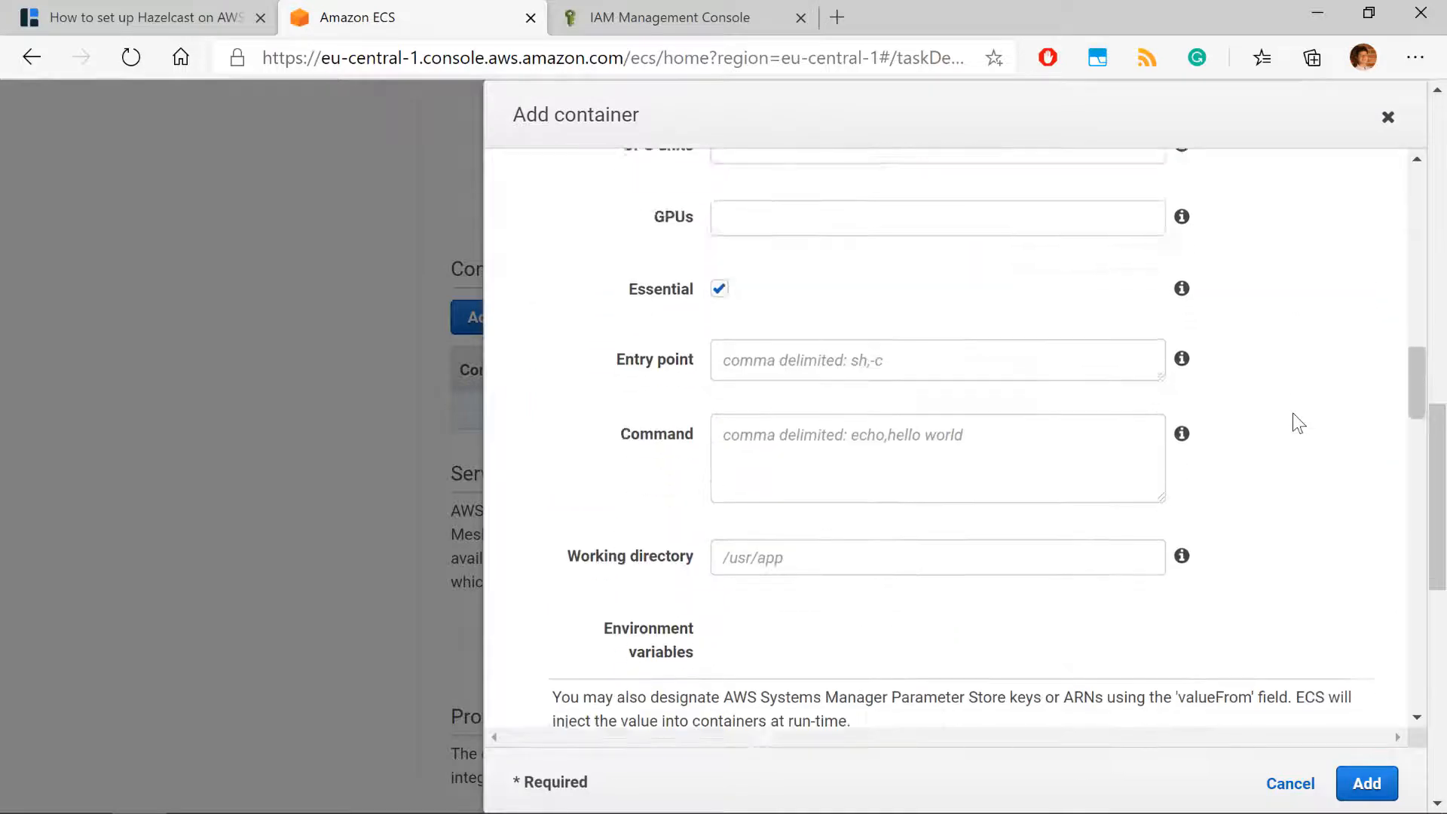
{"action": "scroll", "scroll_direction": "down", "scroll_amount": 3}
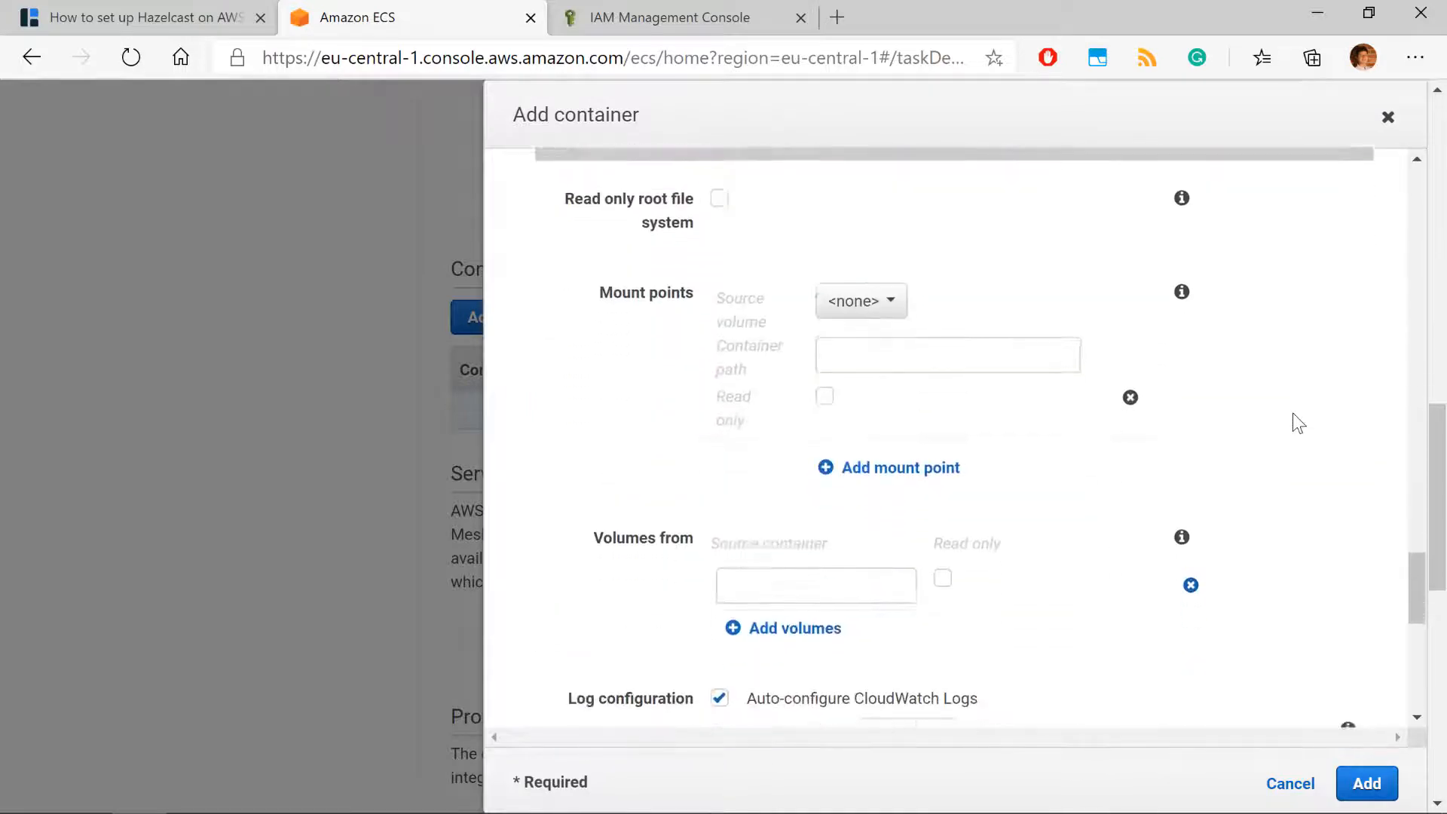
{"action": "scroll", "scroll_direction": "down", "scroll_amount": 3}
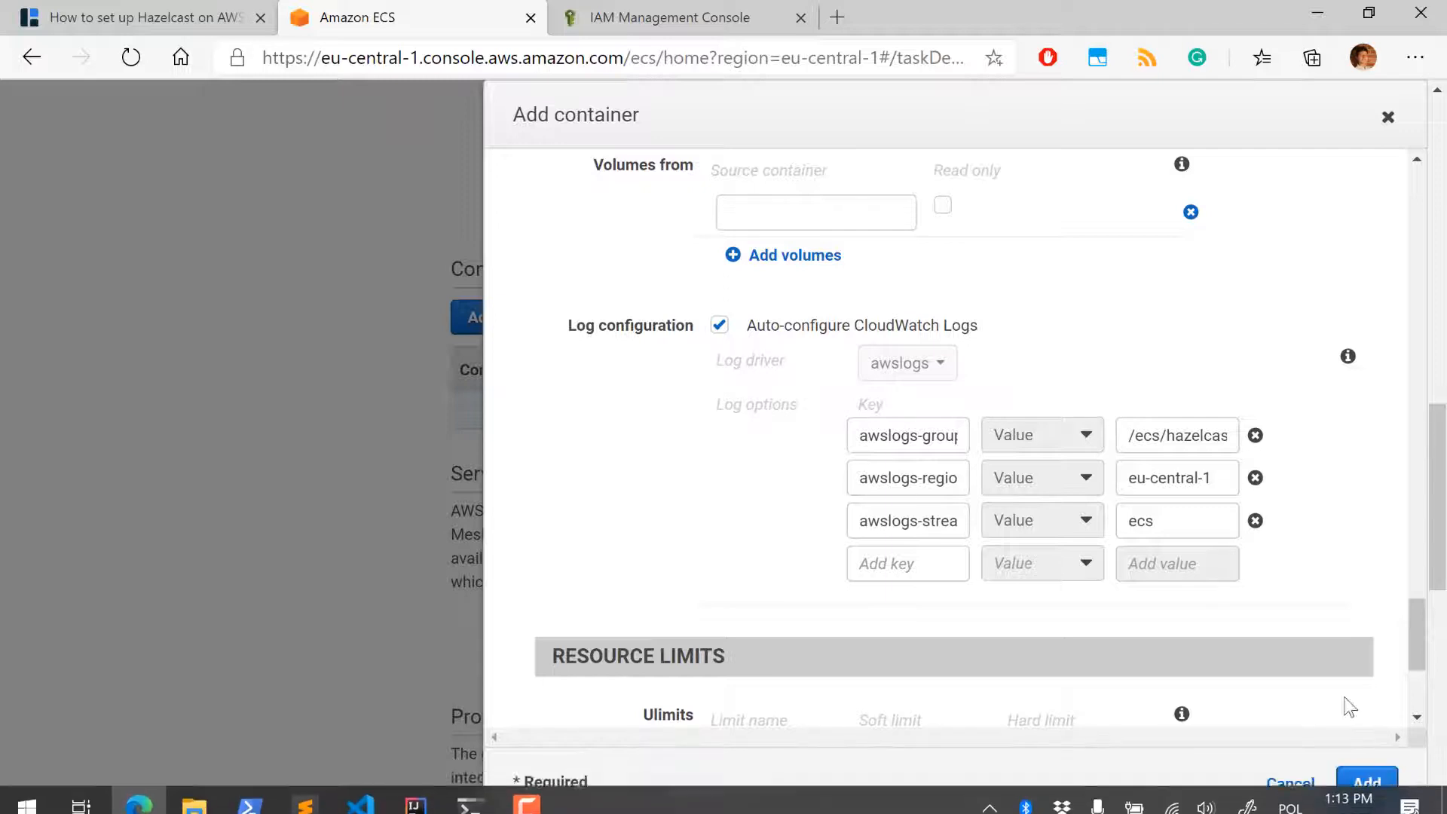
{"action": "left_click", "coordinate": [1366, 781]}
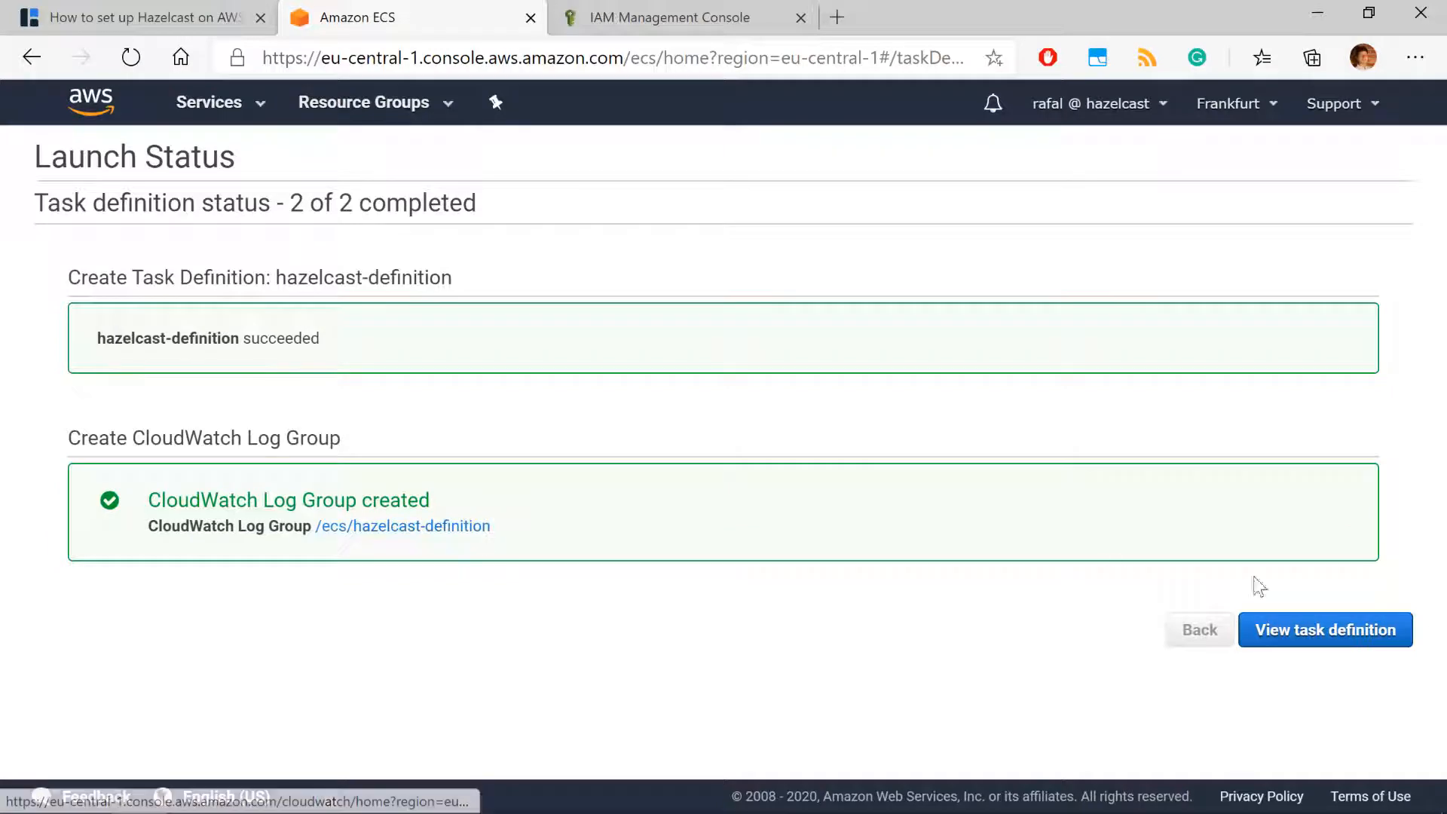
Go from the new task definition to test-cluster and start creating a service.
{"action": "left_click", "coordinate": [1324, 629]}
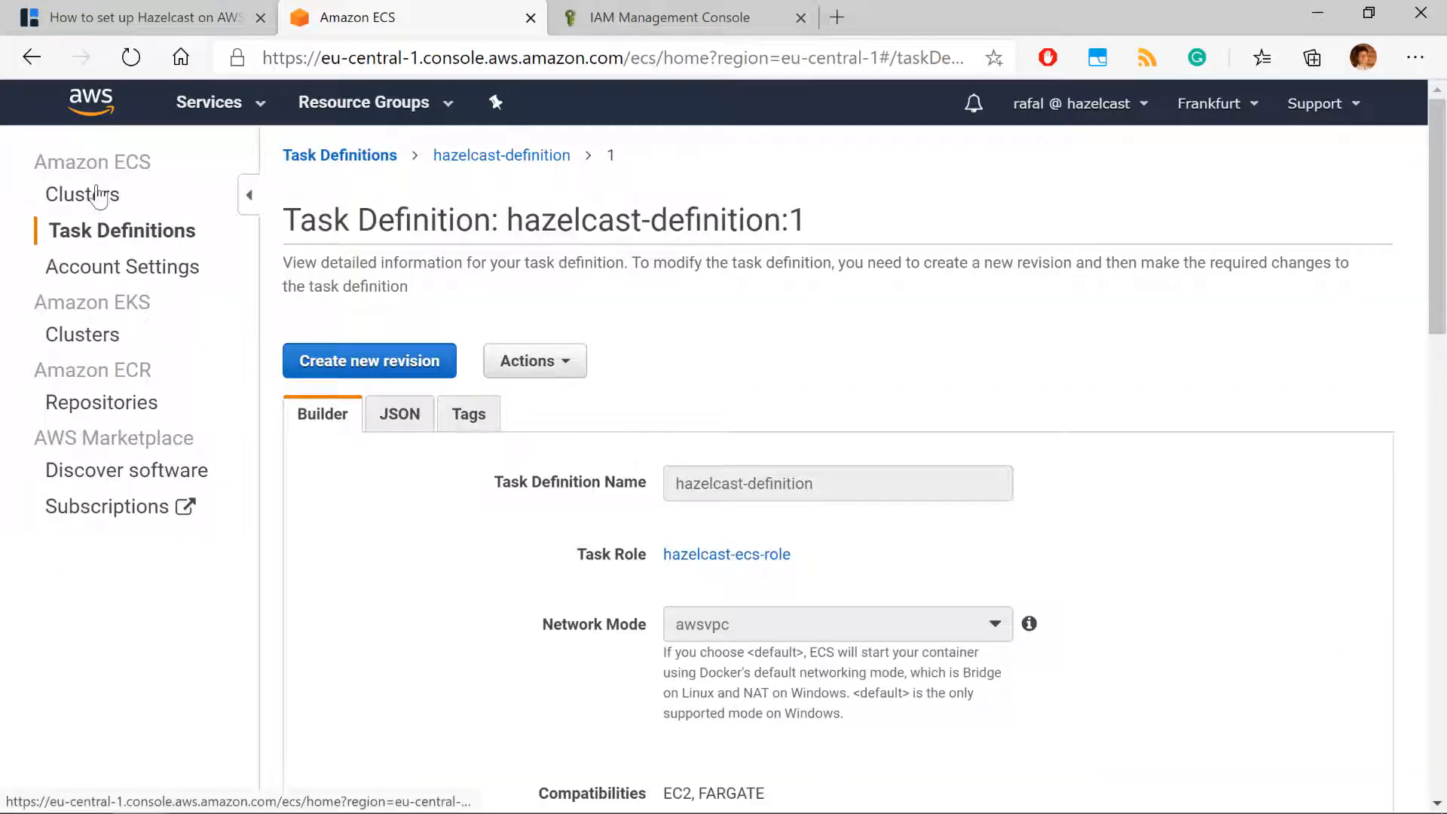
{"action": "left_click", "coordinate": [82, 194]}
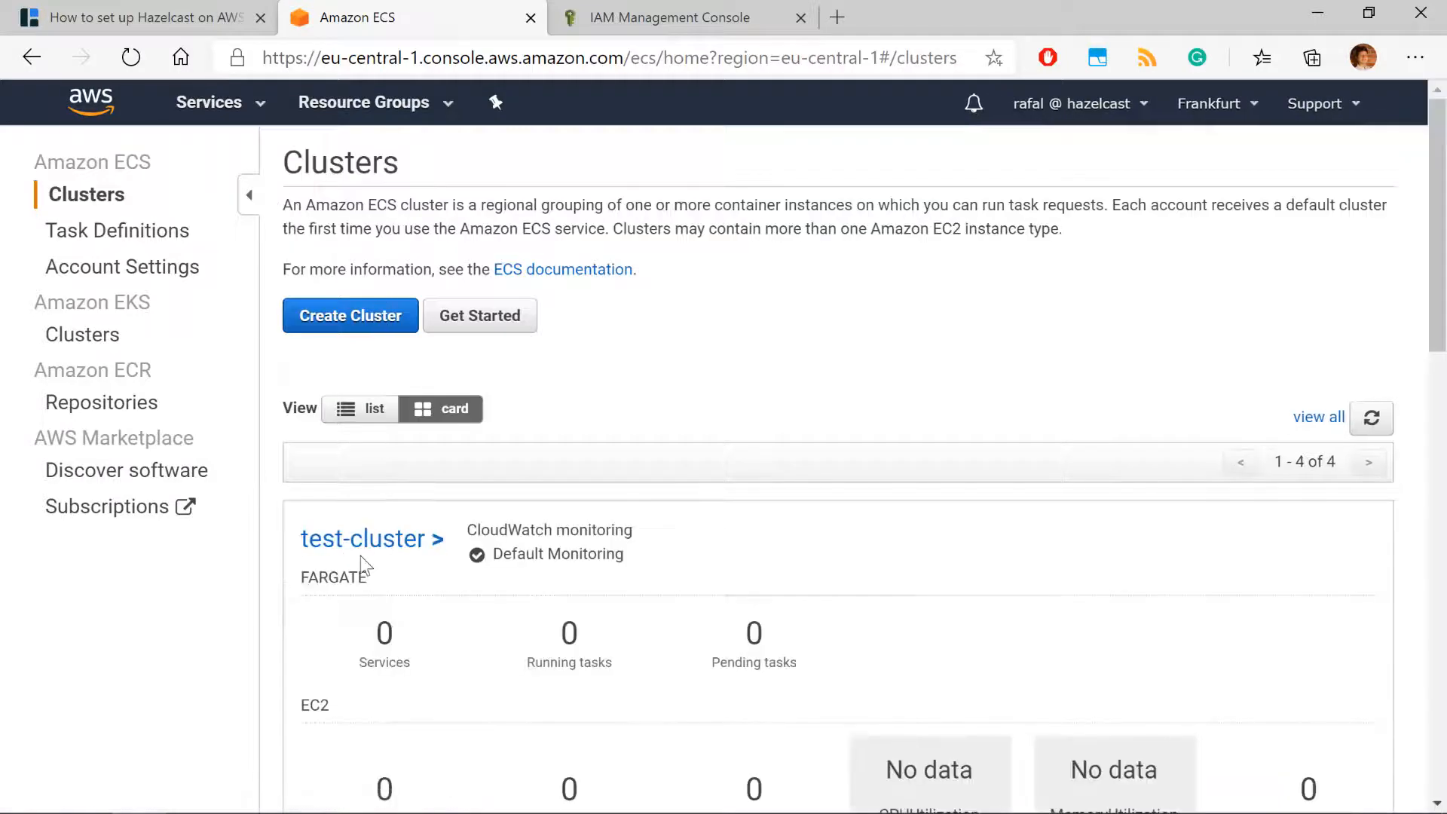
{"action": "left_click", "coordinate": [363, 538]}
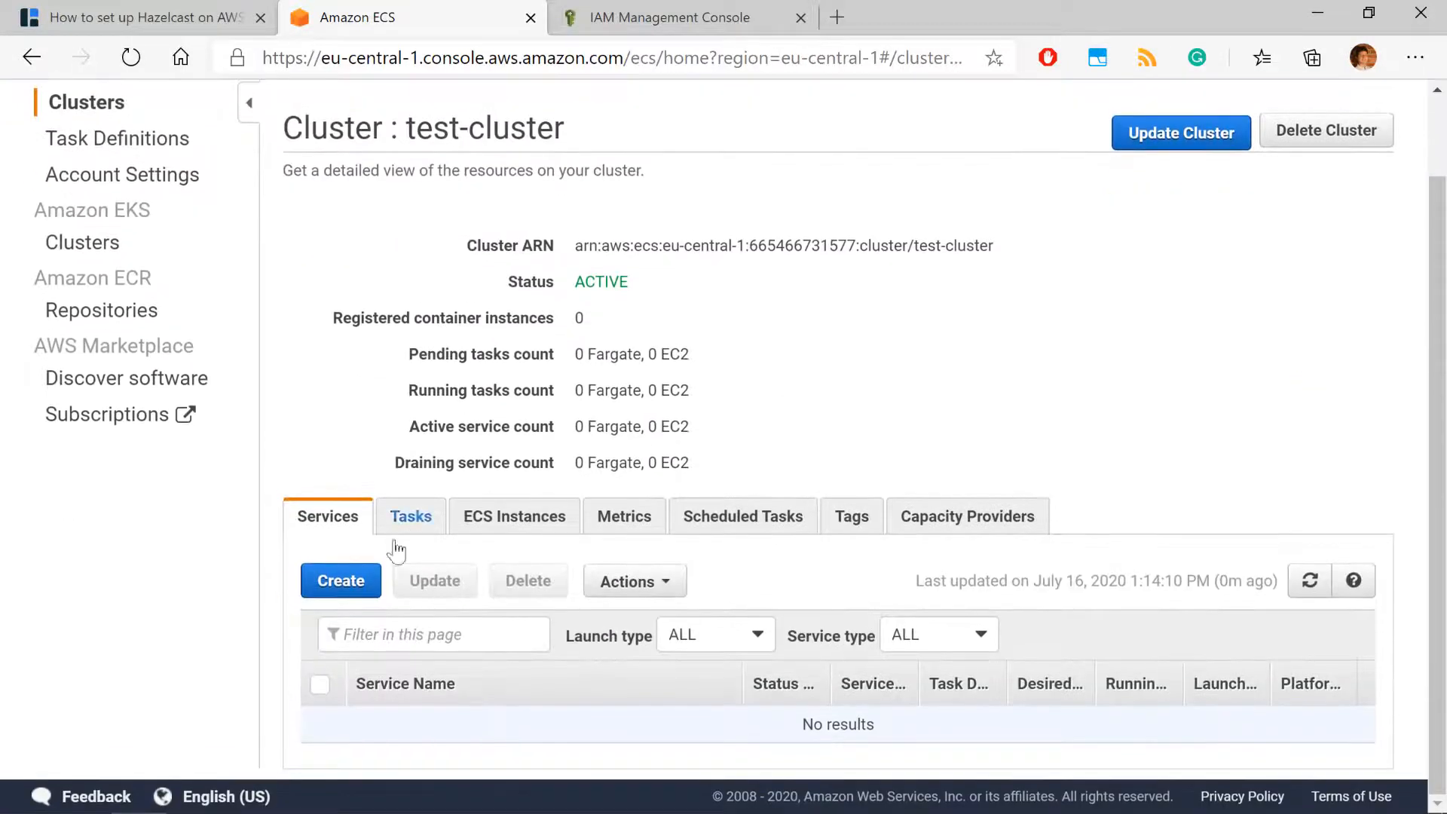
{"action": "mouse_move", "coordinate": [757, 335]}
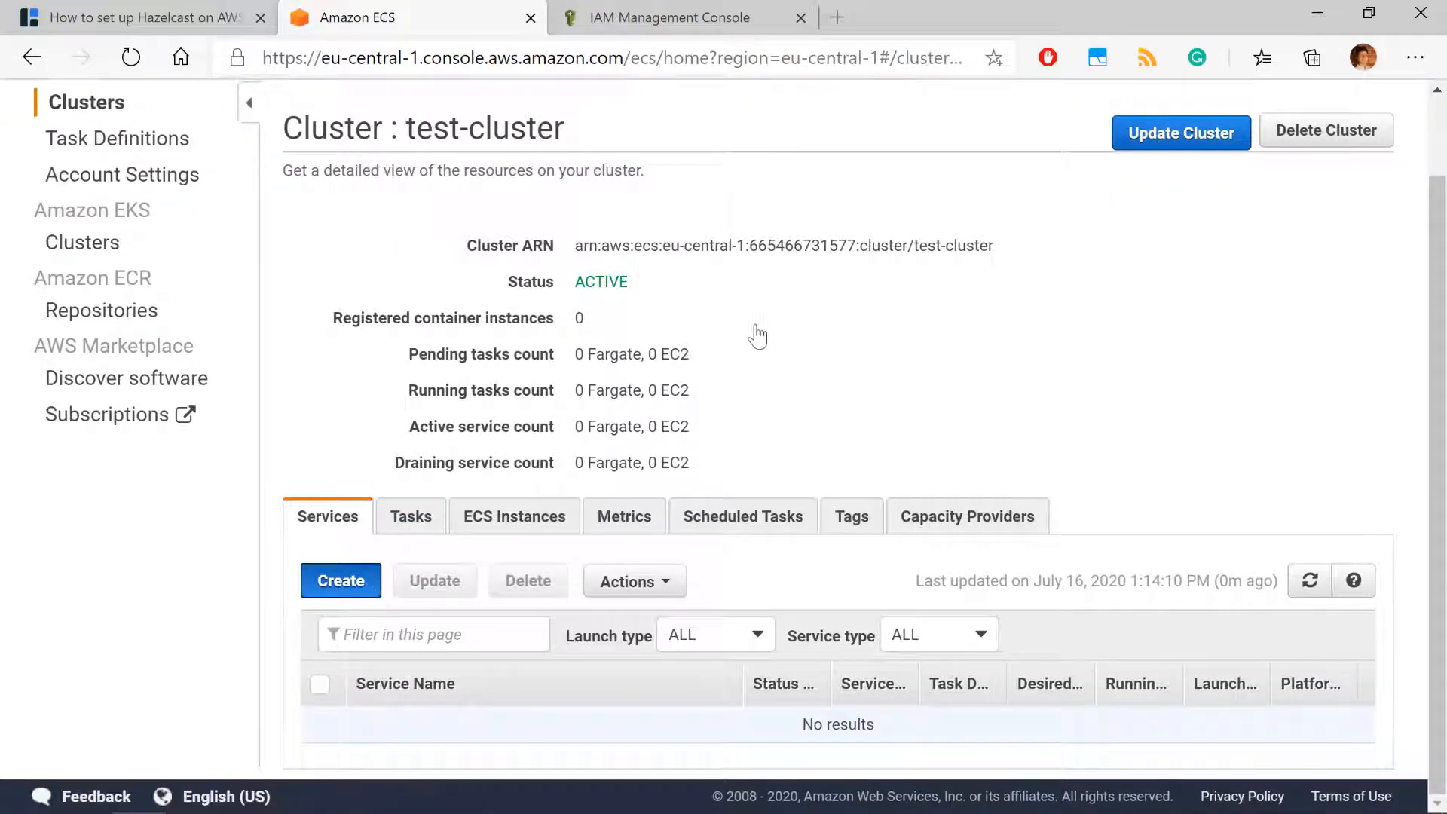
{"action": "left_click", "coordinate": [340, 580]}
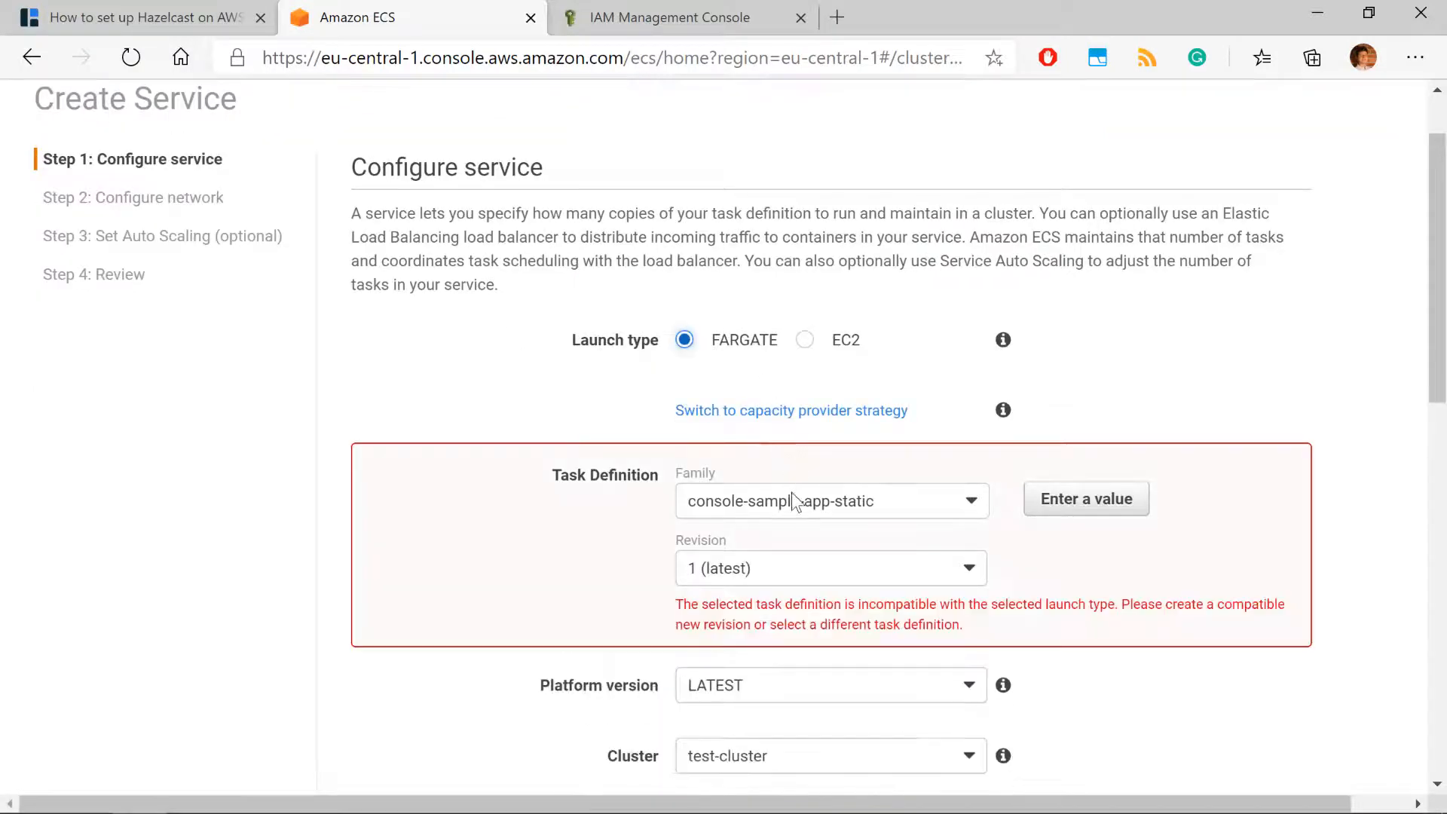
Choose hazelcast-definition, name the service hazelcast-embedded, and set 3 tasks.
{"action": "left_click", "coordinate": [969, 501]}
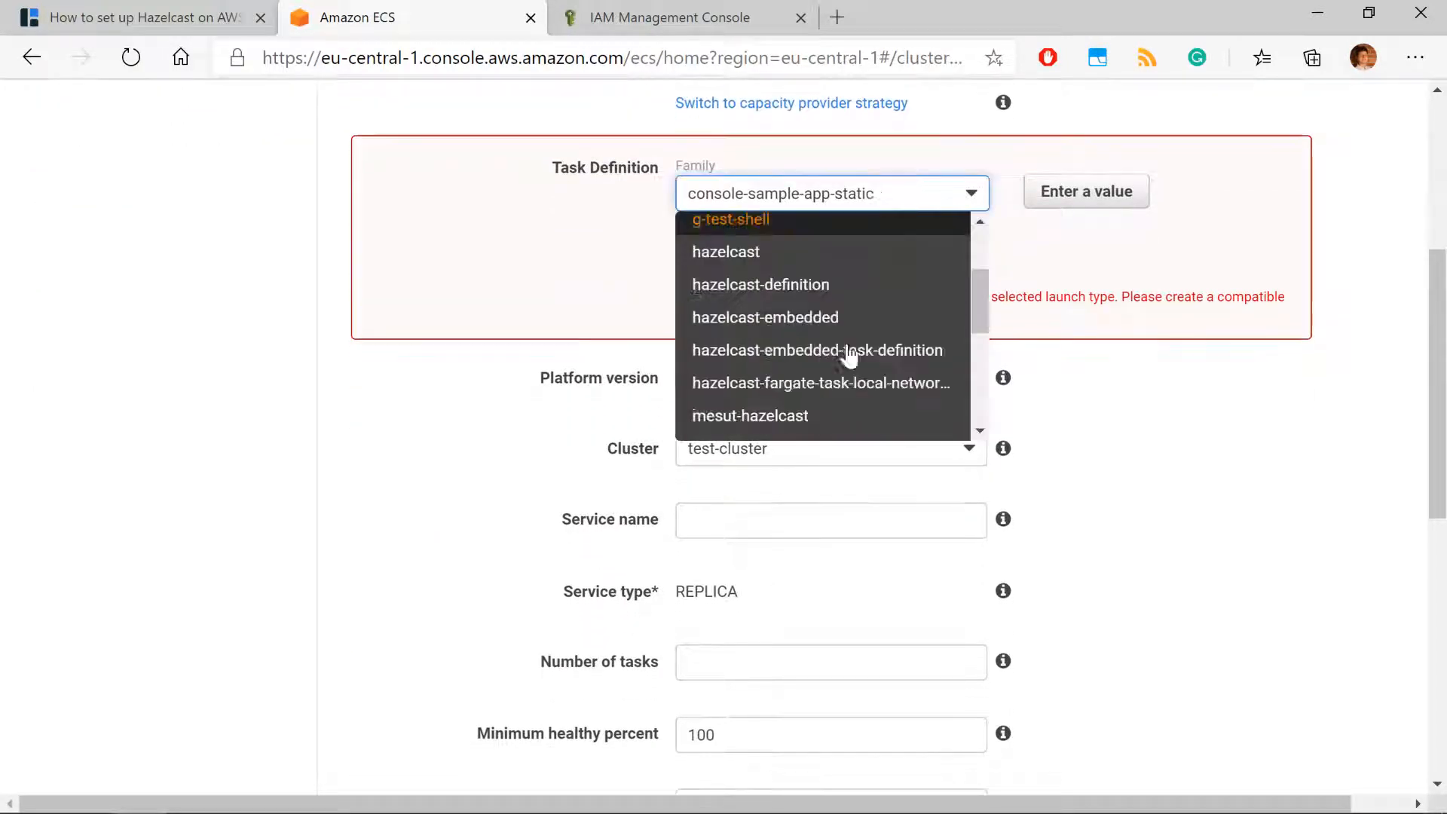
{"action": "left_click", "coordinate": [760, 284]}
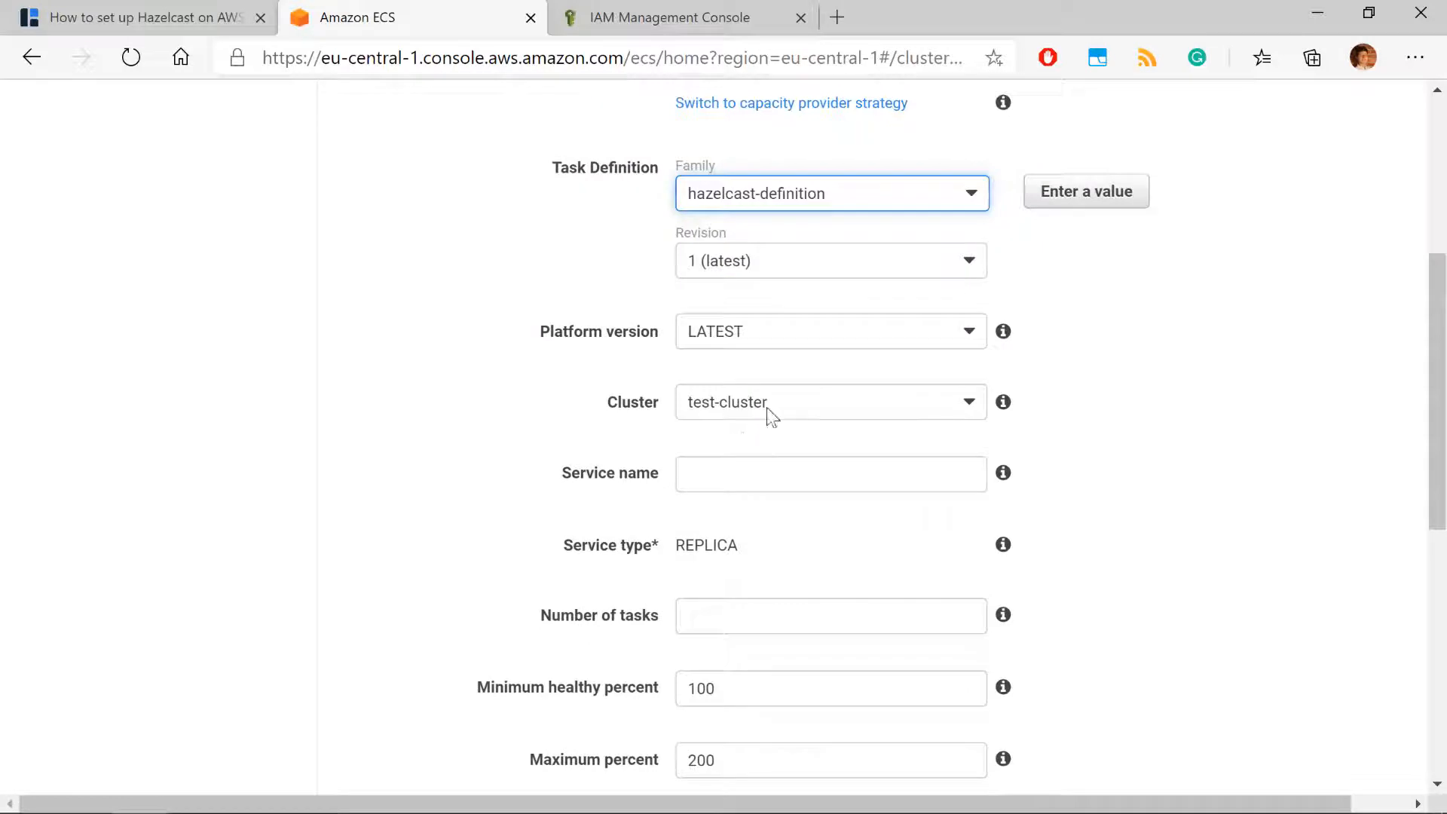
{"action": "type", "text": "hazelcast-"}
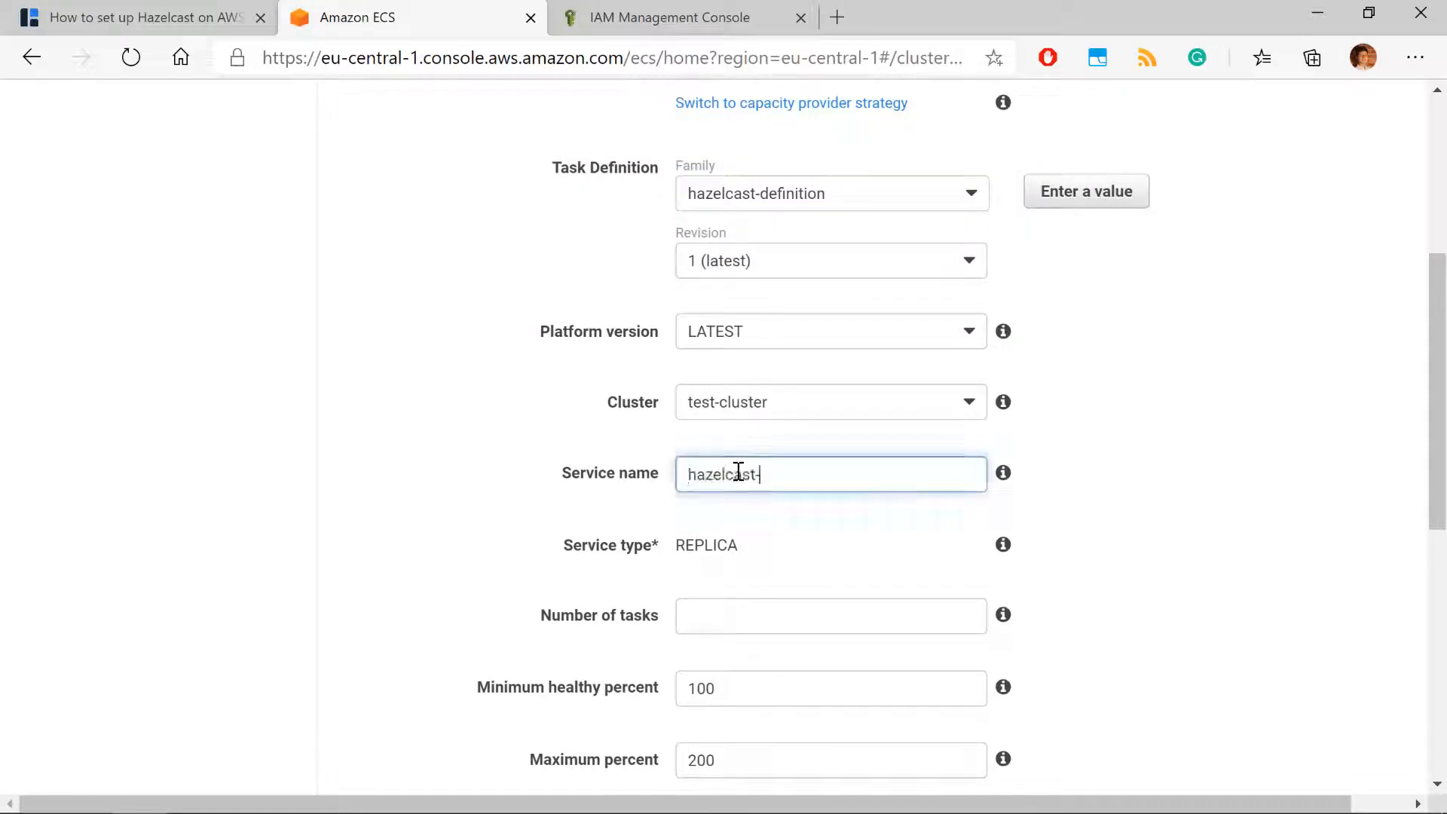
{"action": "type", "text": "embedded"}
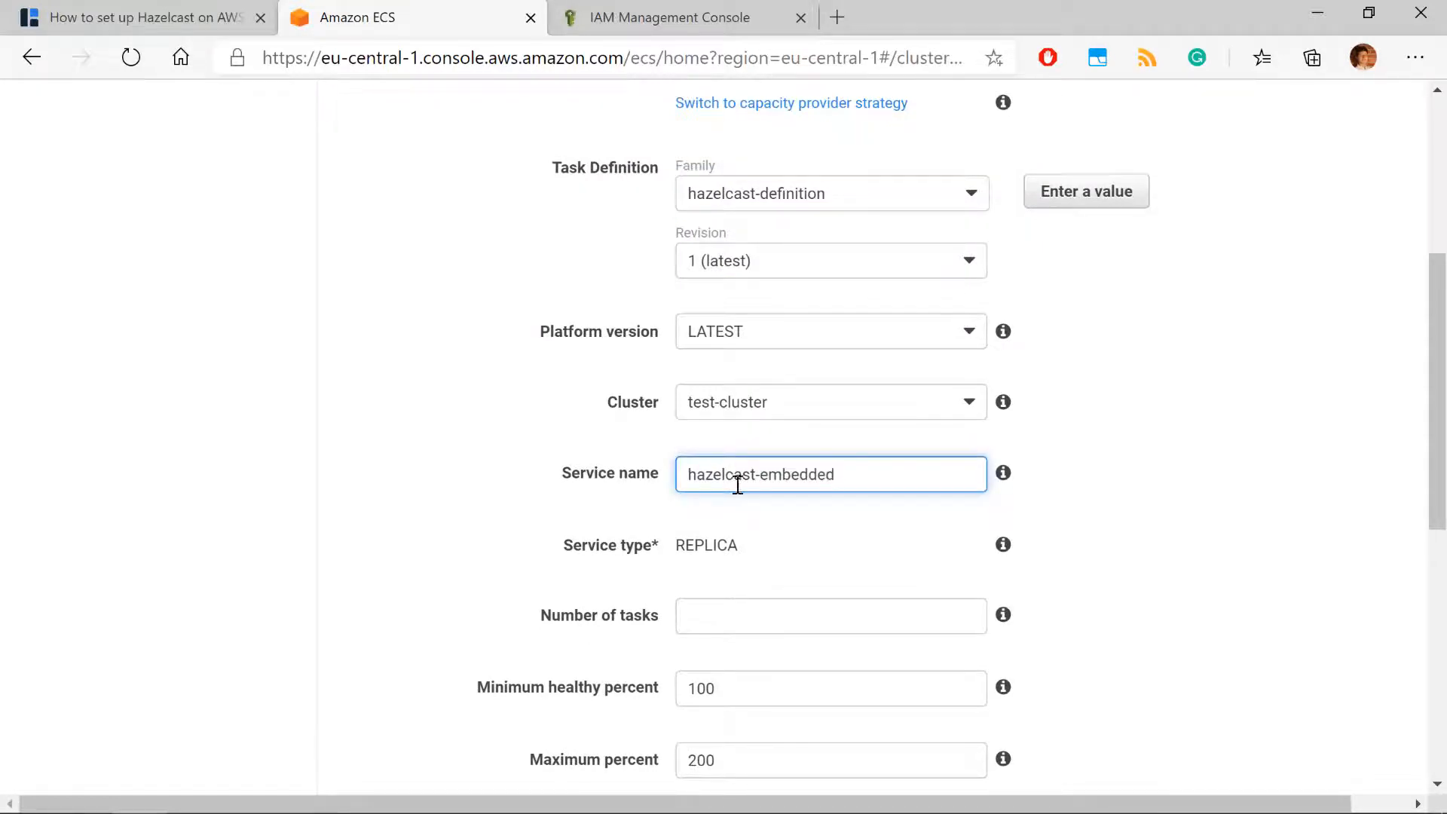
{"action": "type", "text": "3"}
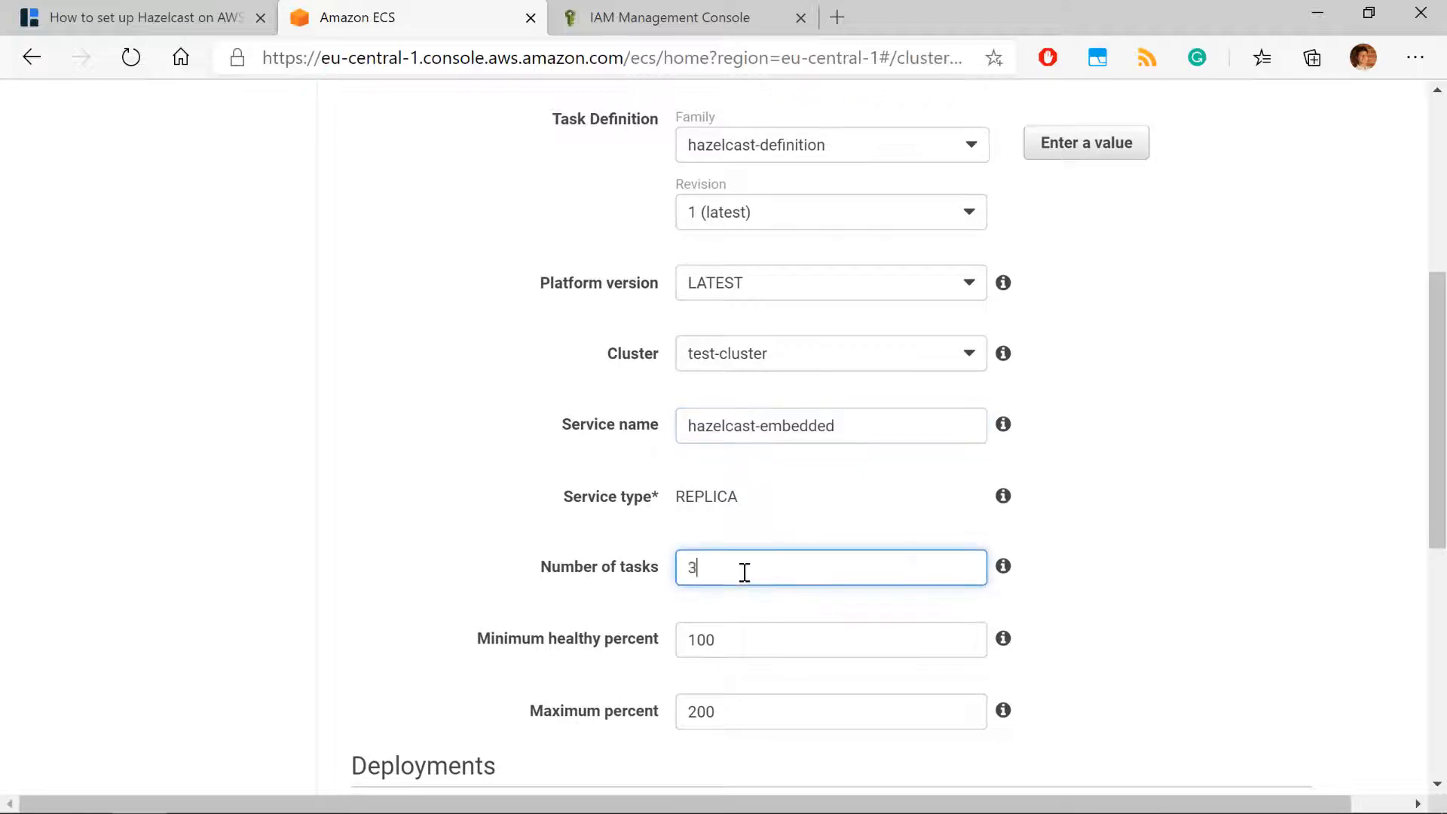
{"action": "scroll", "scroll_direction": "down", "scroll_amount": 3}
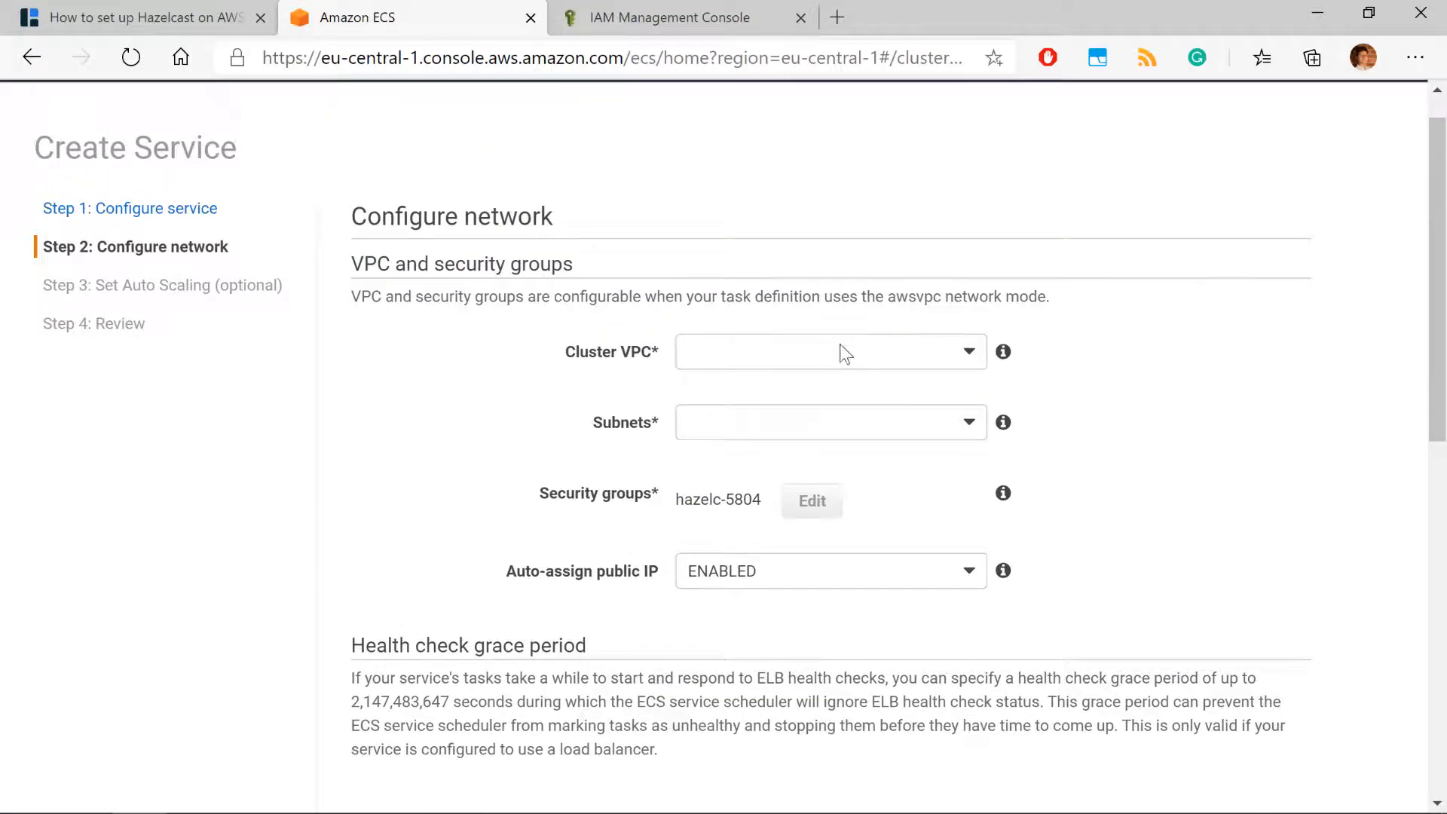
Select VPC vpc-002b5a4e5f8b8ece2 for the service's network.
{"action": "left_click", "coordinate": [829, 352]}
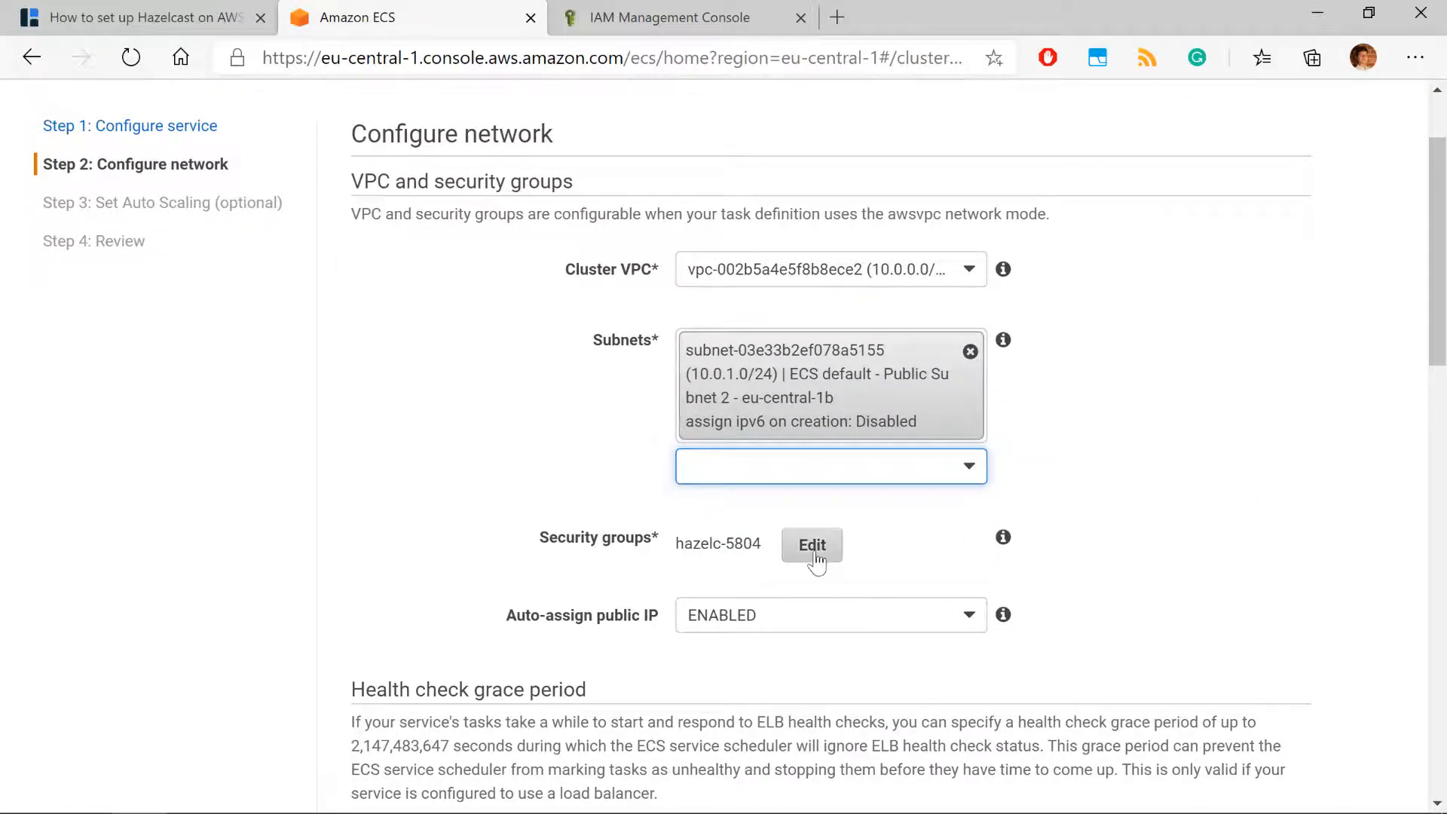
Rename the service's new security group to hazelcast-sg.
{"action": "left_click", "coordinate": [810, 544]}
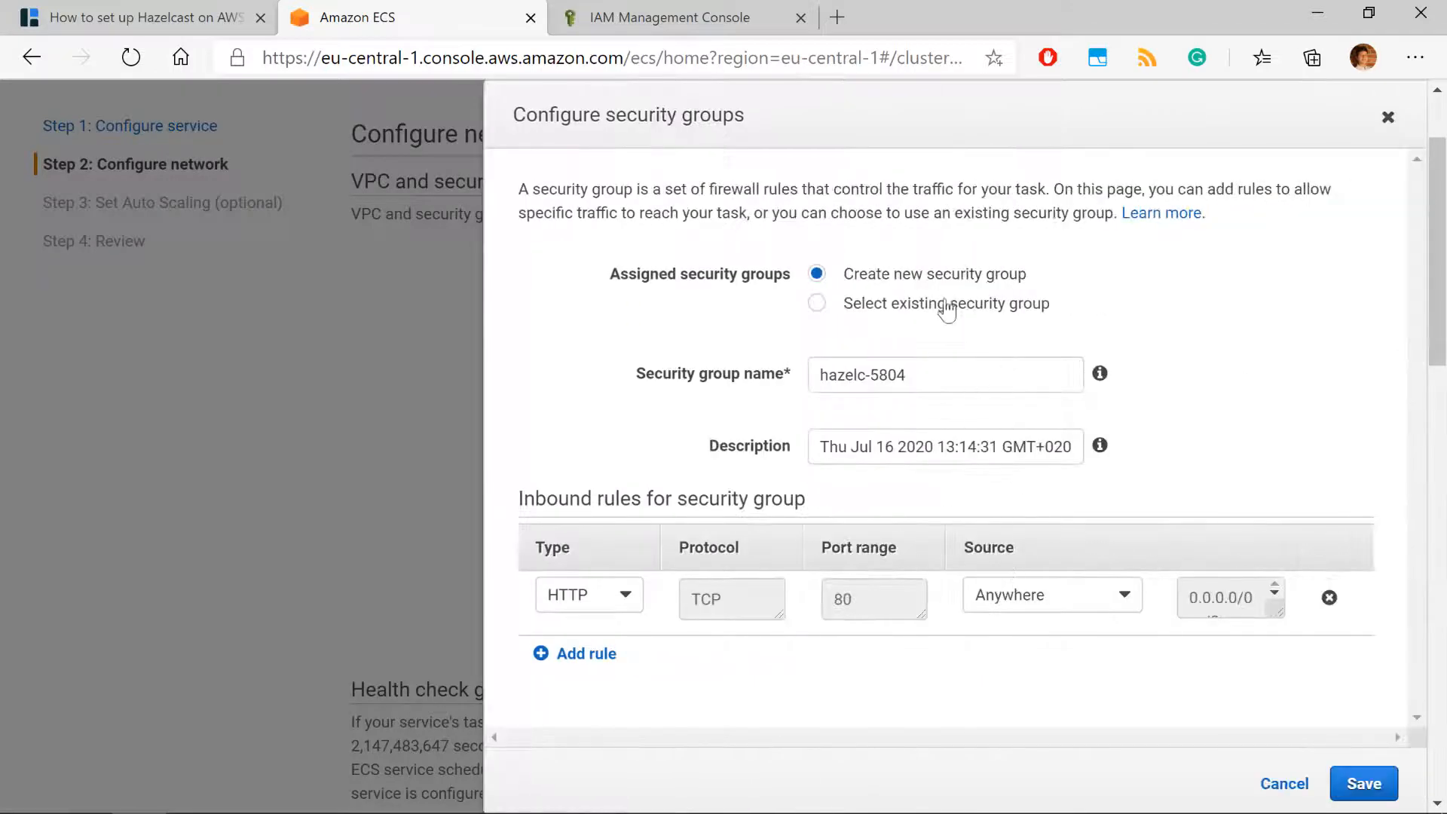
{"action": "triple_click", "coordinate": [944, 374]}
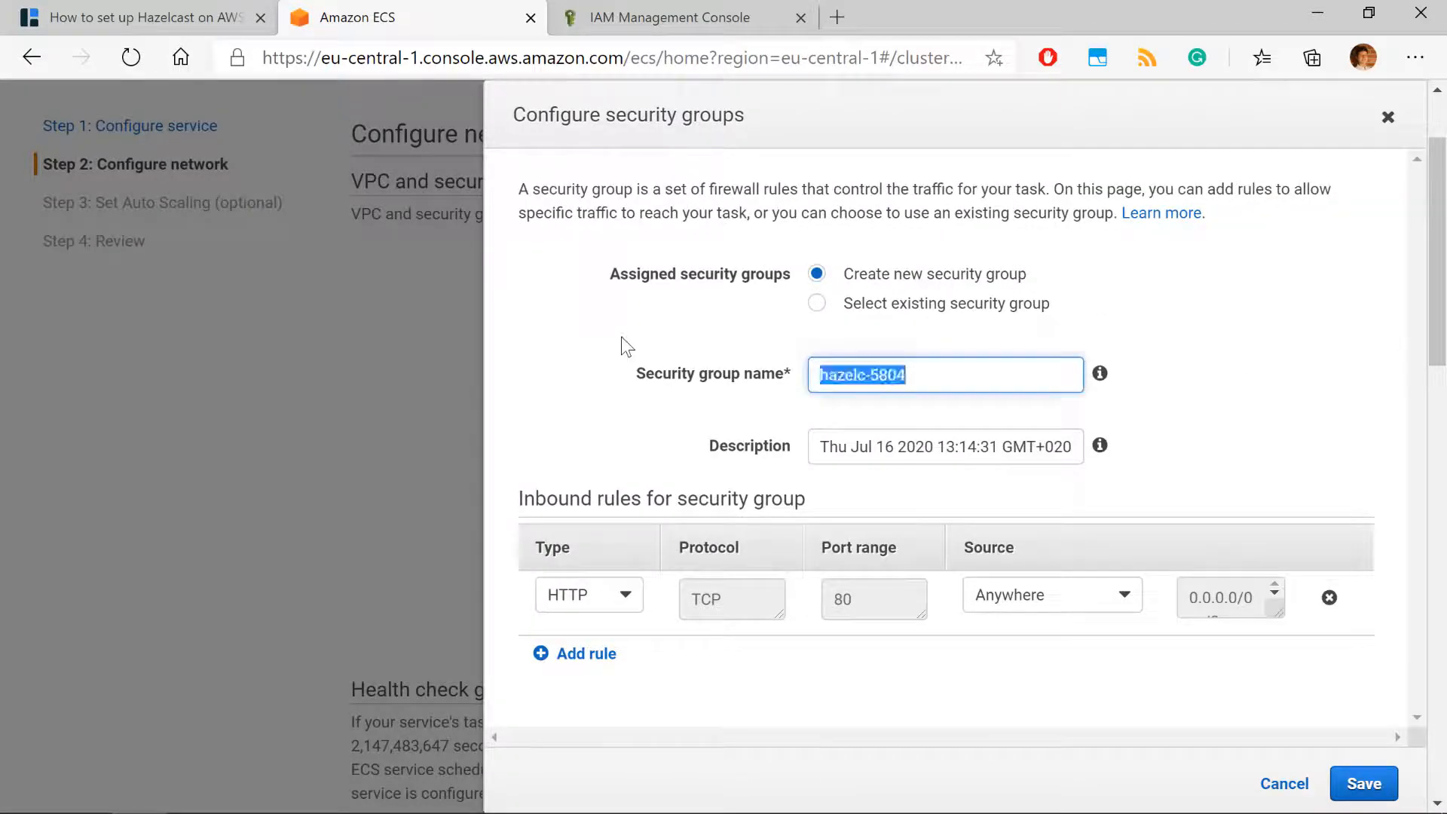
{"action": "type", "text": "hazelcast-s"}
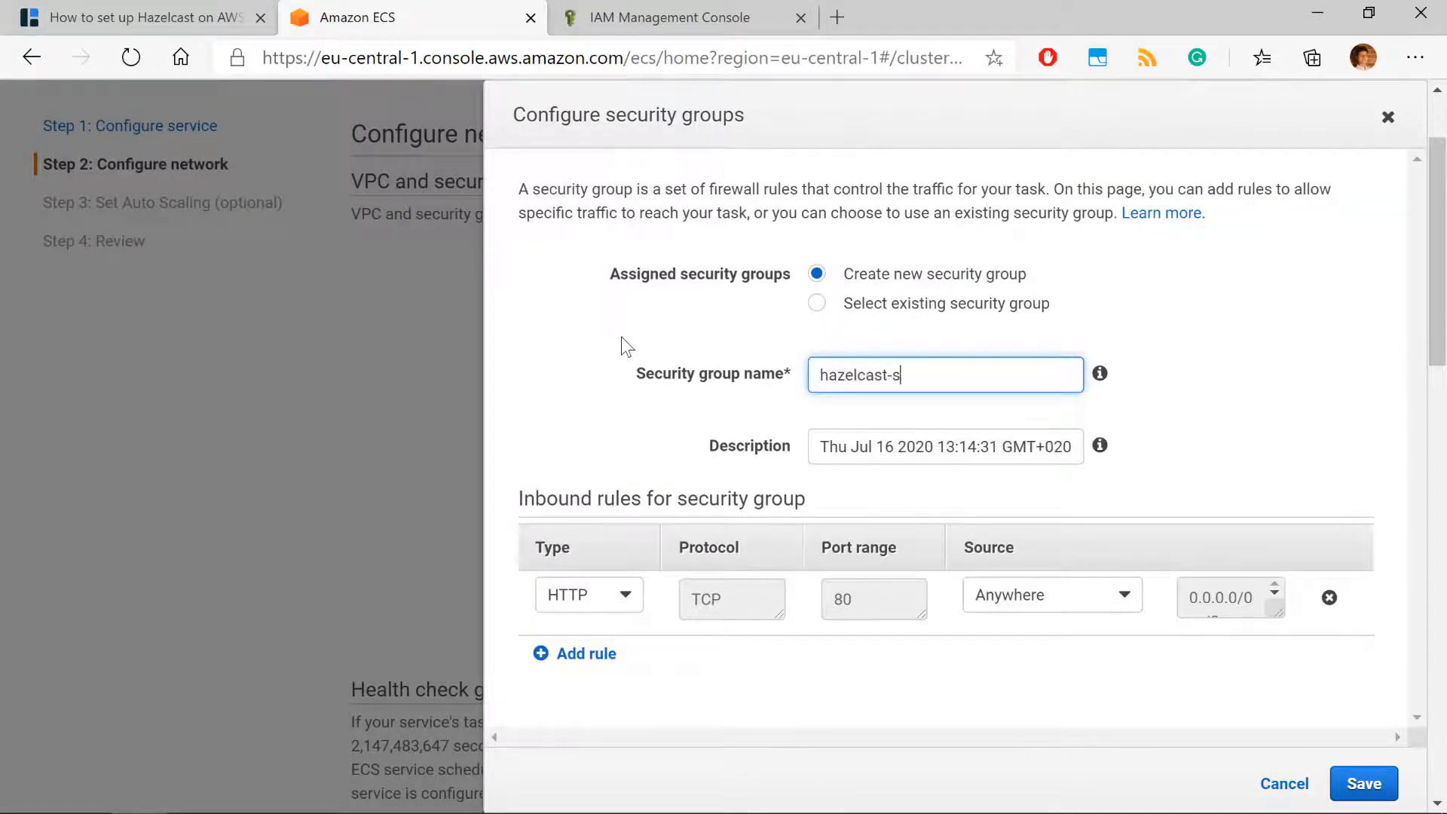
{"action": "type", "text": "g"}
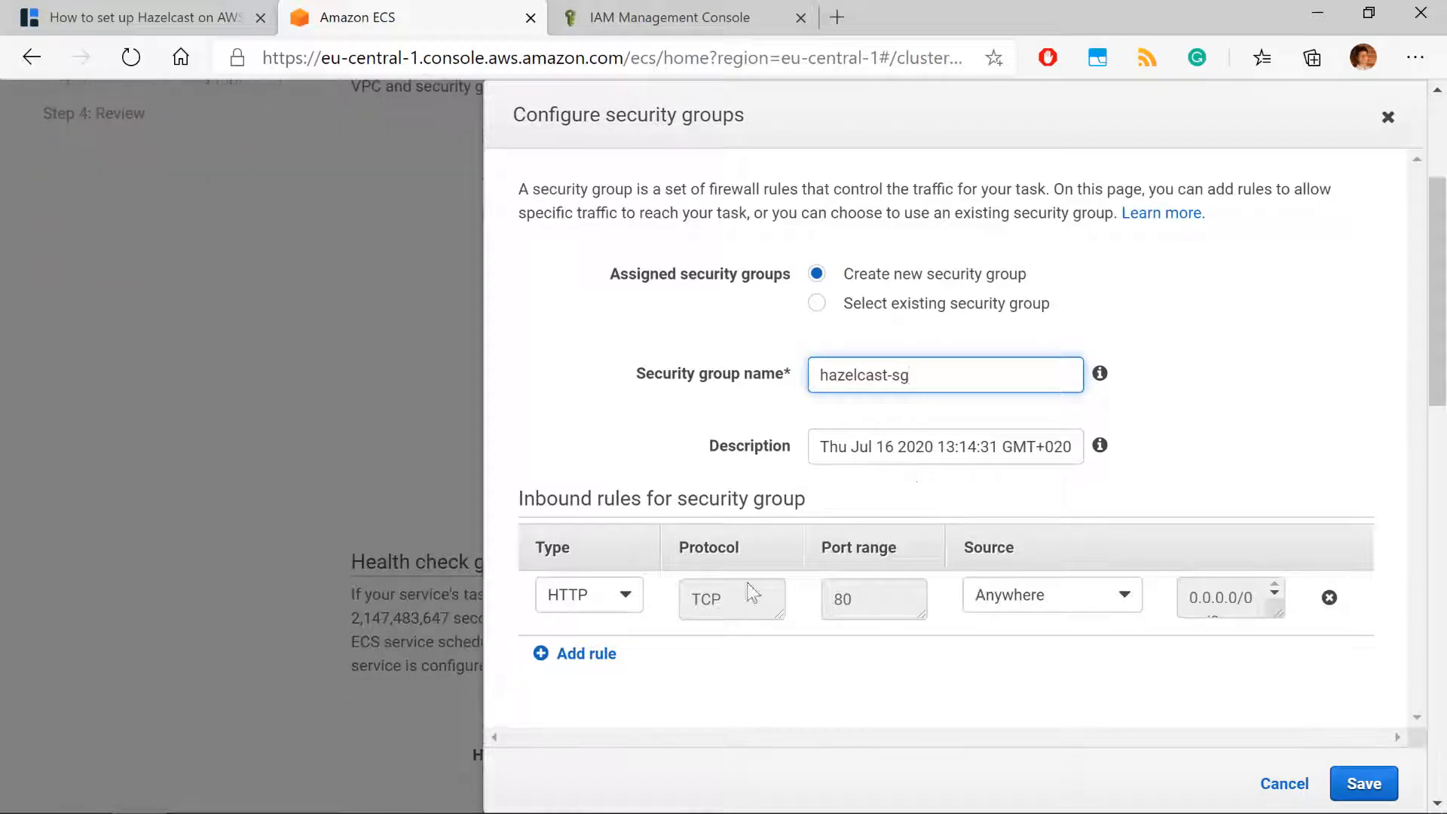
Add Custom TCP inbound rules for ports 5701 and 8080, then save the group.
{"action": "left_click", "coordinate": [588, 595]}
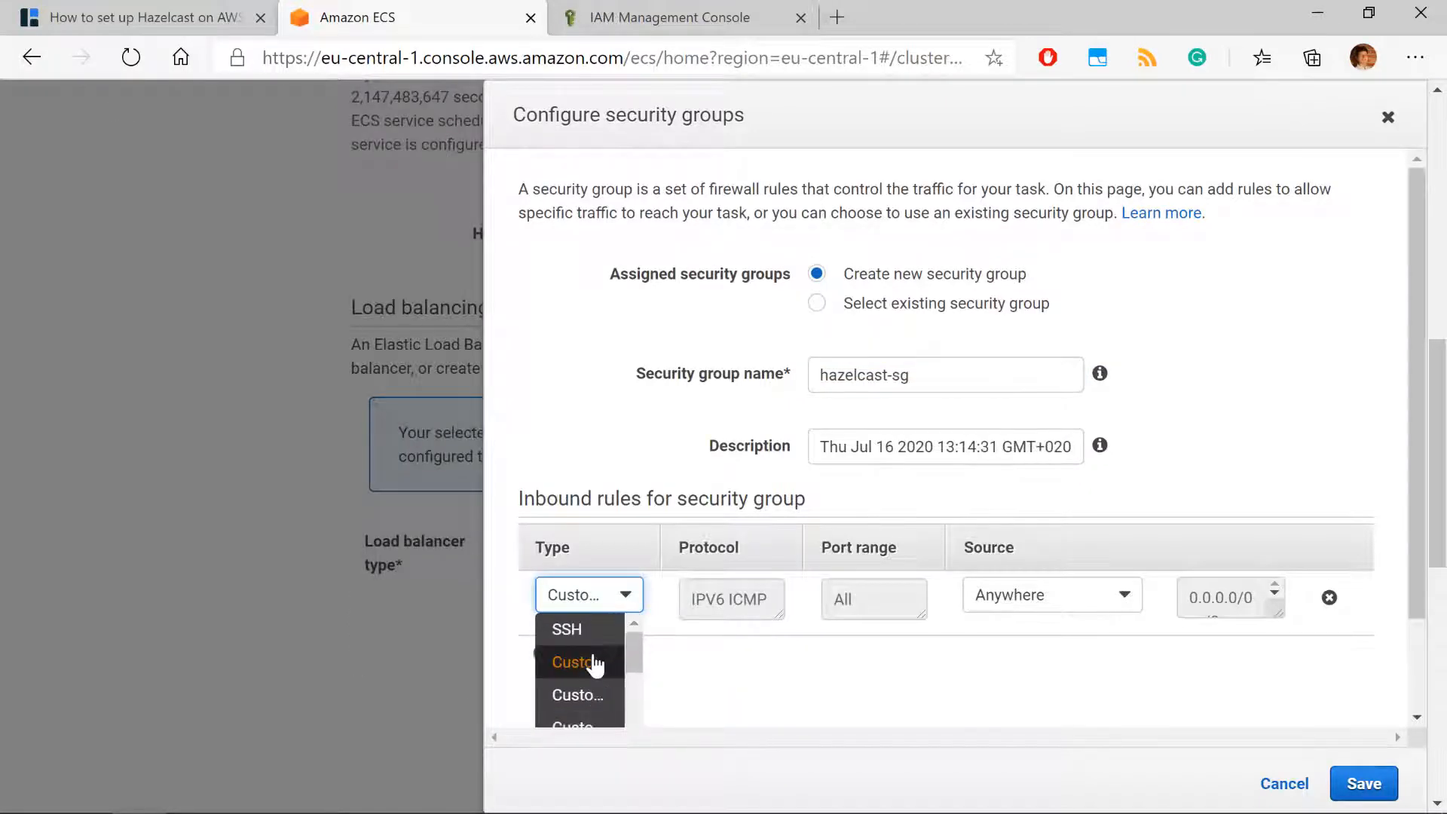
{"action": "left_click", "coordinate": [578, 661]}
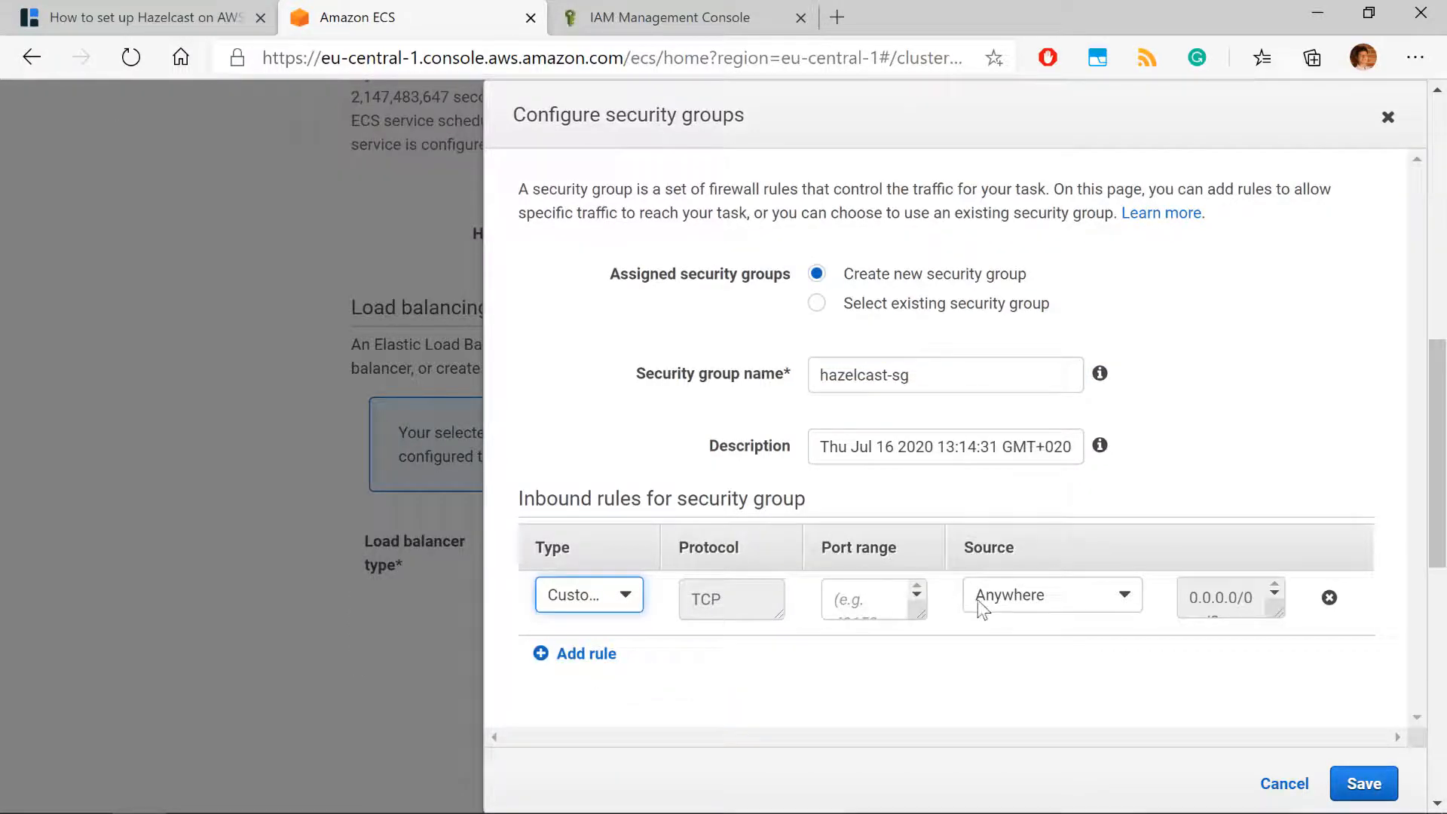
{"action": "type", "text": "5701"}
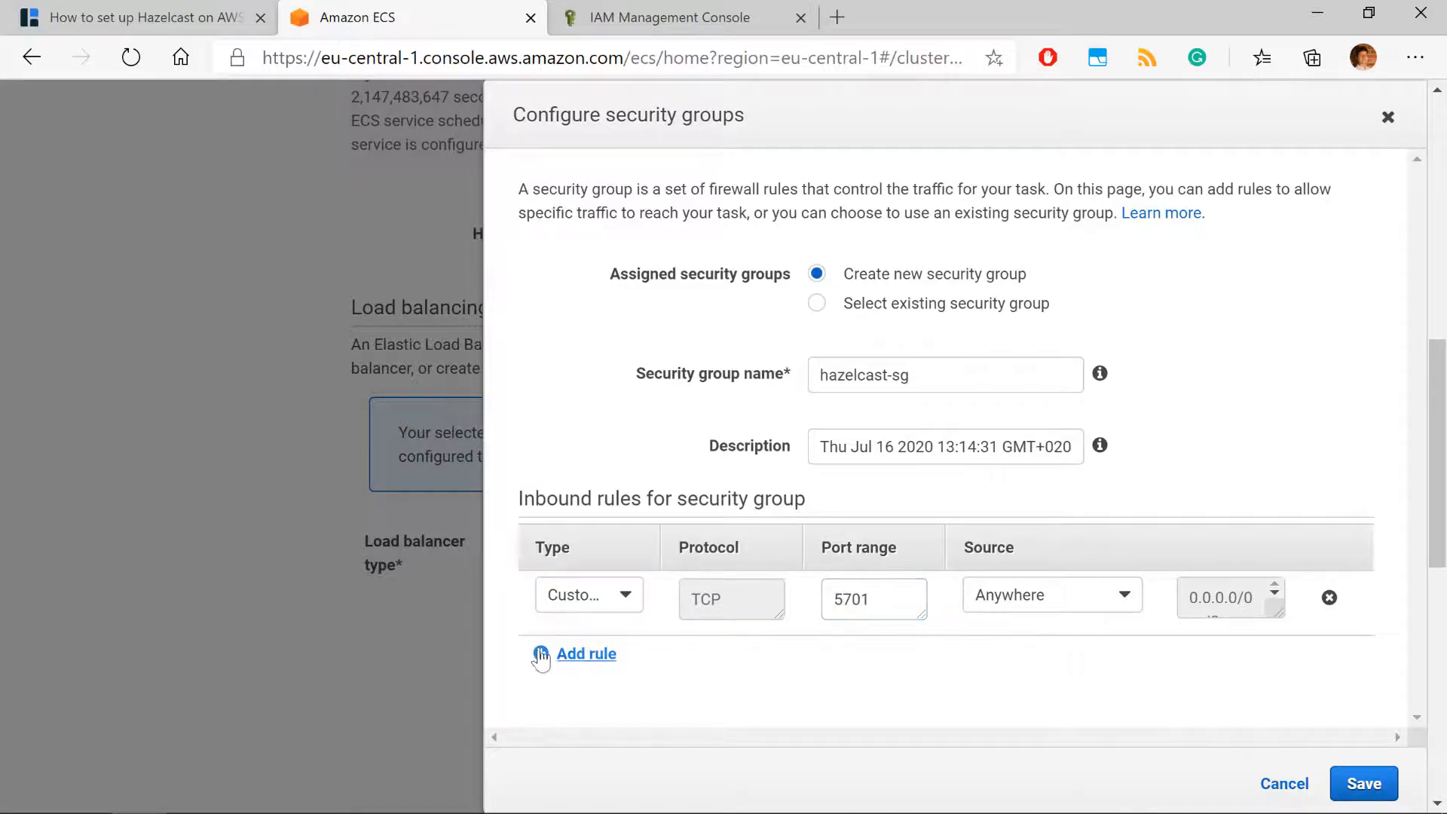
{"action": "left_click", "coordinate": [586, 654]}
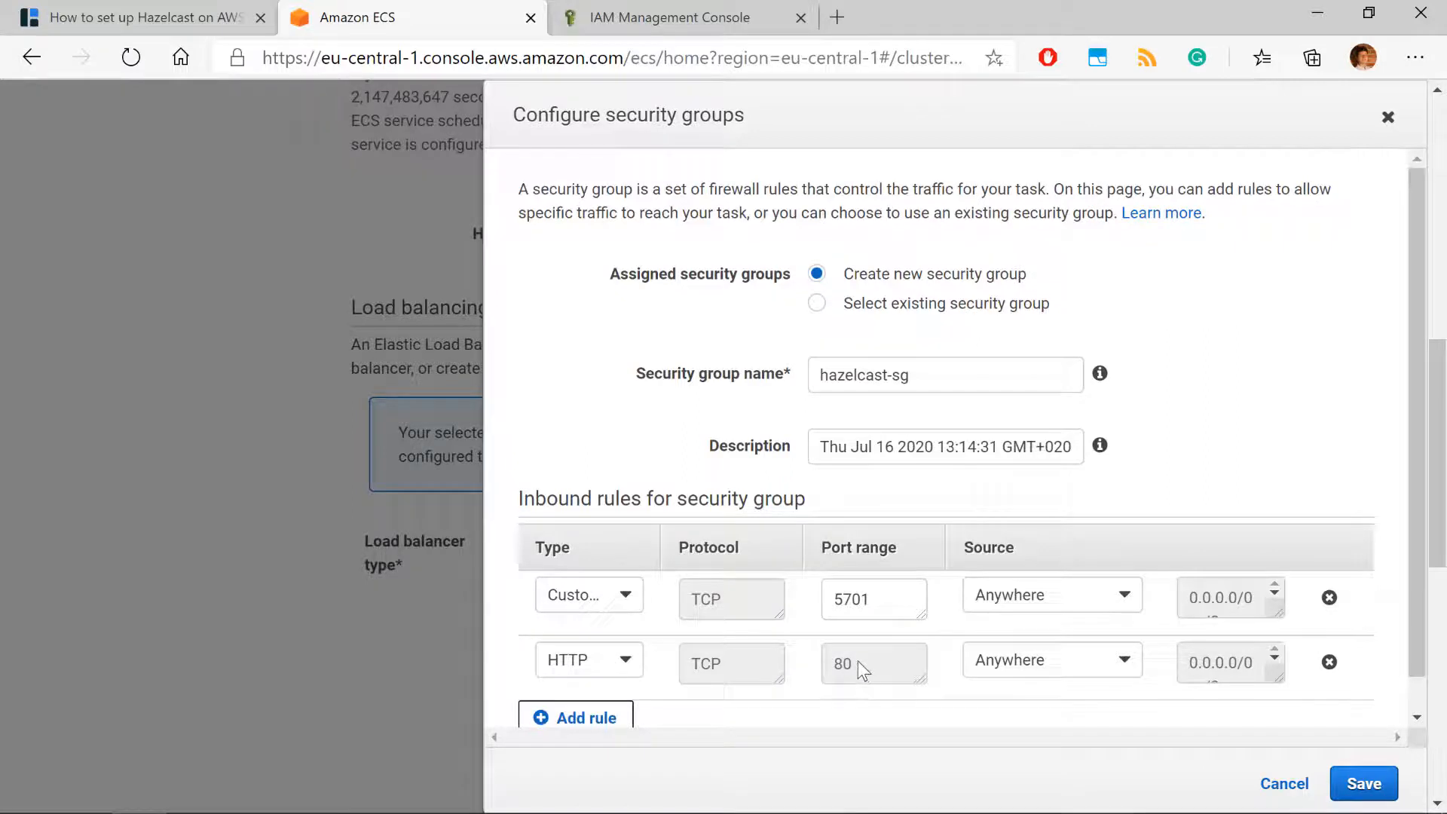
{"action": "left_click", "coordinate": [588, 659]}
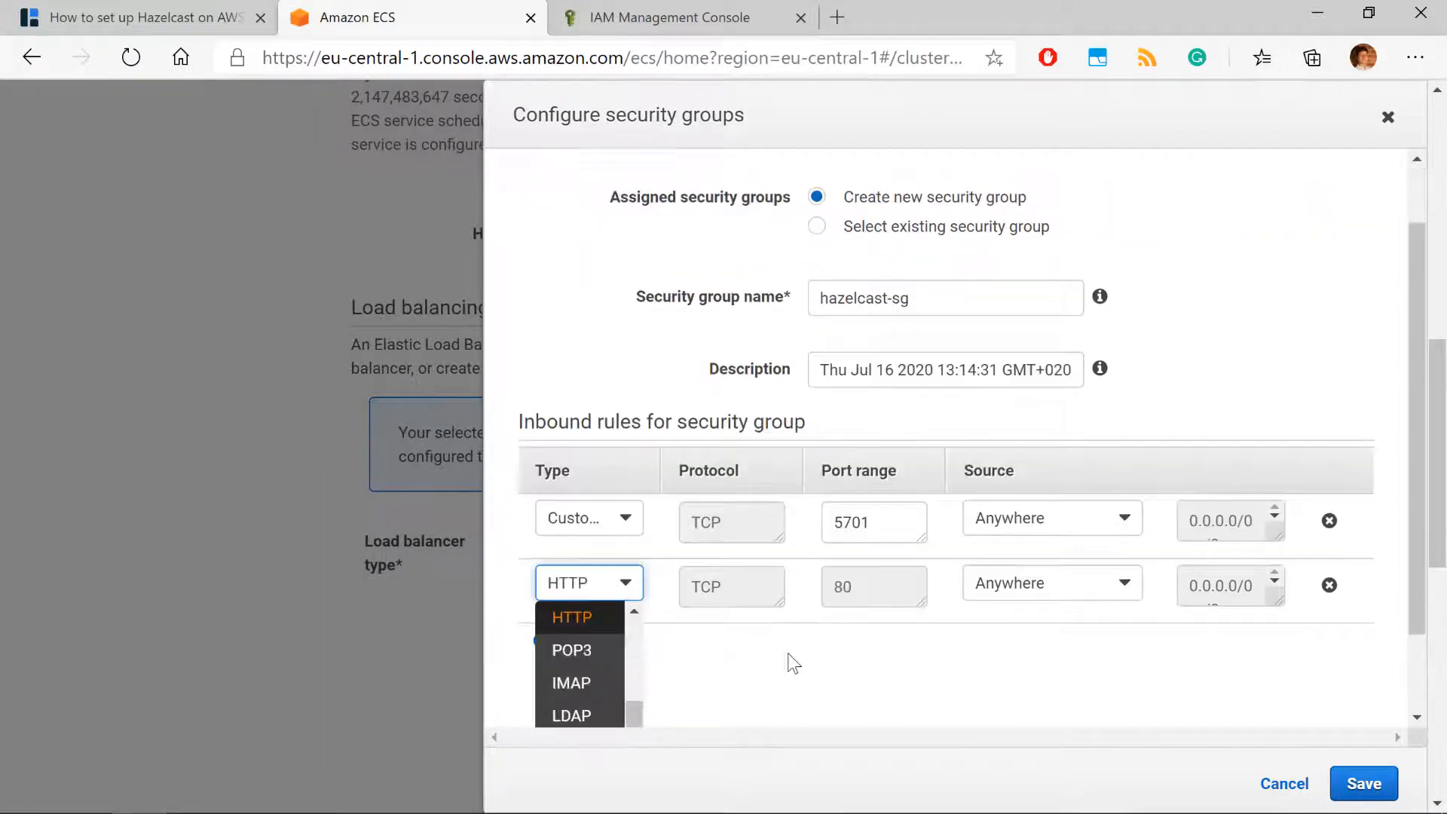
{"action": "scroll", "scroll_direction": "down", "scroll_amount": 3}
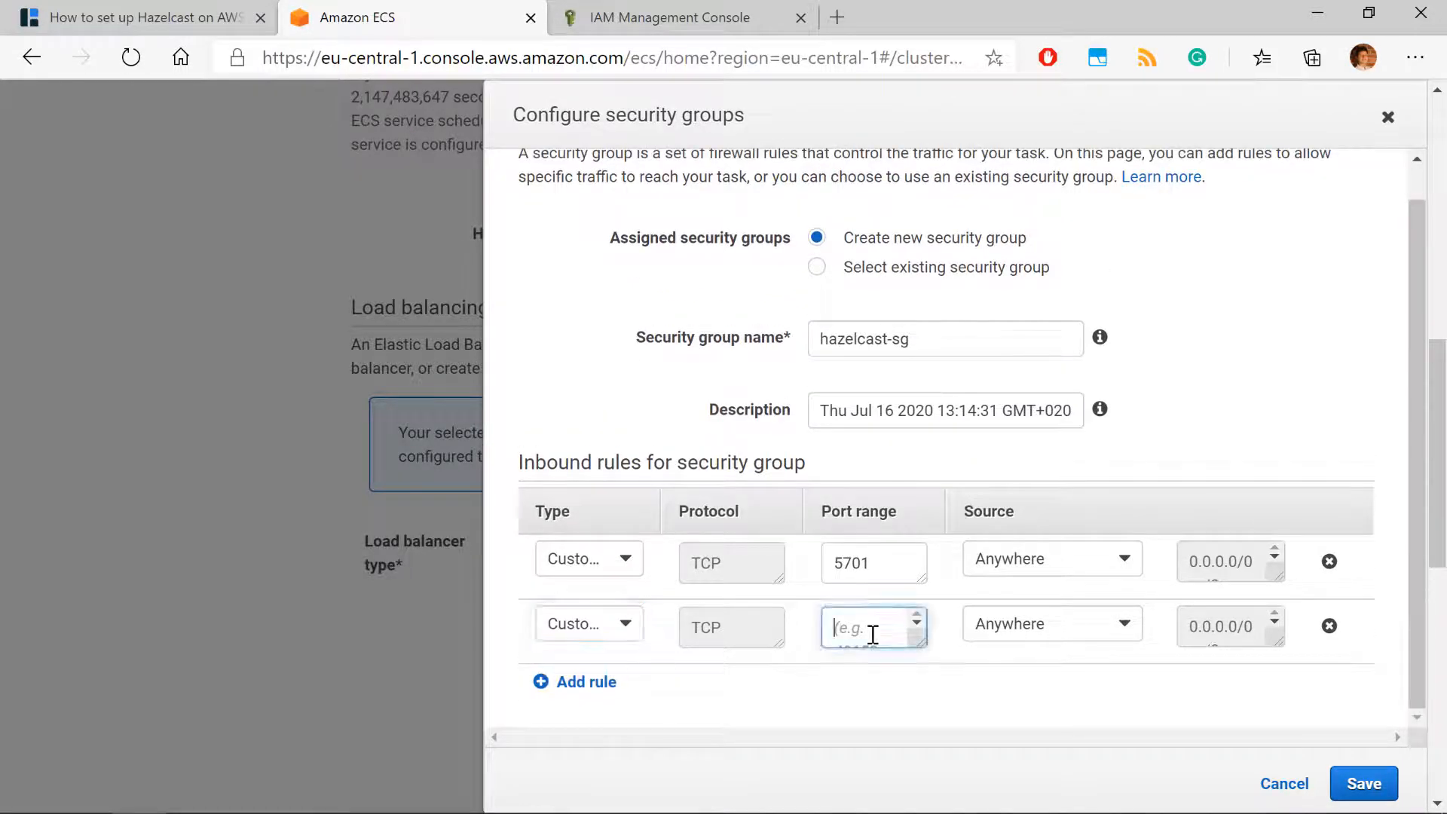
{"action": "type", "text": "8080"}
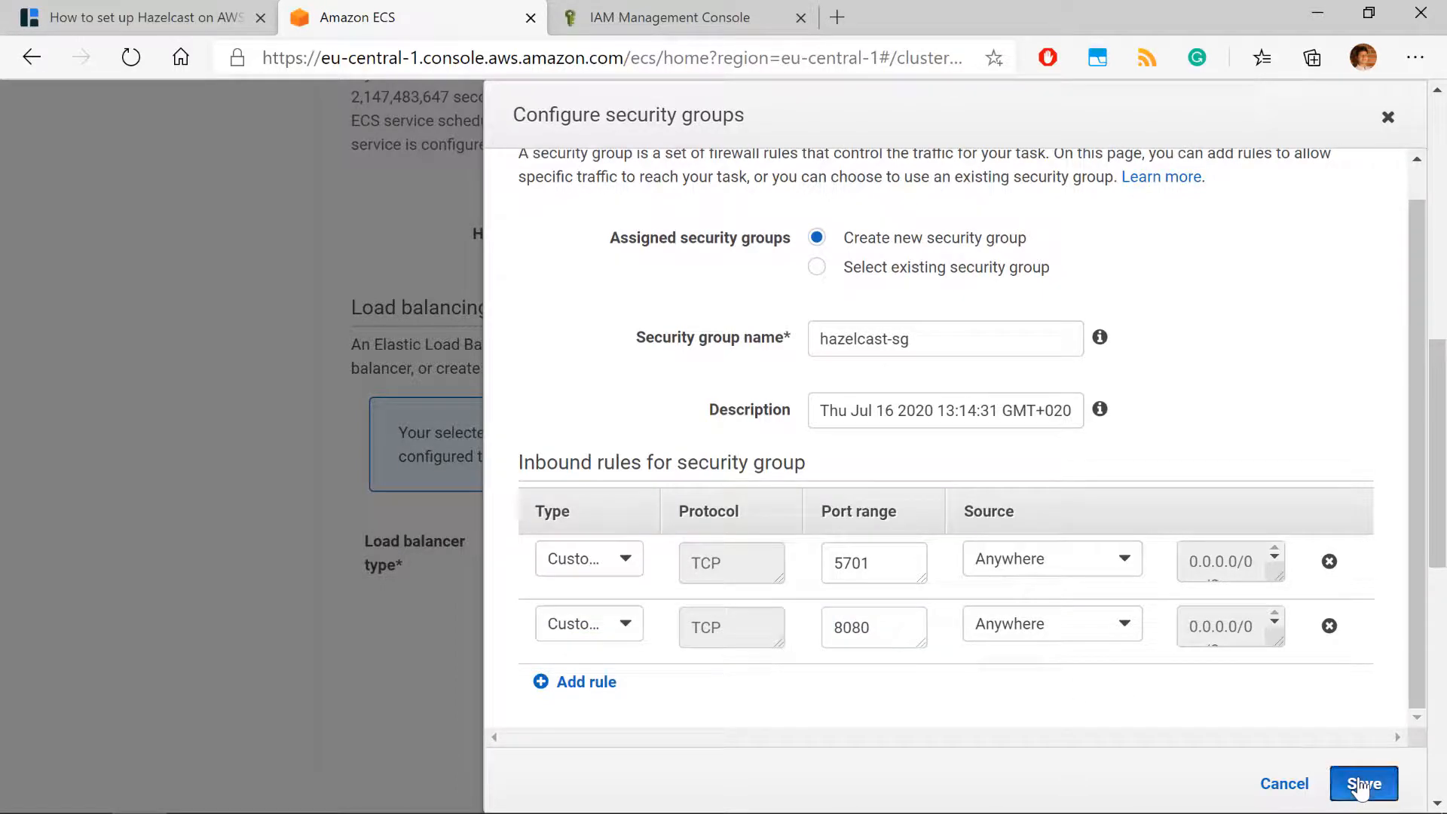
{"action": "left_click", "coordinate": [1363, 783]}
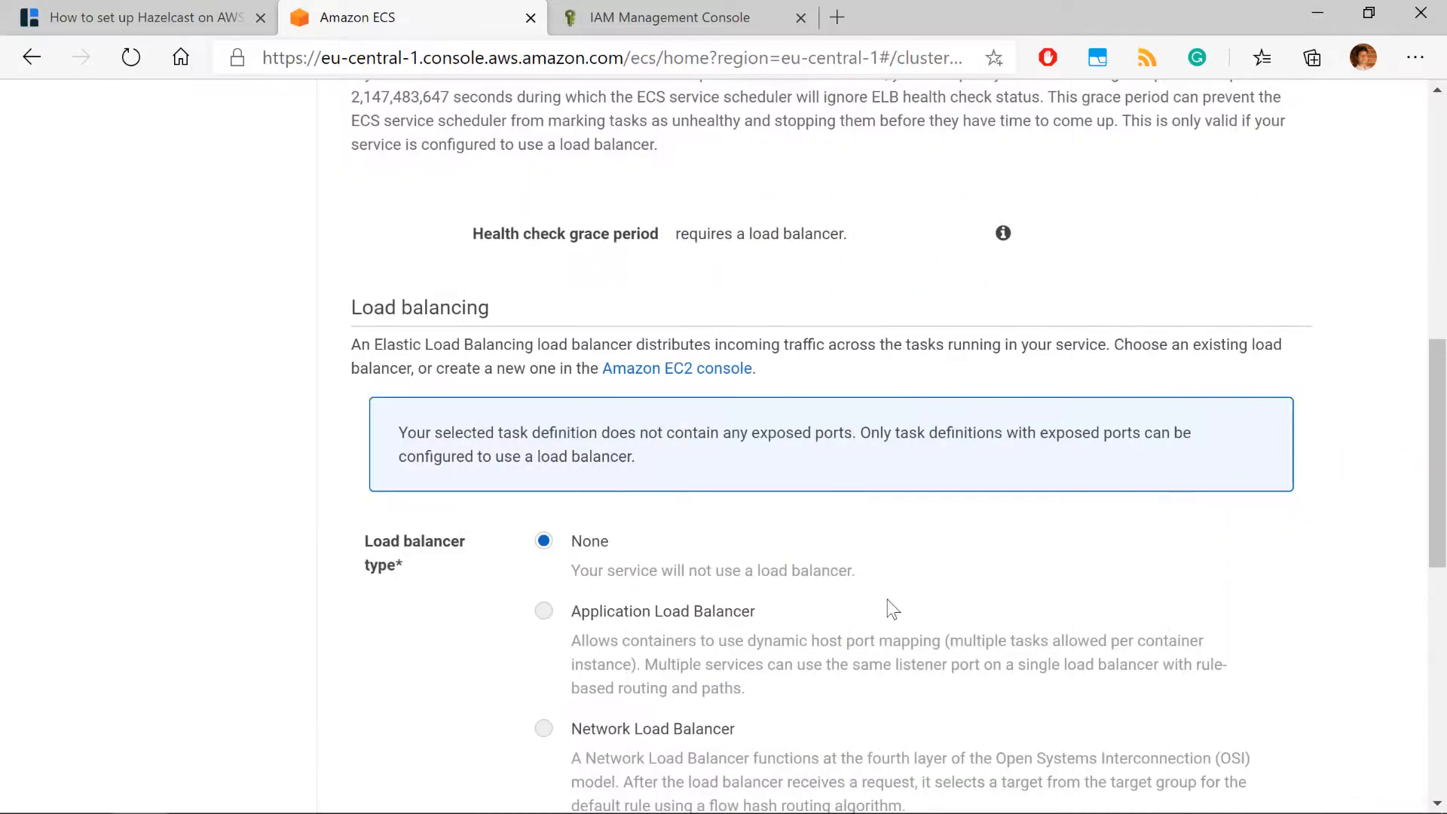
Advance past auto scaling to review the hazelcast-embedded service settings.
{"action": "scroll", "scroll_direction": "down", "scroll_amount": 3}
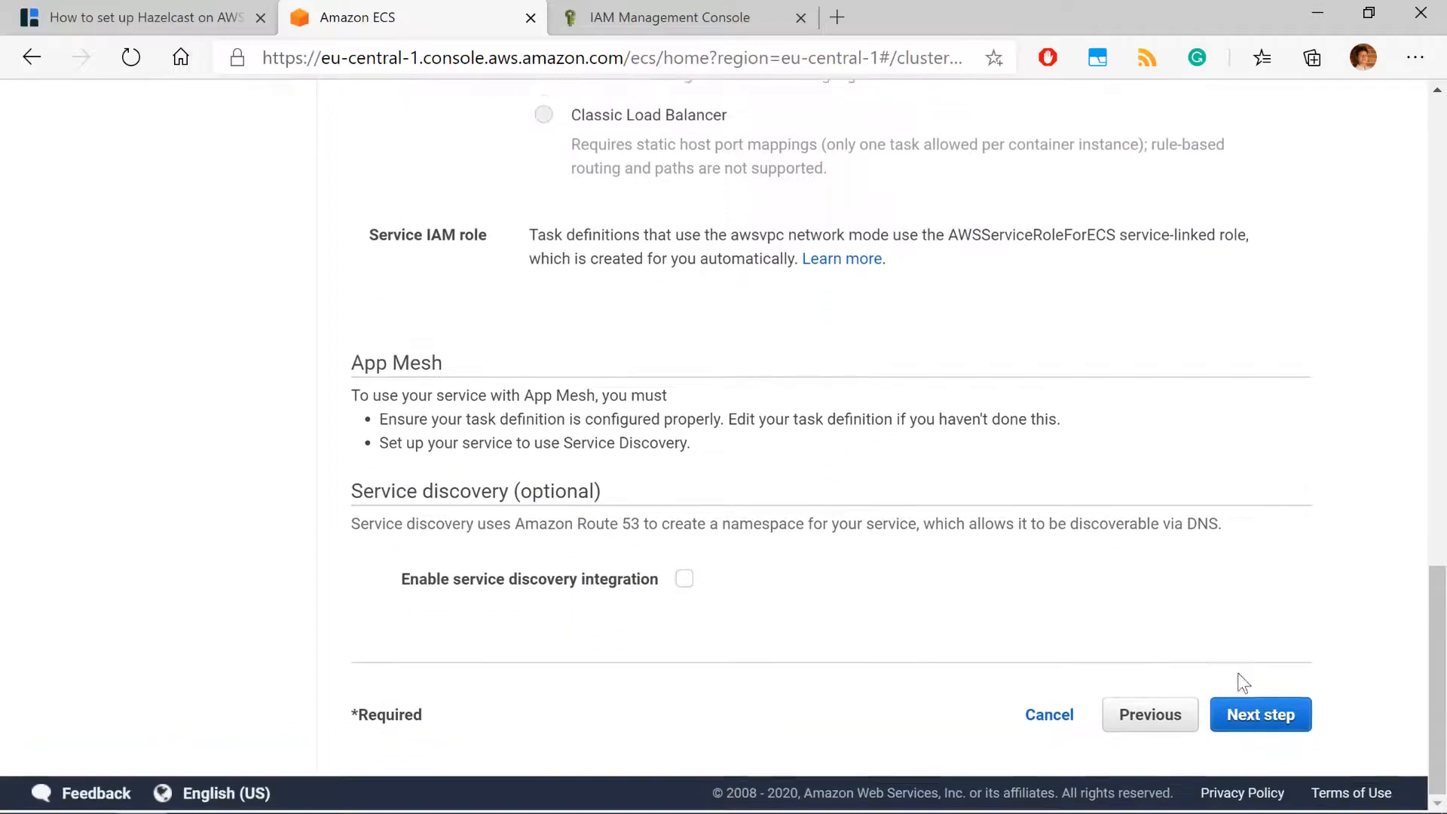
{"action": "left_click", "coordinate": [1258, 714]}
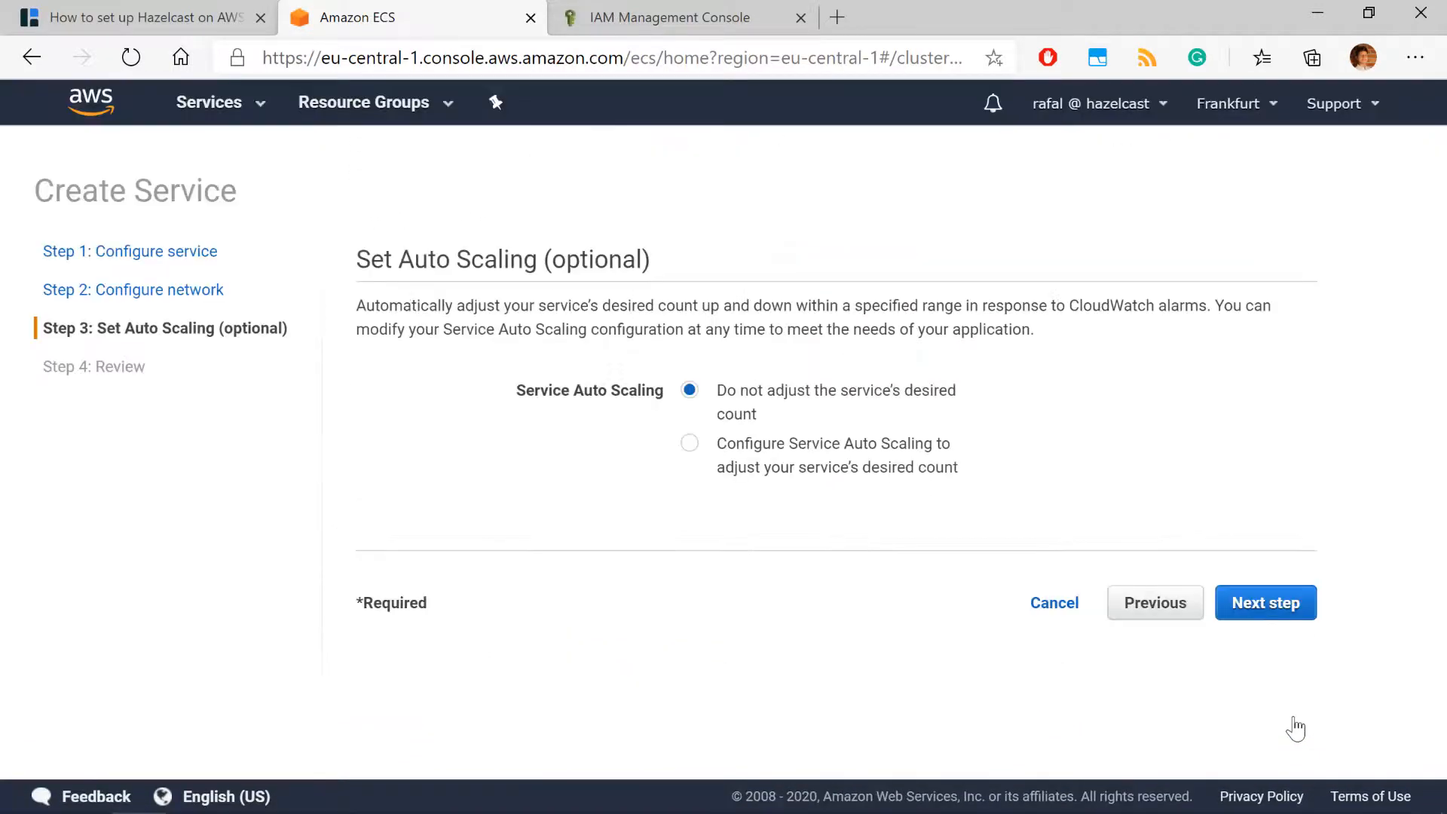
{"action": "left_click", "coordinate": [1265, 603]}
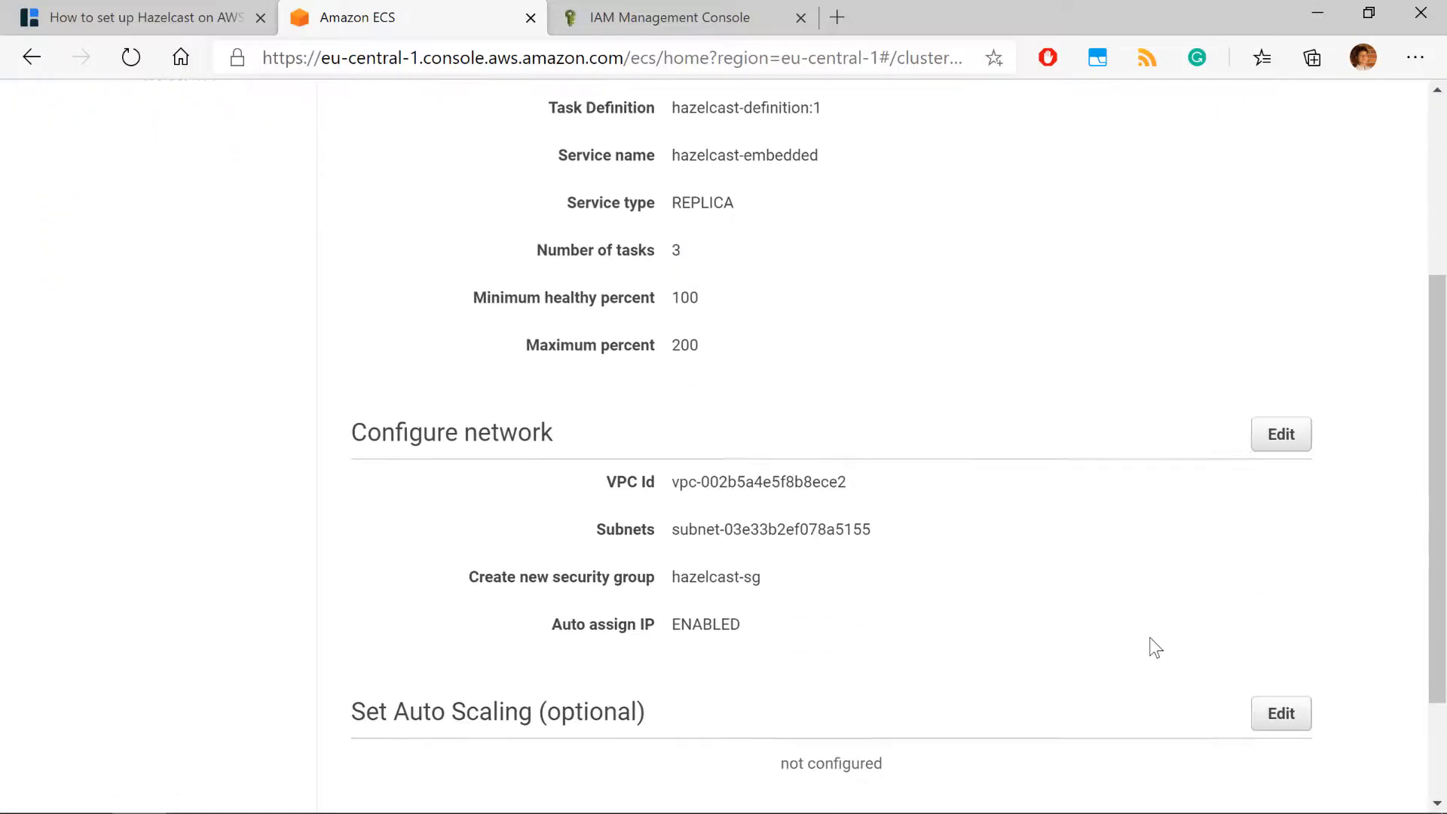
{"action": "scroll", "scroll_direction": "down", "scroll_amount": 3}
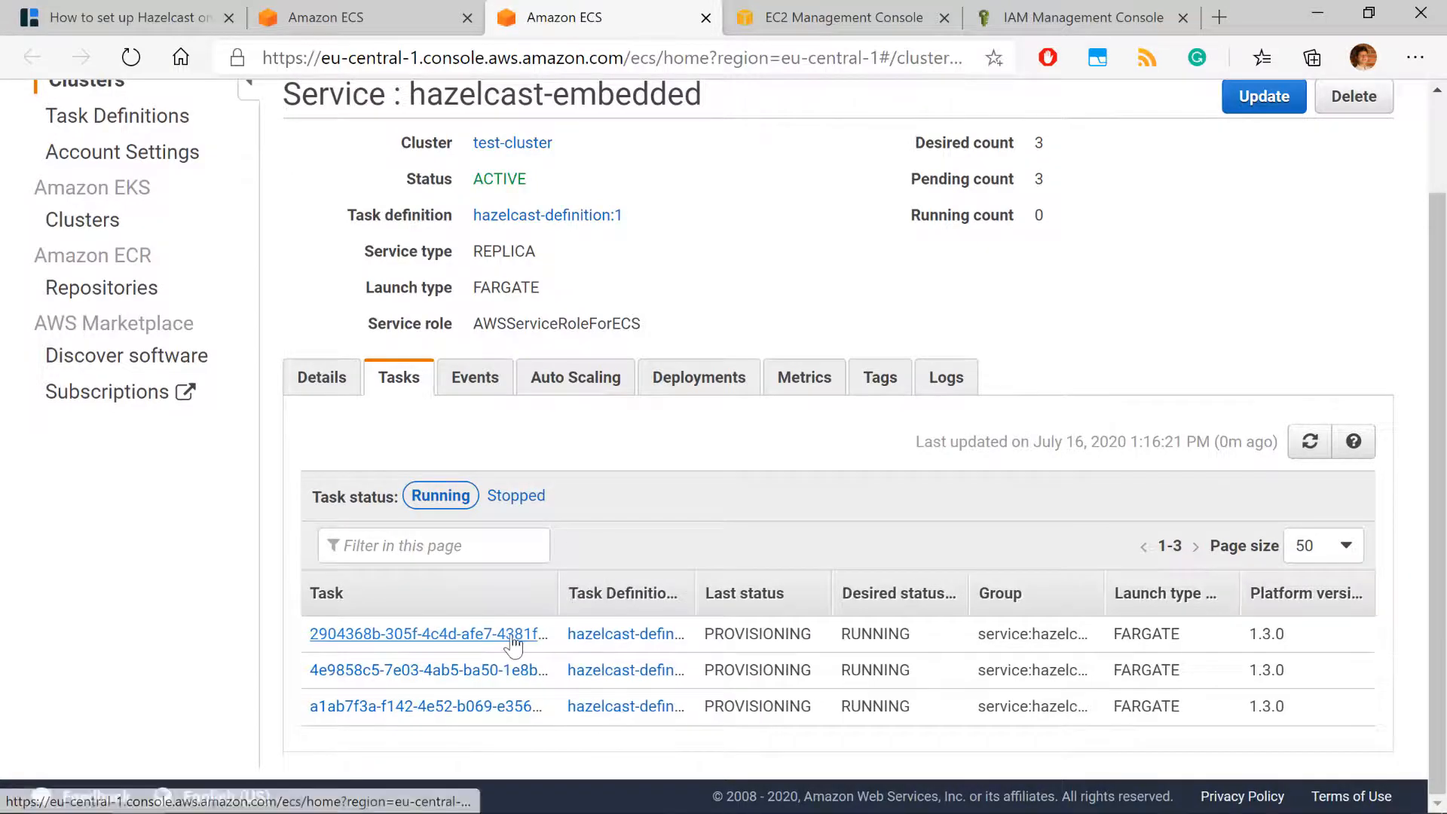
Open the first task's logs and refresh until Members {size:3} appears.
{"action": "left_click", "coordinate": [427, 634]}
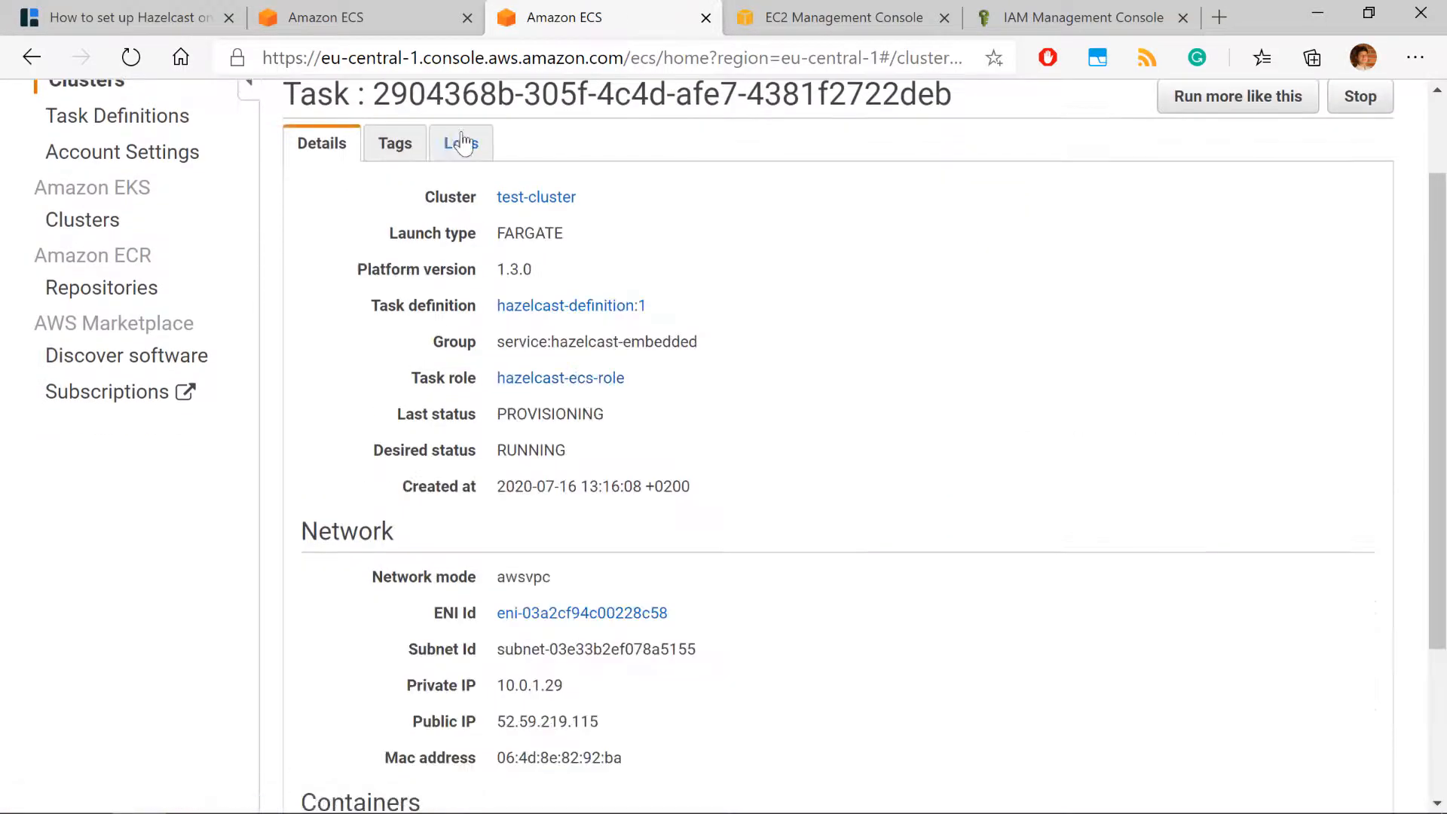
{"action": "left_click", "coordinate": [460, 144]}
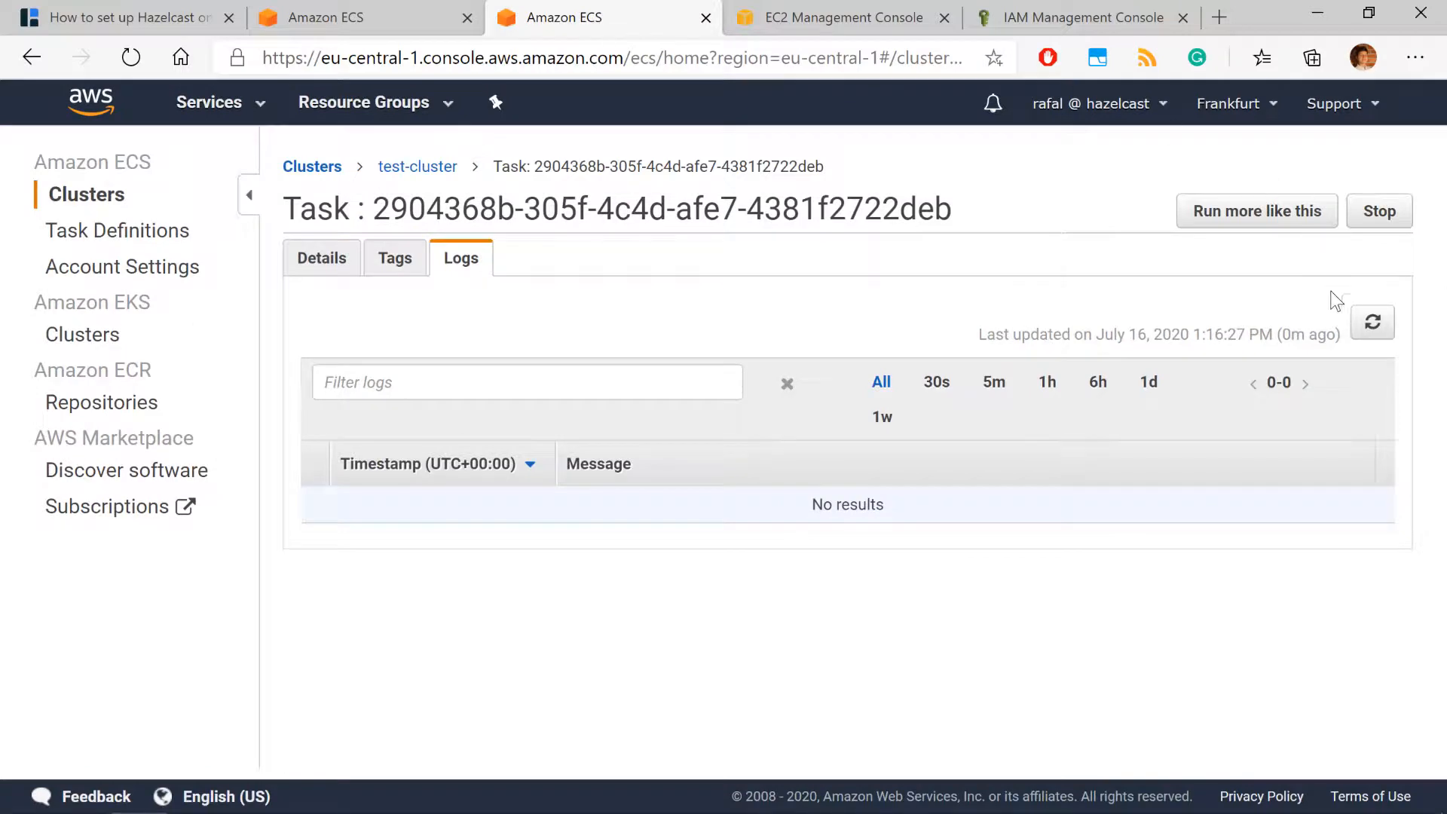
{"action": "left_click", "coordinate": [1372, 322]}
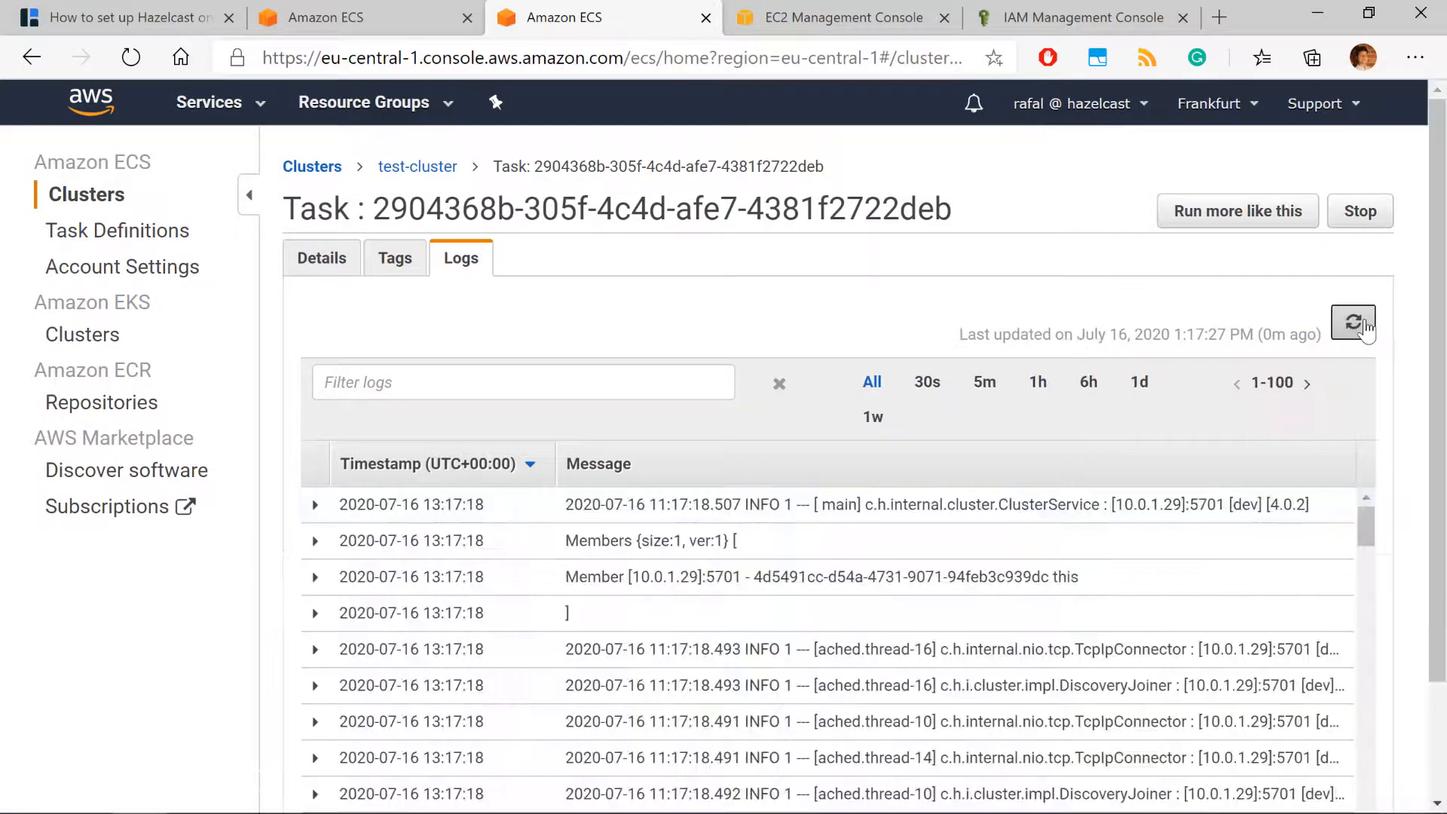
{"action": "mouse_move", "coordinate": [1258, 597]}
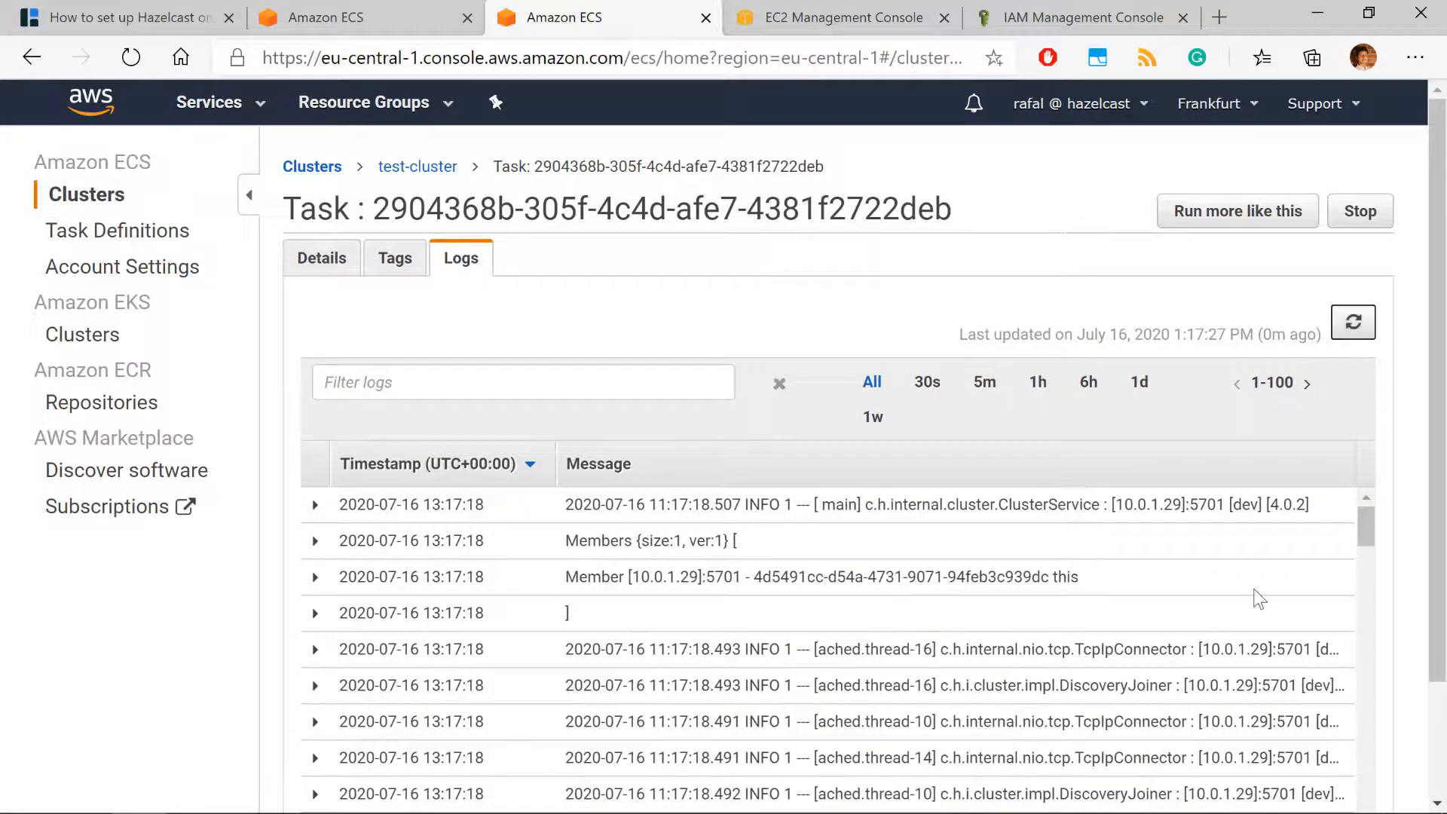
{"action": "left_click", "coordinate": [1306, 382]}
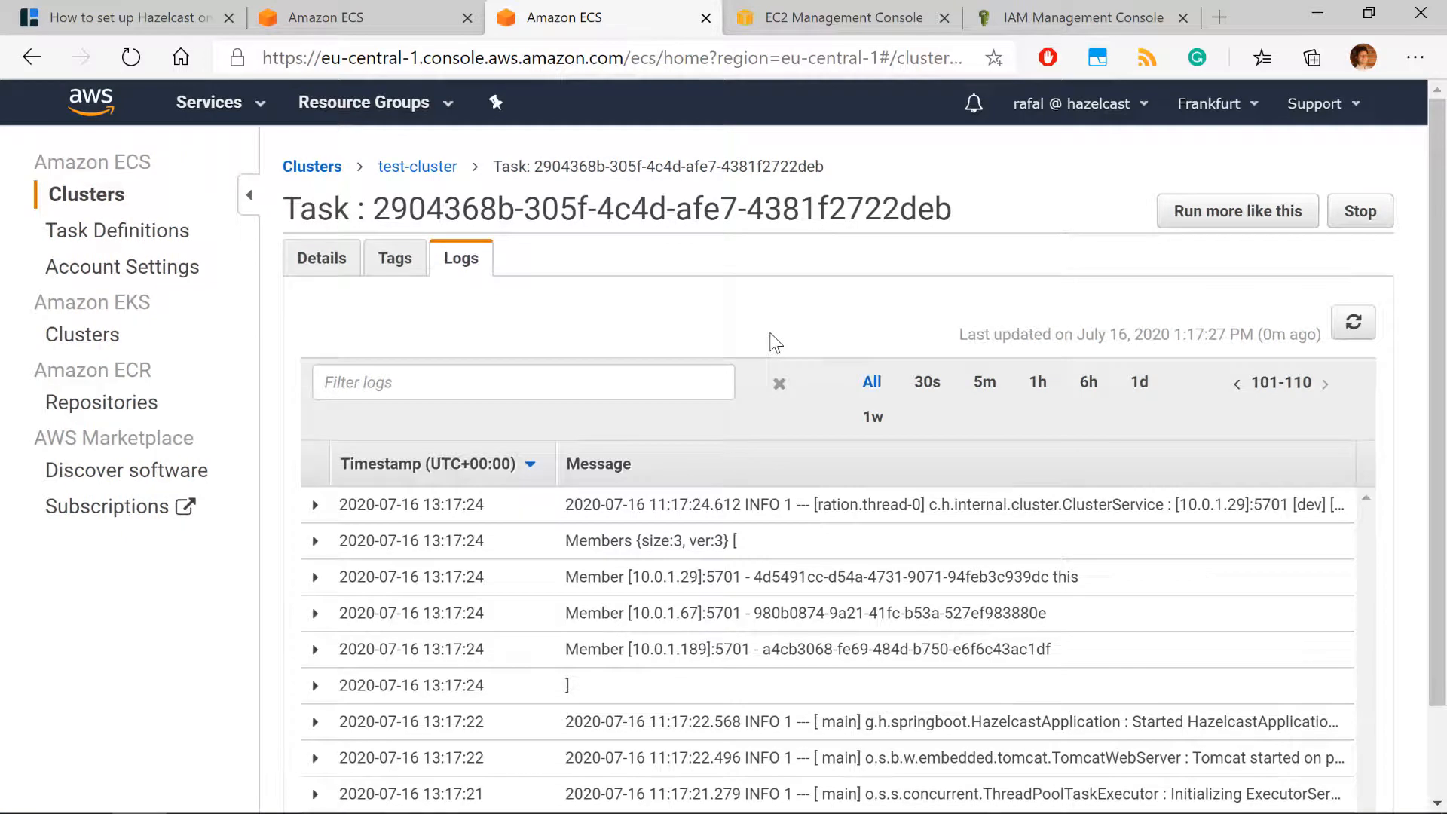
{"action": "mouse_move", "coordinate": [402, 283]}
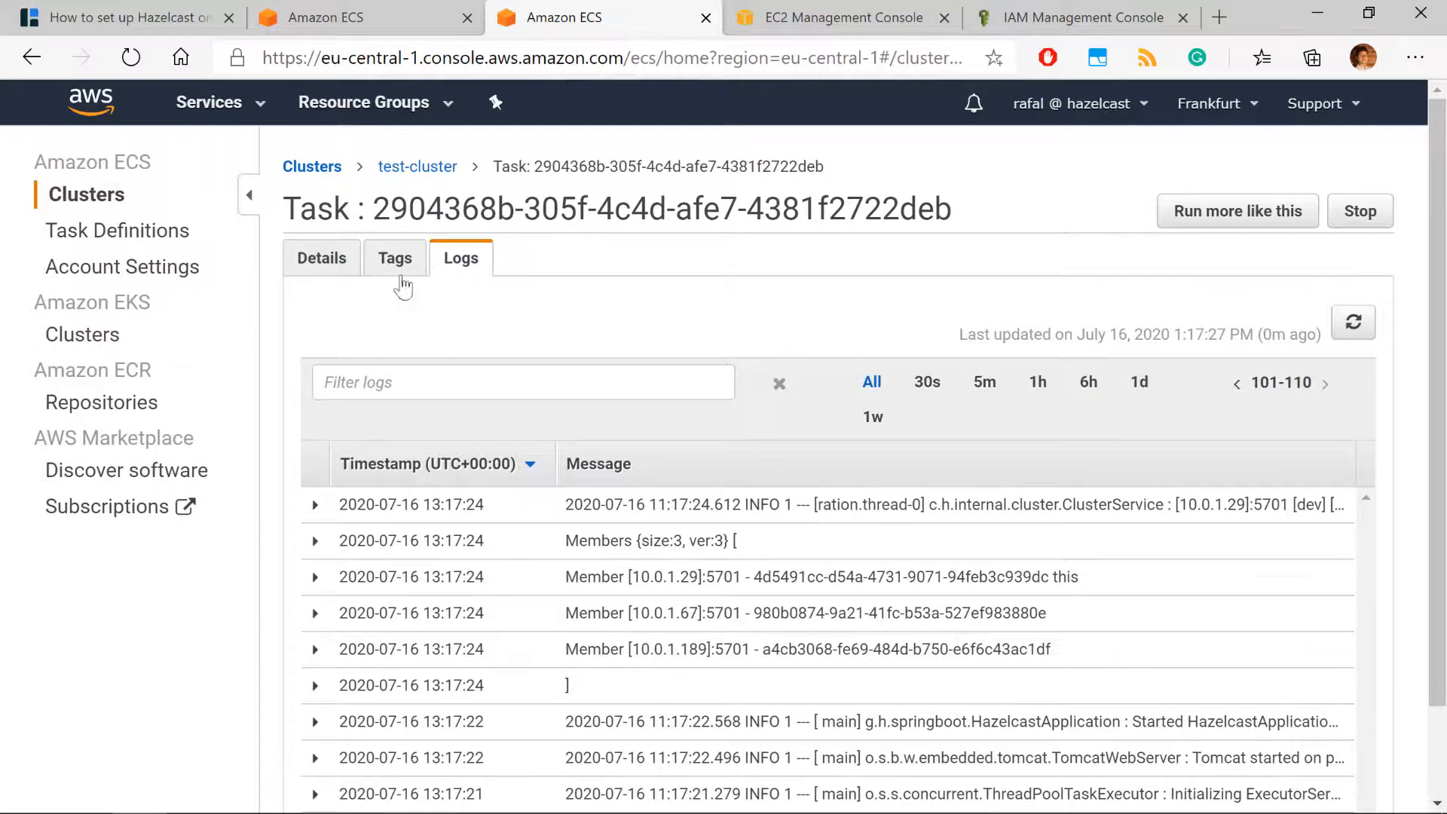
{"action": "mouse_move", "coordinate": [453, 182]}
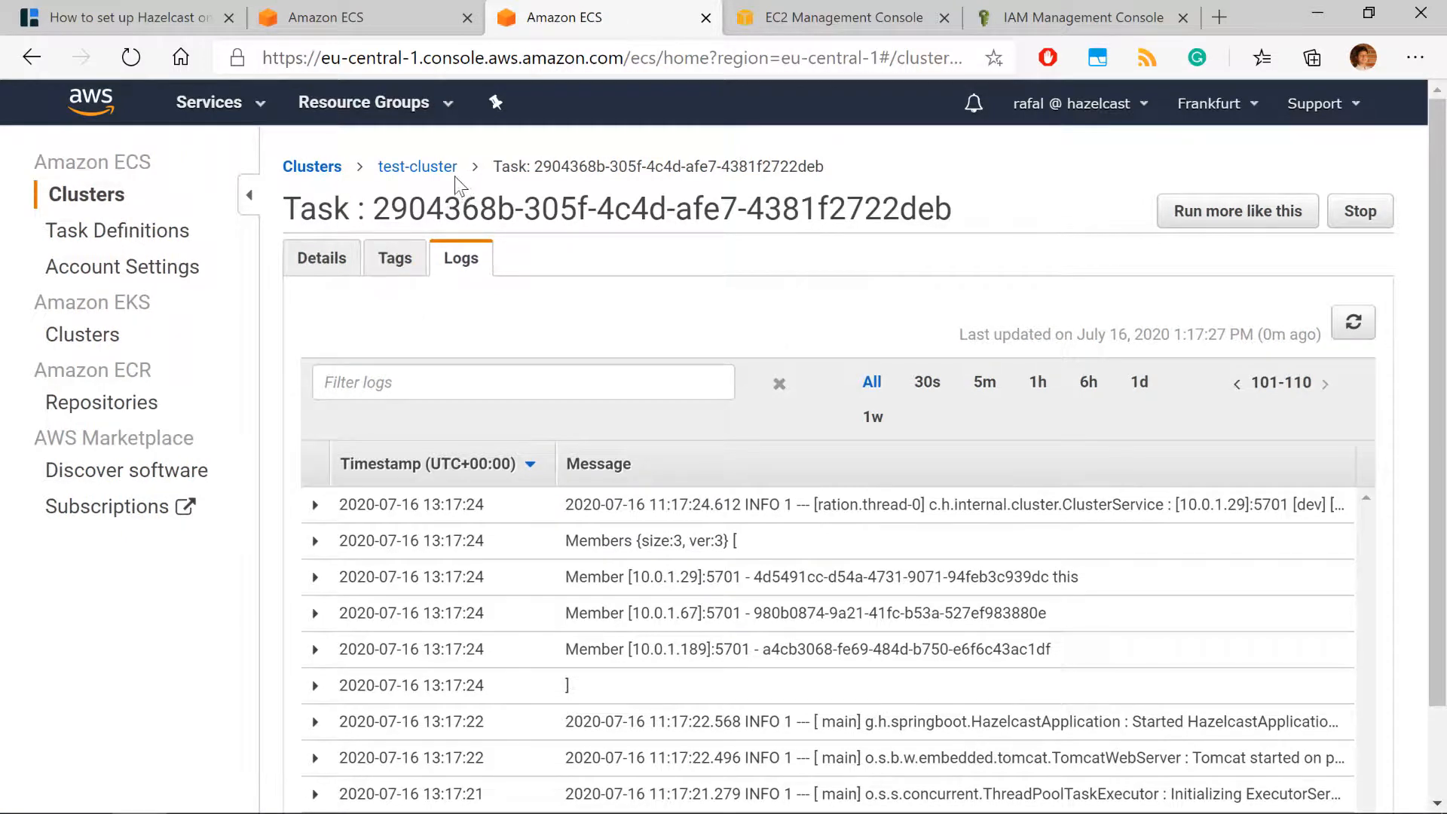
Open running task 2904368b and select its public IP 52.59.219.115.
{"action": "left_click", "coordinate": [416, 166]}
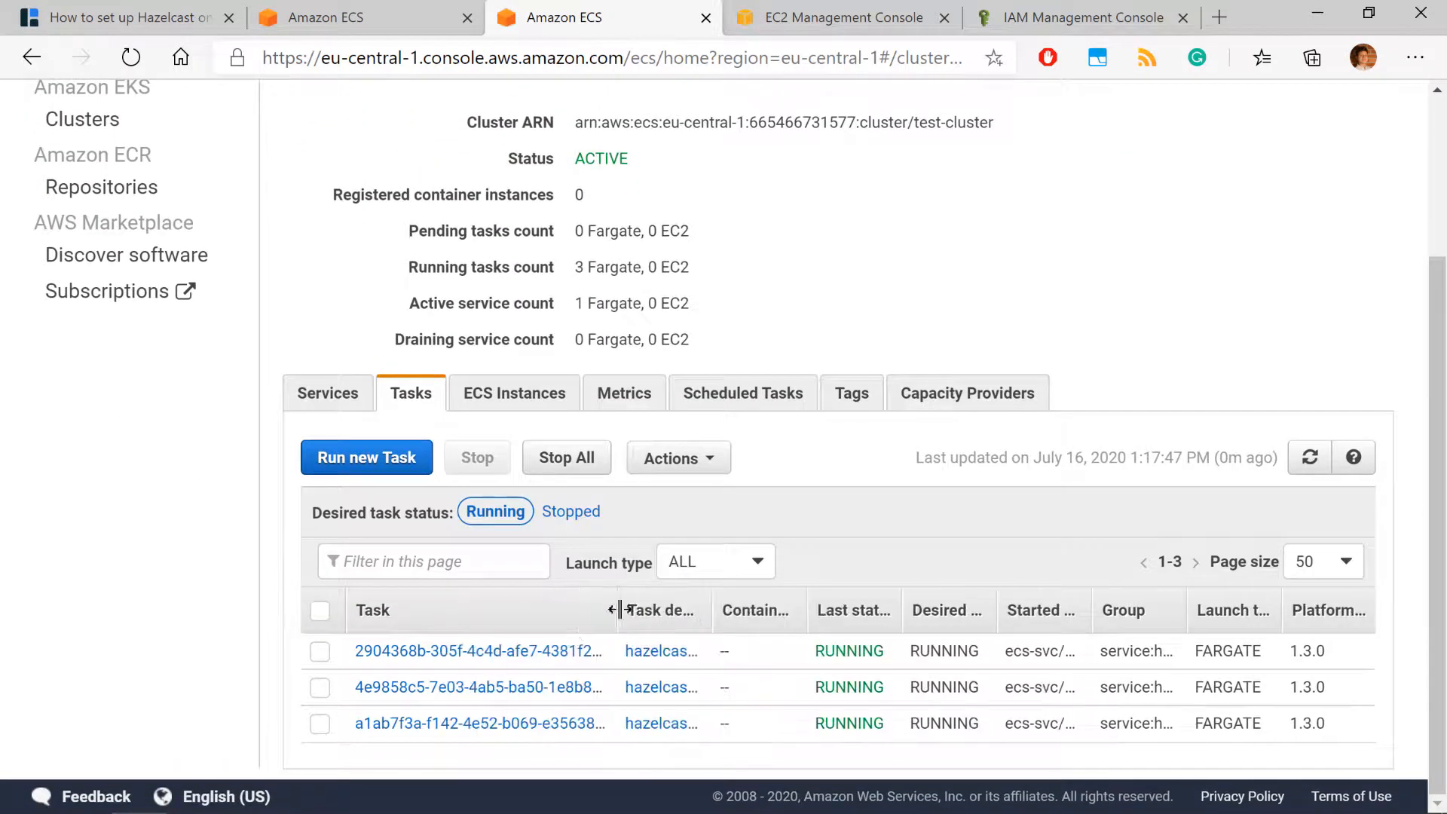
{"action": "left_click", "coordinate": [478, 651]}
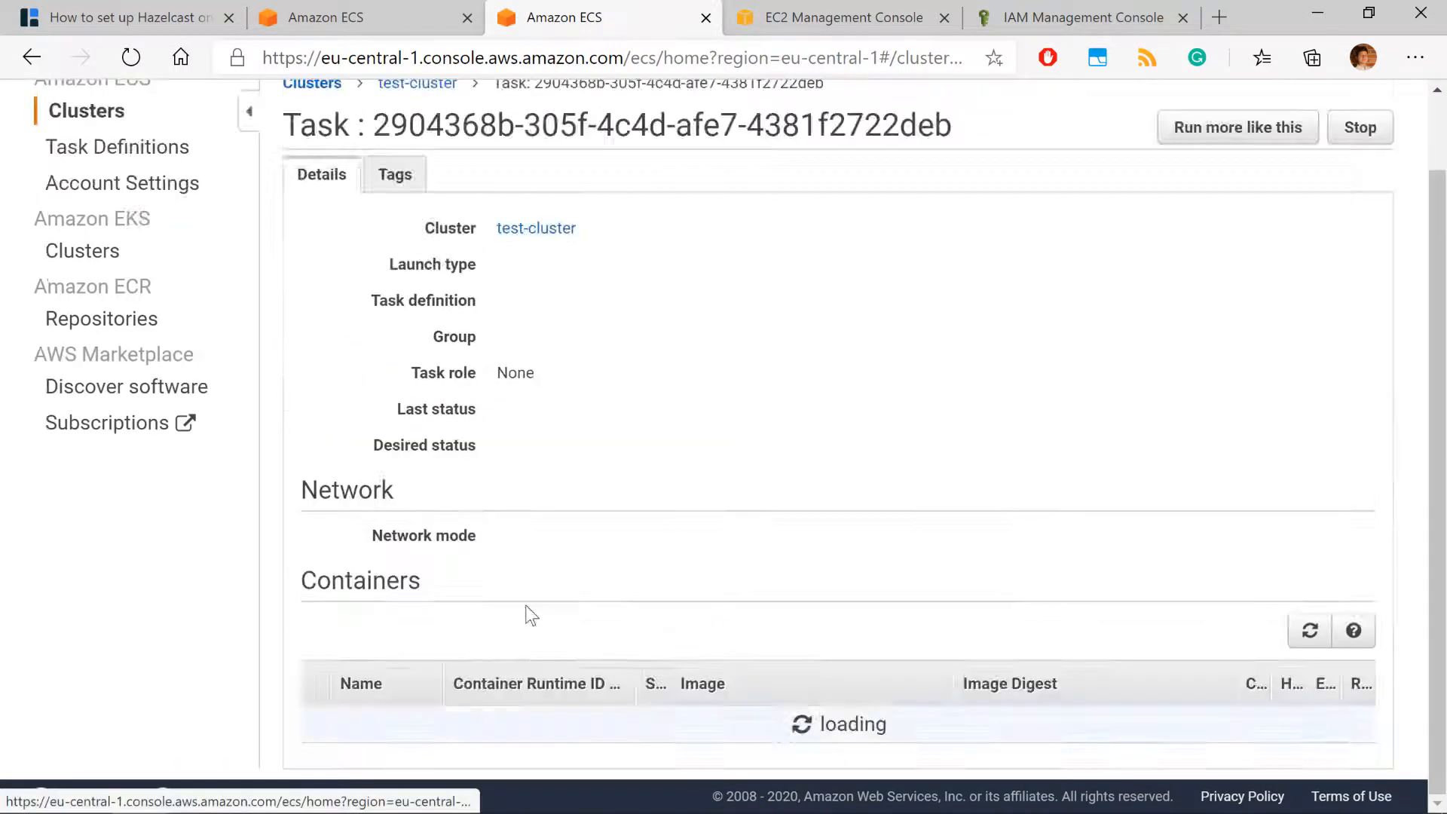
{"action": "scroll", "scroll_direction": "down", "scroll_amount": 3}
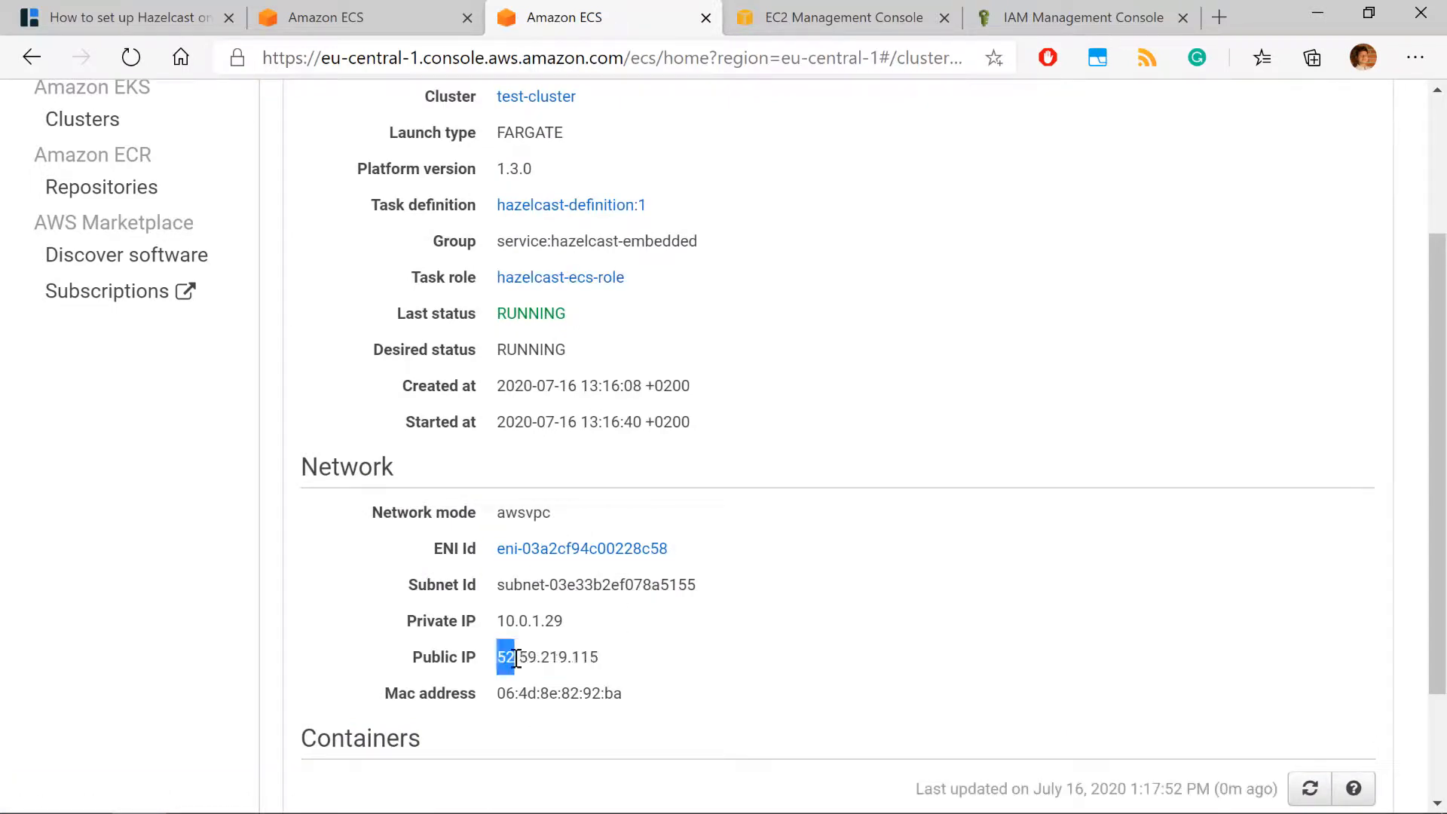
{"action": "double_click", "coordinate": [546, 656]}
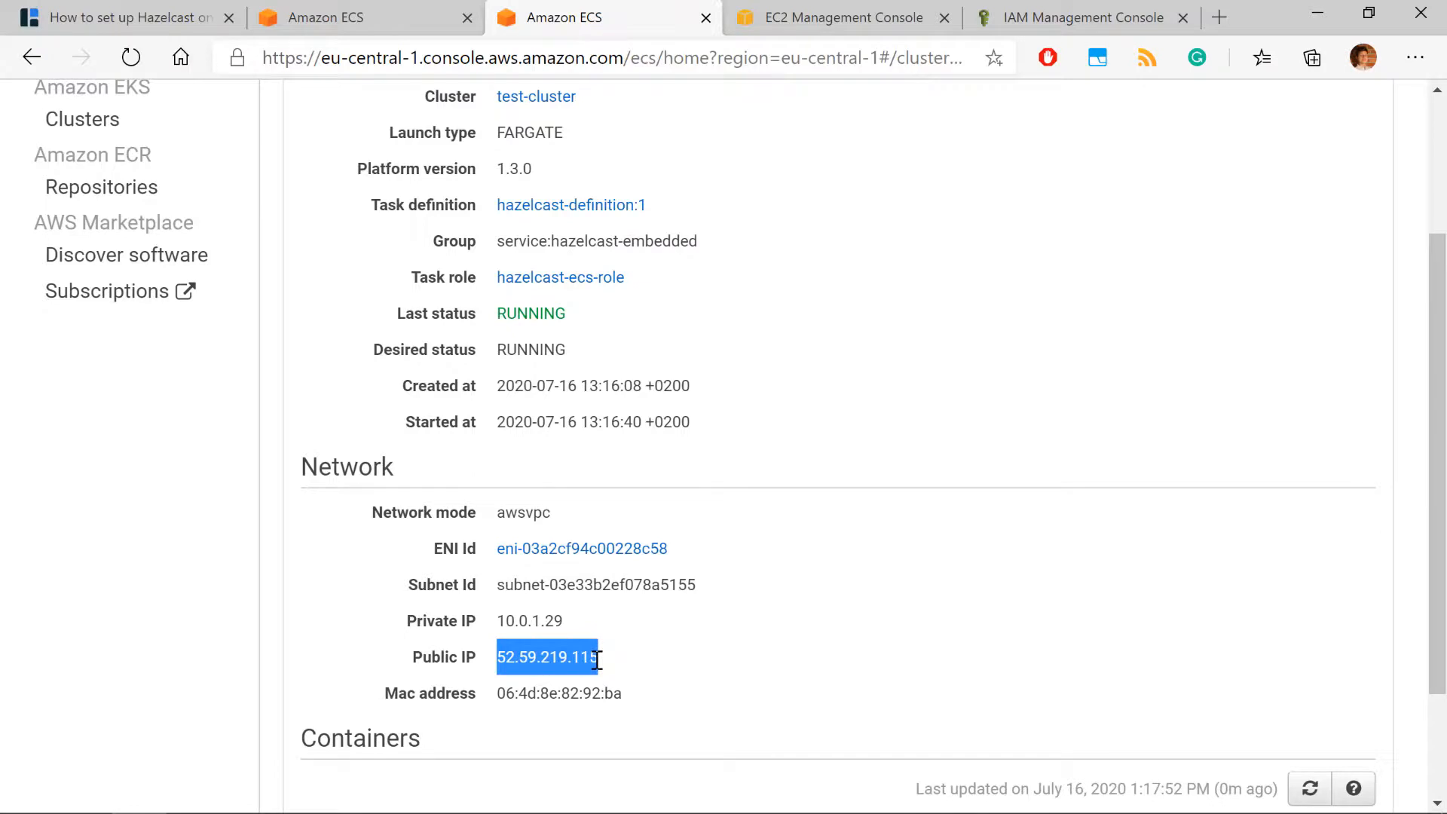